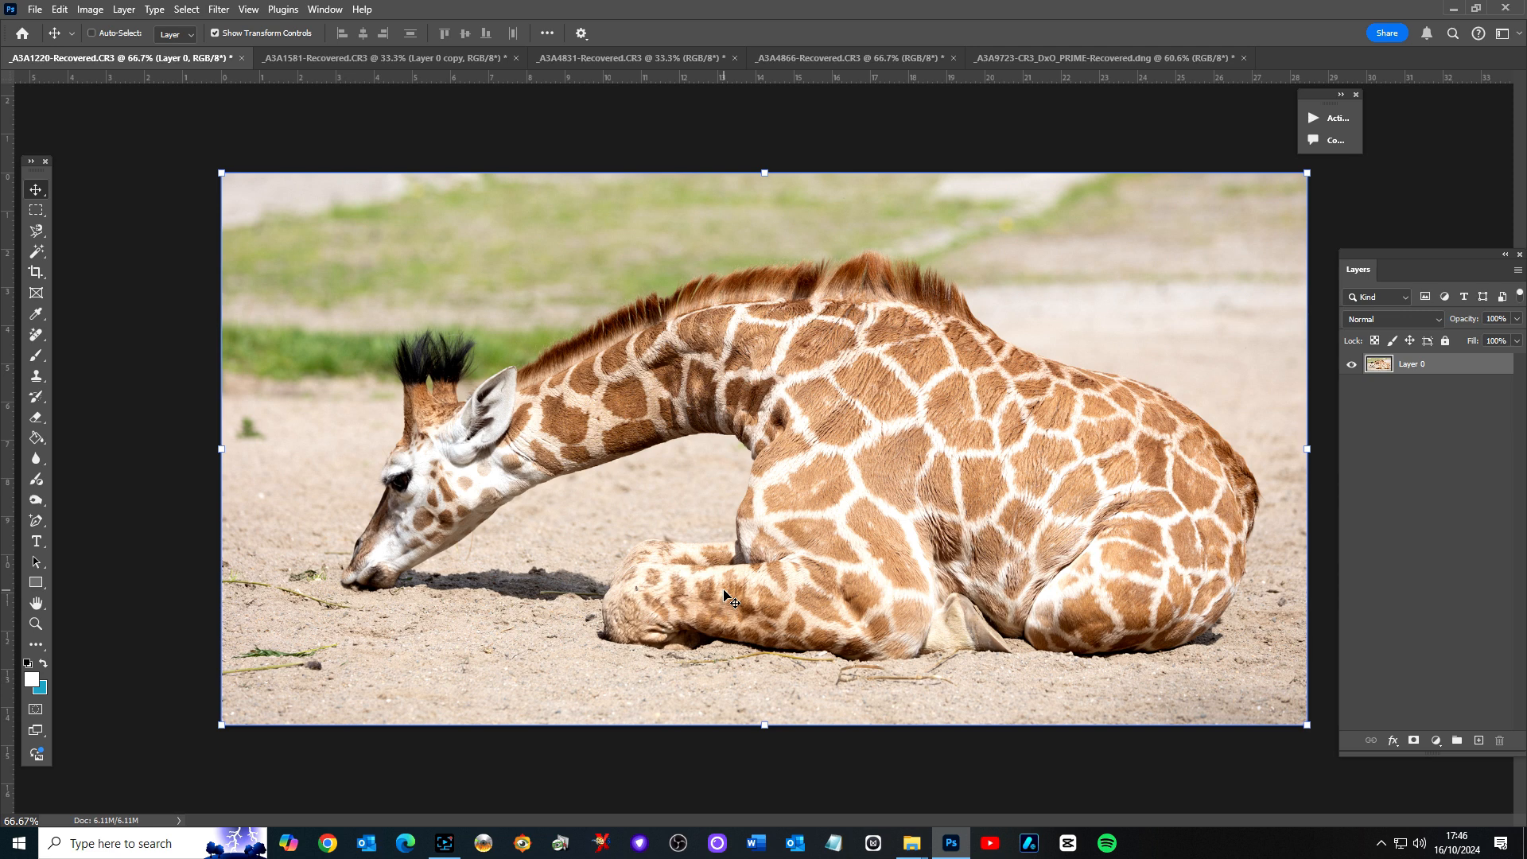
{"action": "mouse_move", "coordinate": [720, 601]}
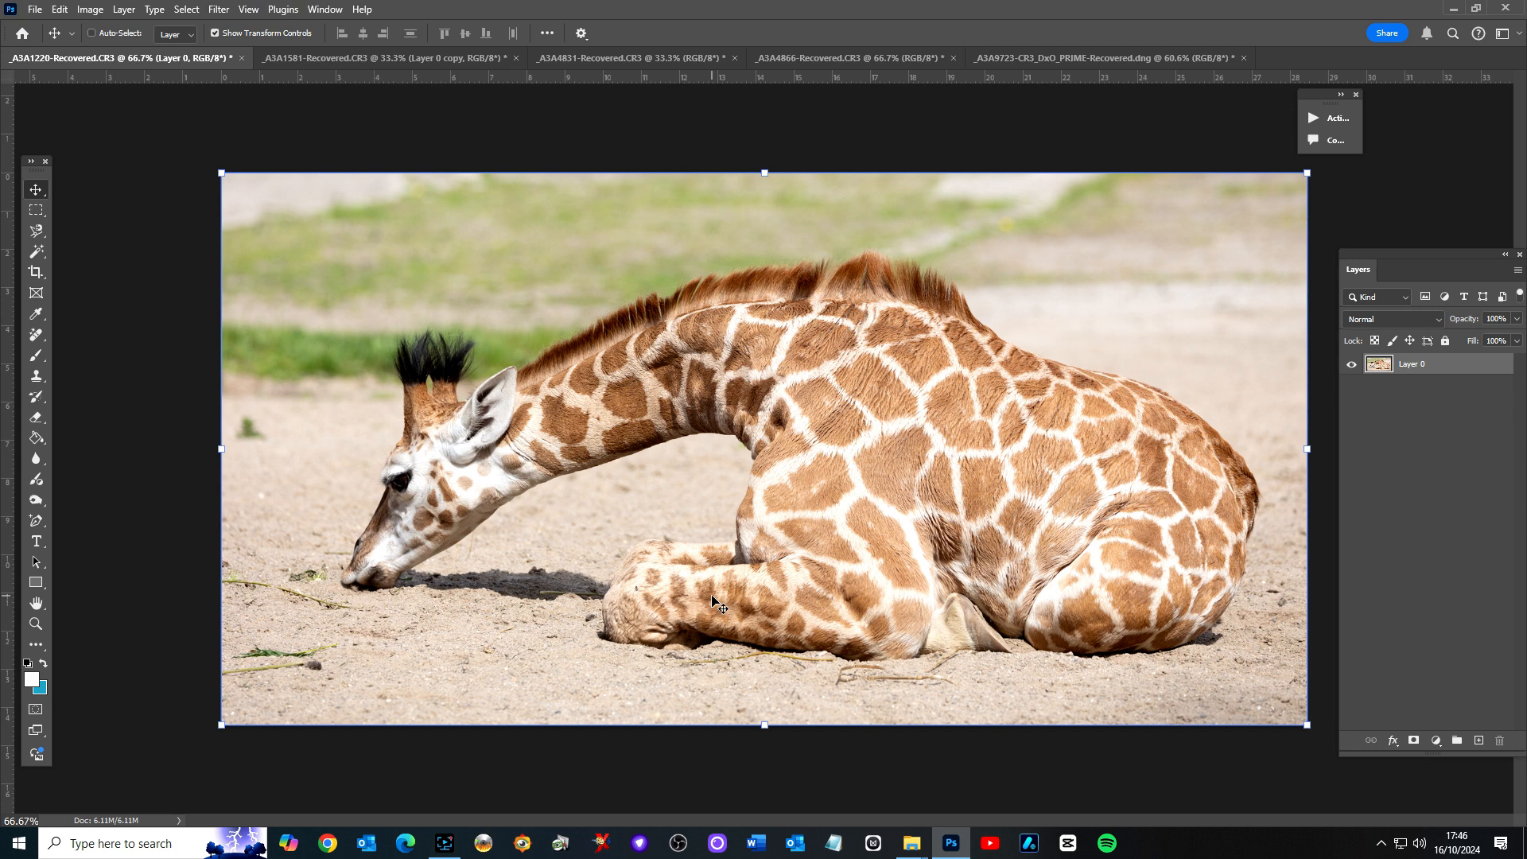
- Zoom out so the giraffe photo sits smaller at about 37.6% with workspace around it
{"action": "scroll", "scroll_direction": "down", "scroll_amount": 3}
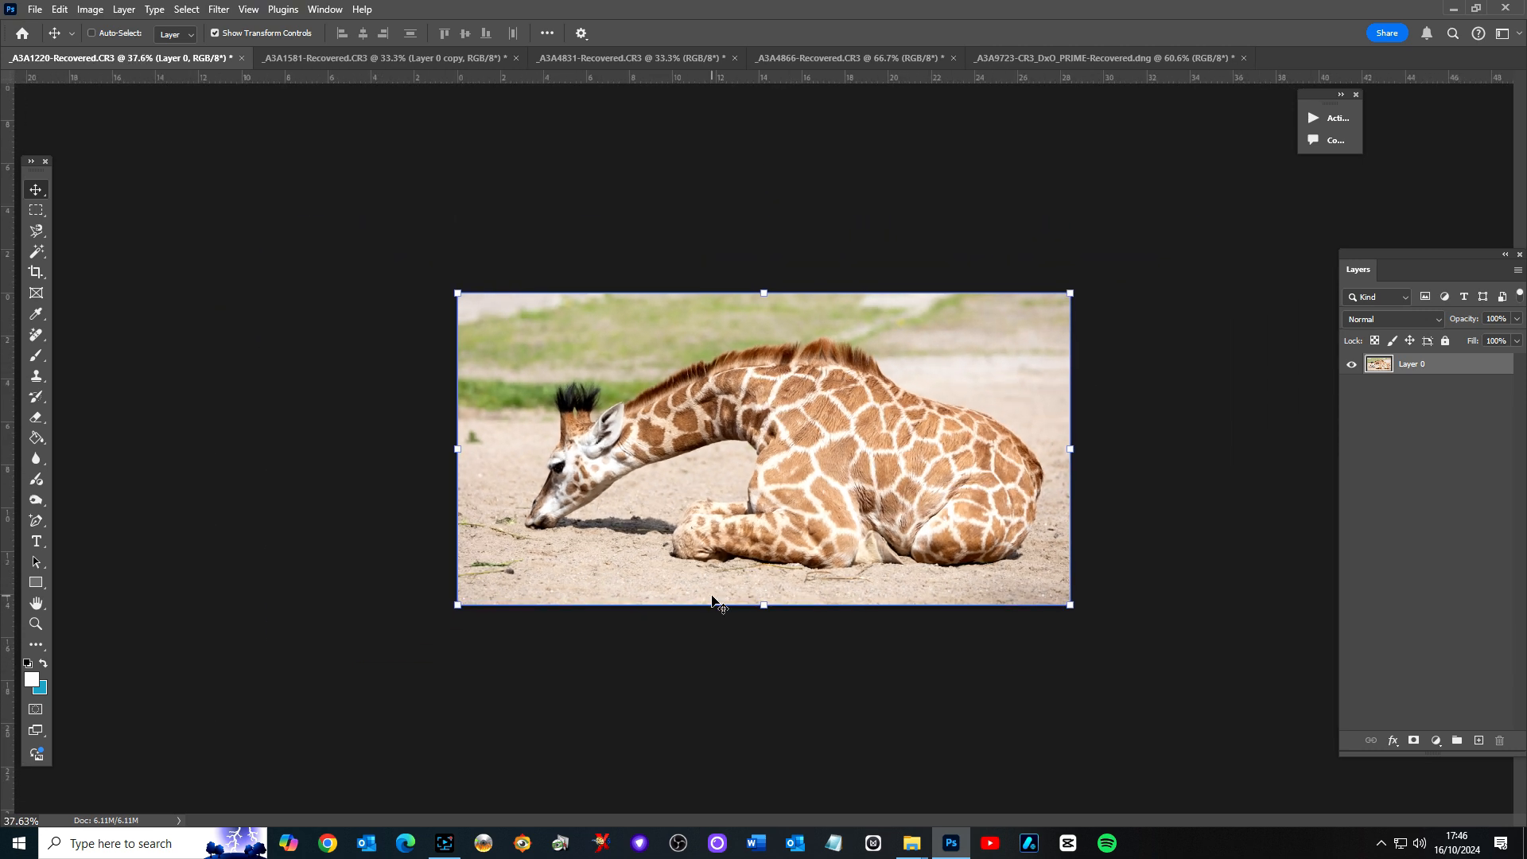
{"action": "mouse_move", "coordinate": [766, 317]}
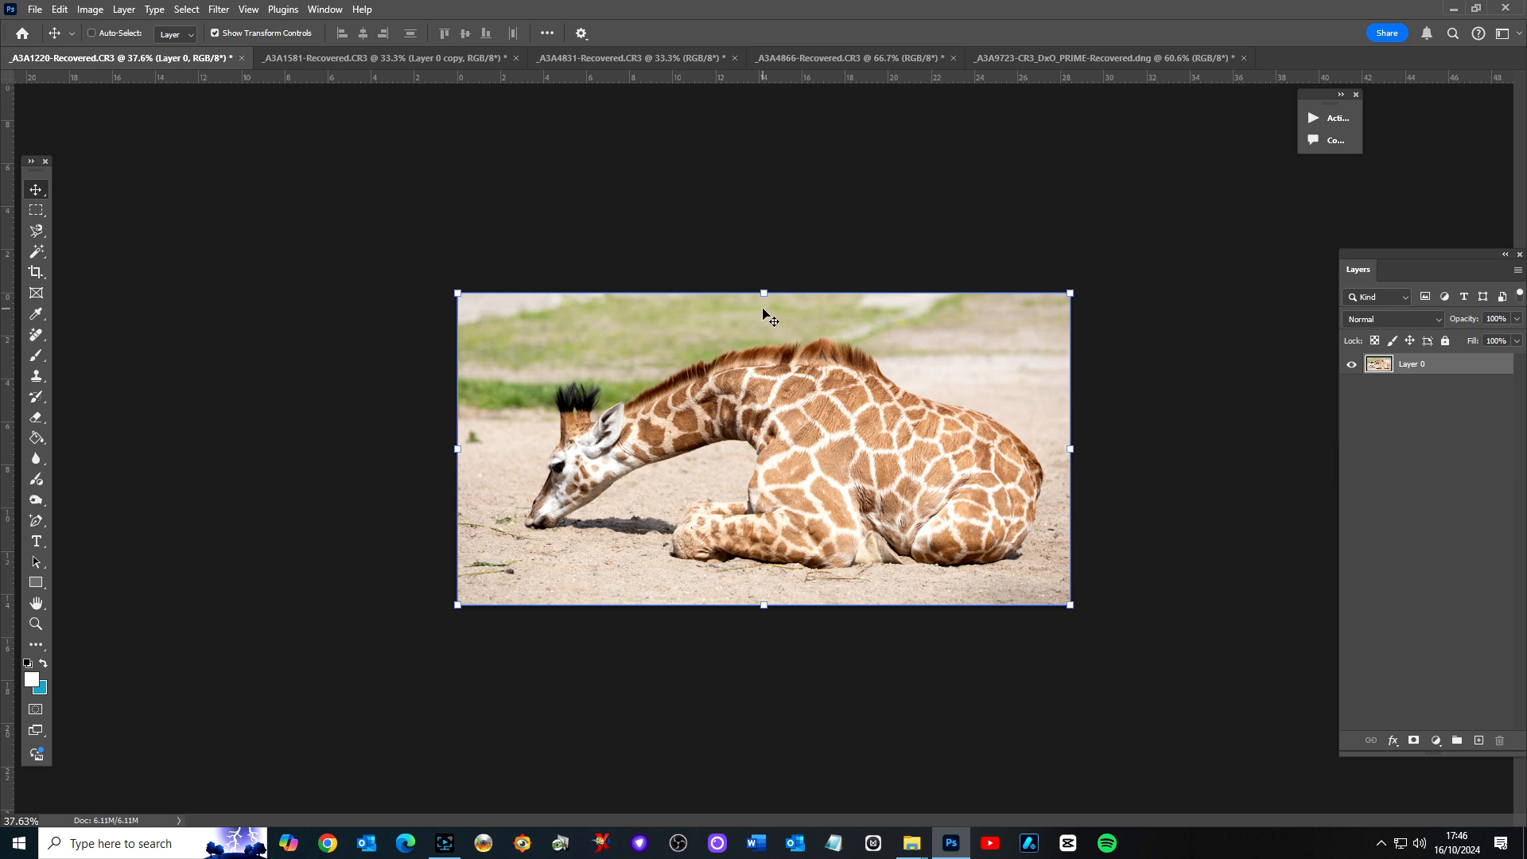
{"action": "mouse_move", "coordinate": [780, 175]}
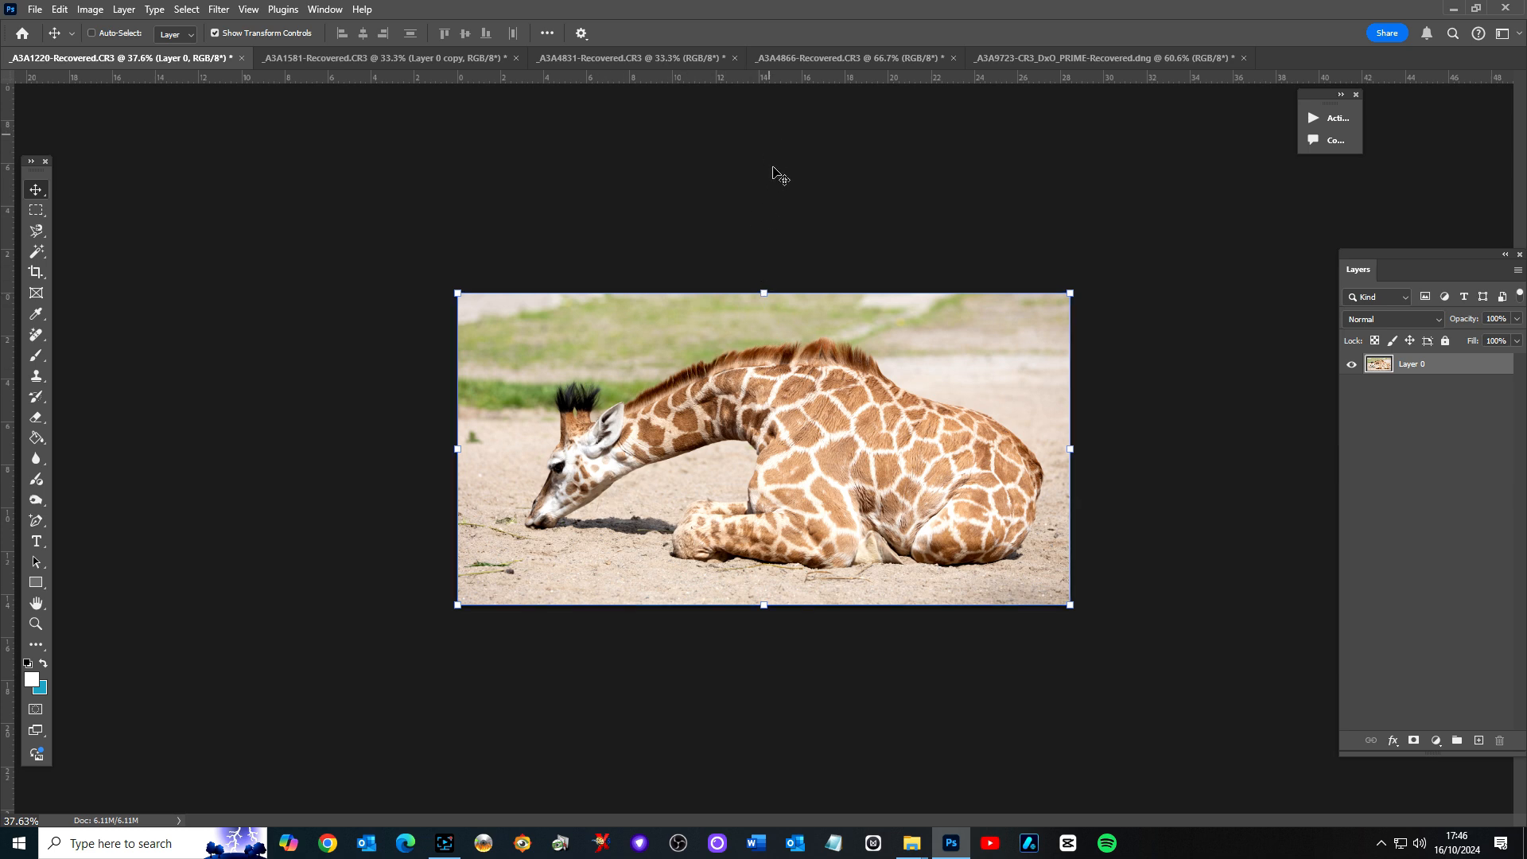
{"action": "mouse_move", "coordinate": [749, 573]}
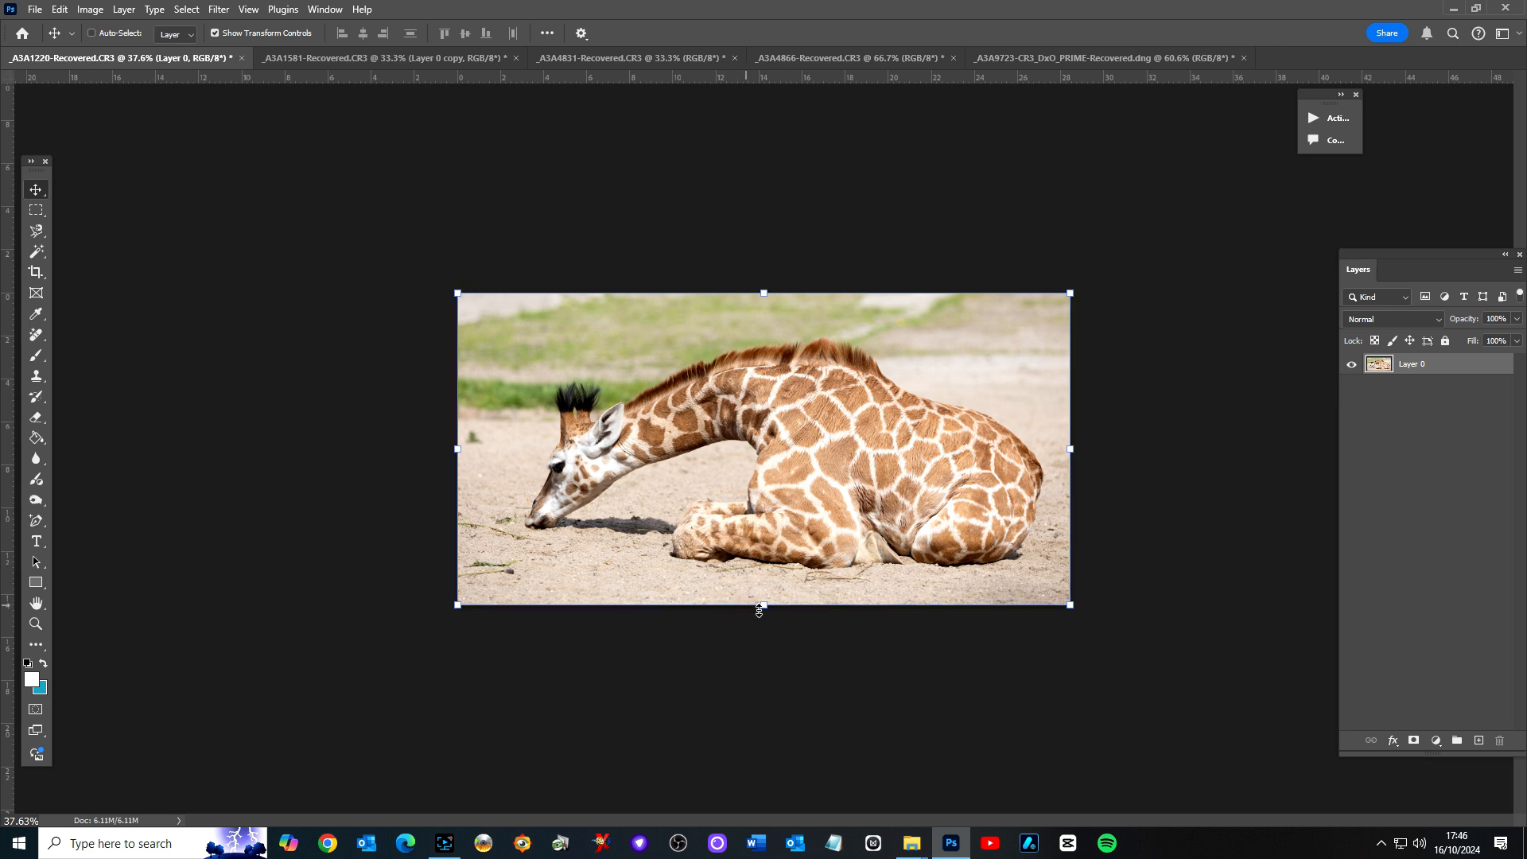
- Use Crop to extend the canvas with a tall transparent area below the giraffe
{"action": "left_click", "coordinate": [36, 272]}
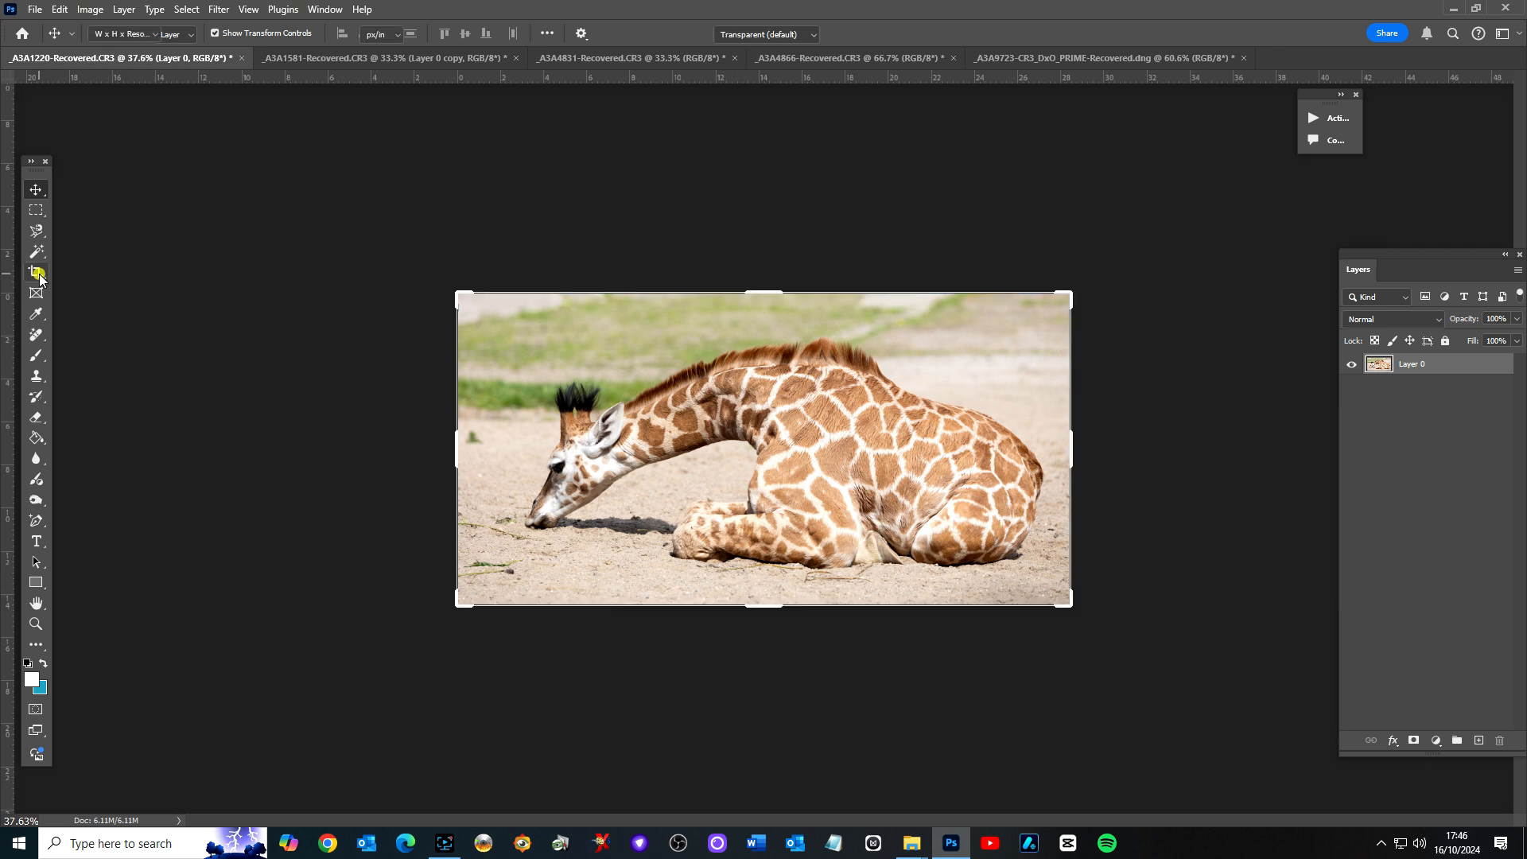
{"action": "left_click", "coordinate": [36, 272]}
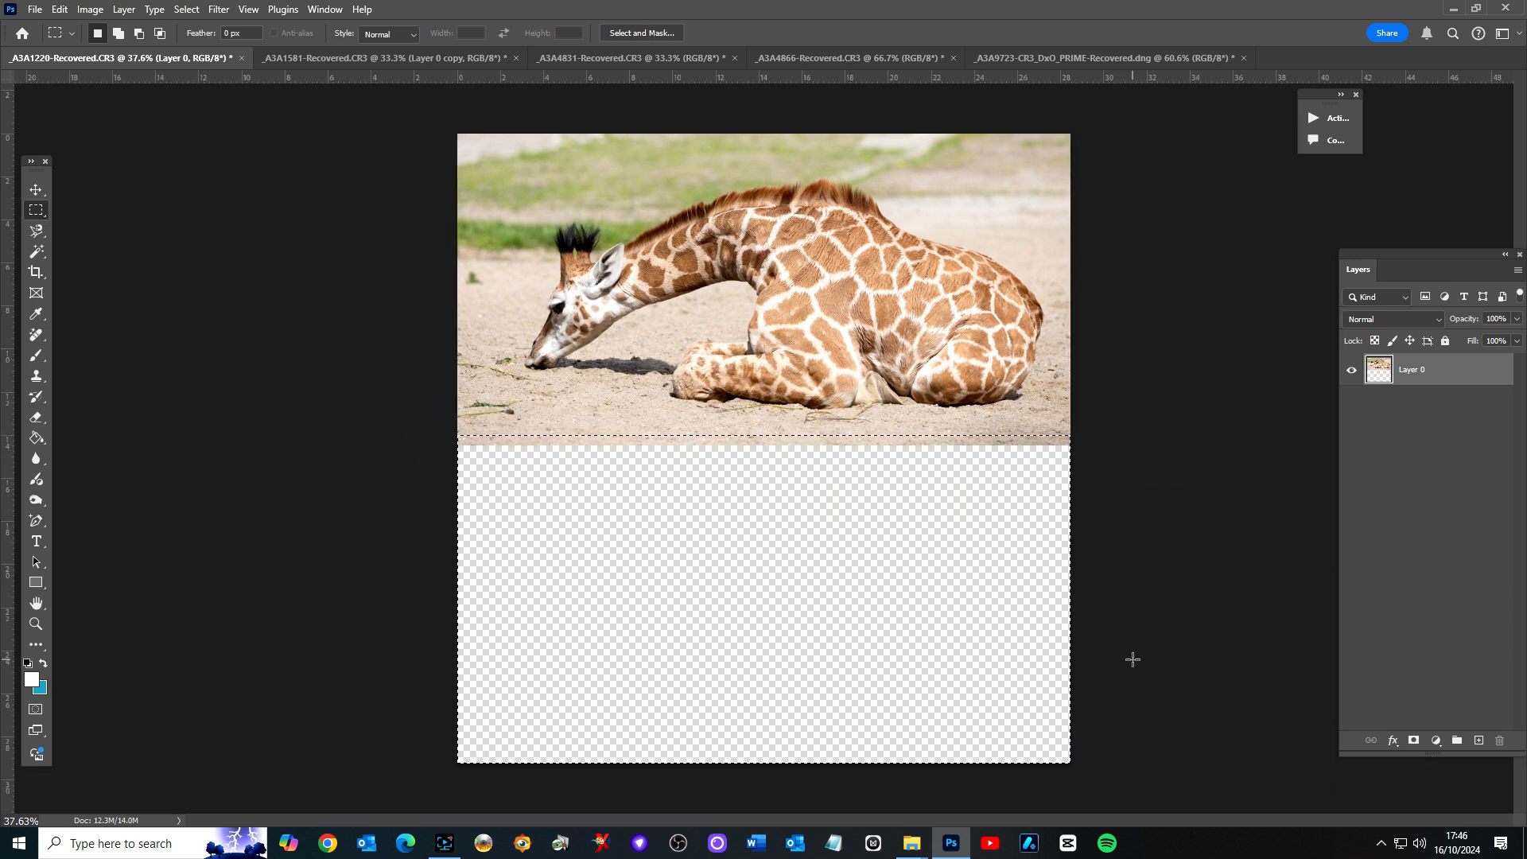
{"action": "mouse_move", "coordinate": [587, 451]}
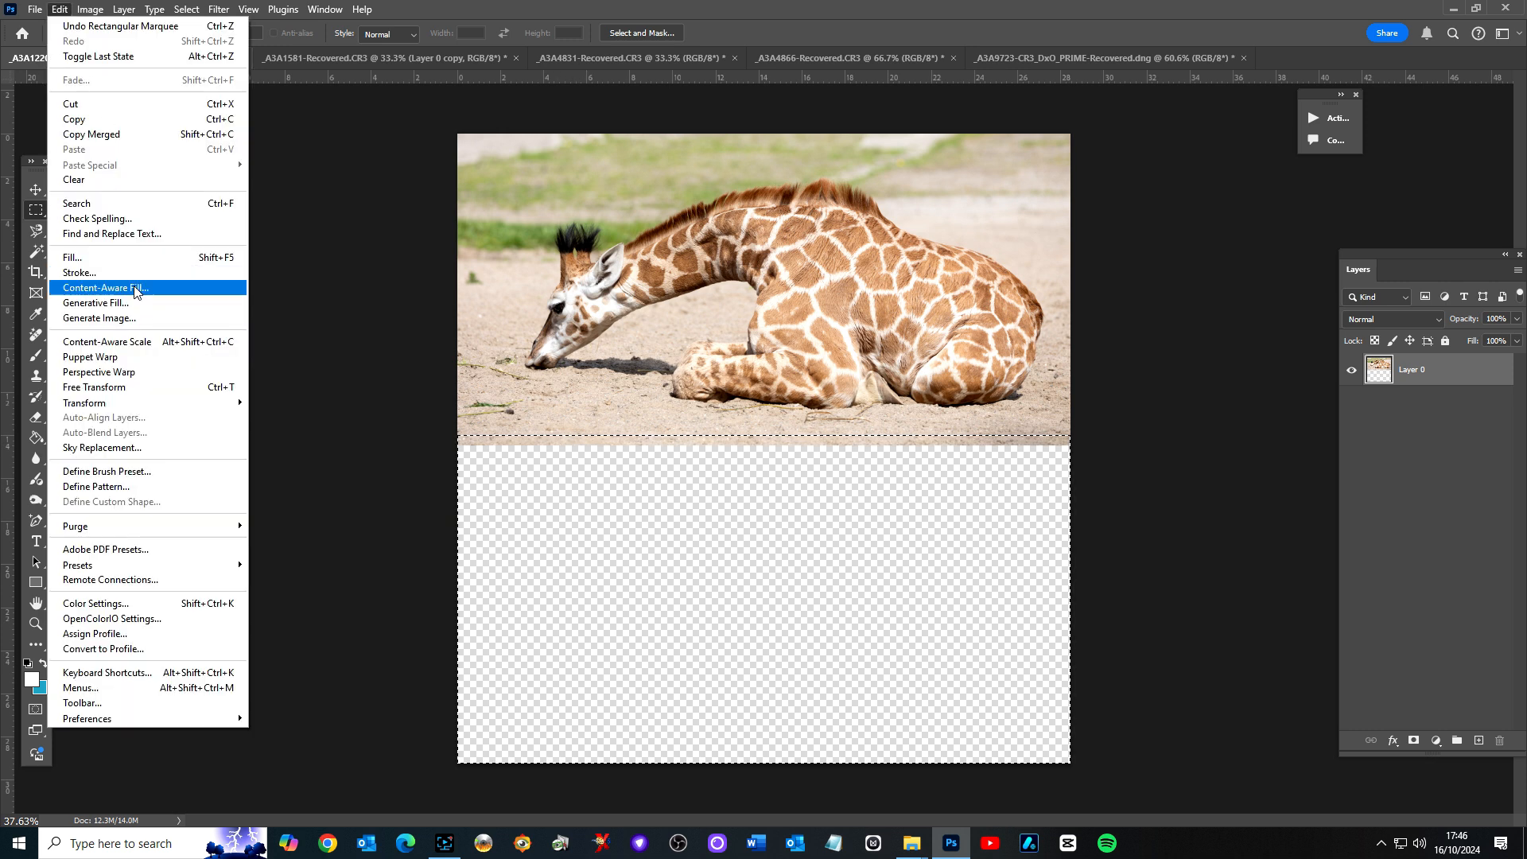
{"action": "mouse_move", "coordinate": [133, 302]}
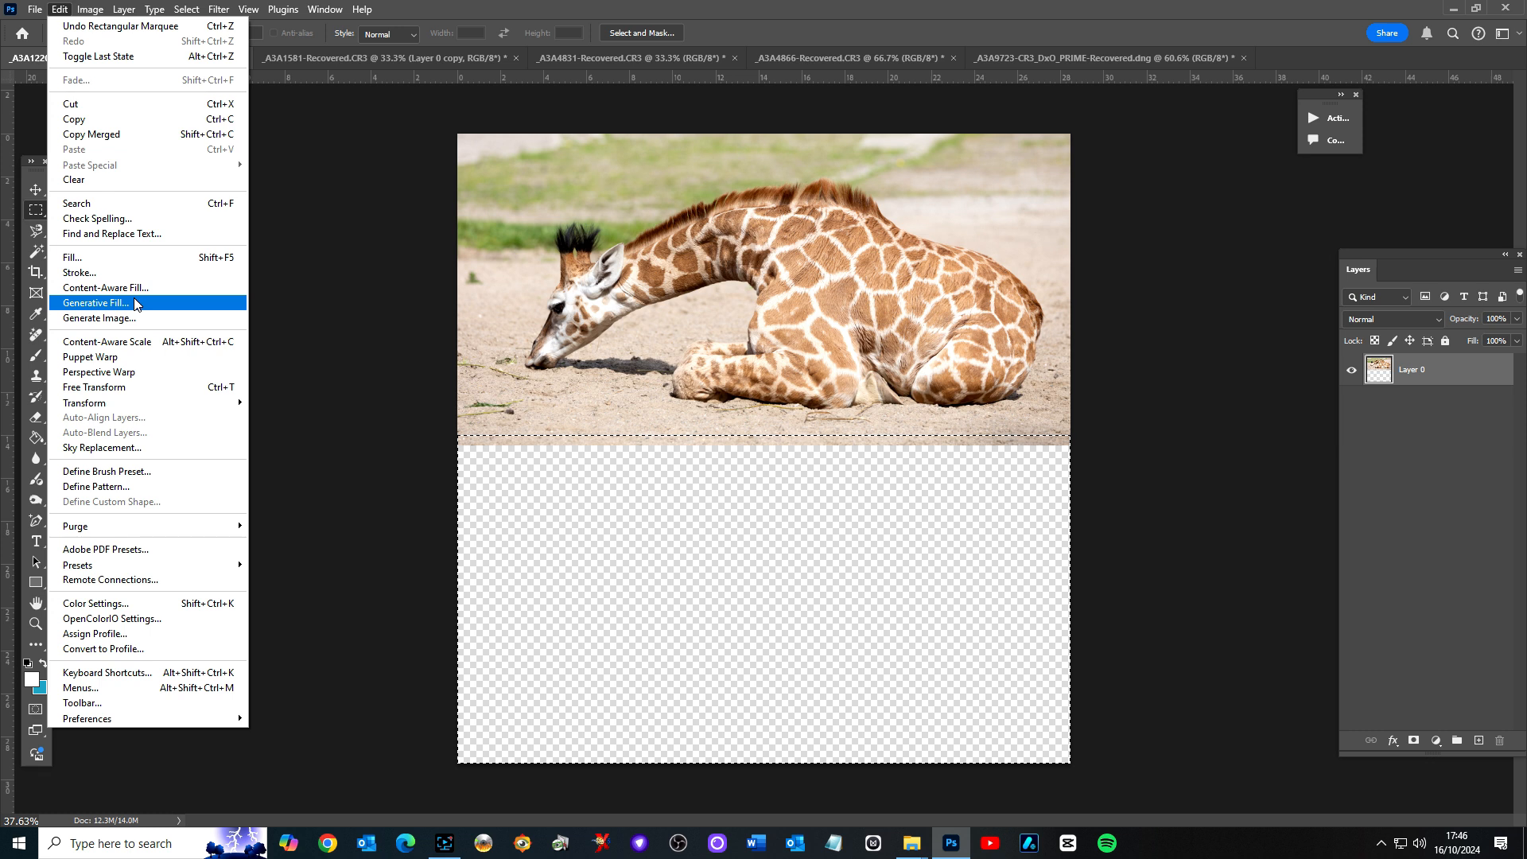
{"action": "mouse_move", "coordinate": [136, 318]}
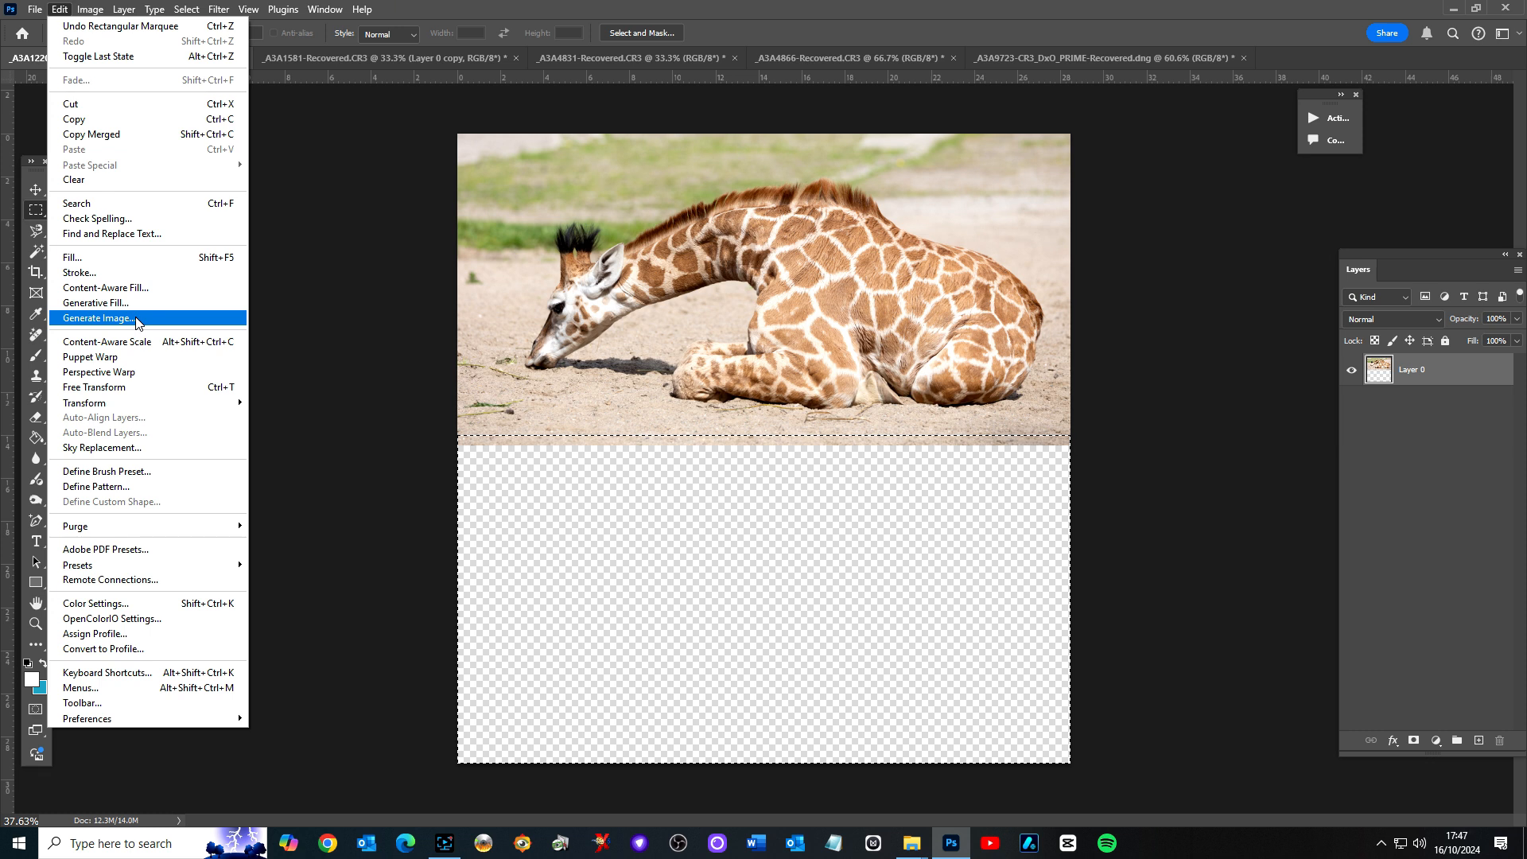
- Launch Generative Fill for the empty transparent area below the giraffe
{"action": "left_click", "coordinate": [96, 302]}
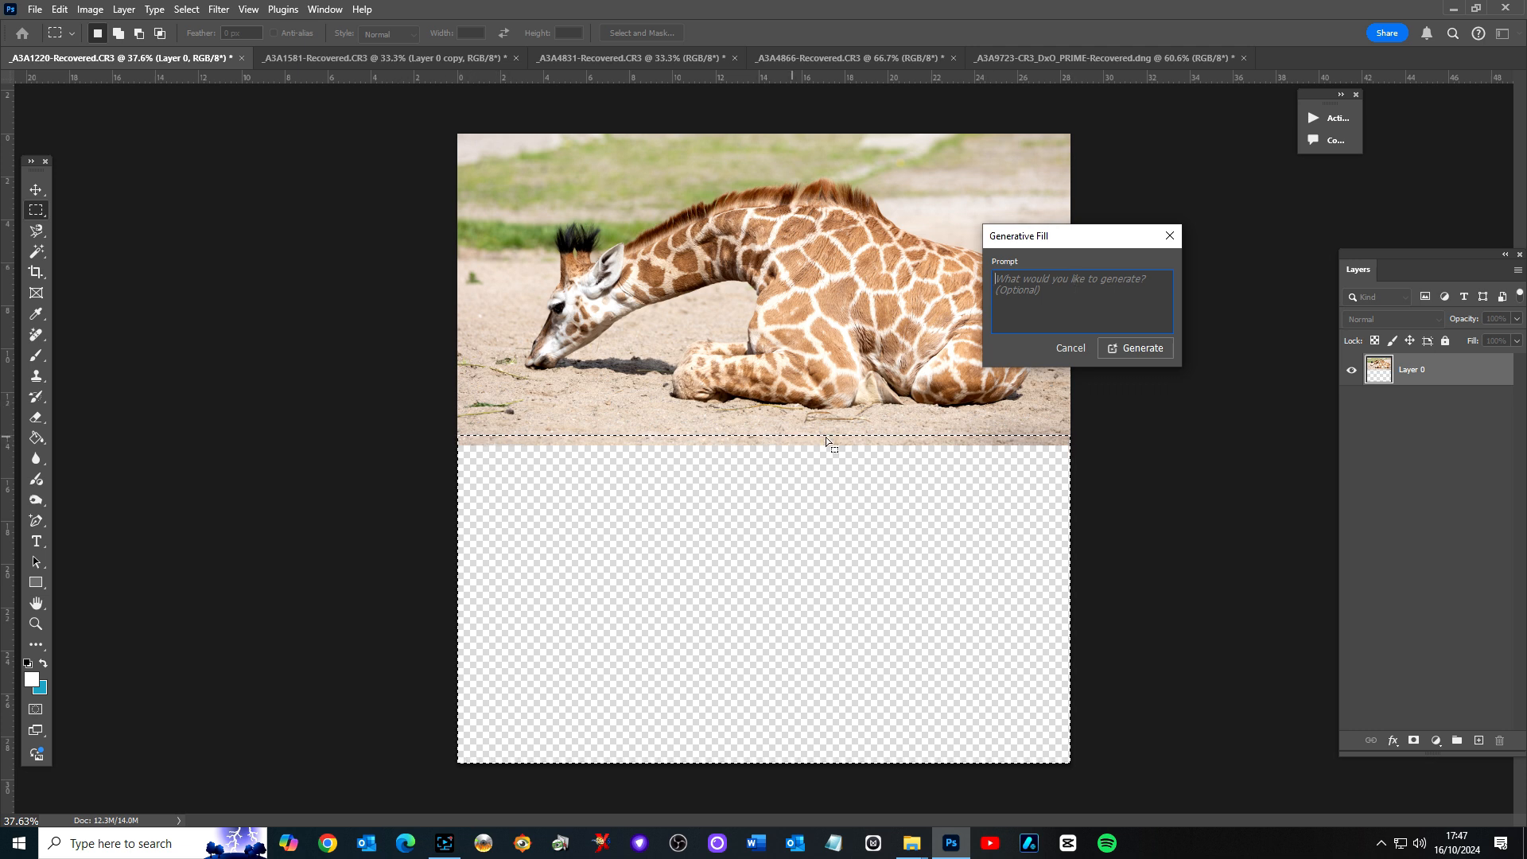
{"action": "mouse_move", "coordinate": [744, 458]}
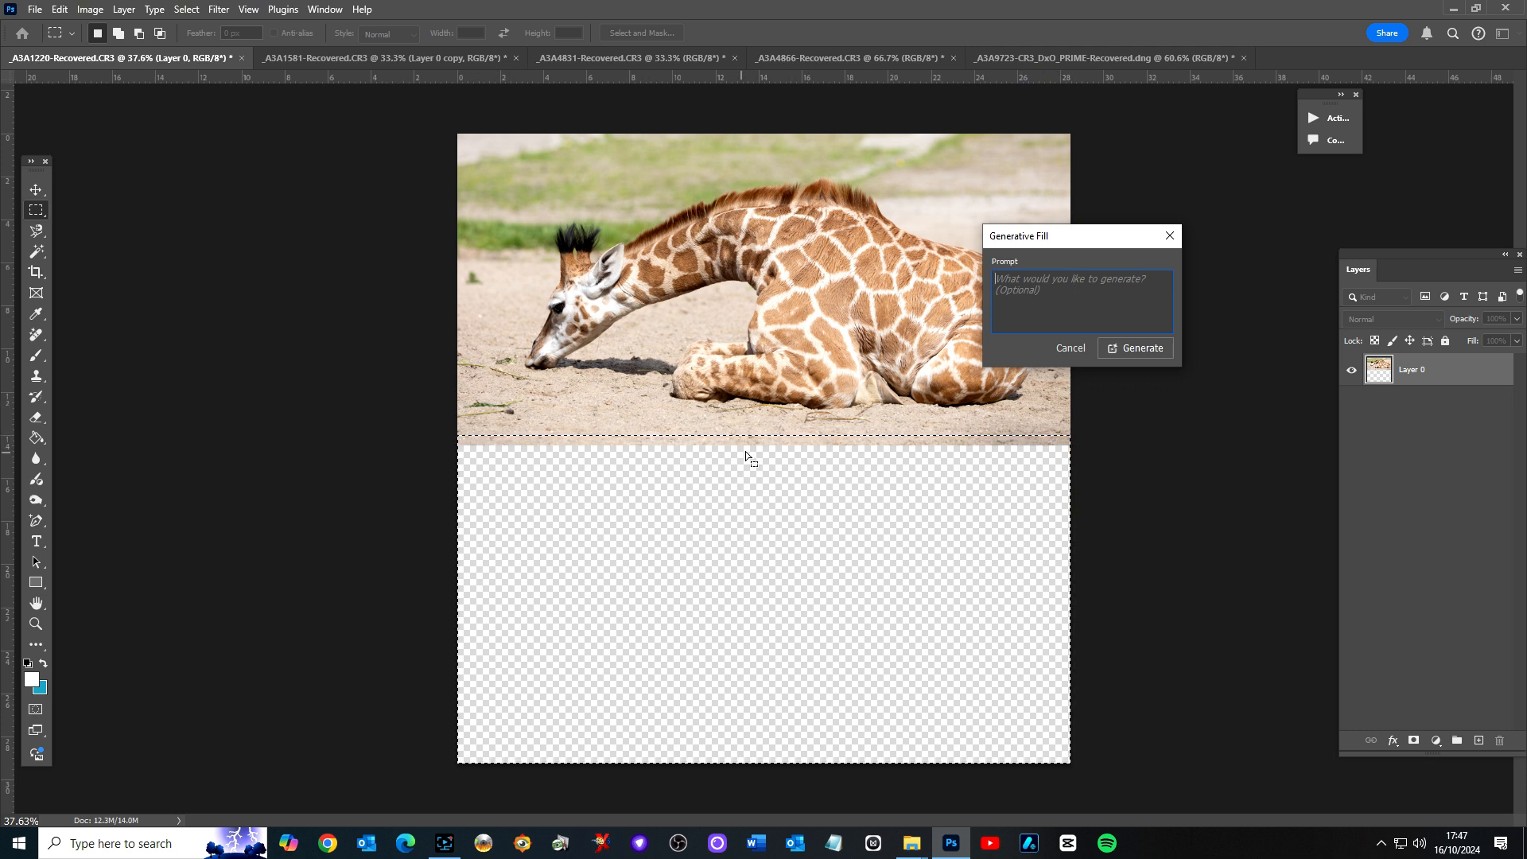
{"action": "mouse_move", "coordinate": [782, 440]}
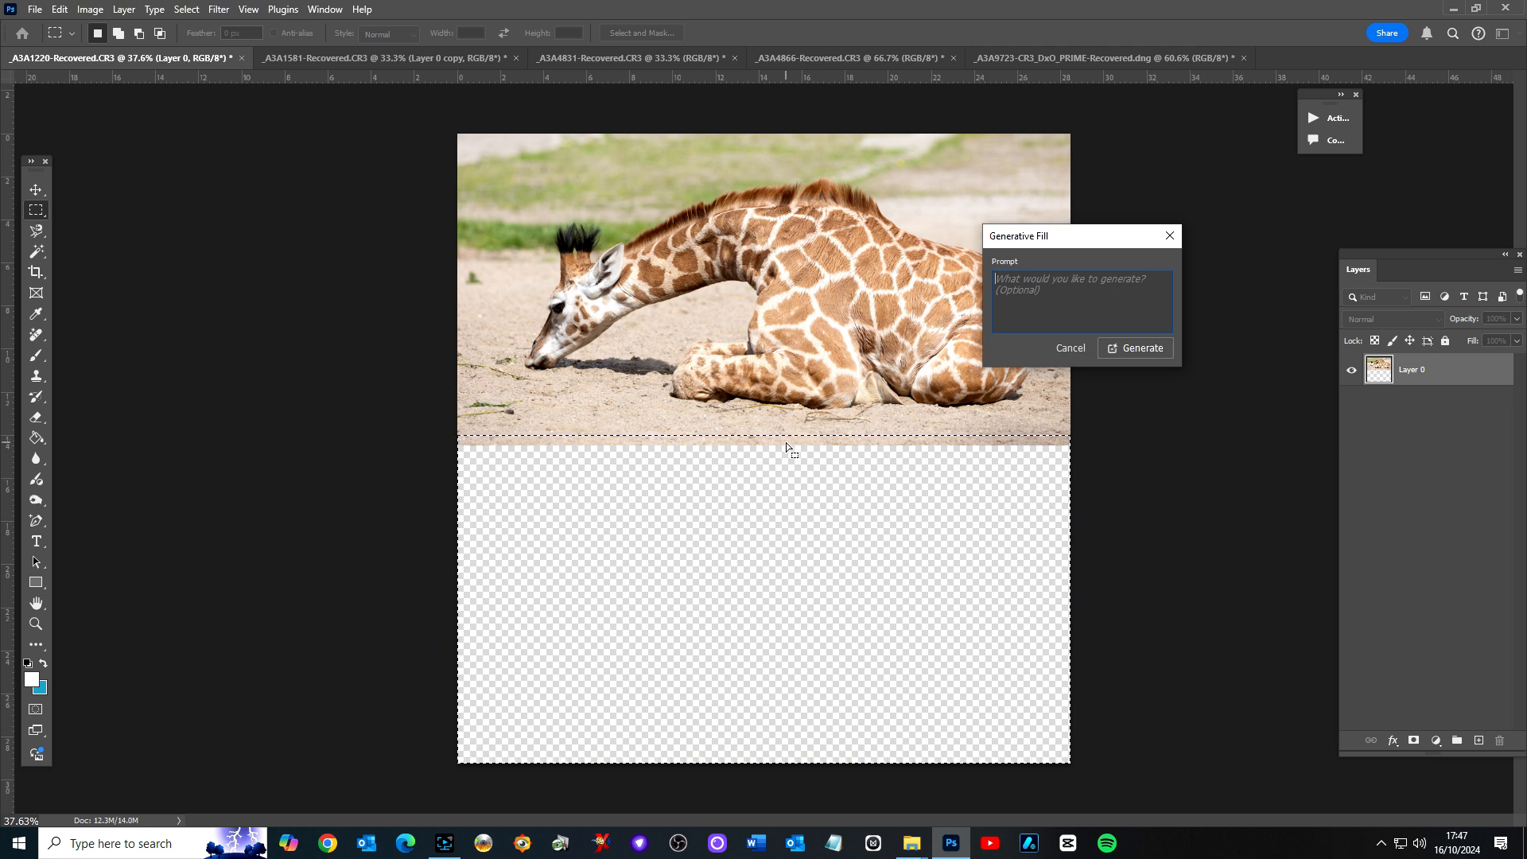
{"action": "mouse_move", "coordinate": [1141, 348]}
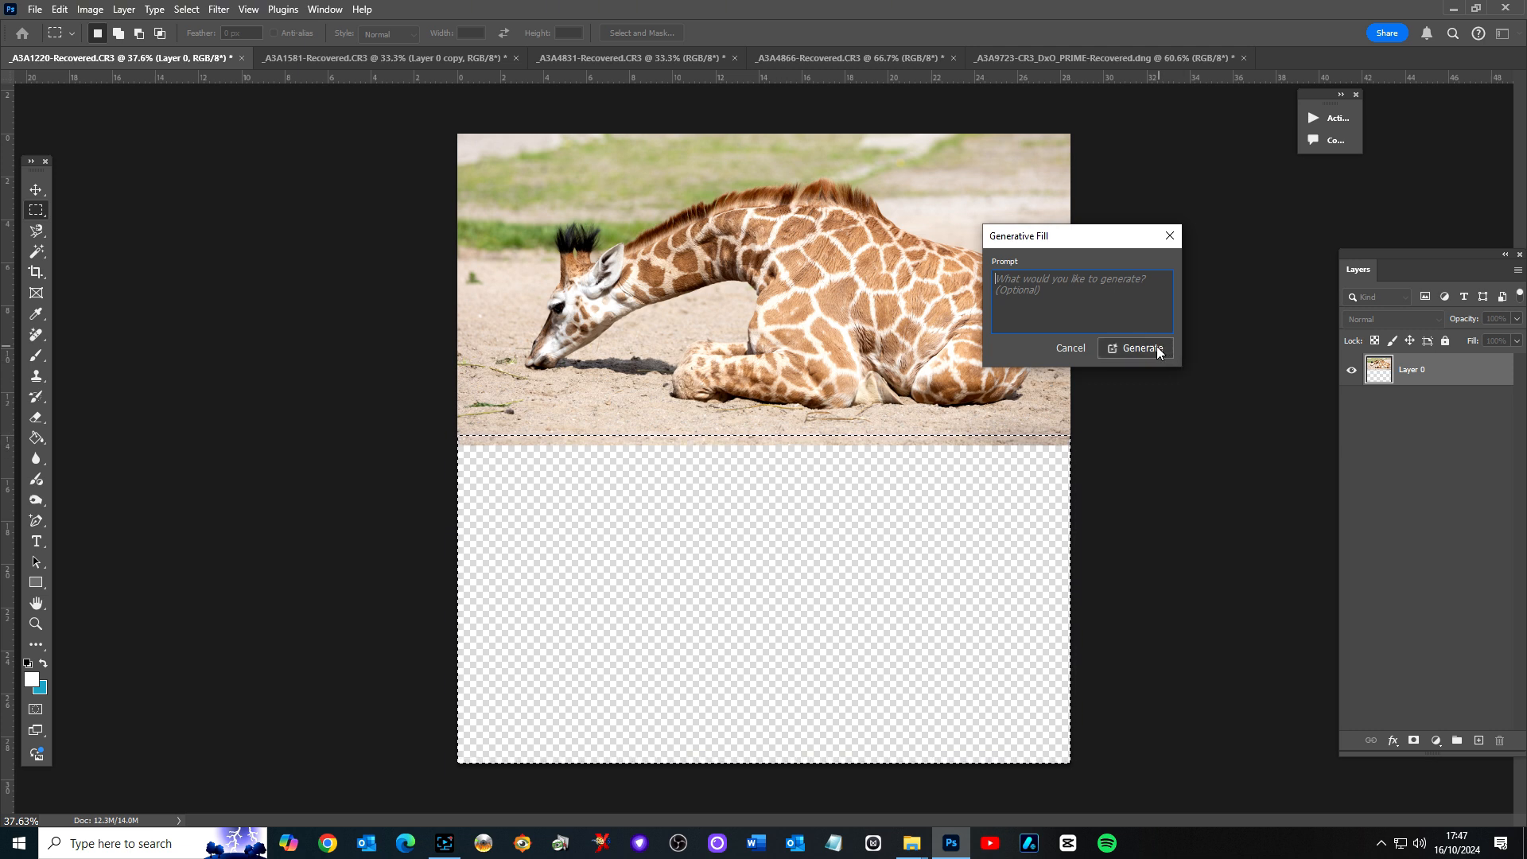
- Generate a fill for the empty area with the prompt left blank
{"action": "left_click", "coordinate": [1137, 348]}
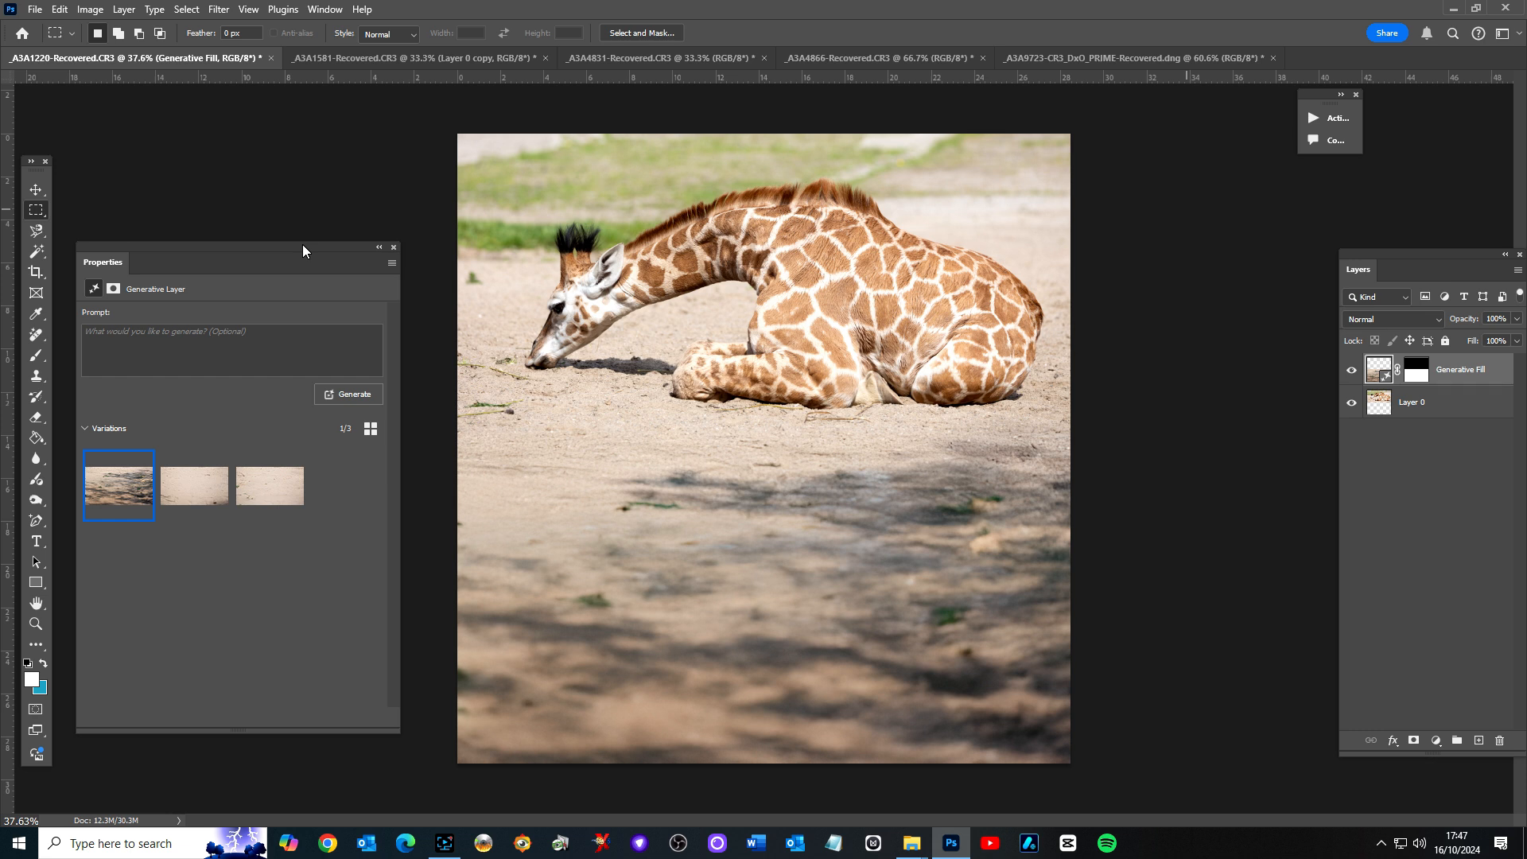
{"action": "mouse_move", "coordinate": [192, 492]}
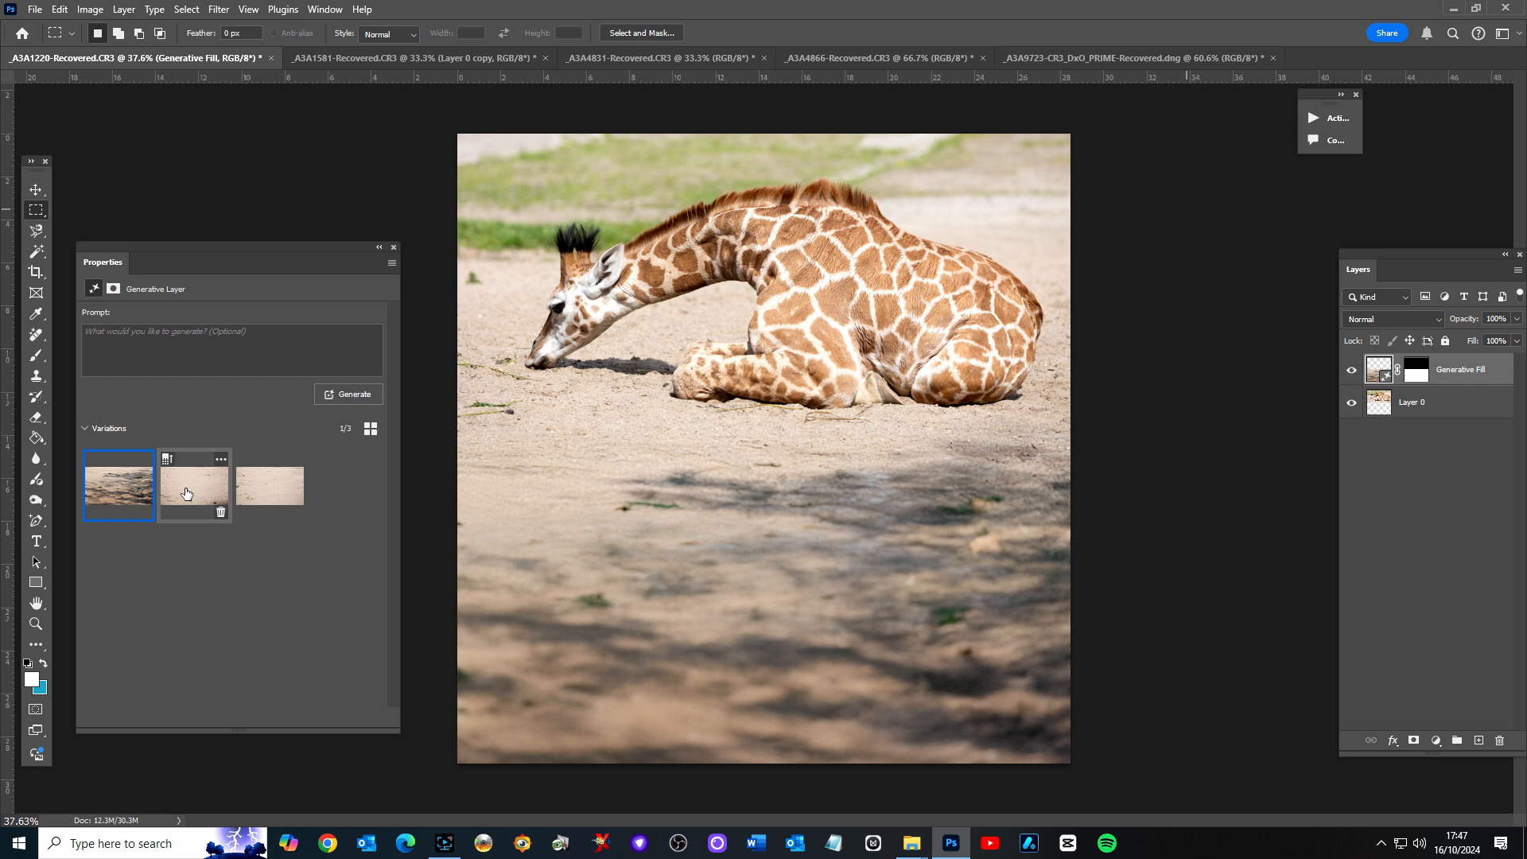
- Preview the sandy-ground variations and keep the third one with small green sprouts
{"action": "left_click", "coordinate": [192, 485]}
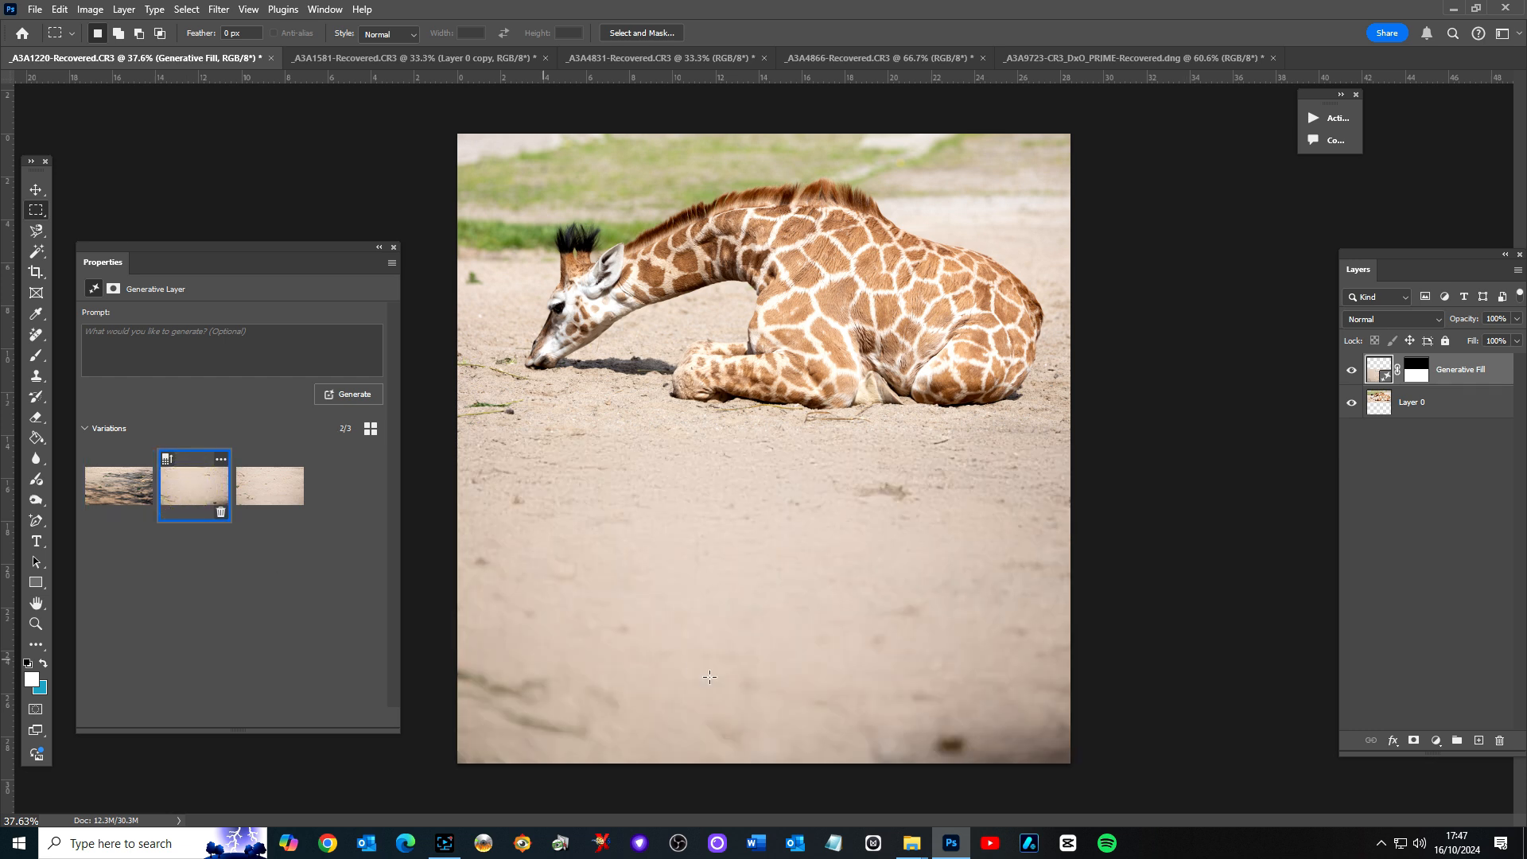
{"action": "mouse_move", "coordinate": [744, 714]}
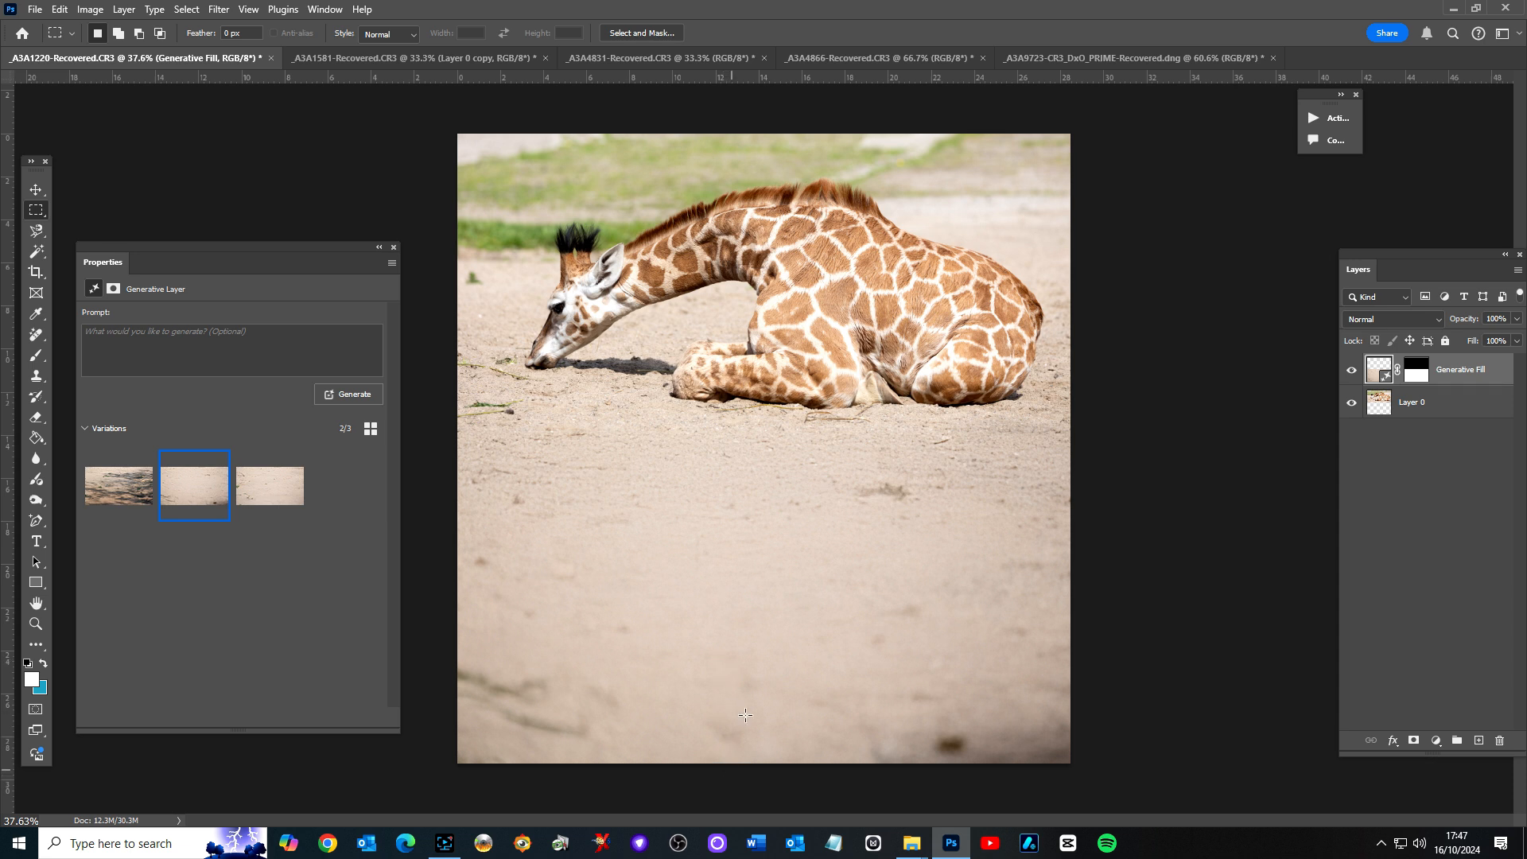
{"action": "mouse_move", "coordinate": [266, 488]}
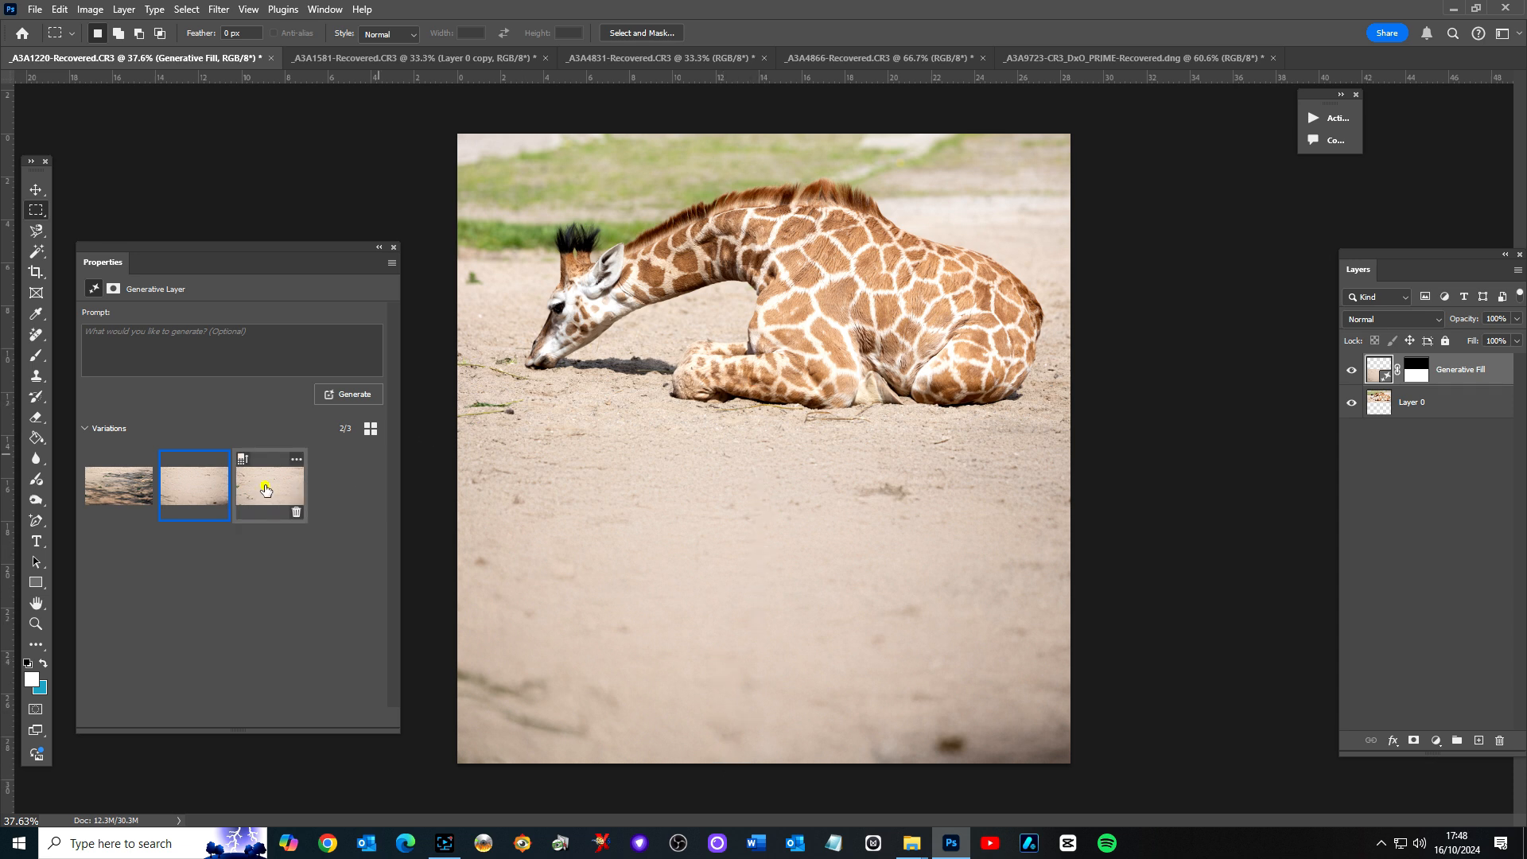
{"action": "left_click", "coordinate": [270, 486]}
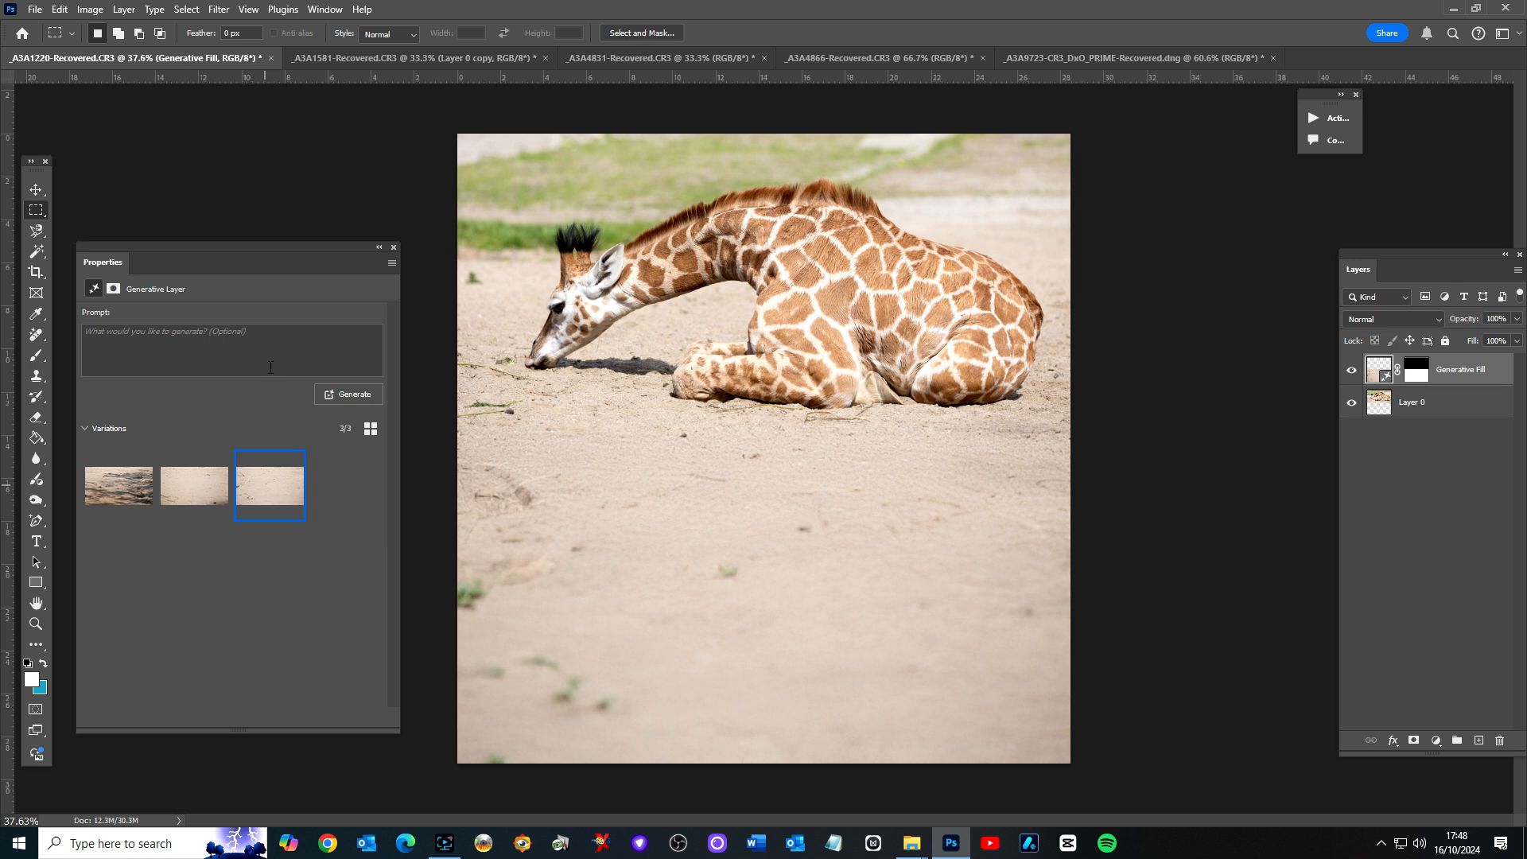
- Regenerate the lower area from the prompt 'reflective pond' mirroring the giraffe
{"action": "left_click", "coordinate": [232, 350]}
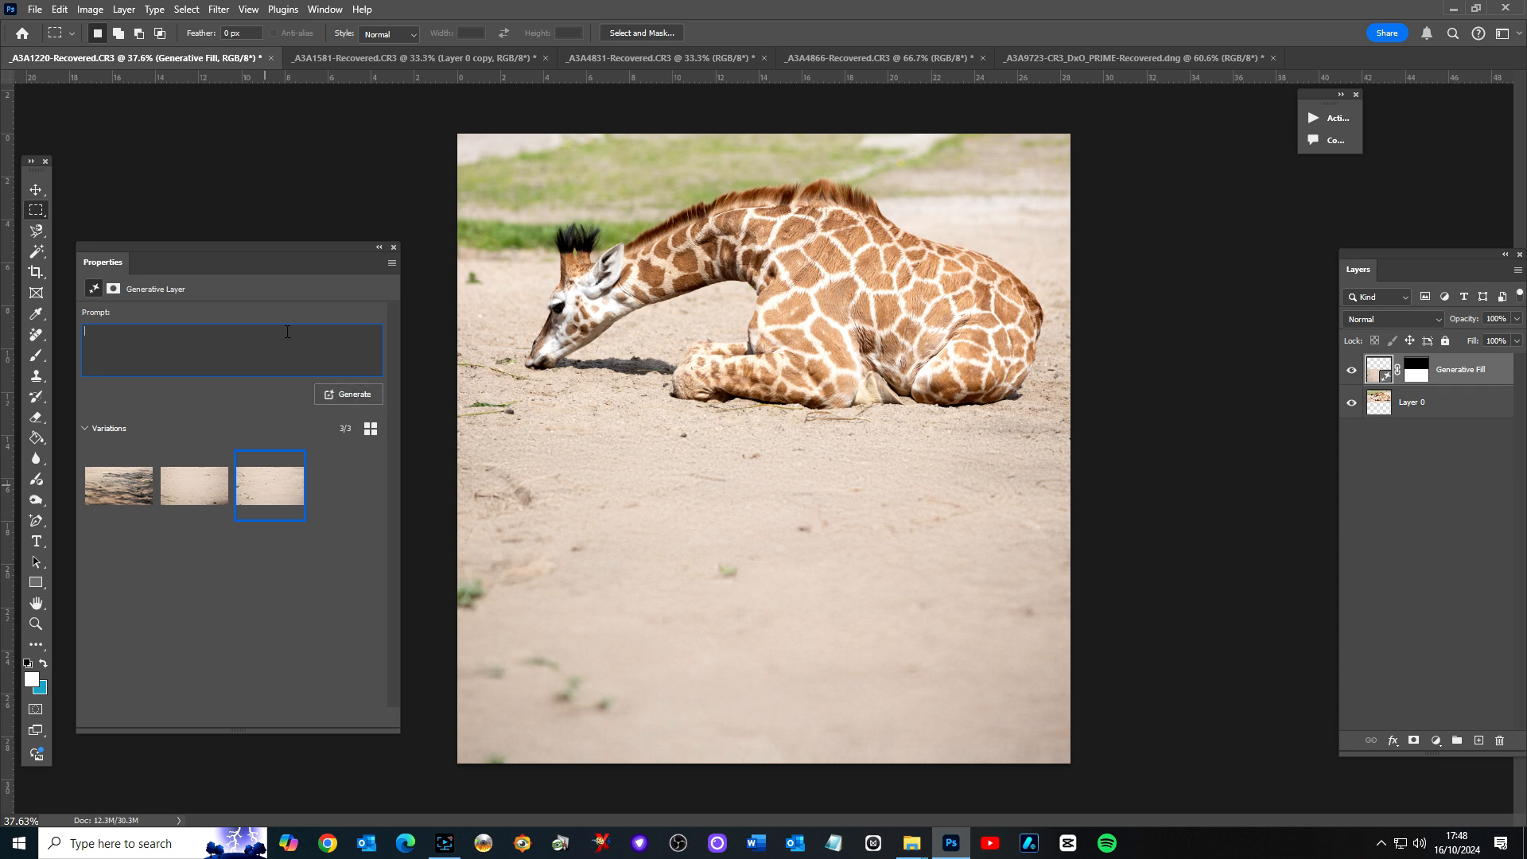
{"action": "type", "text": "reflective"}
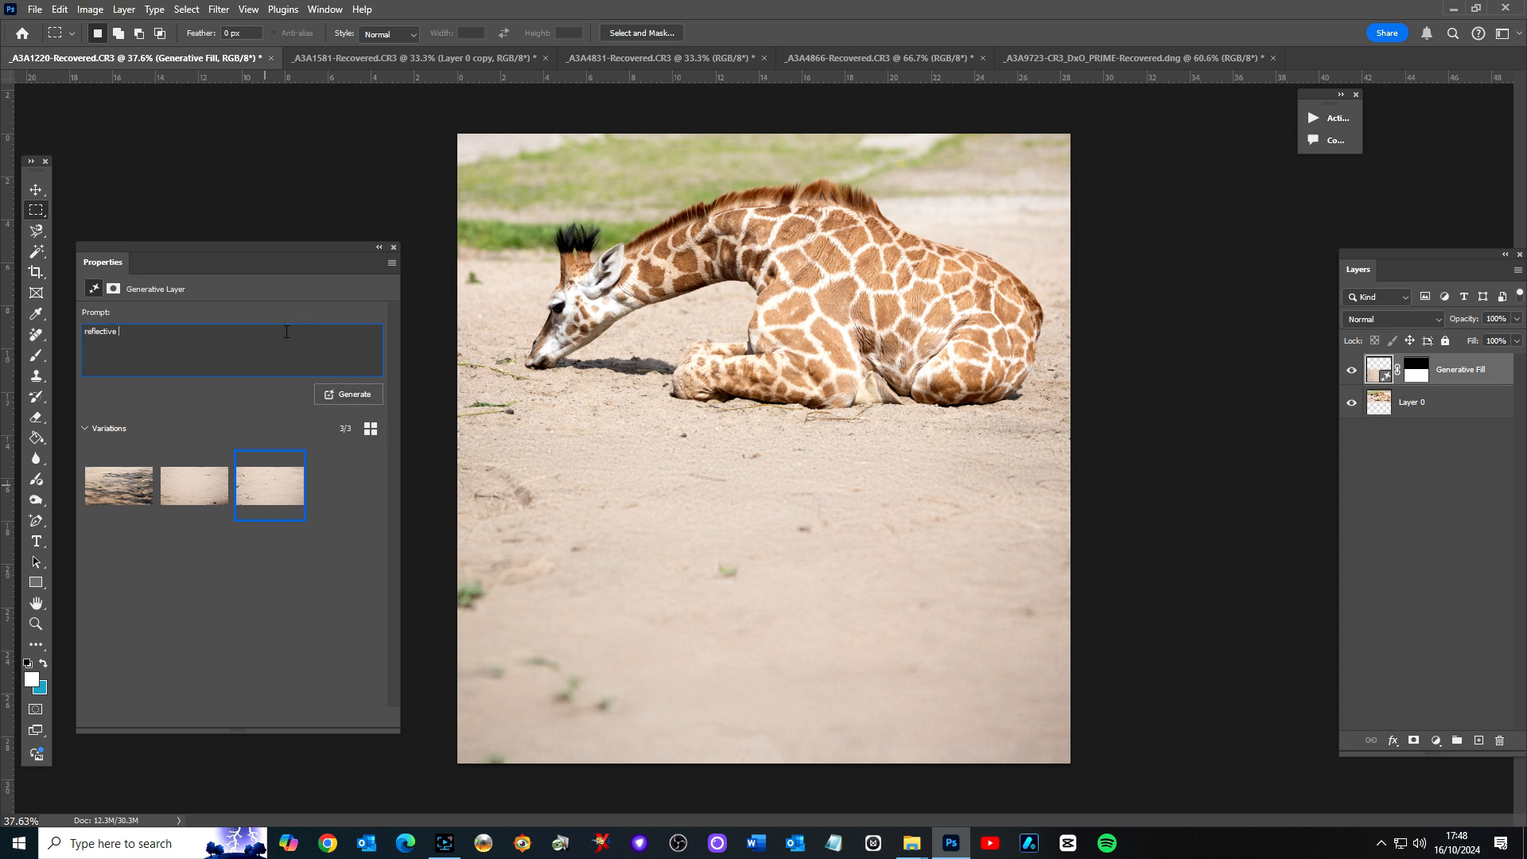
{"action": "type", "text": "pond"}
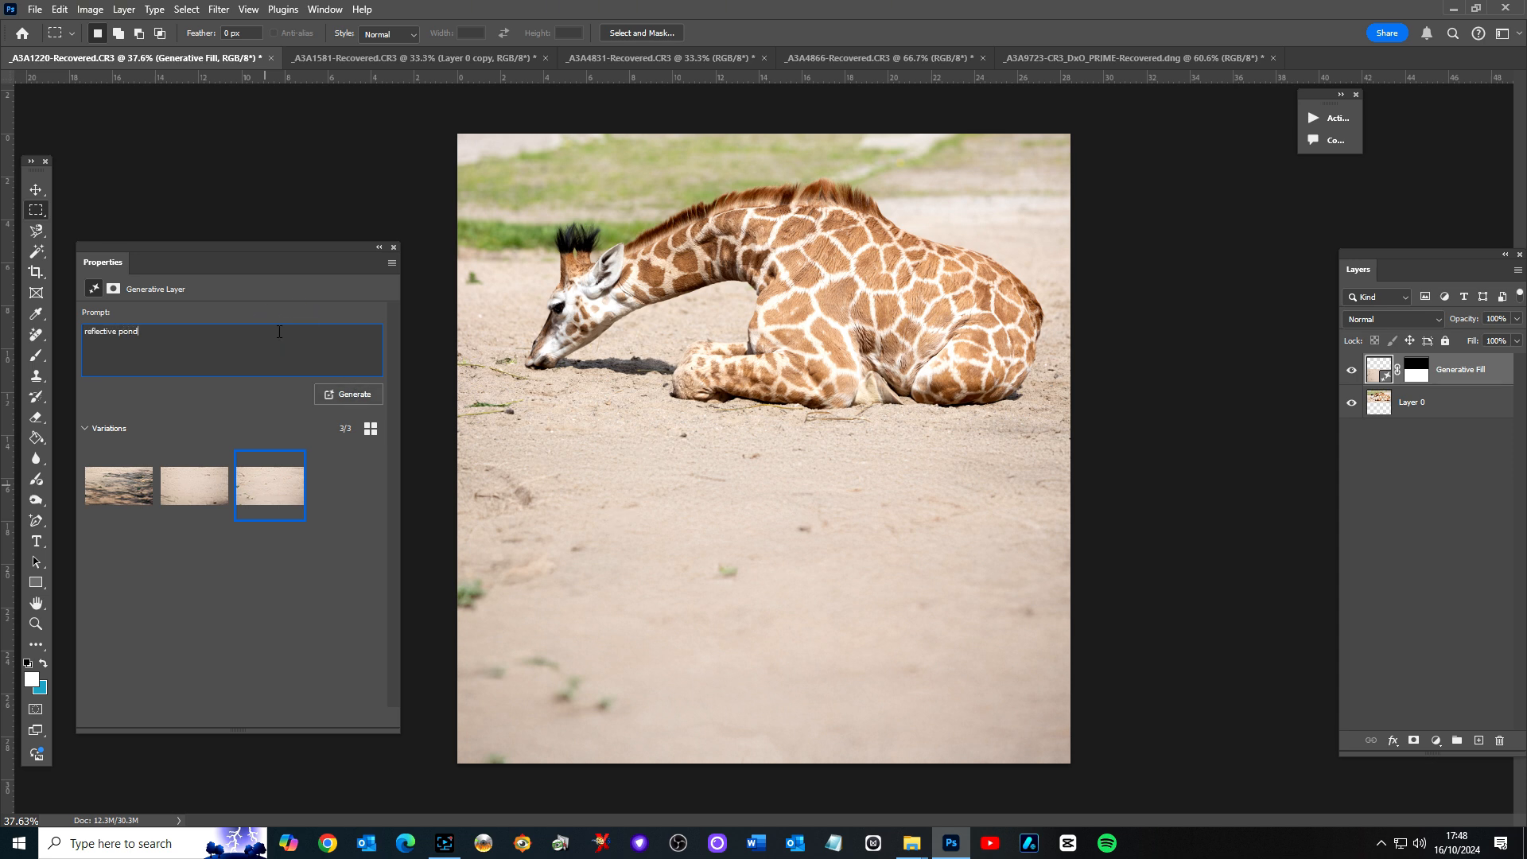
{"action": "left_click", "coordinate": [348, 394]}
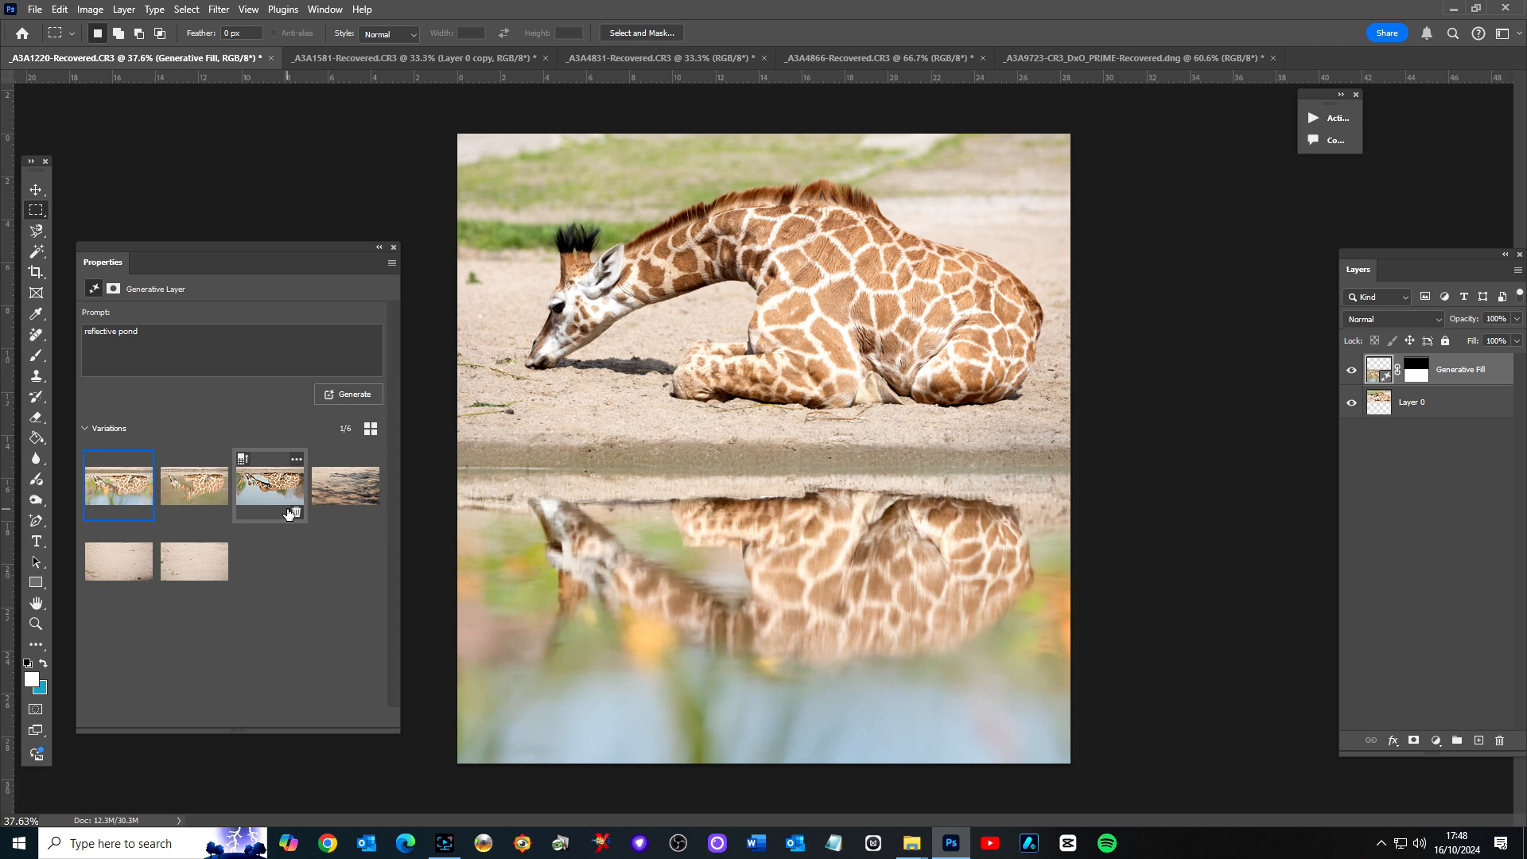
{"action": "mouse_move", "coordinate": [654, 468]}
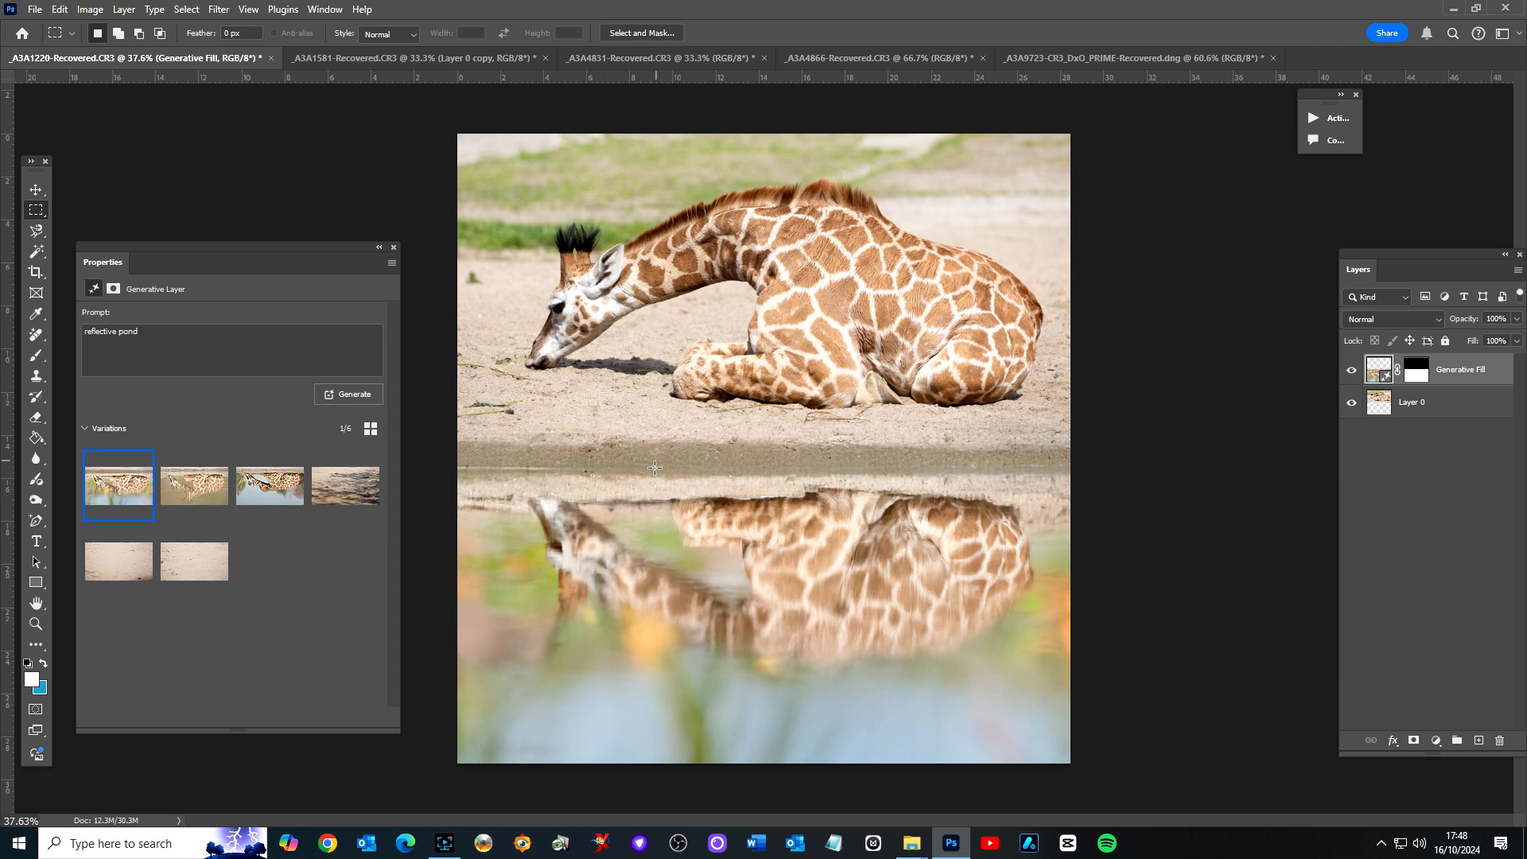
{"action": "mouse_move", "coordinate": [670, 455]}
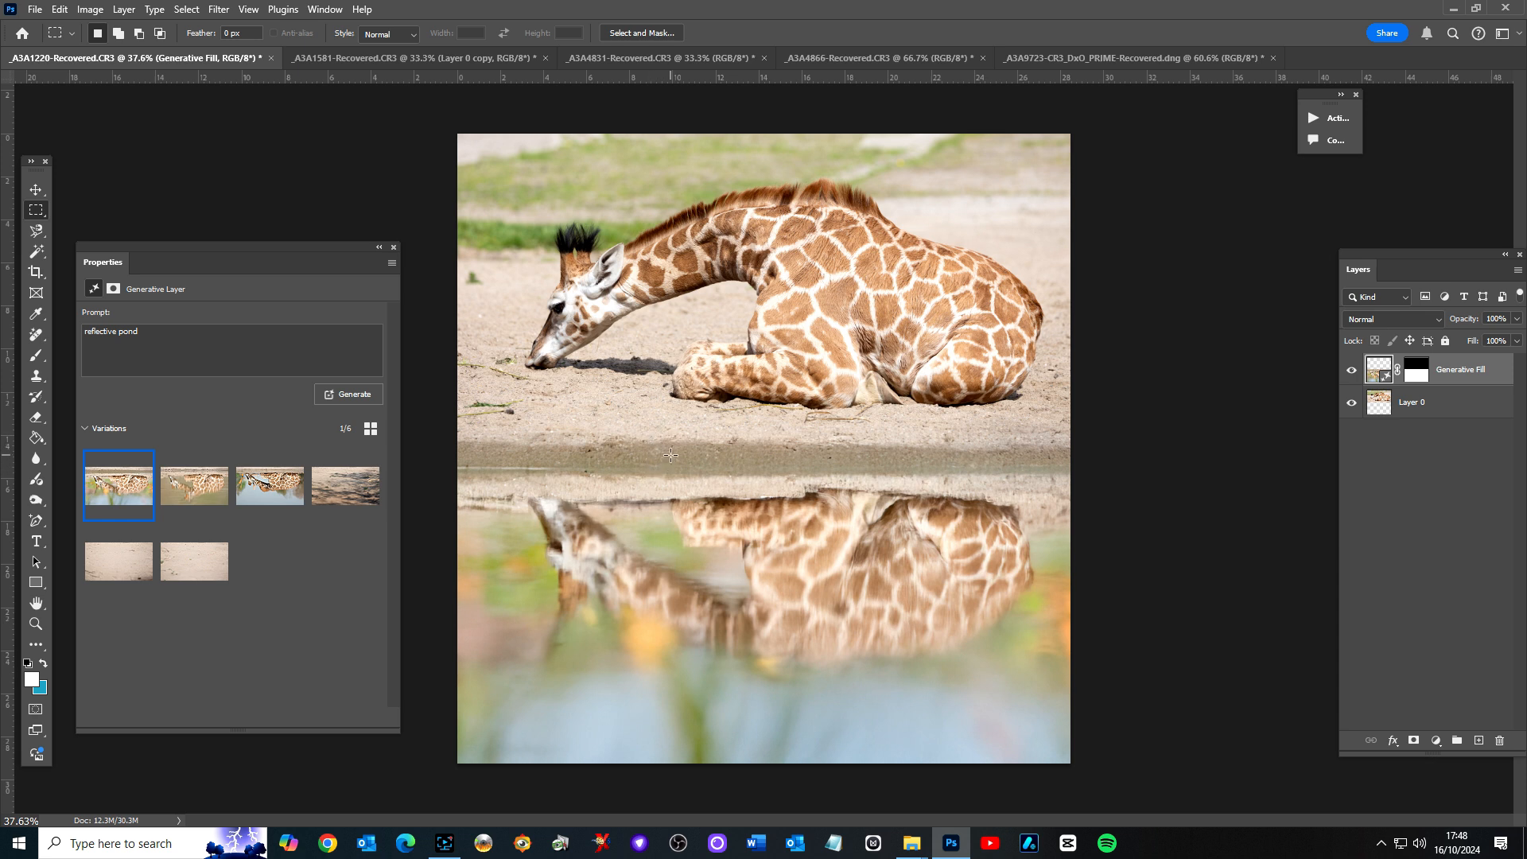
{"action": "mouse_move", "coordinate": [927, 468]}
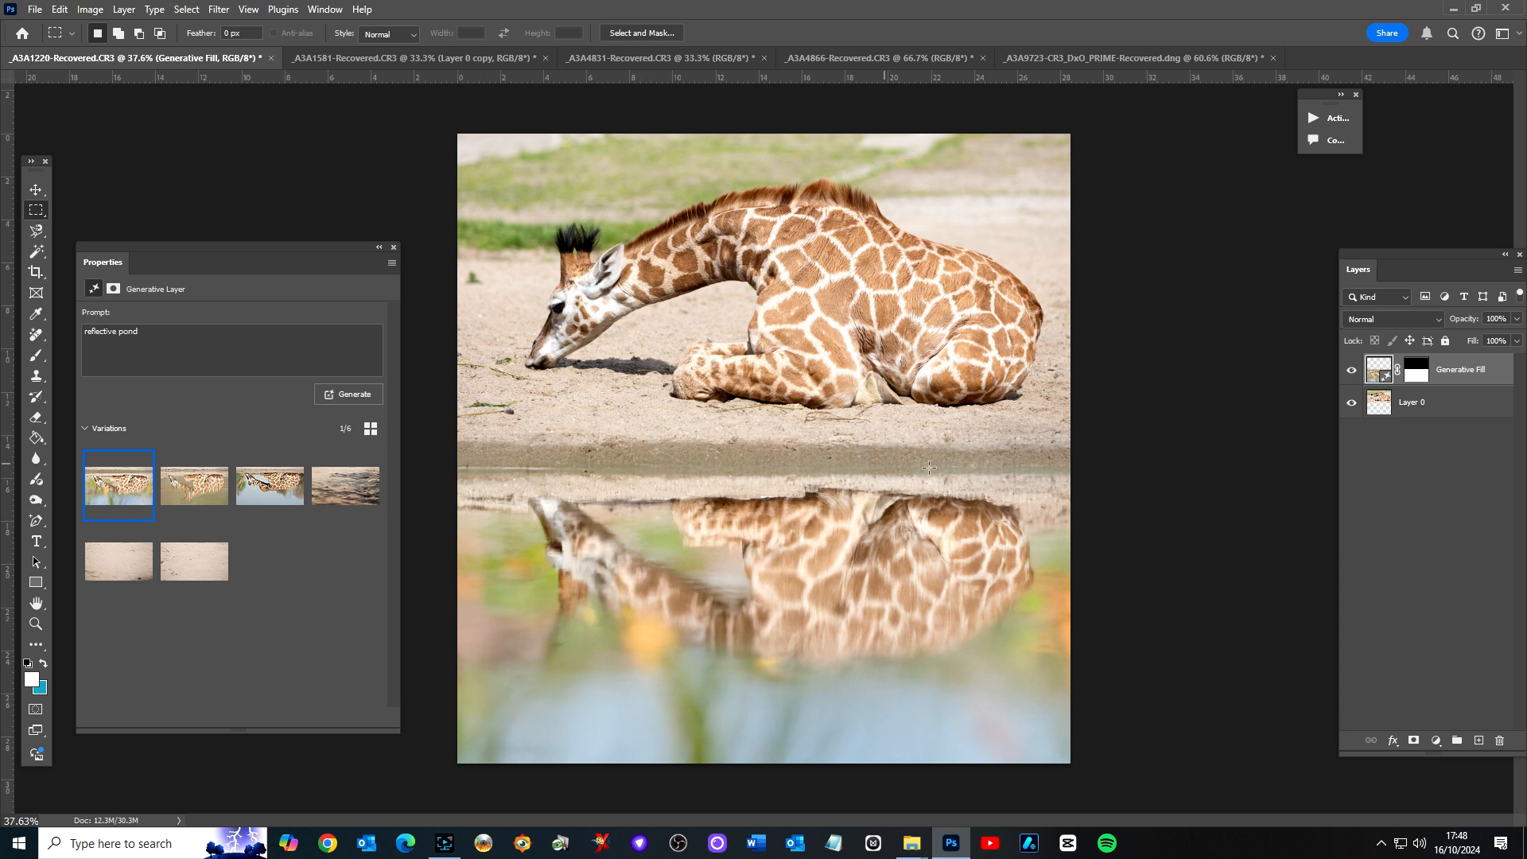
{"action": "mouse_move", "coordinate": [1100, 474]}
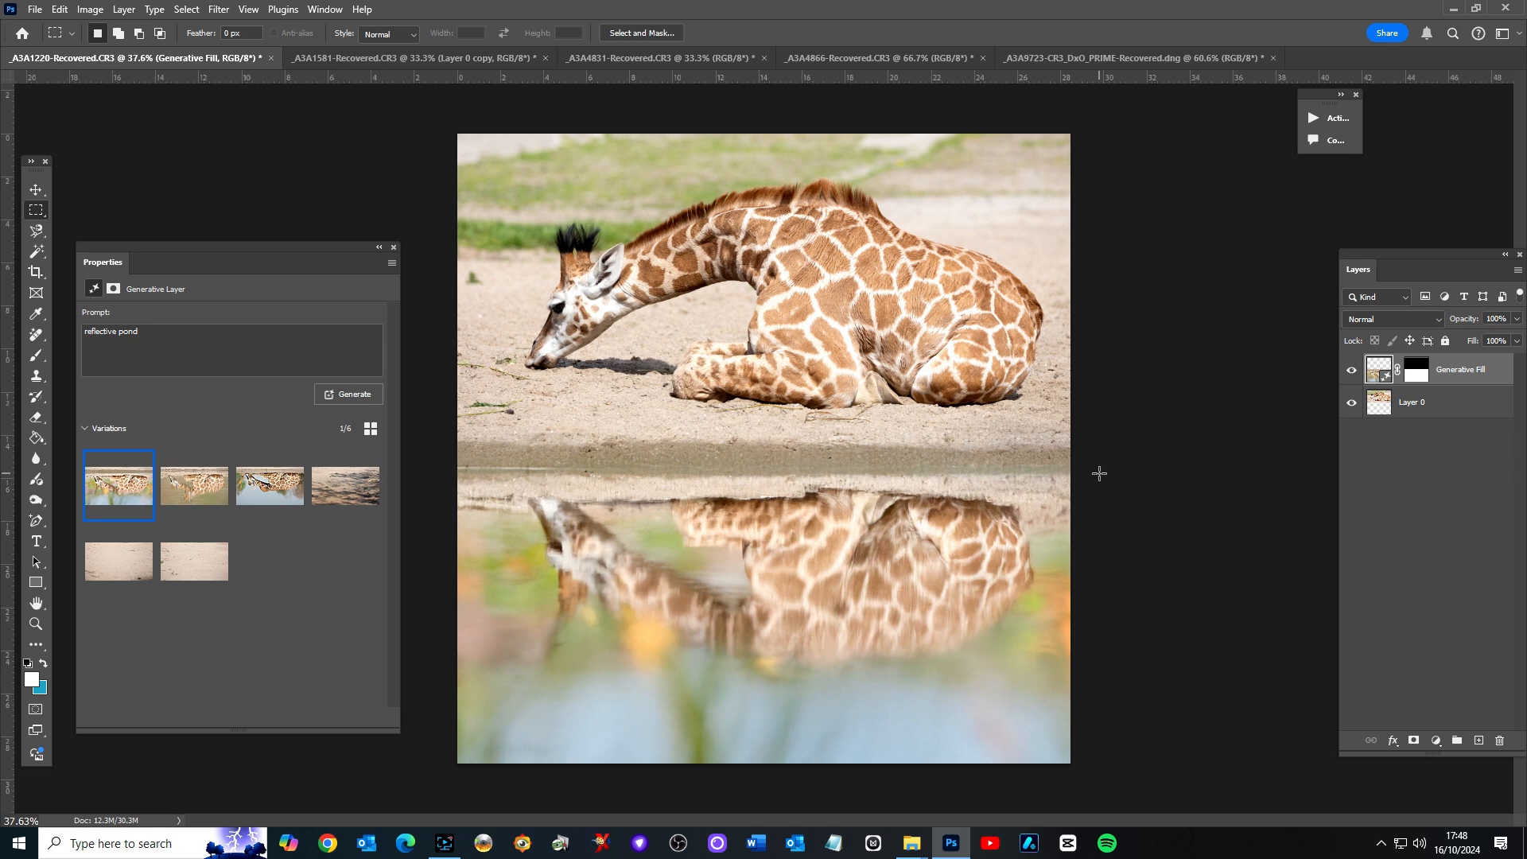
- Preview the pond variations and return to the first soft-focus reflection
{"action": "left_click", "coordinate": [194, 487]}
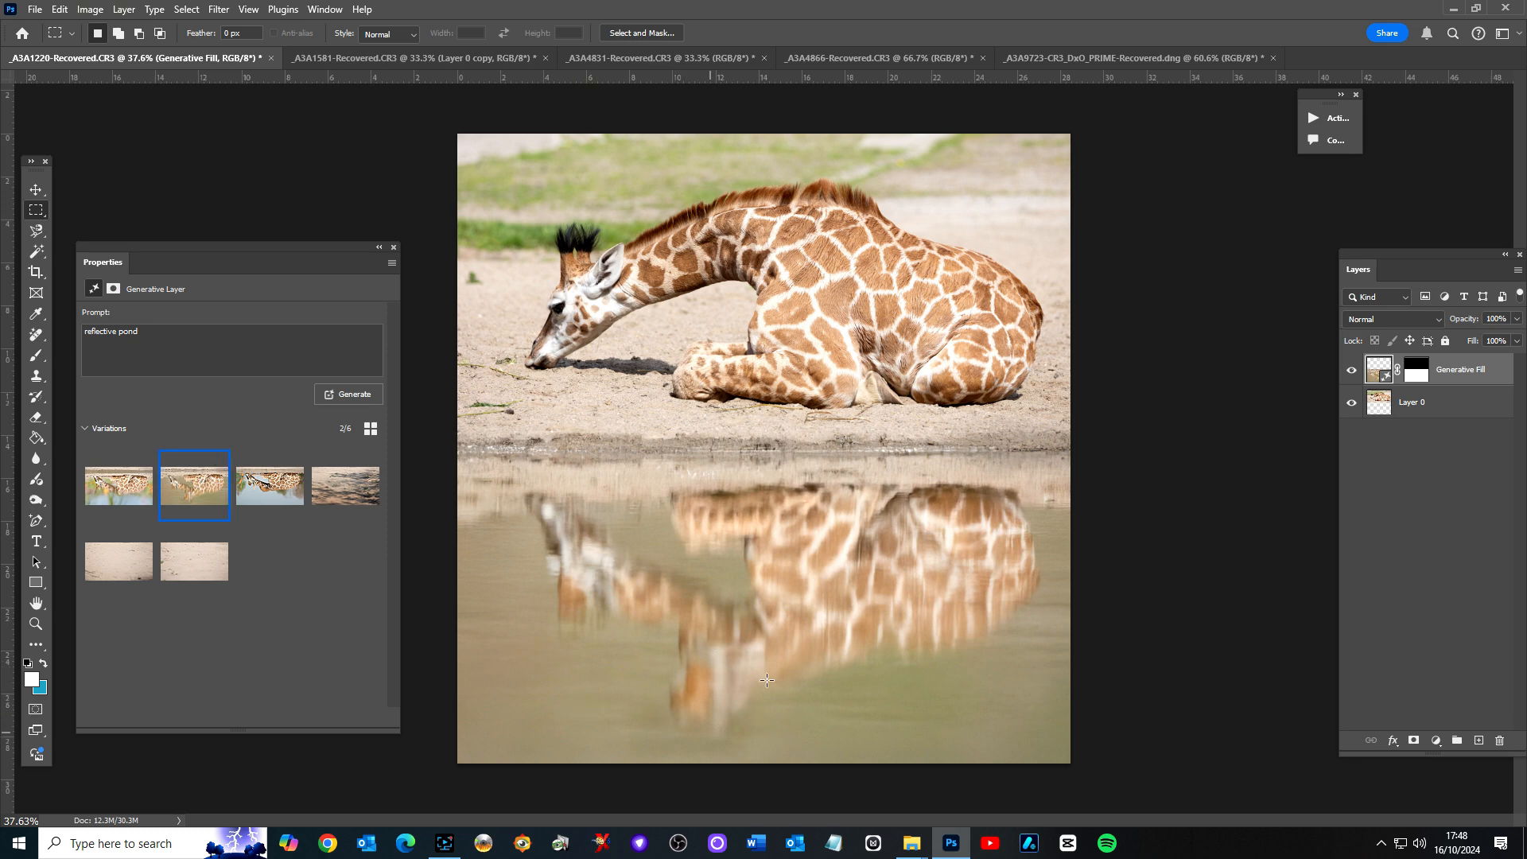
{"action": "left_click", "coordinate": [271, 485]}
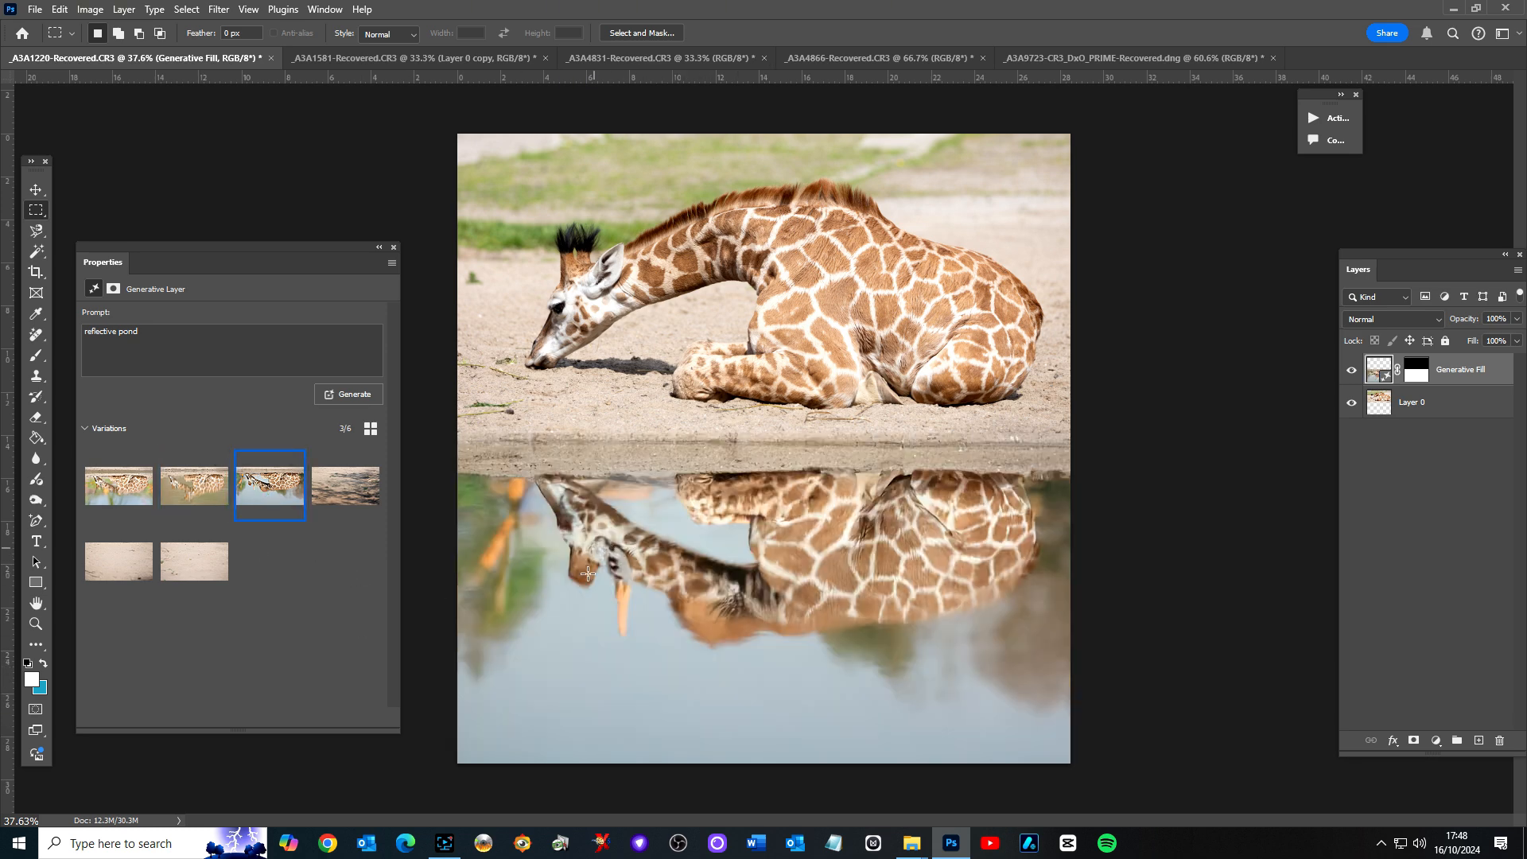
{"action": "mouse_move", "coordinate": [194, 486]}
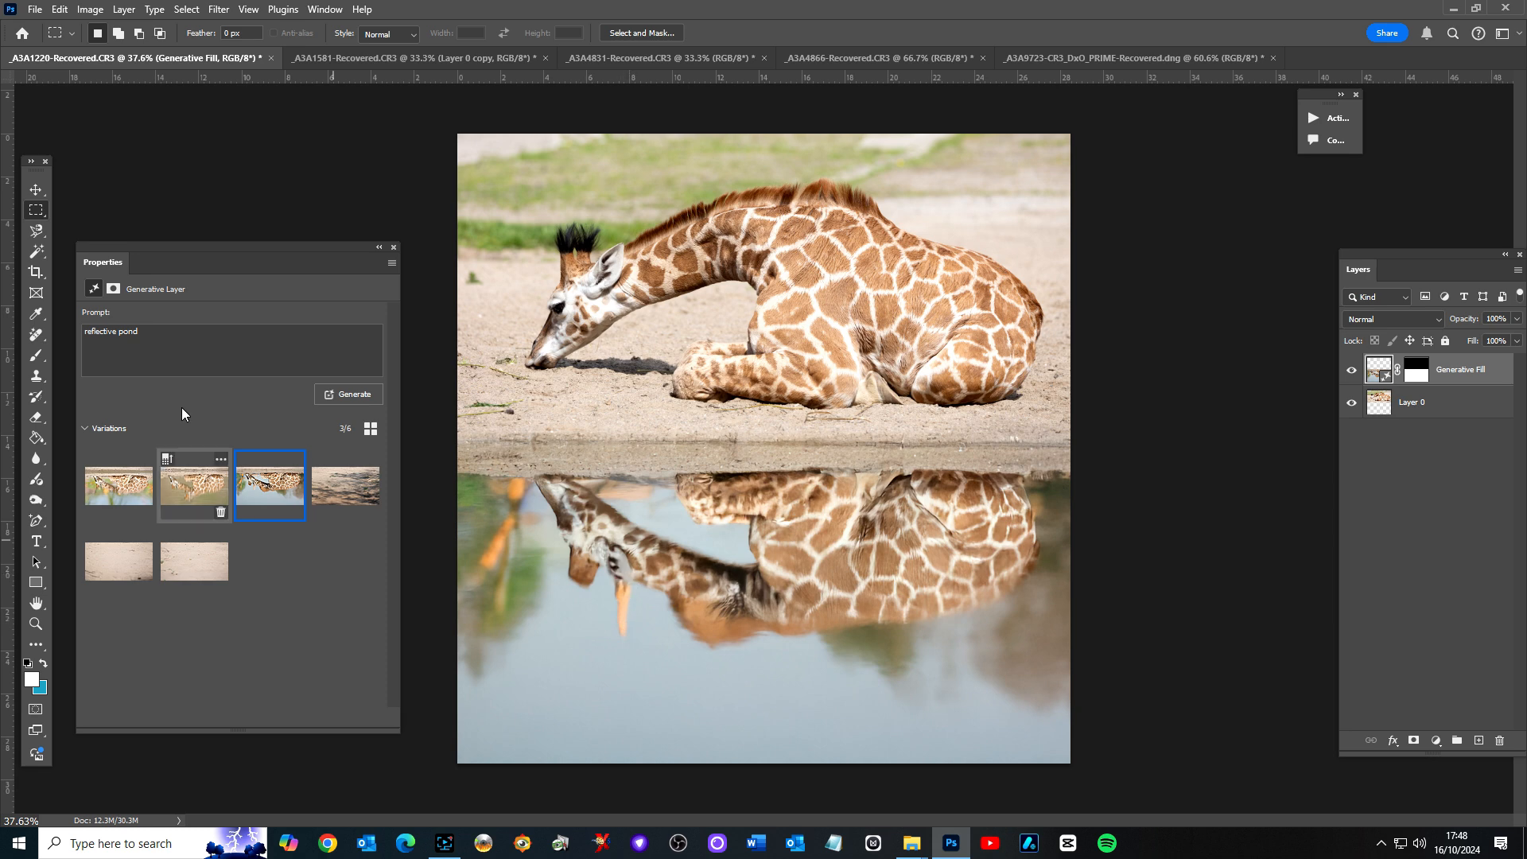
{"action": "left_click", "coordinate": [117, 485]}
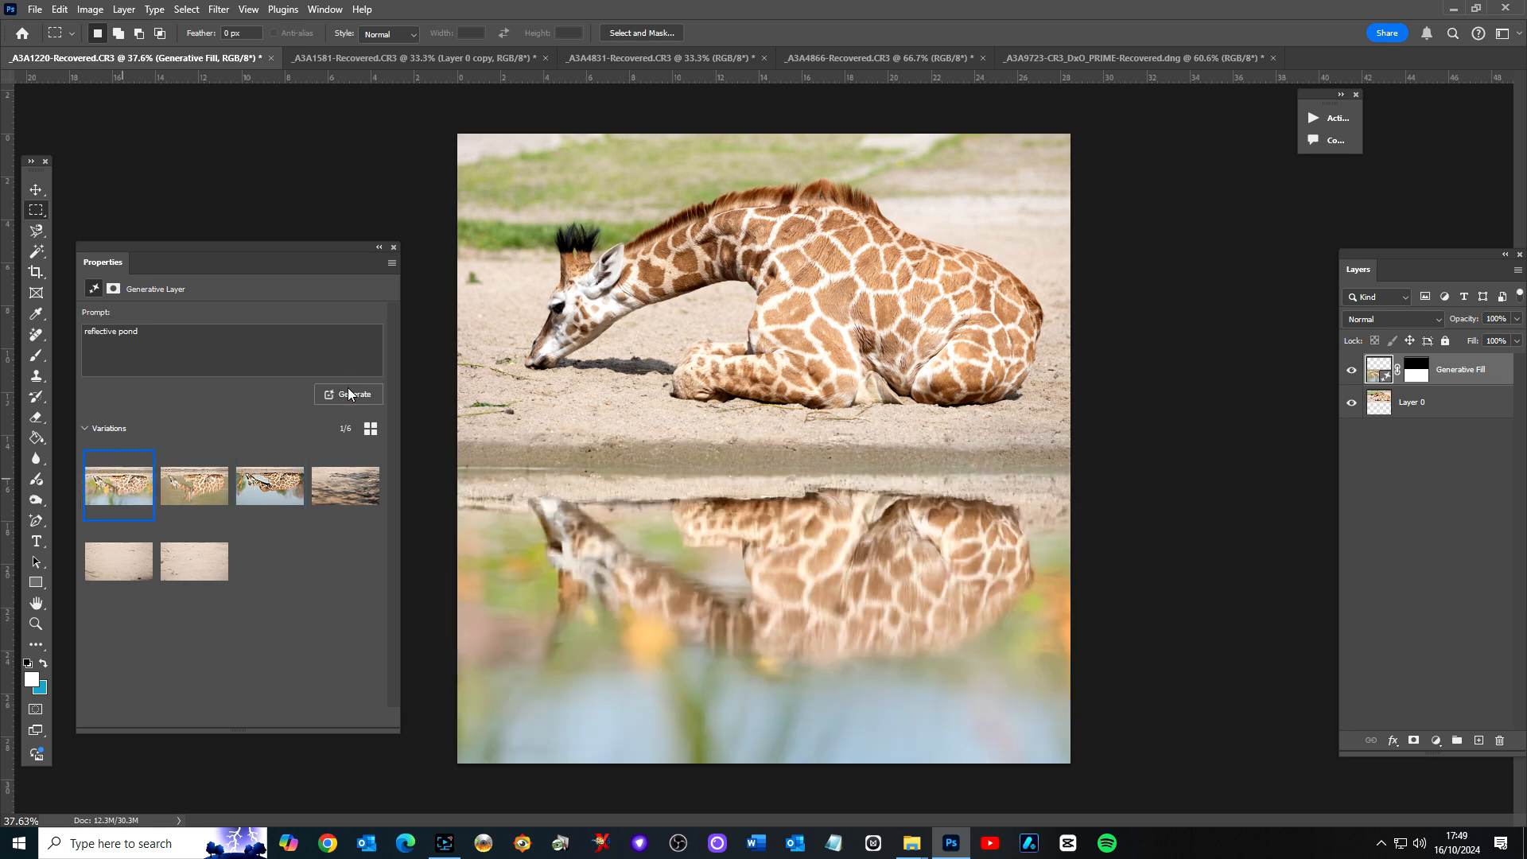
- Generate three more pond variations, compare them and keep the clear blue-water reflection
{"action": "left_click", "coordinate": [354, 394]}
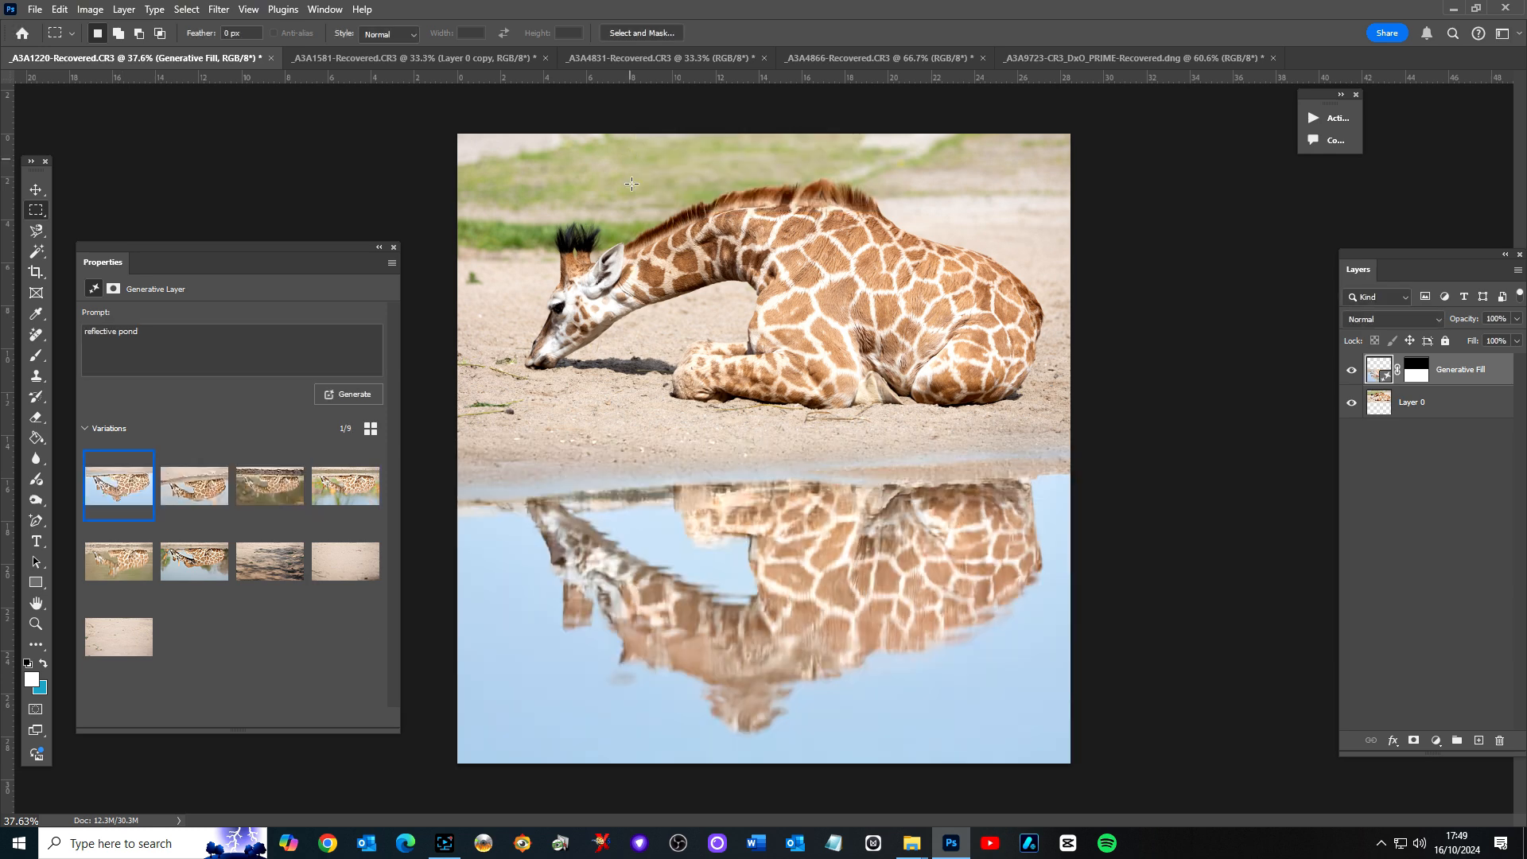
{"action": "mouse_move", "coordinate": [552, 621]}
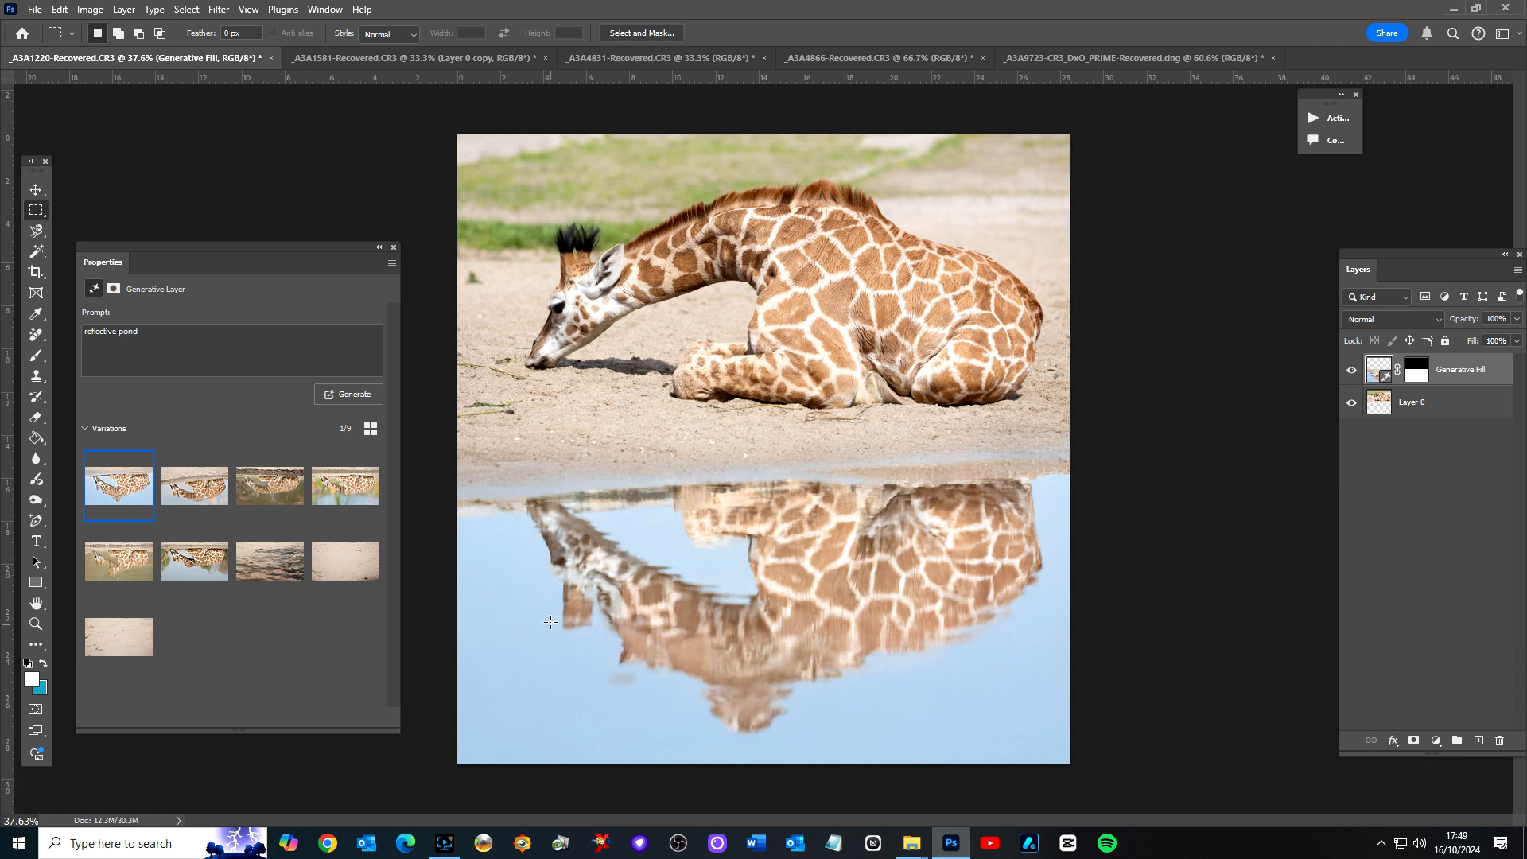
{"action": "mouse_move", "coordinate": [436, 613]}
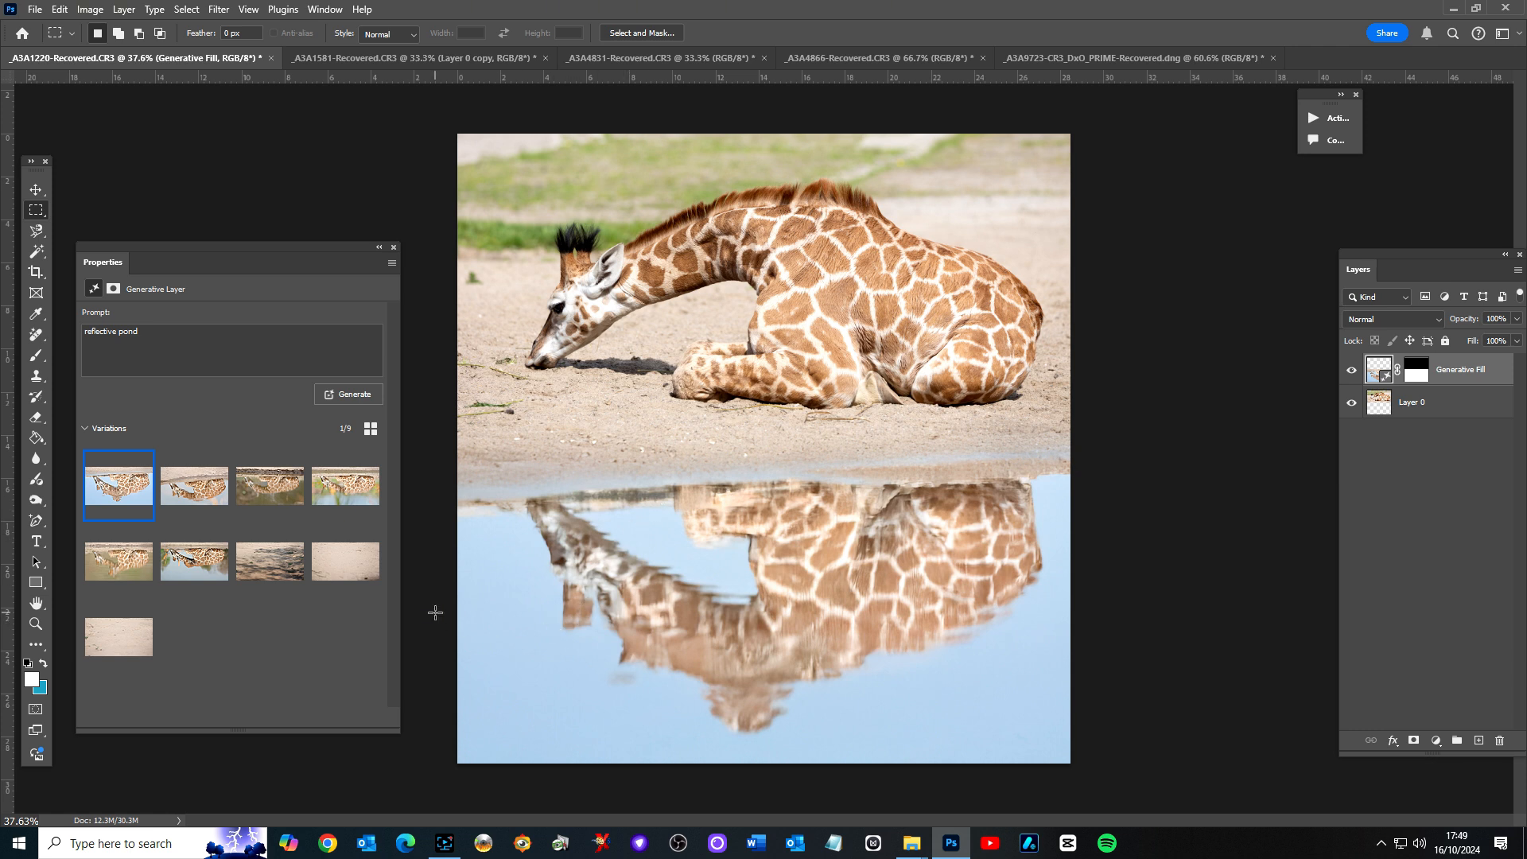
{"action": "mouse_move", "coordinate": [36, 253]}
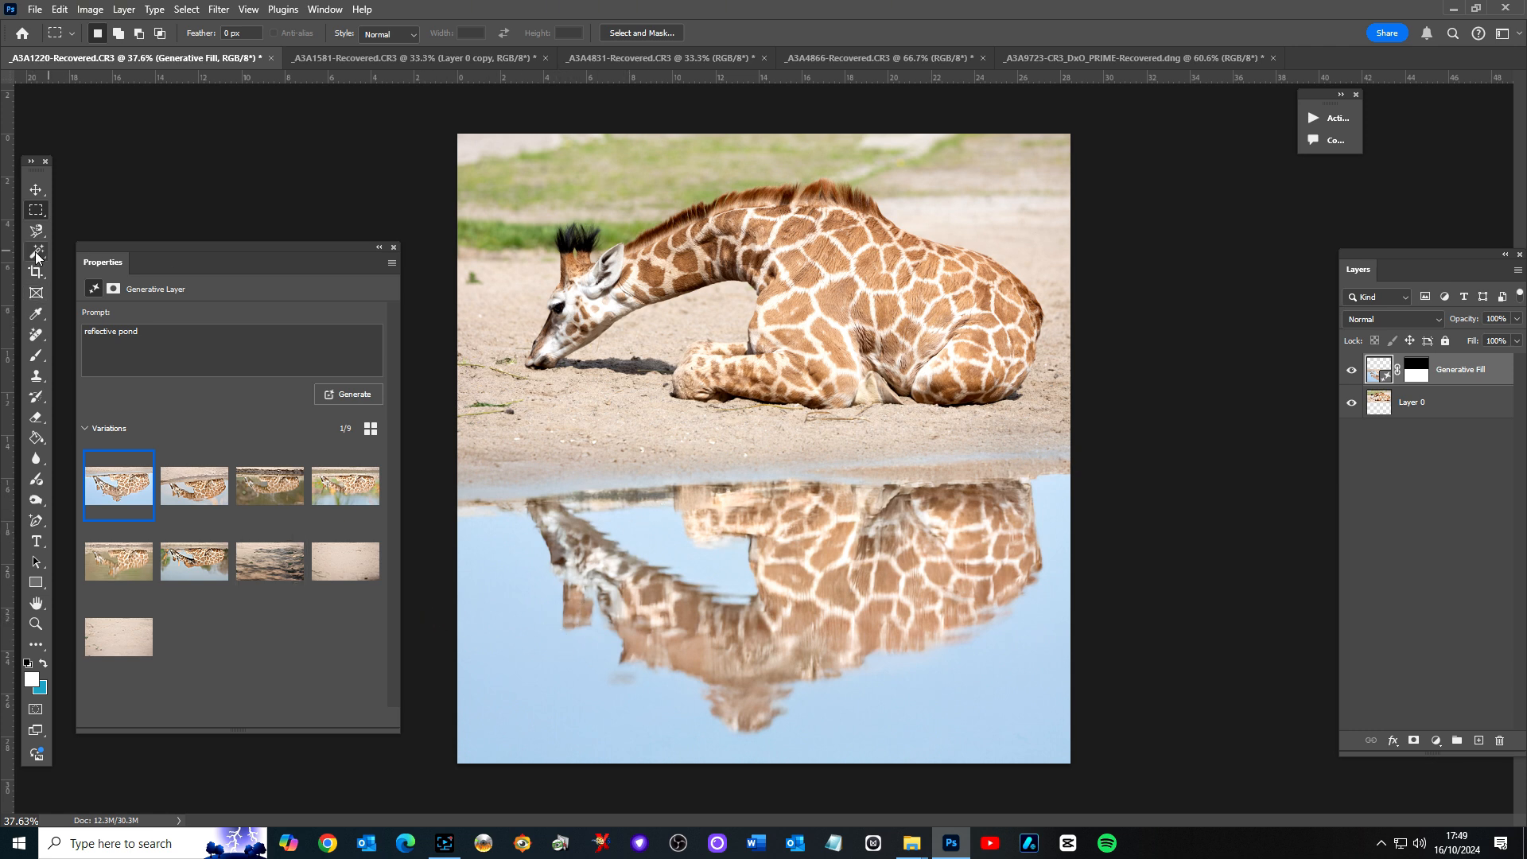
{"action": "left_click", "coordinate": [1411, 401]}
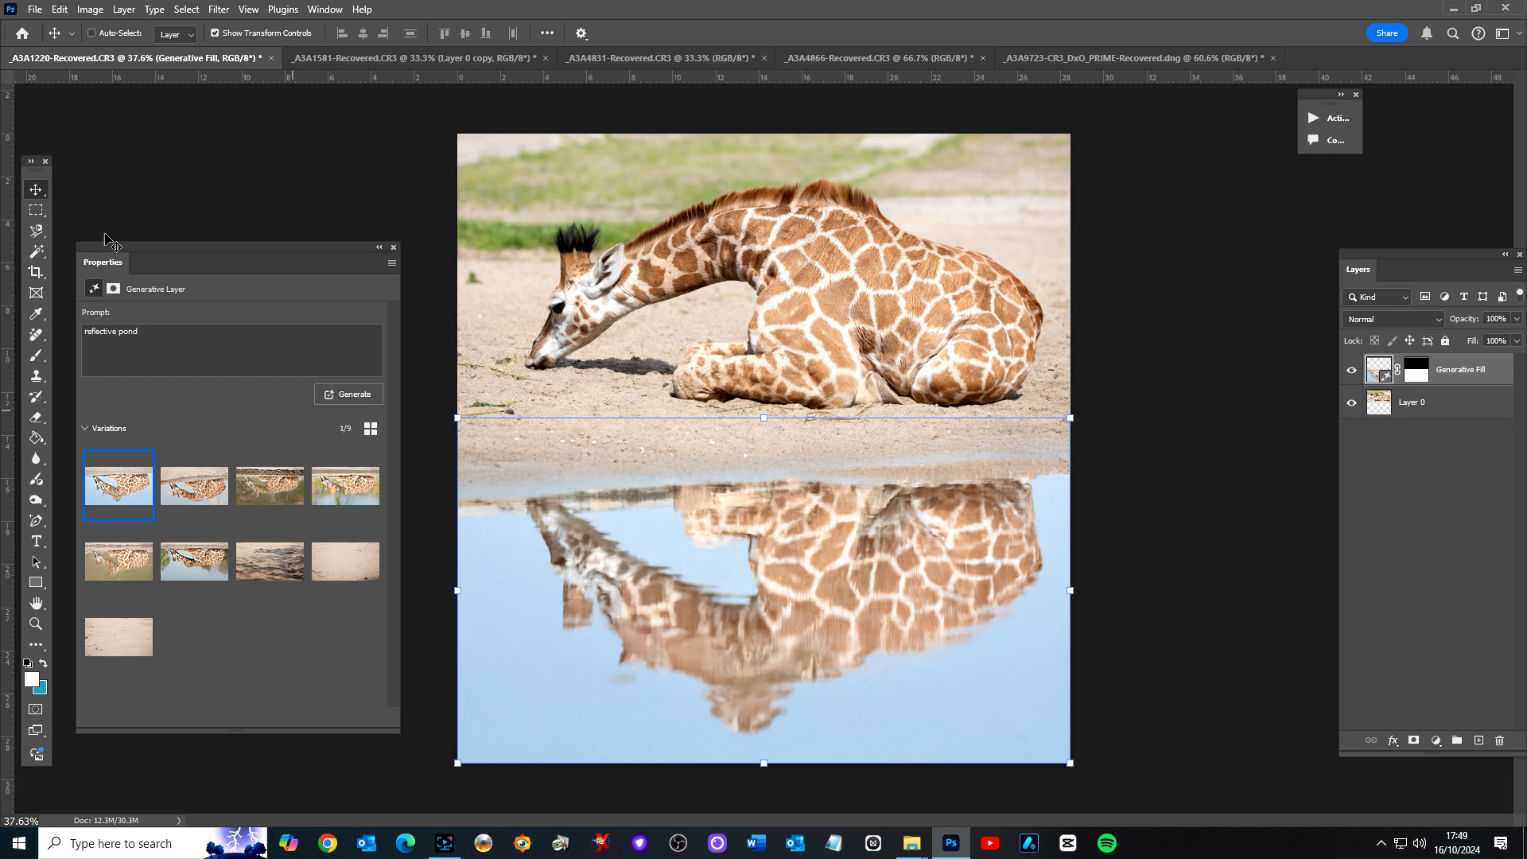
{"action": "left_click", "coordinate": [194, 485]}
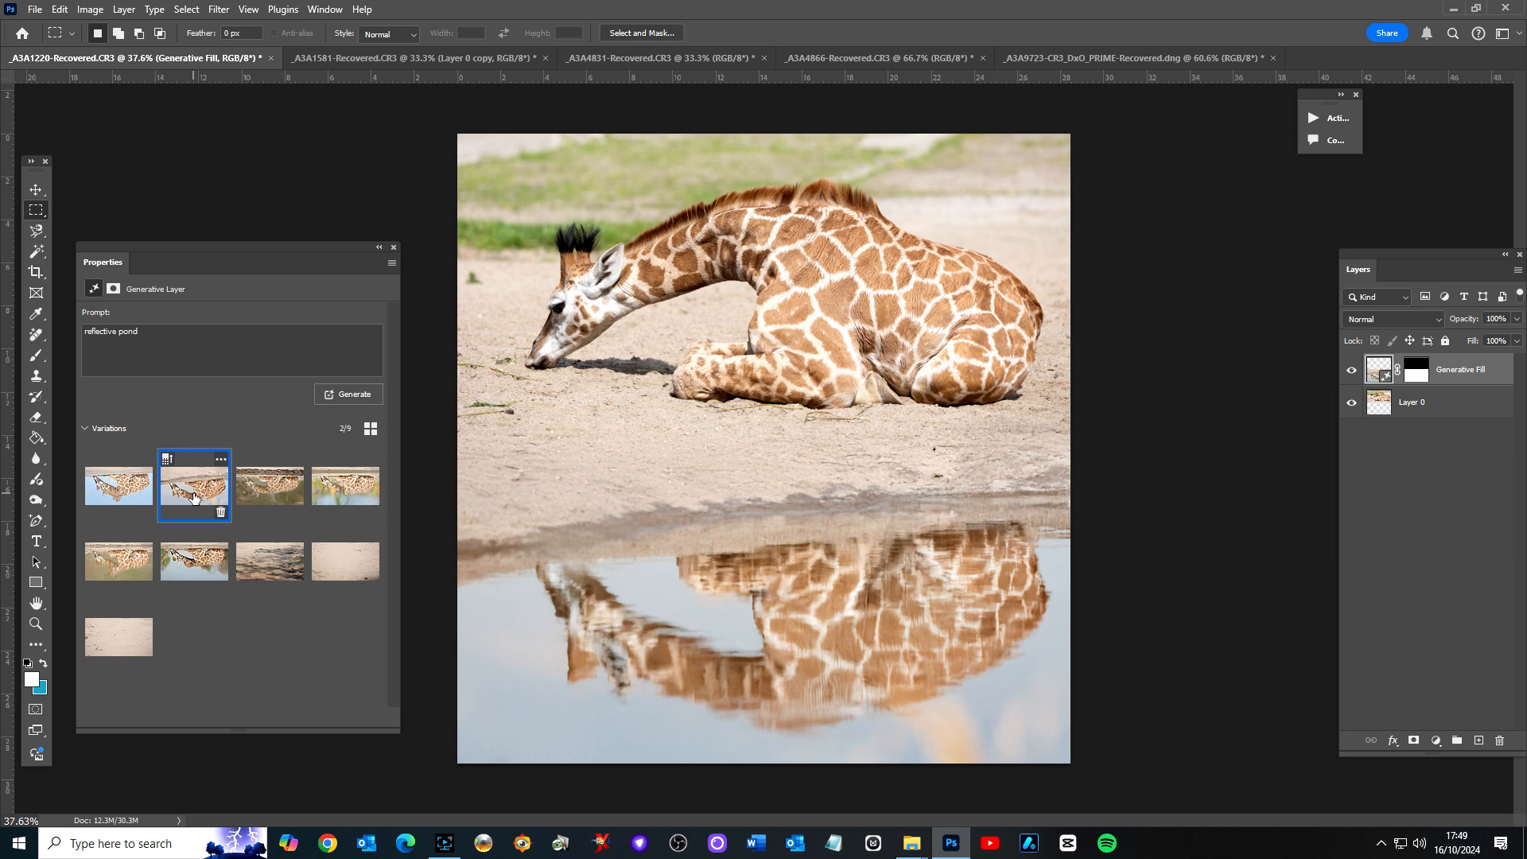
{"action": "left_click", "coordinate": [270, 485]}
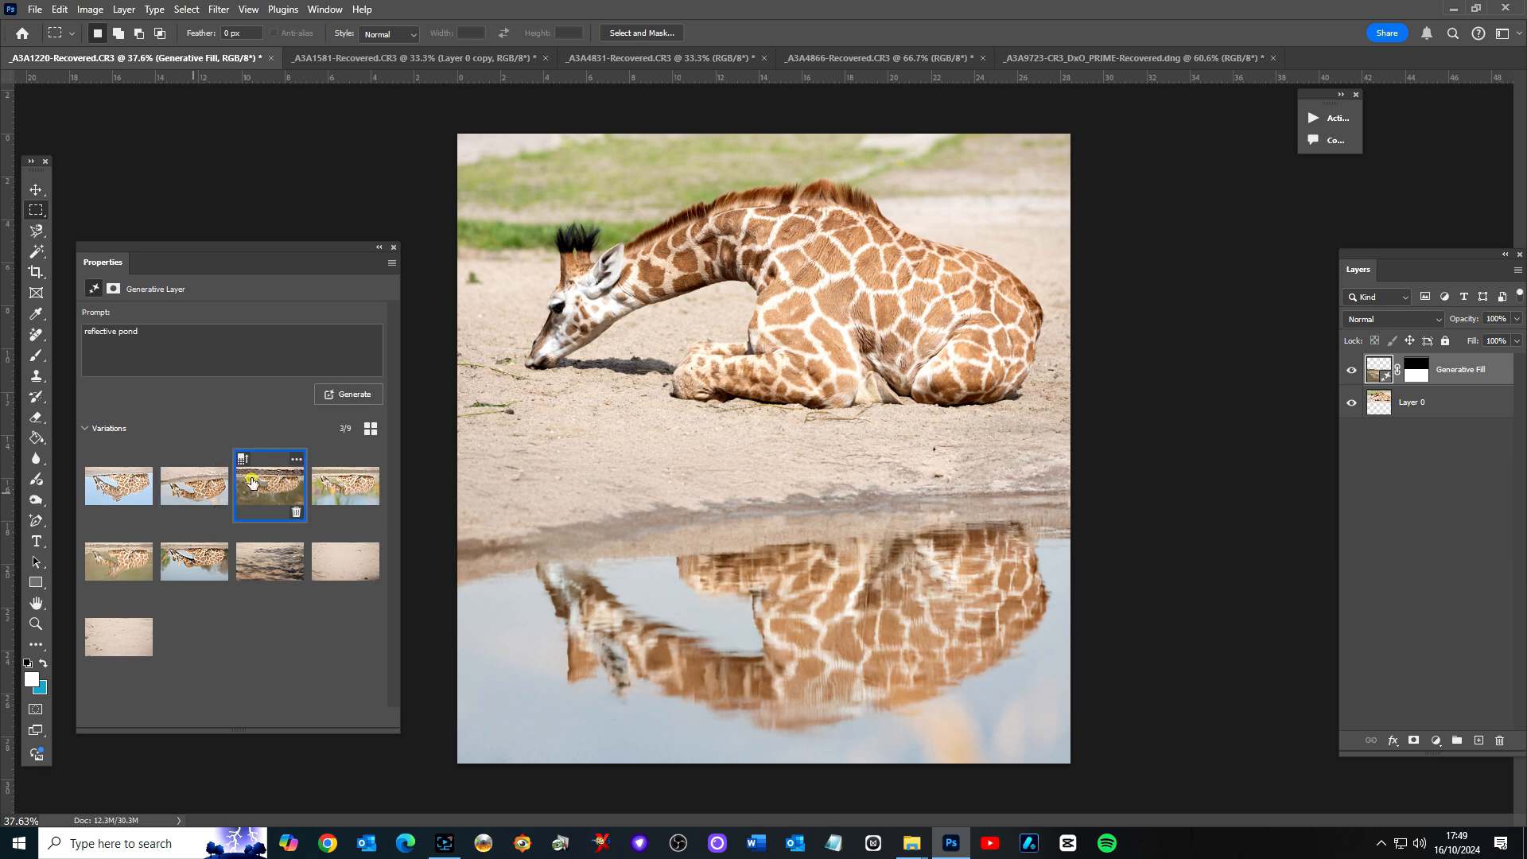
{"action": "left_click", "coordinate": [271, 487]}
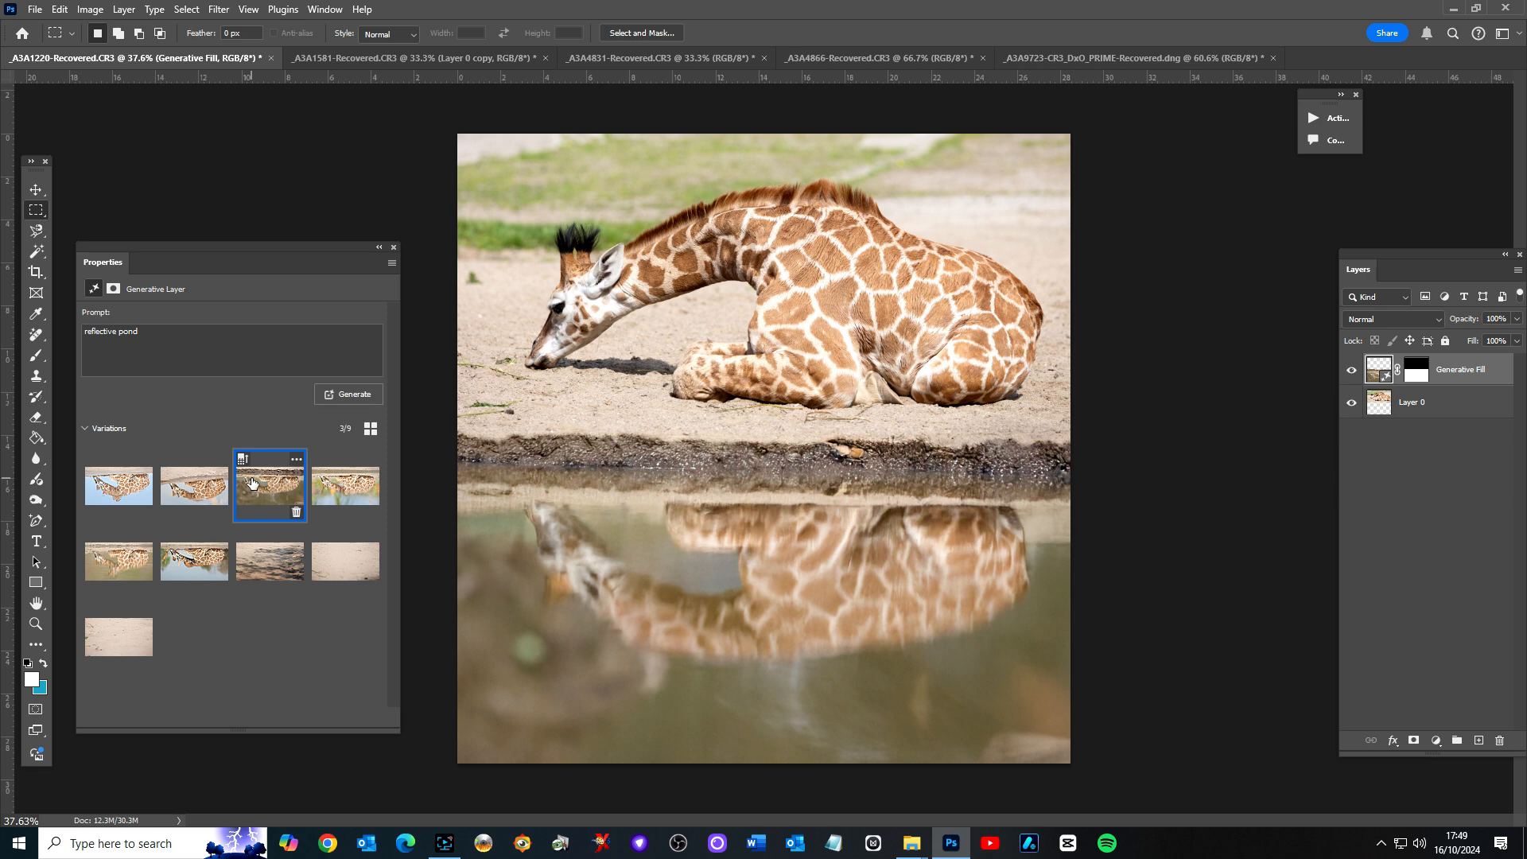
{"action": "mouse_move", "coordinate": [296, 493]}
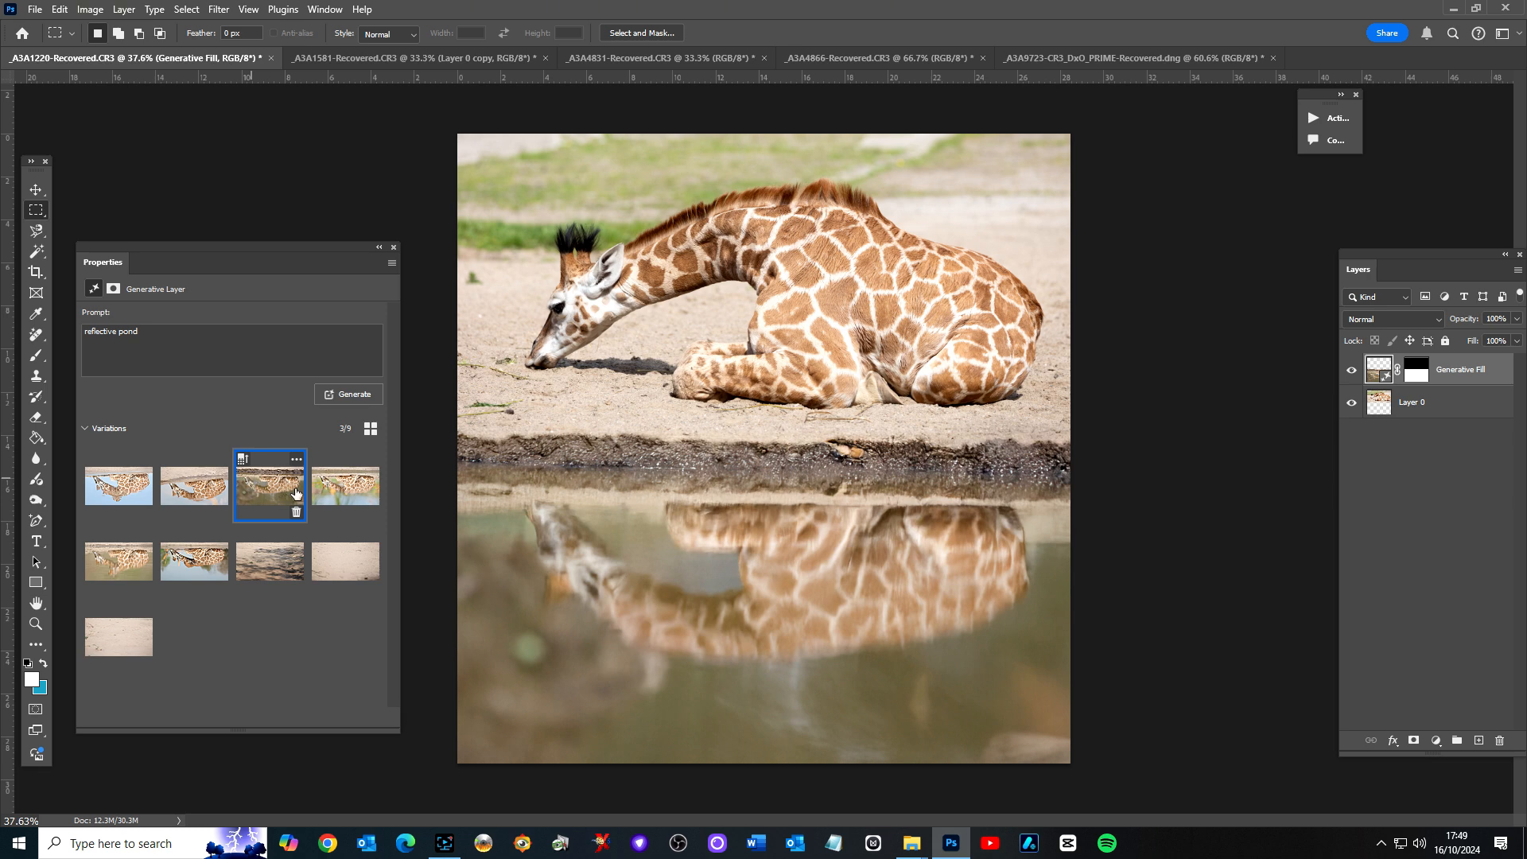
{"action": "left_click", "coordinate": [118, 485]}
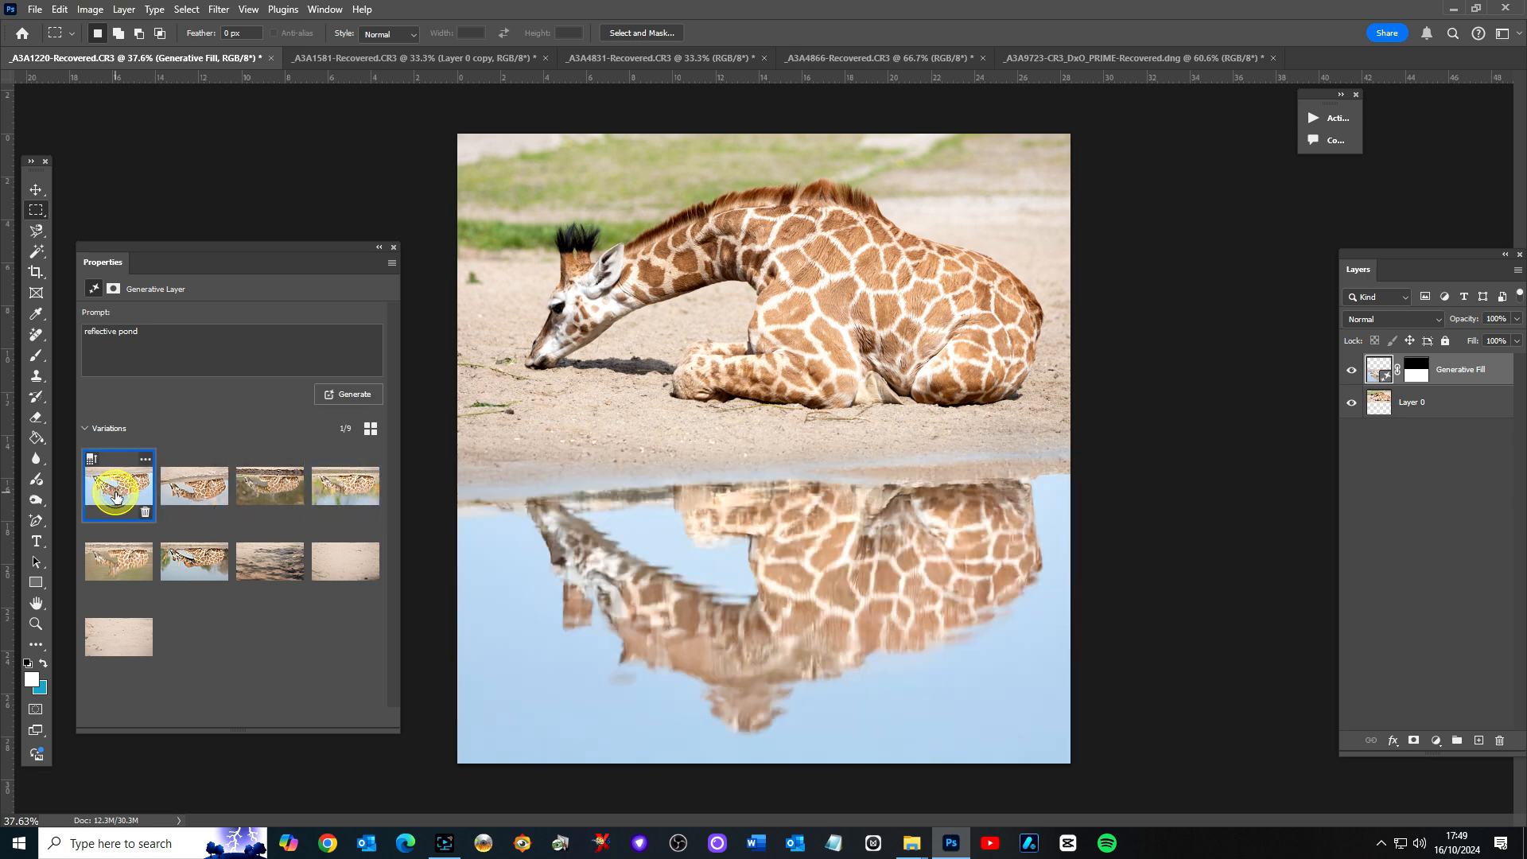
- Toggle the generated pond layer's visibility off and back on to compare
{"action": "left_click", "coordinate": [1350, 369]}
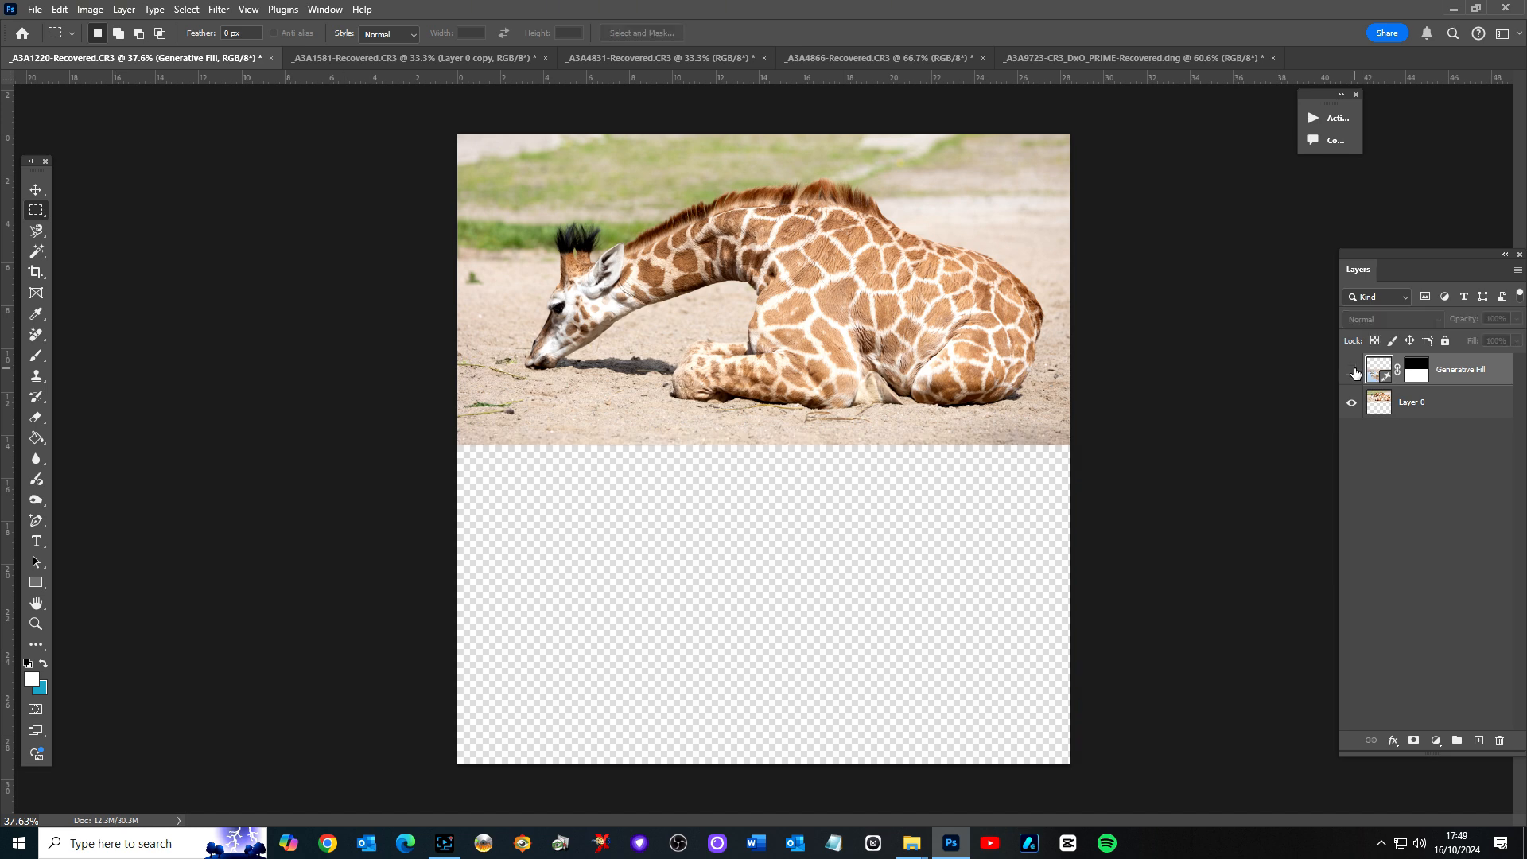
{"action": "left_click", "coordinate": [1352, 373]}
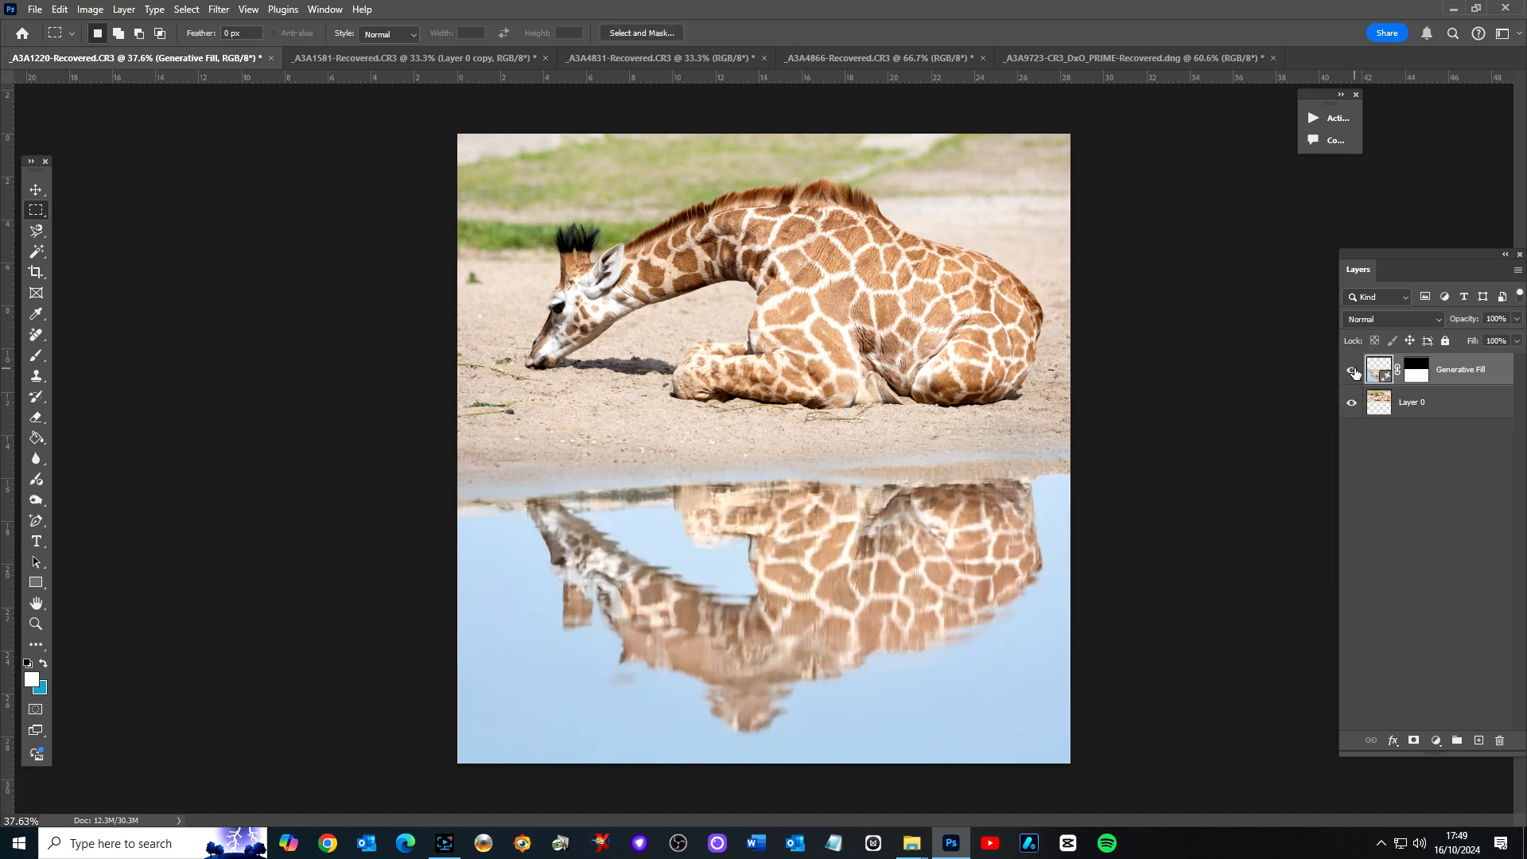
{"action": "left_click", "coordinate": [1352, 369]}
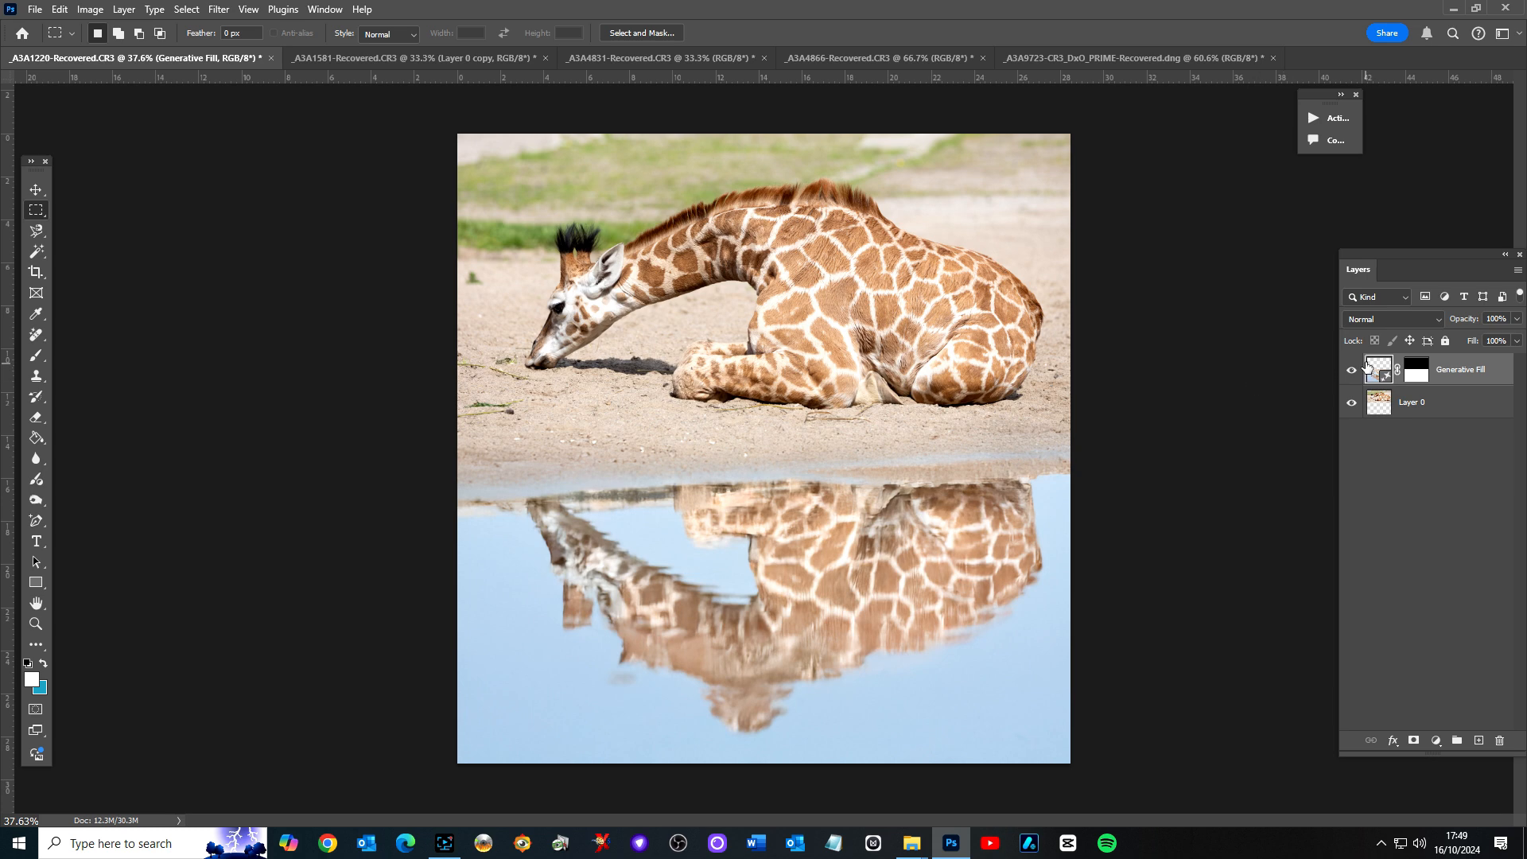
- Close the giraffe document without saving changes
{"action": "left_click", "coordinate": [272, 59]}
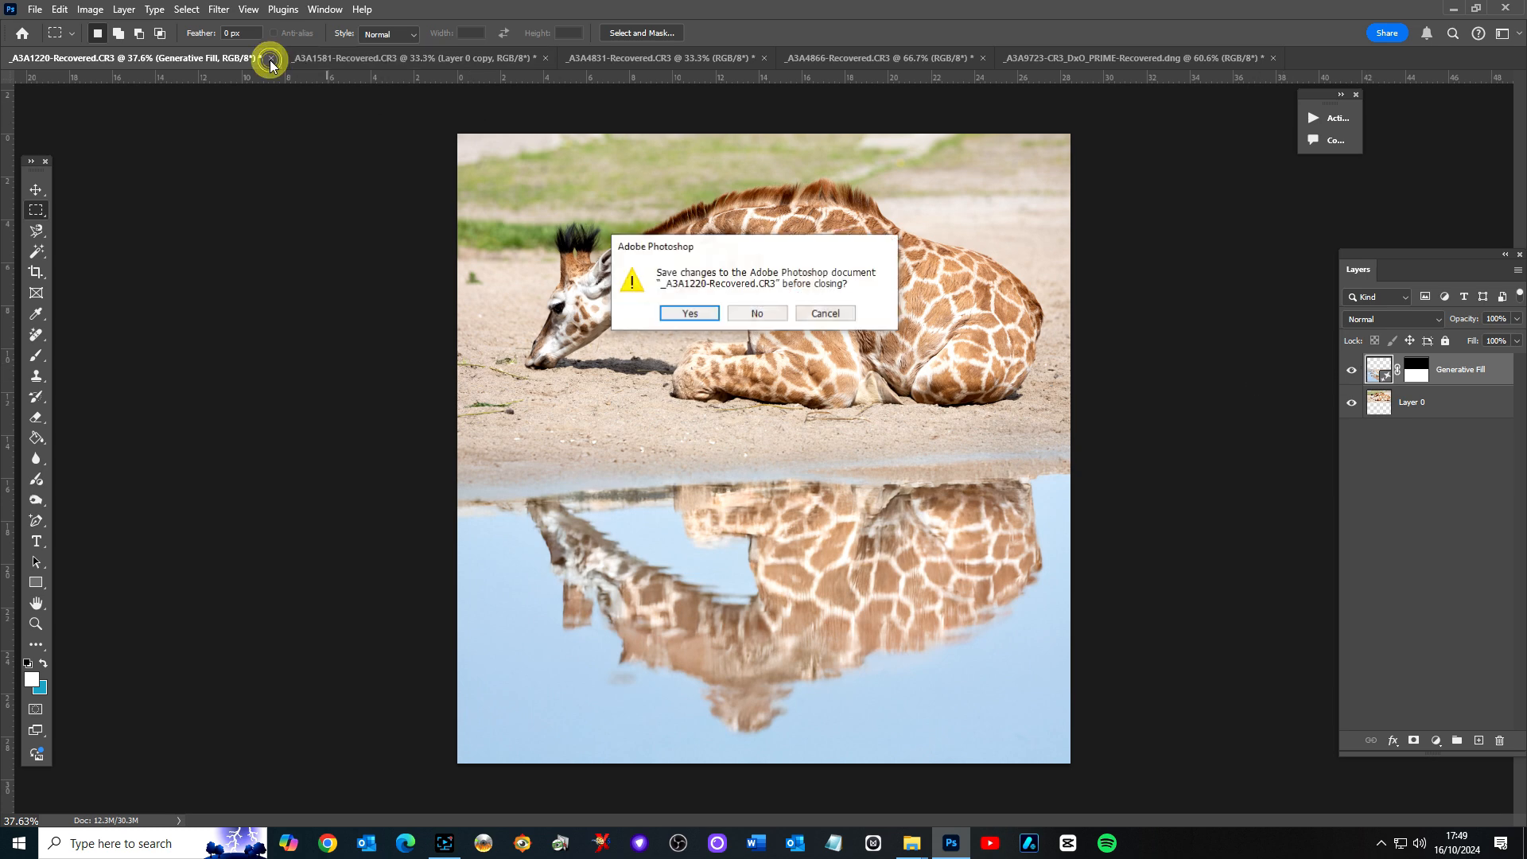
{"action": "left_click", "coordinate": [755, 313]}
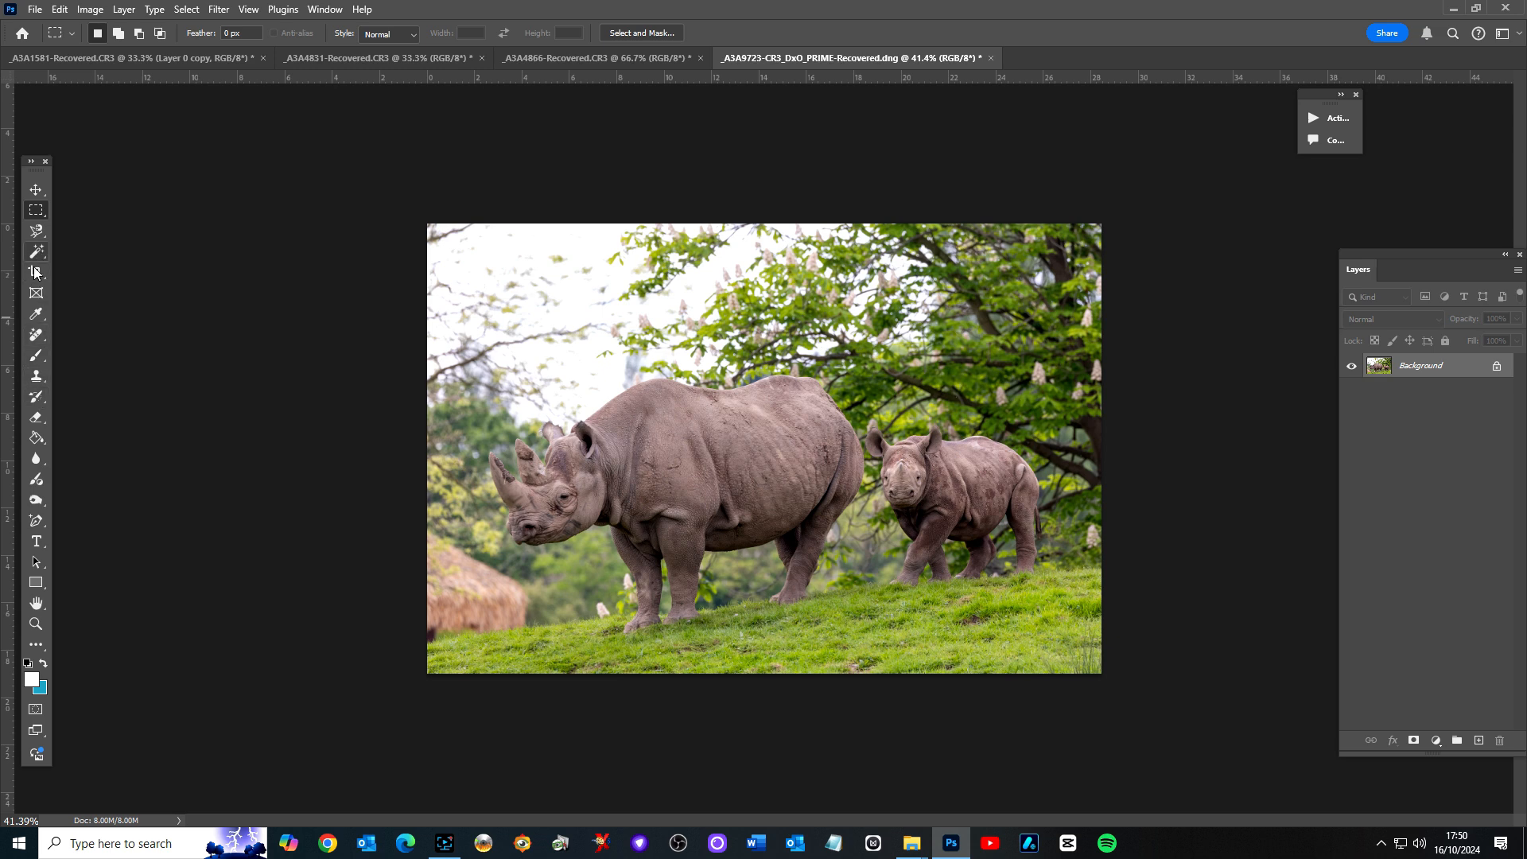
- Crop the rhino photo to a shorter, wider frame by trimming its top
{"action": "left_click", "coordinate": [35, 272]}
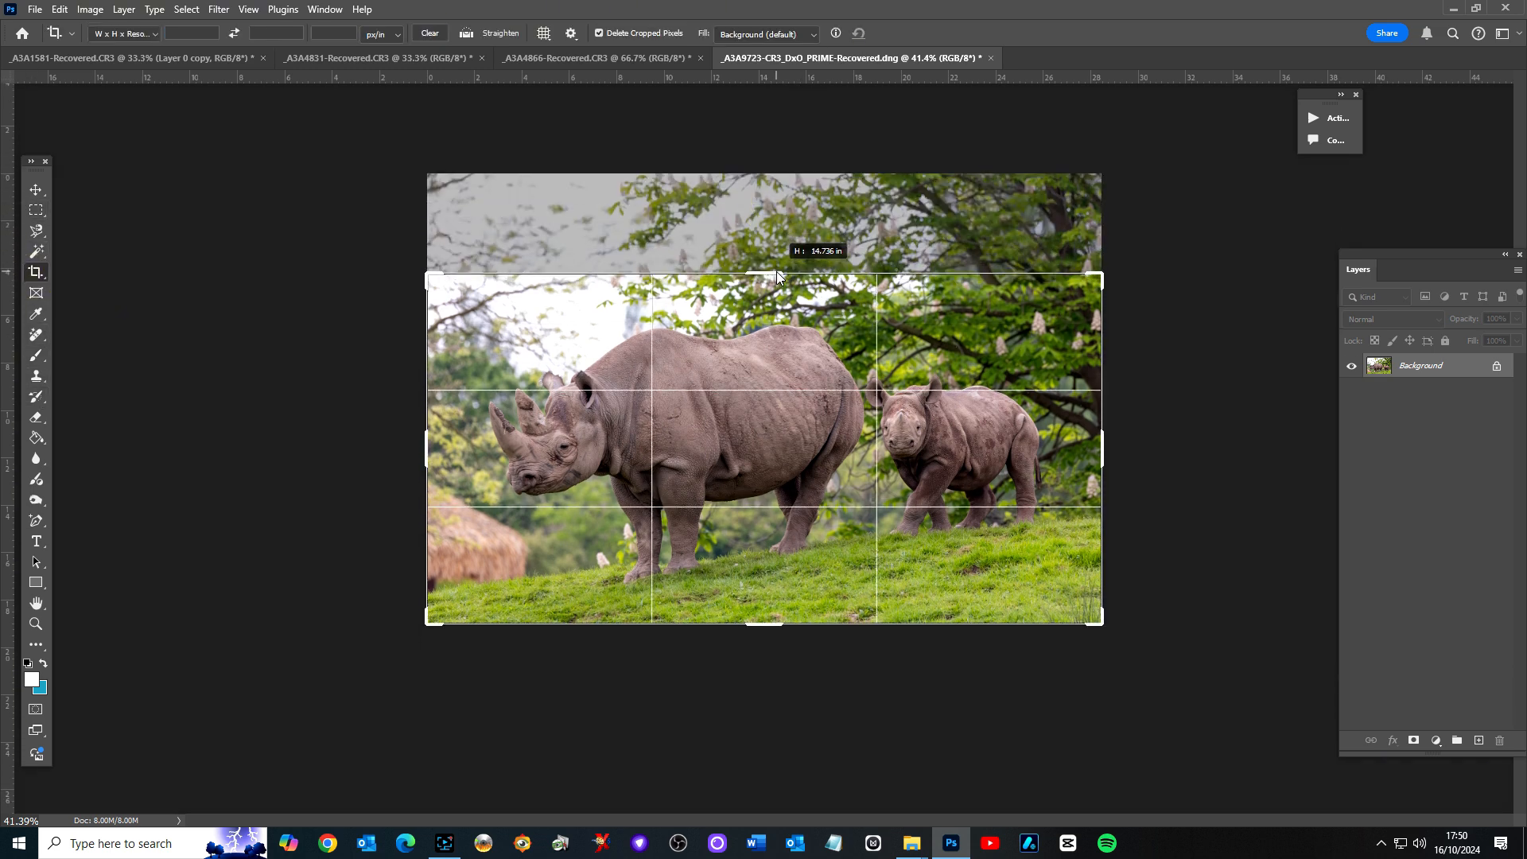
{"action": "key", "text": "Return"}
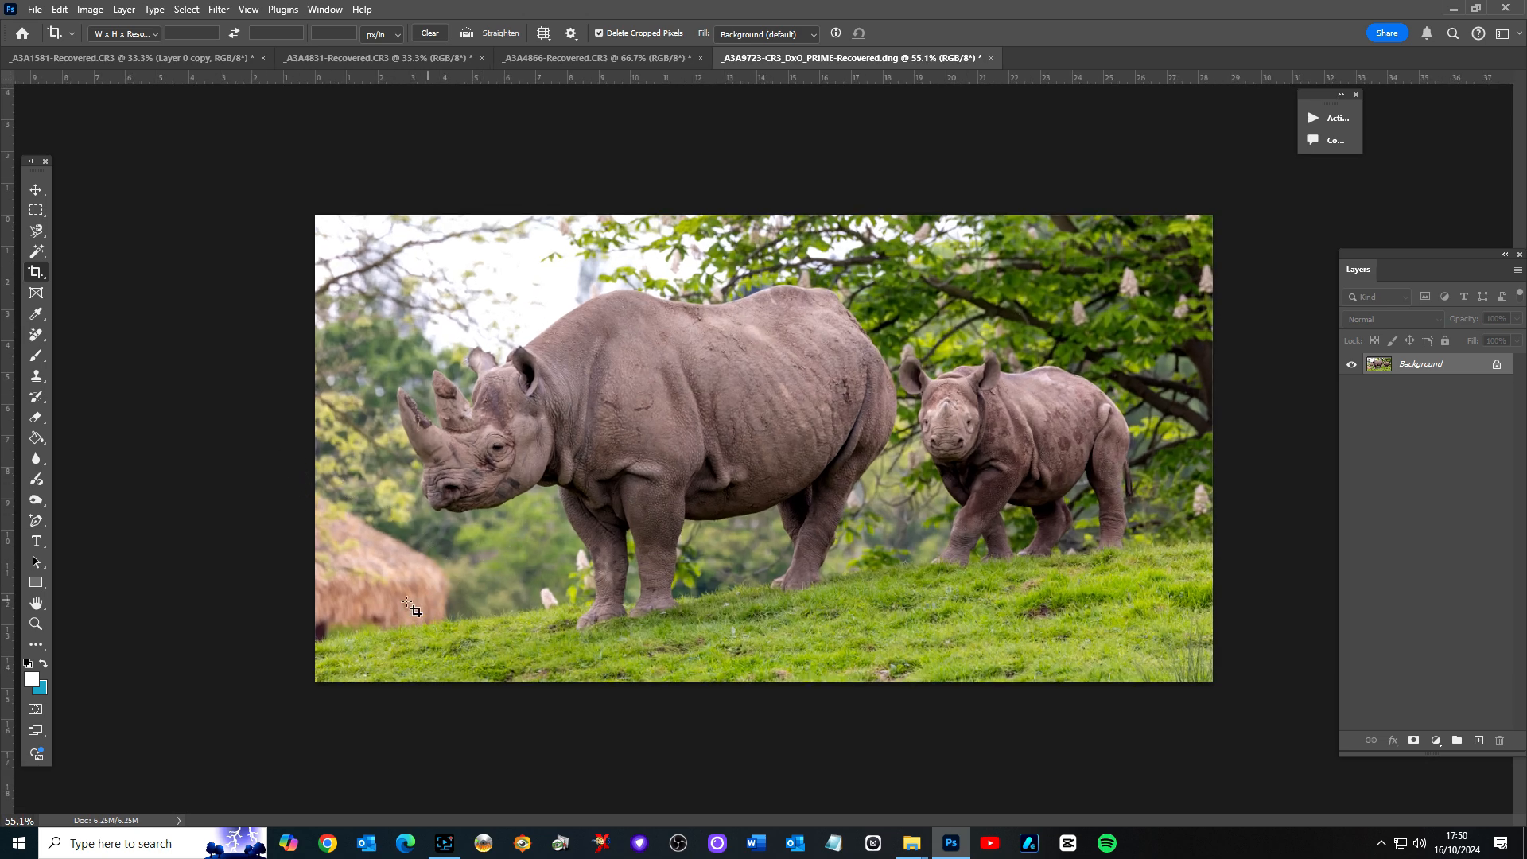
{"action": "mouse_move", "coordinate": [334, 617]}
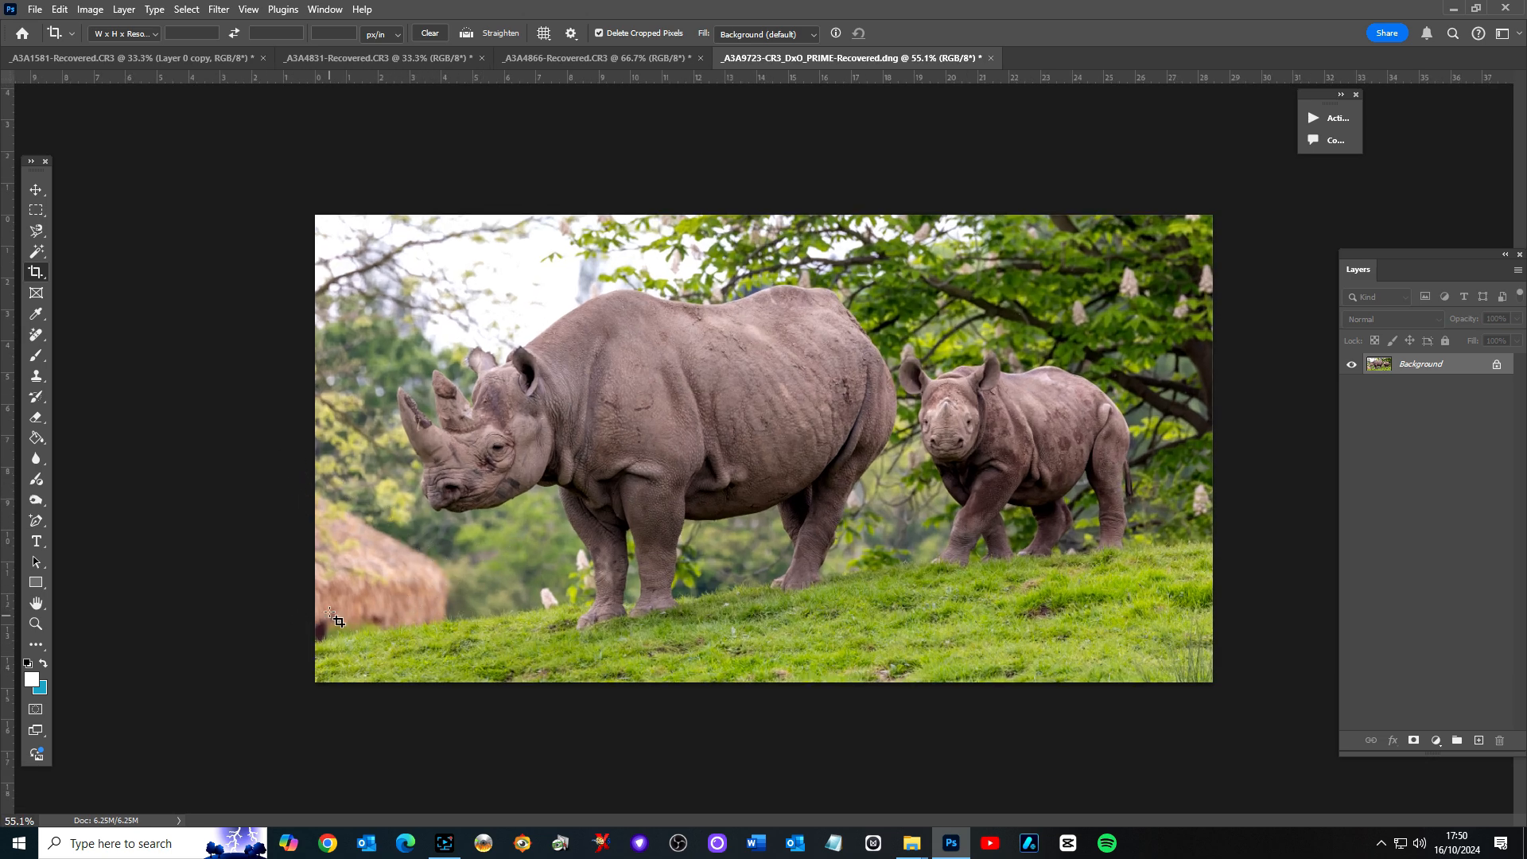
- Paint over the thatched hut at the left edge with the Remove tool to erase it
{"action": "left_click", "coordinate": [37, 334]}
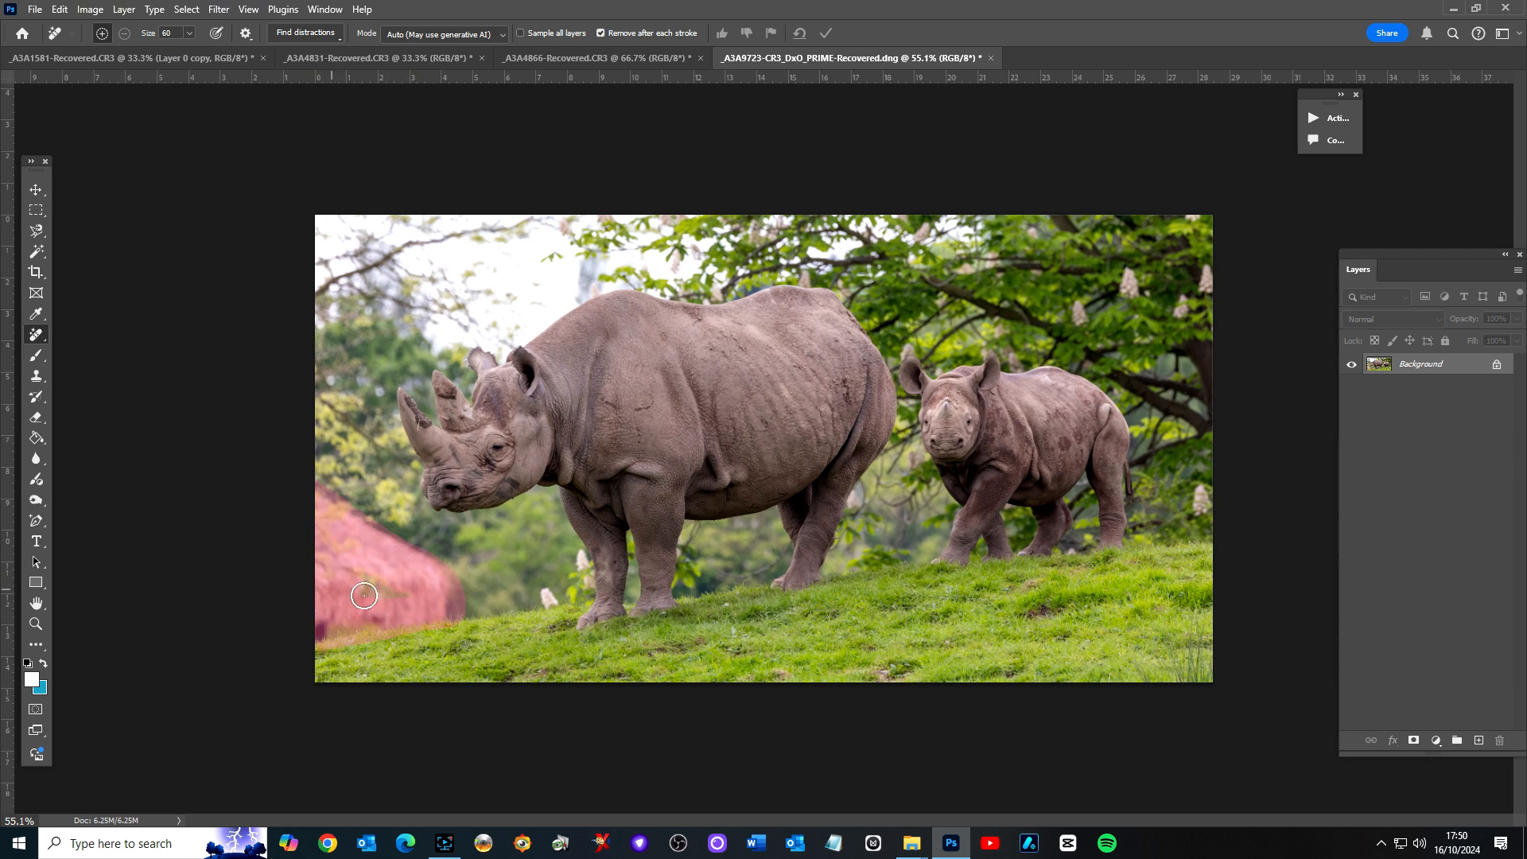
{"action": "mouse_move", "coordinate": [431, 600]}
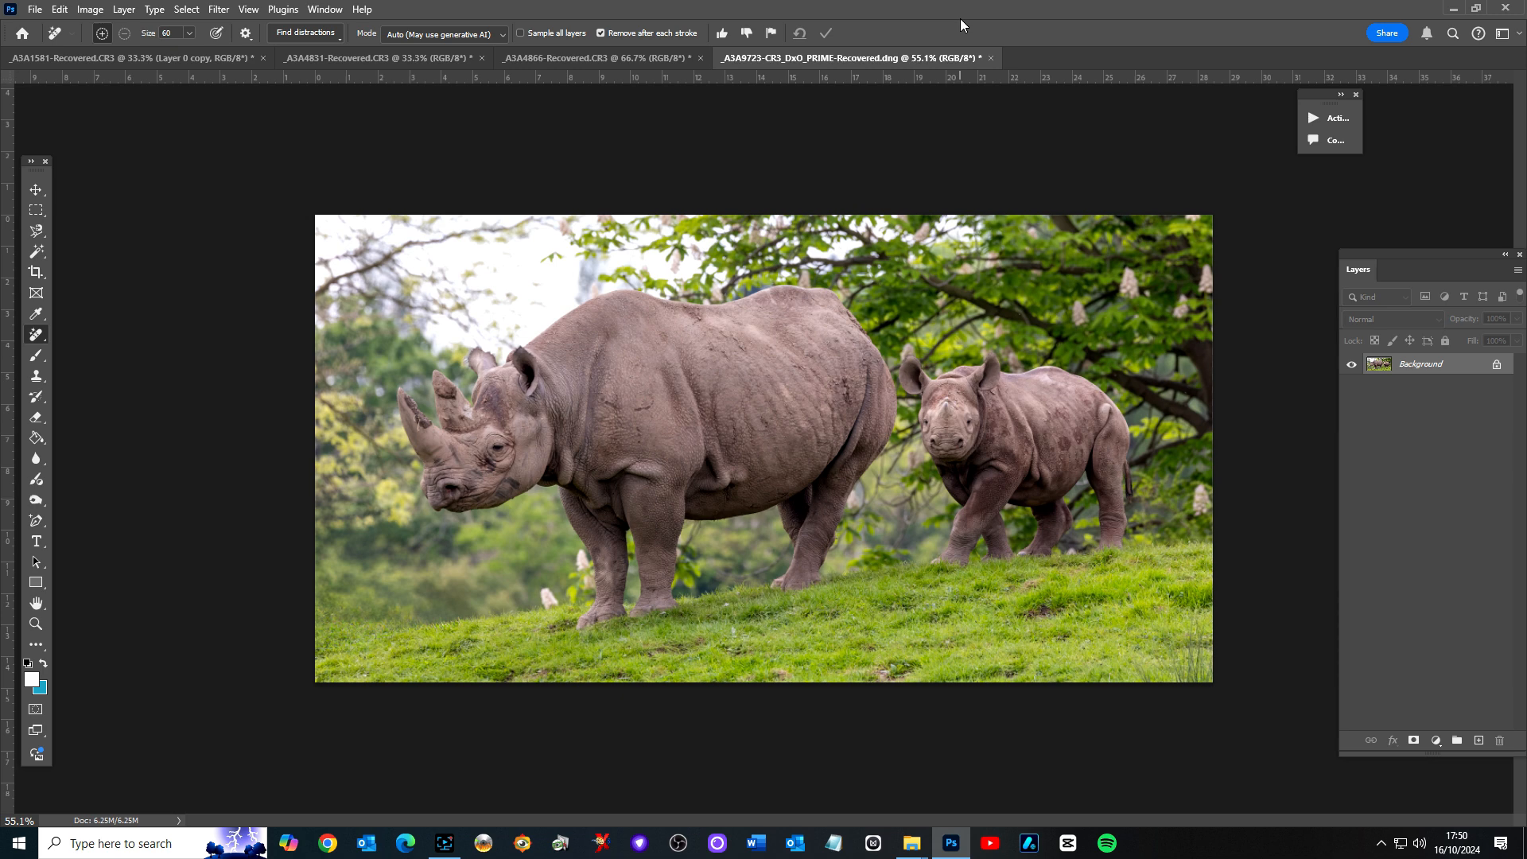
{"action": "mouse_move", "coordinate": [279, 559]}
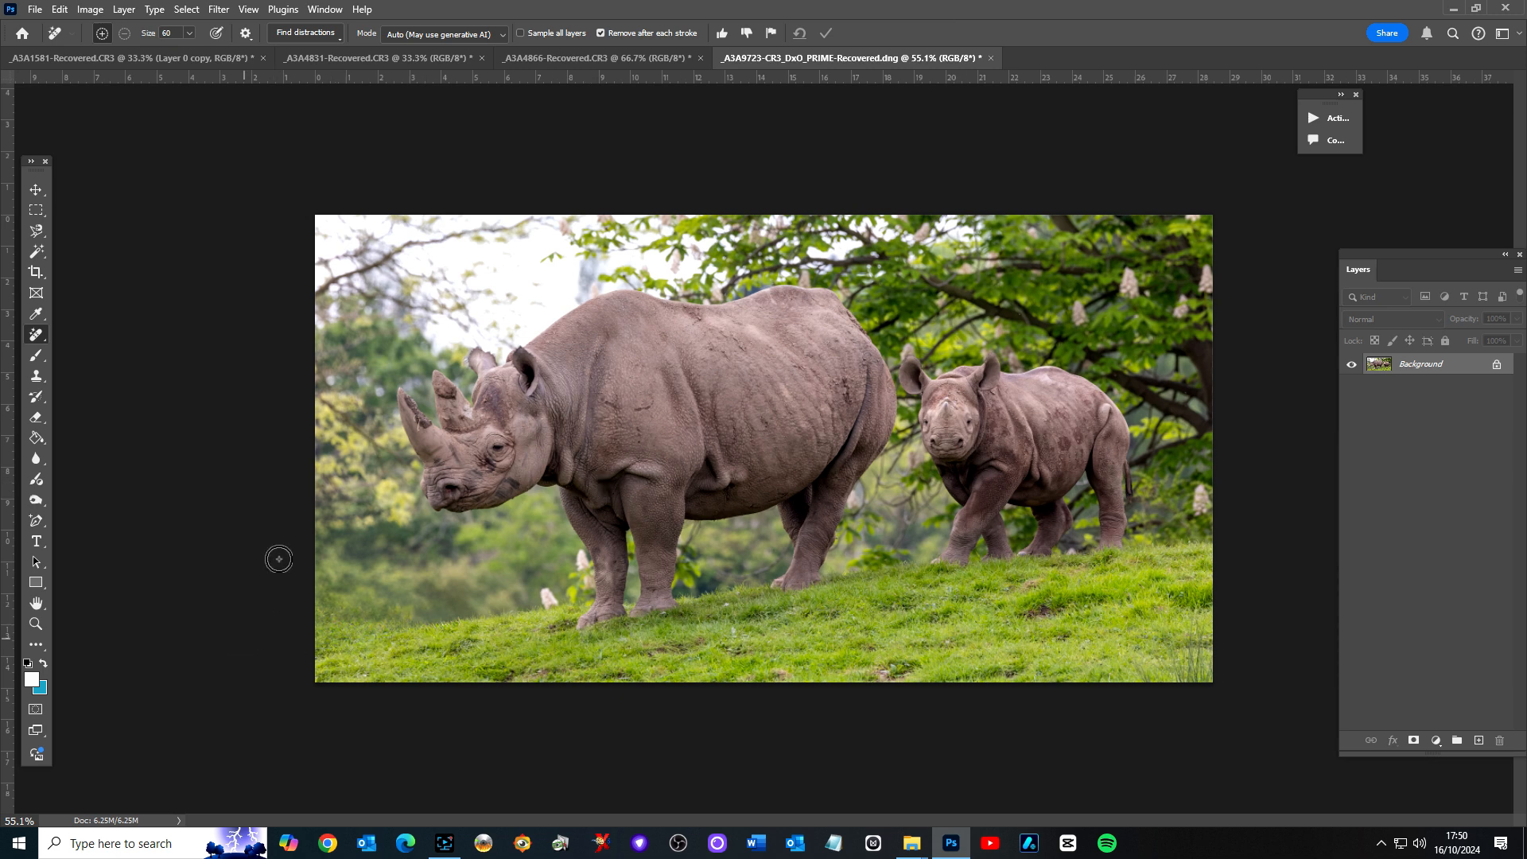
{"action": "mouse_move", "coordinate": [448, 570]}
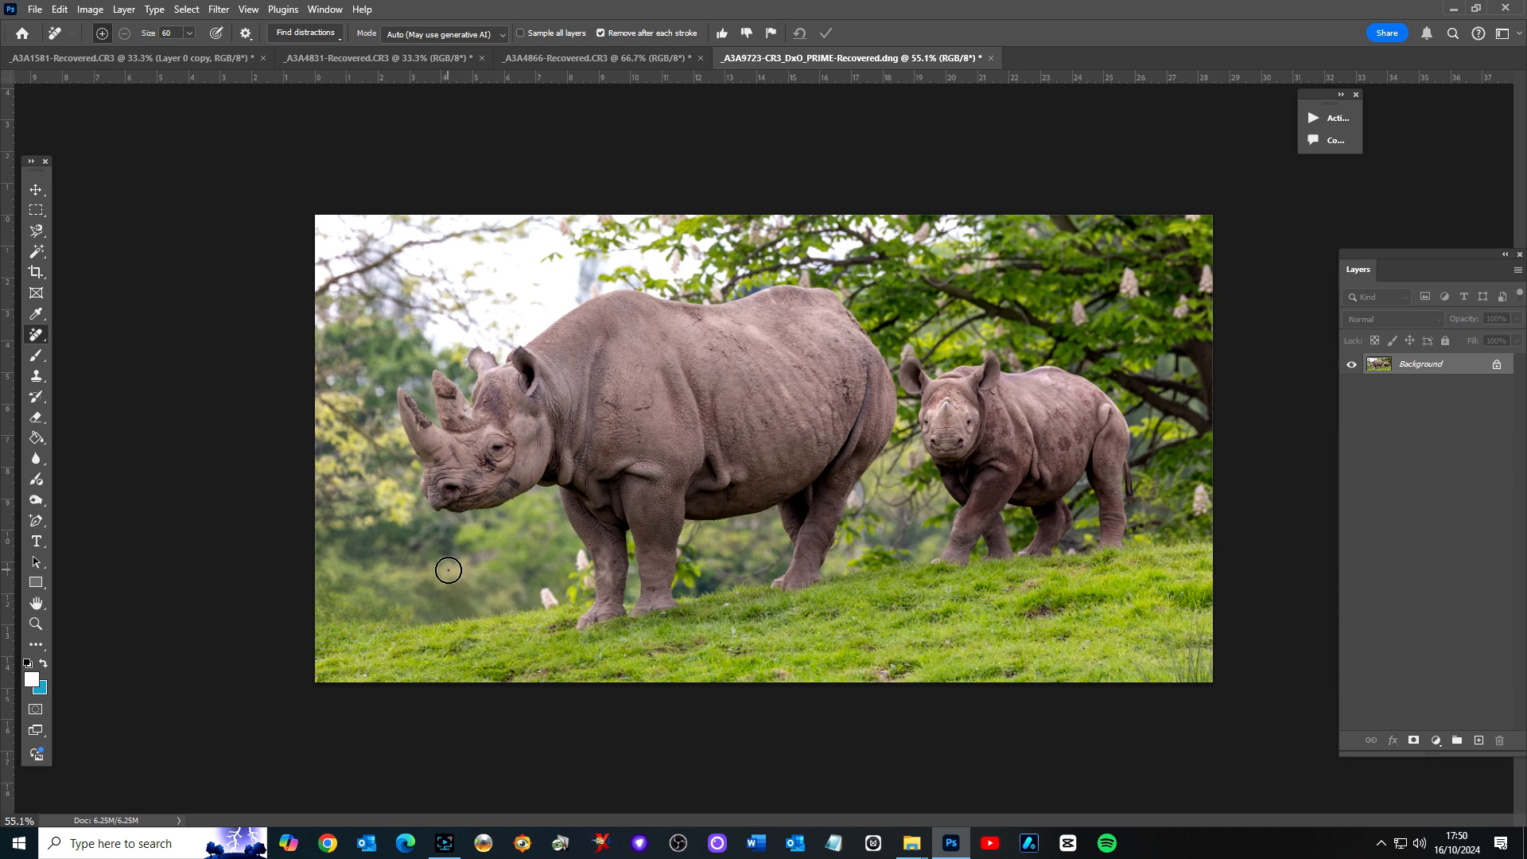
{"action": "mouse_move", "coordinate": [453, 574]}
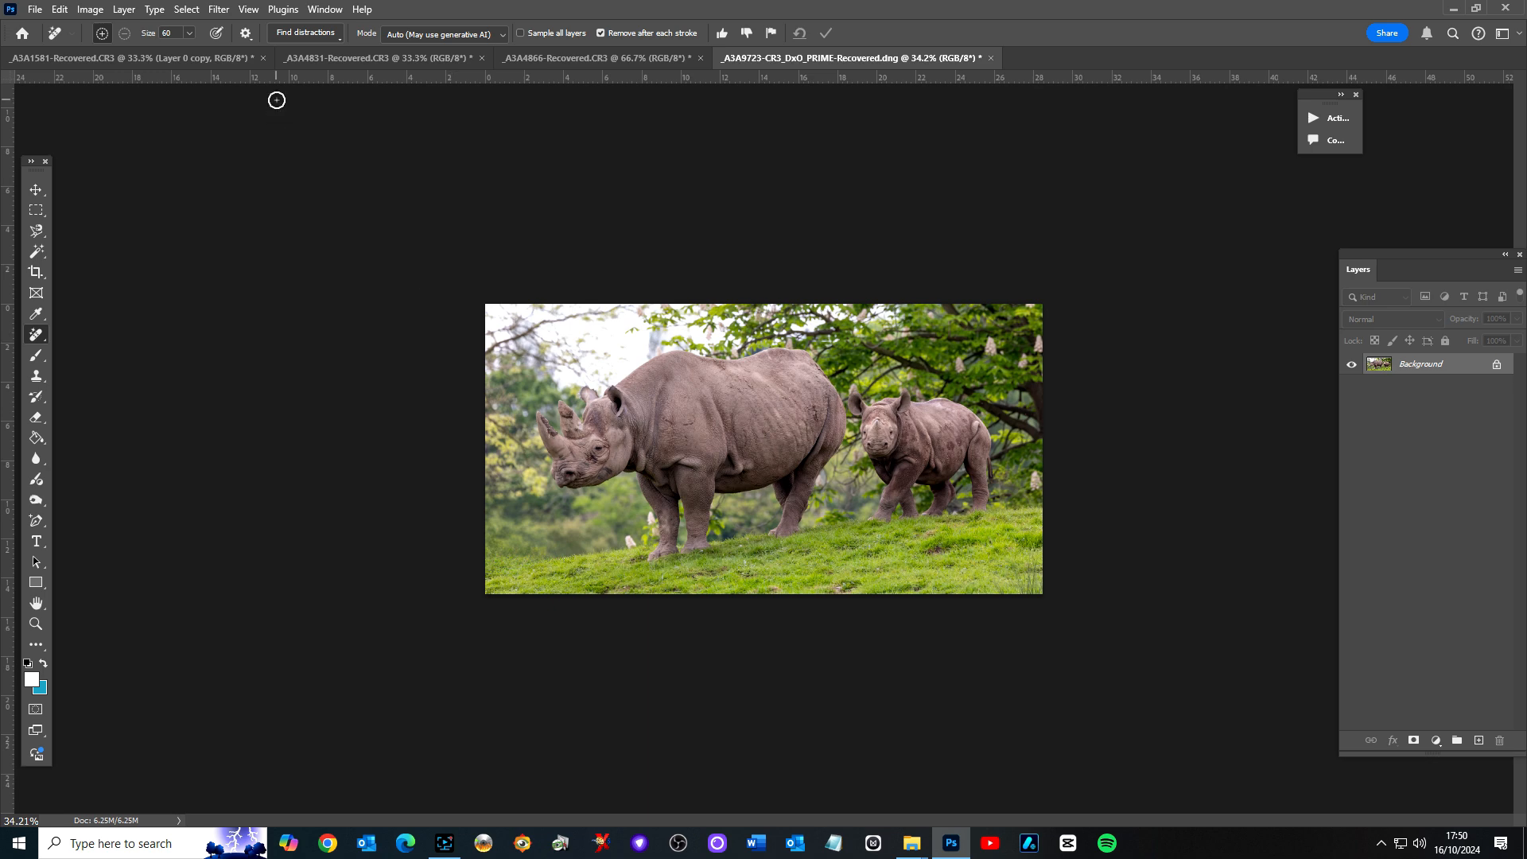
{"action": "mouse_move", "coordinate": [37, 292]}
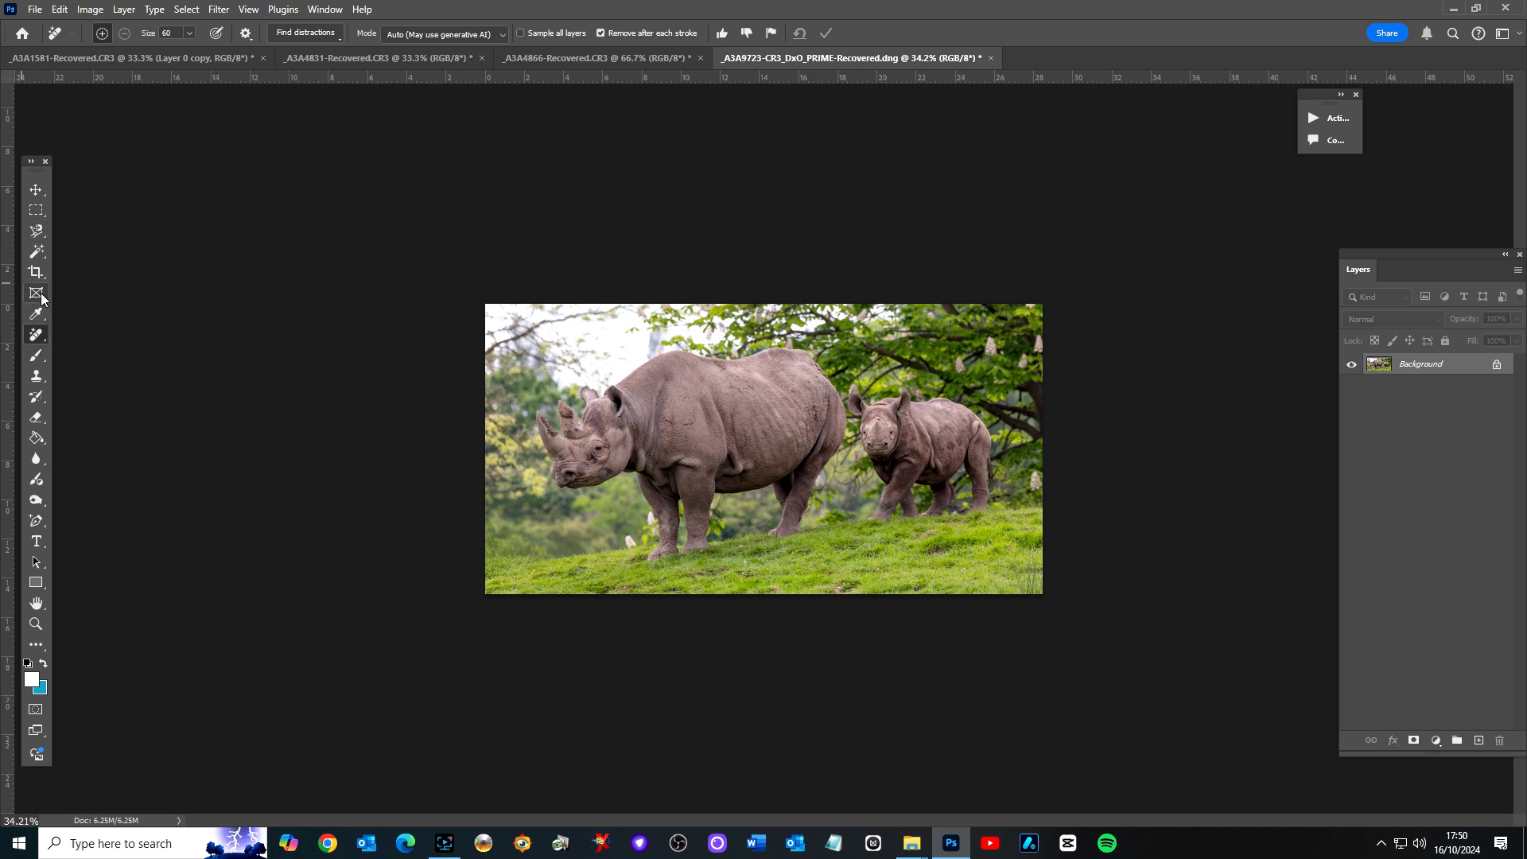
- Select the transparent strip below the rhinos with a rectangular selection
{"action": "left_click", "coordinate": [37, 272]}
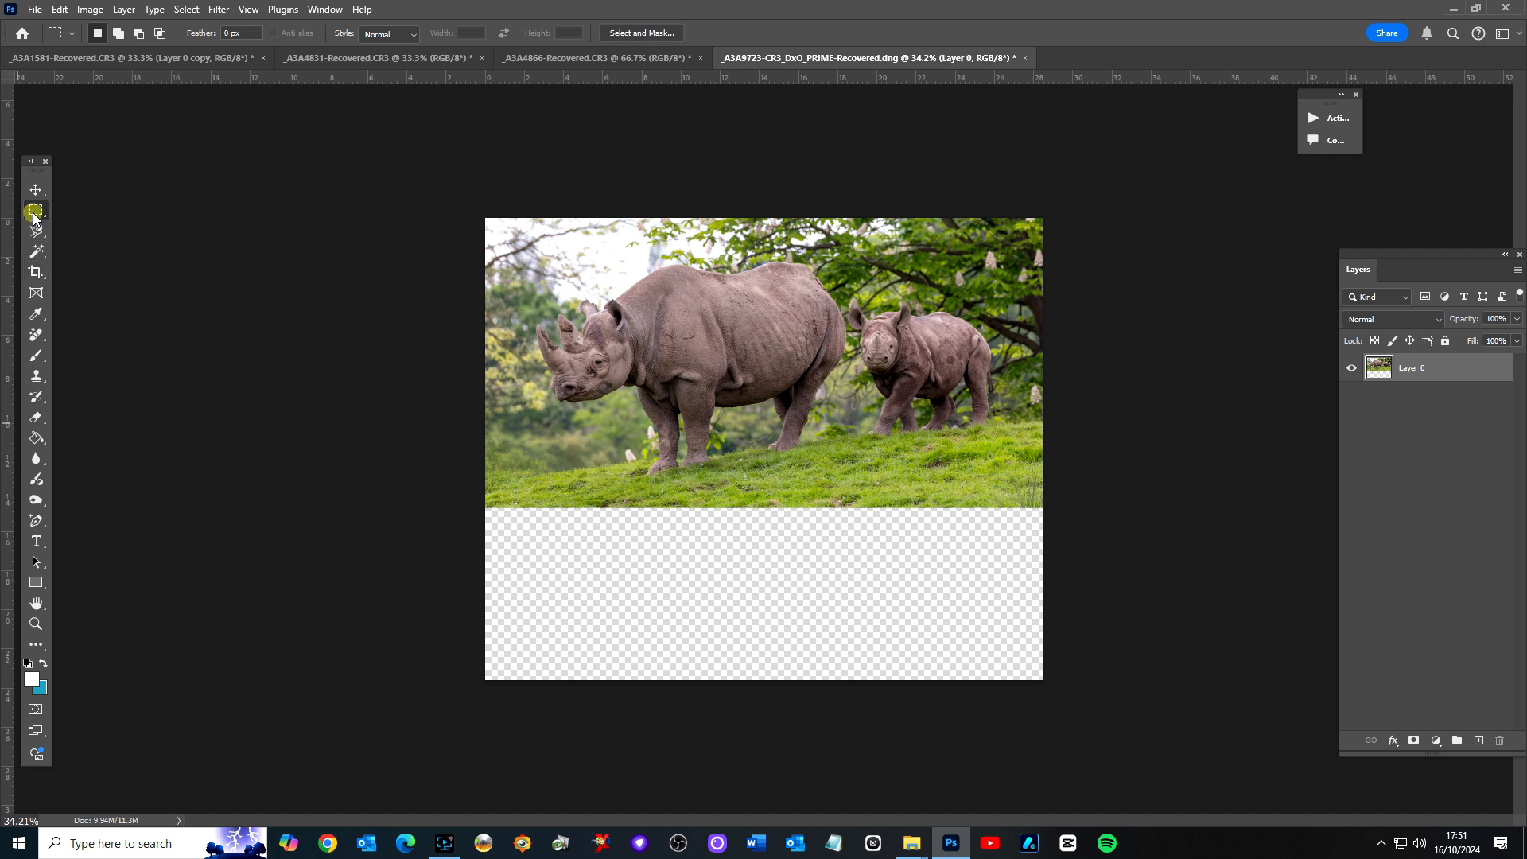
{"action": "left_click", "coordinate": [35, 230]}
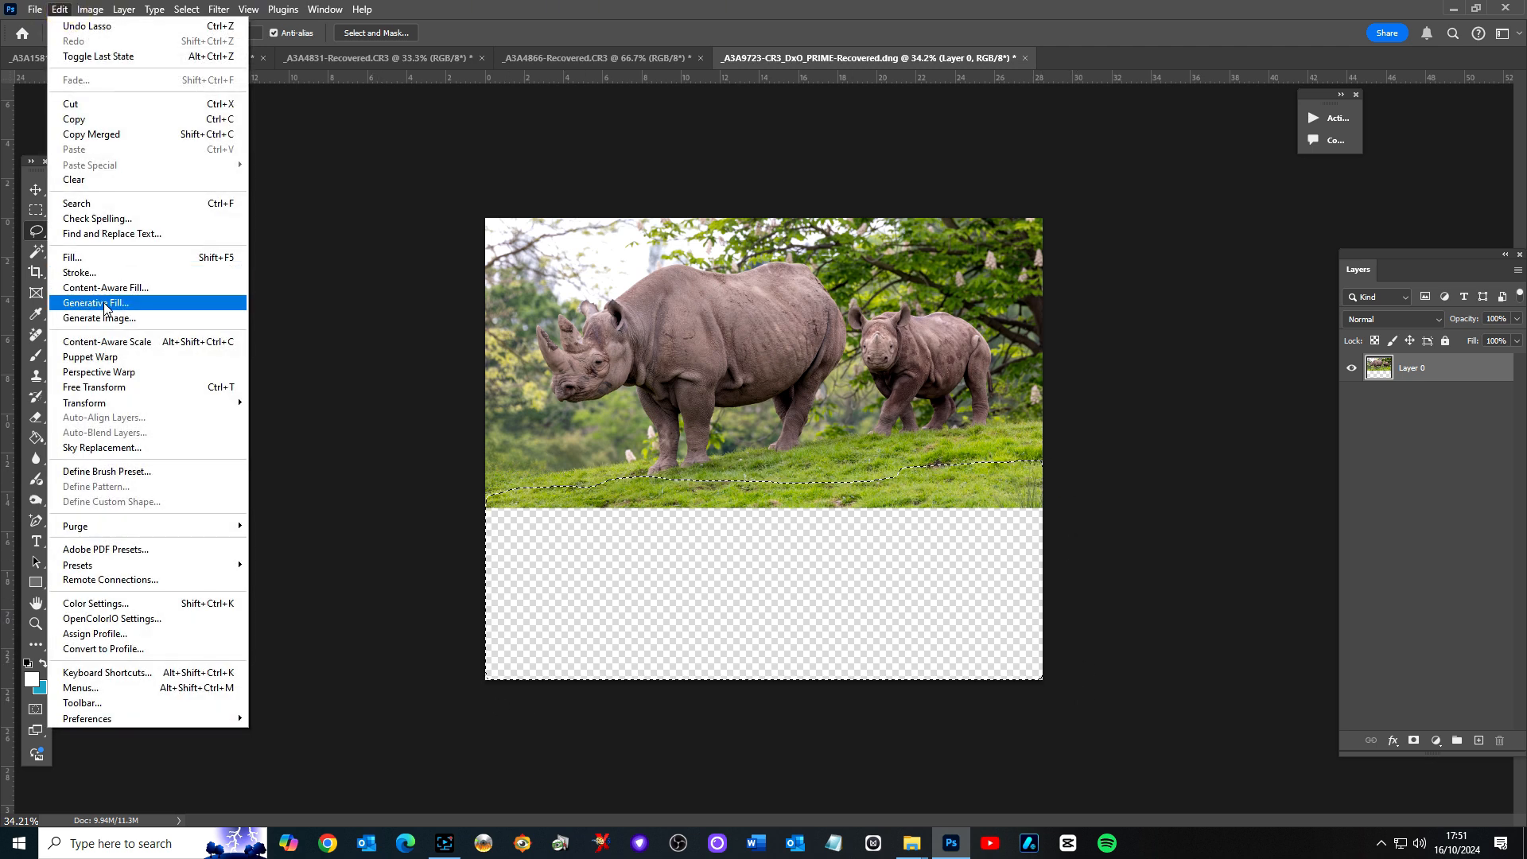
- Generative Fill the empty lower area with the prompt "reflective pond"
{"action": "left_click", "coordinate": [97, 302]}
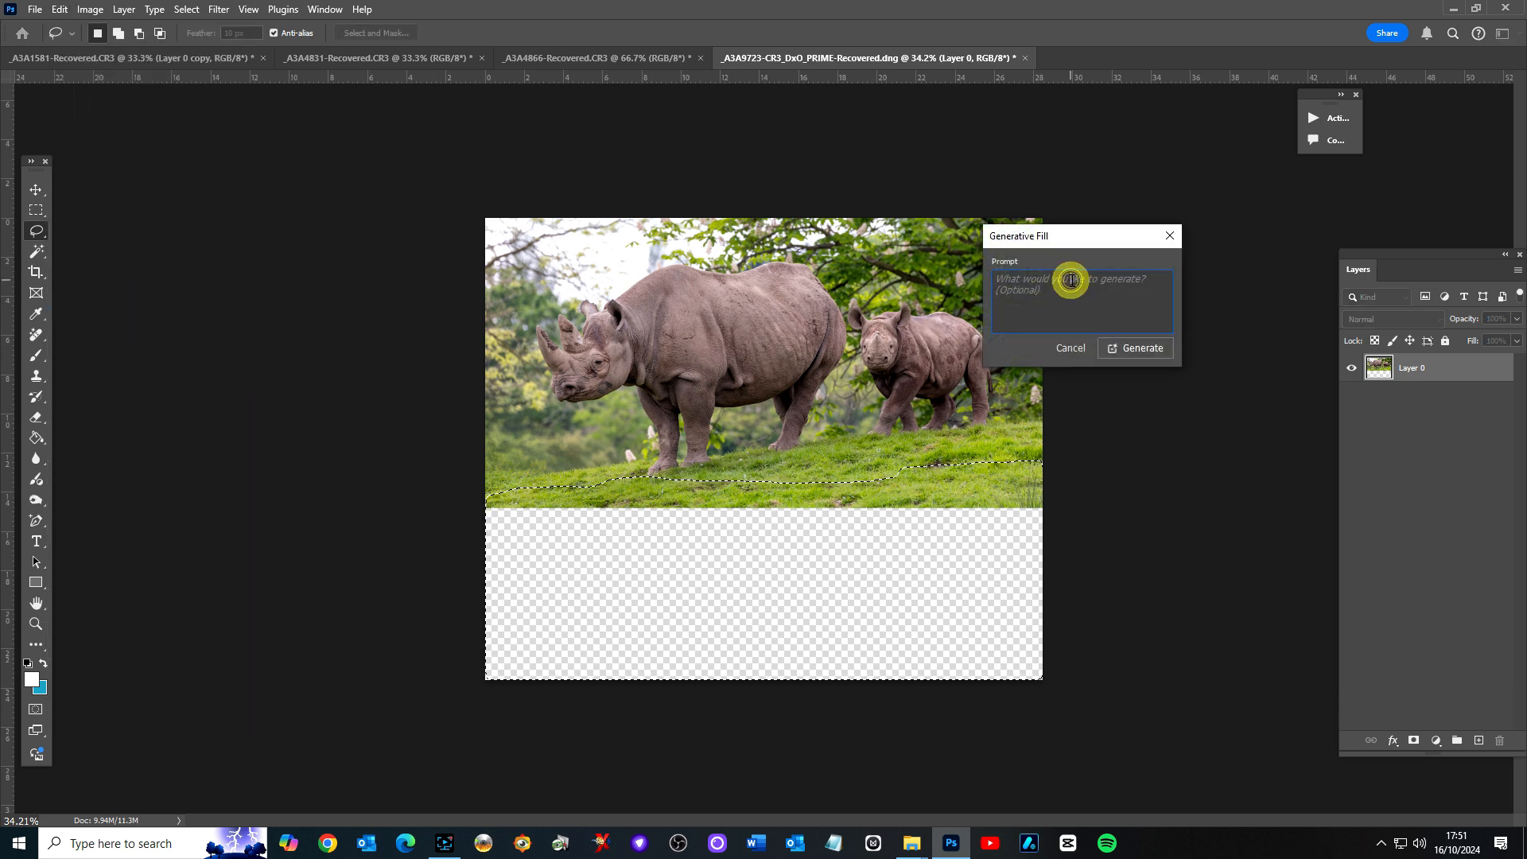
{"action": "type", "text": "reflective pon"}
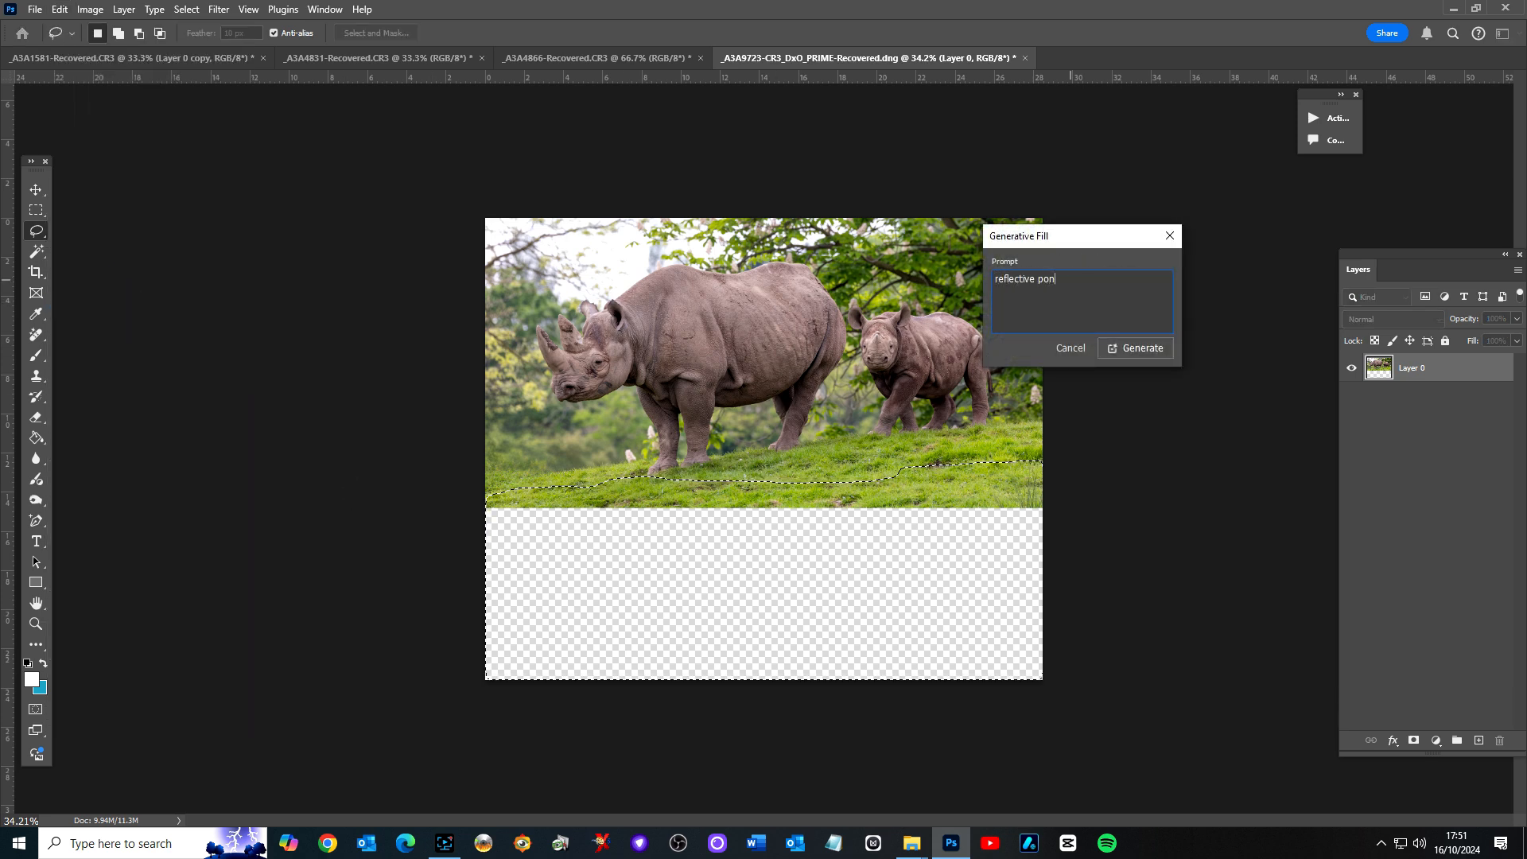
{"action": "type", "text": "d"}
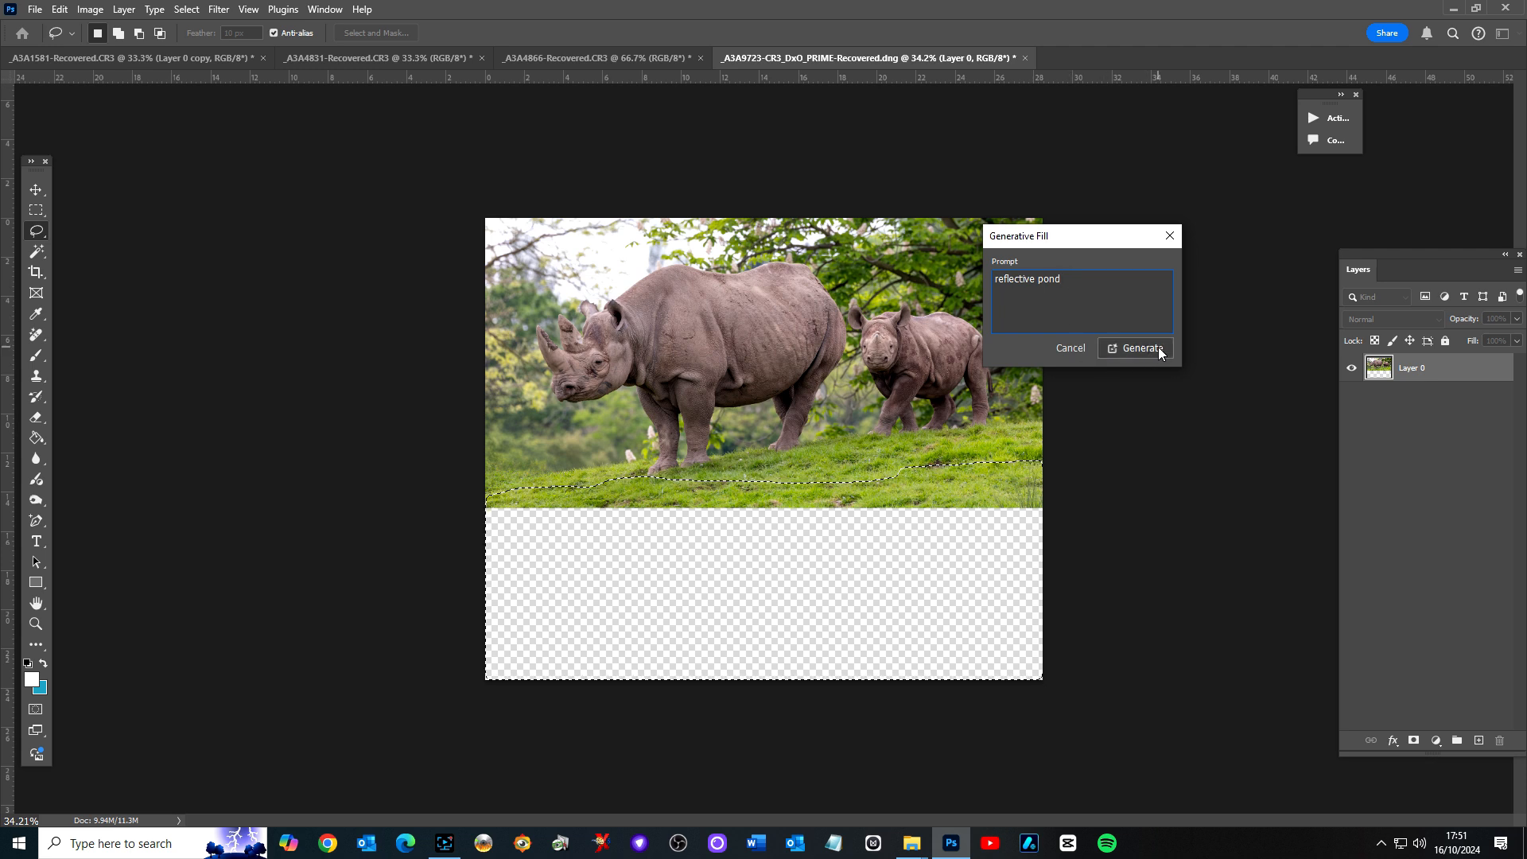
{"action": "left_click", "coordinate": [1134, 349]}
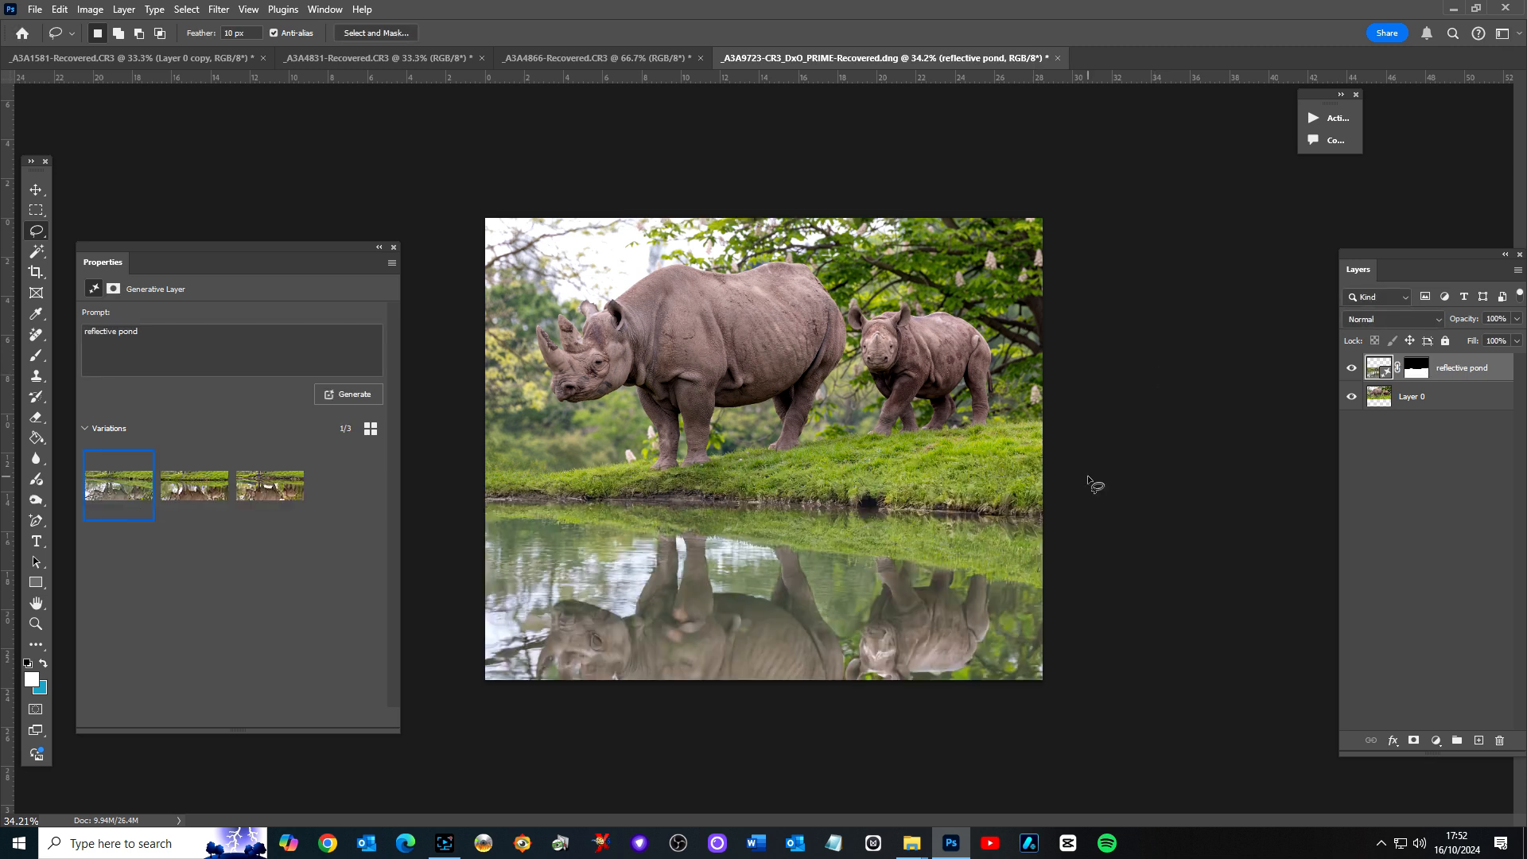
{"action": "mouse_move", "coordinate": [199, 547]}
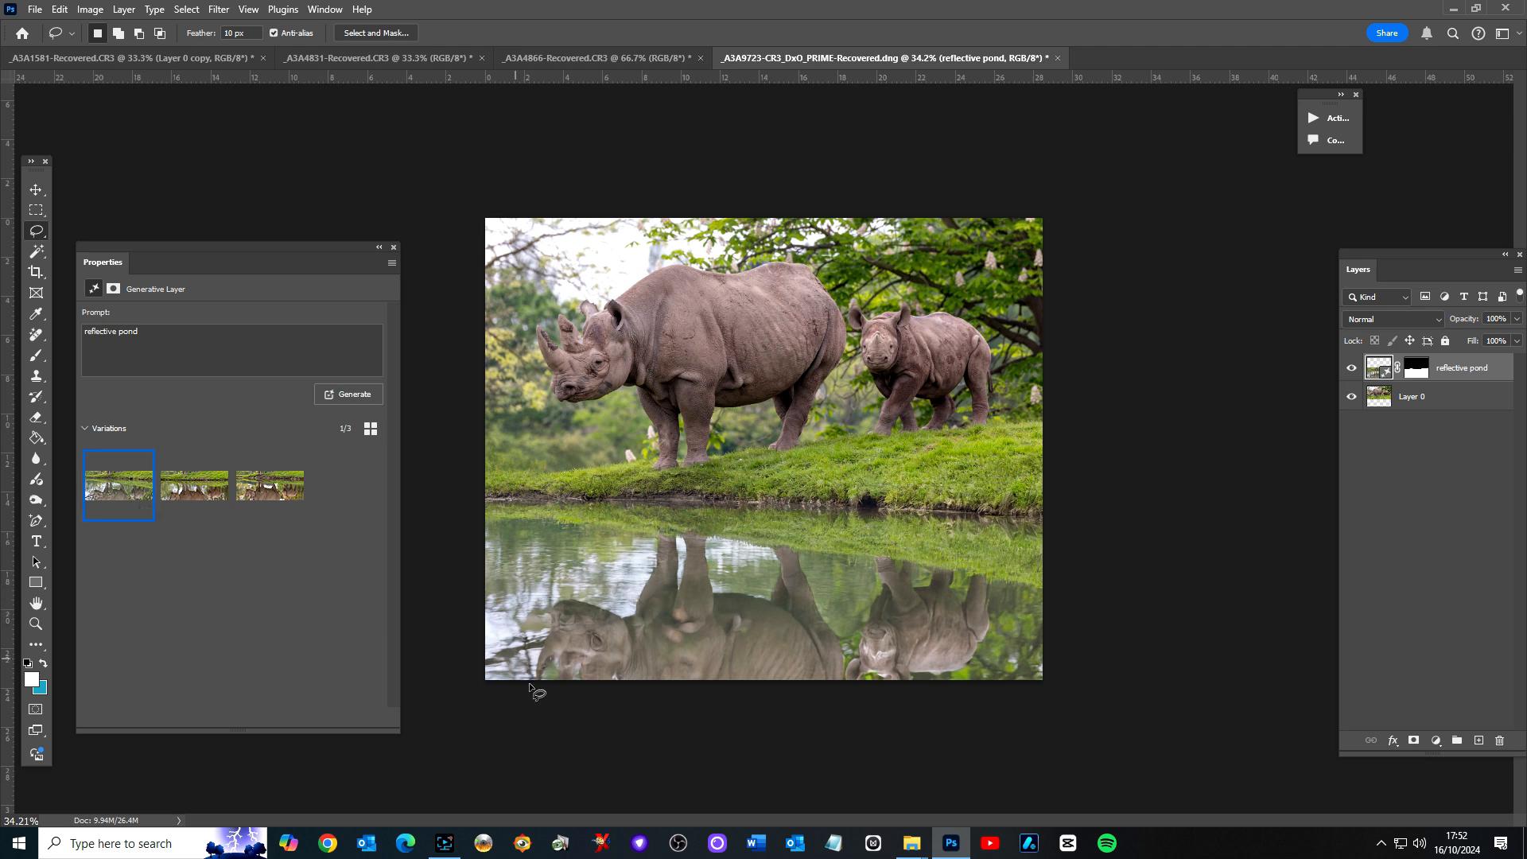
{"action": "mouse_move", "coordinate": [875, 660]}
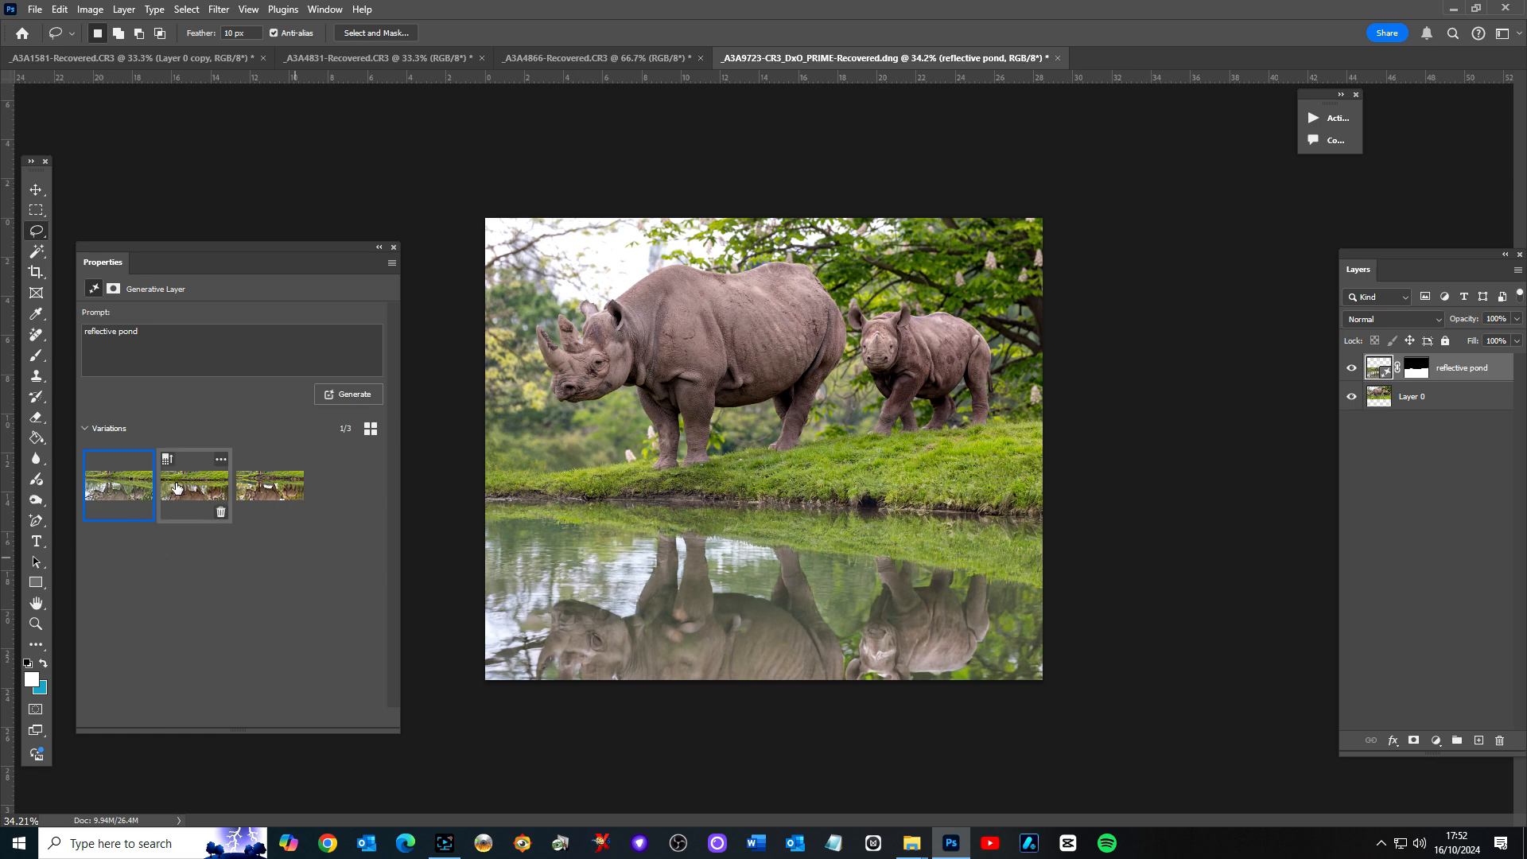
- Compare the second and third generated pond variations, keeping the third
{"action": "left_click", "coordinate": [192, 486]}
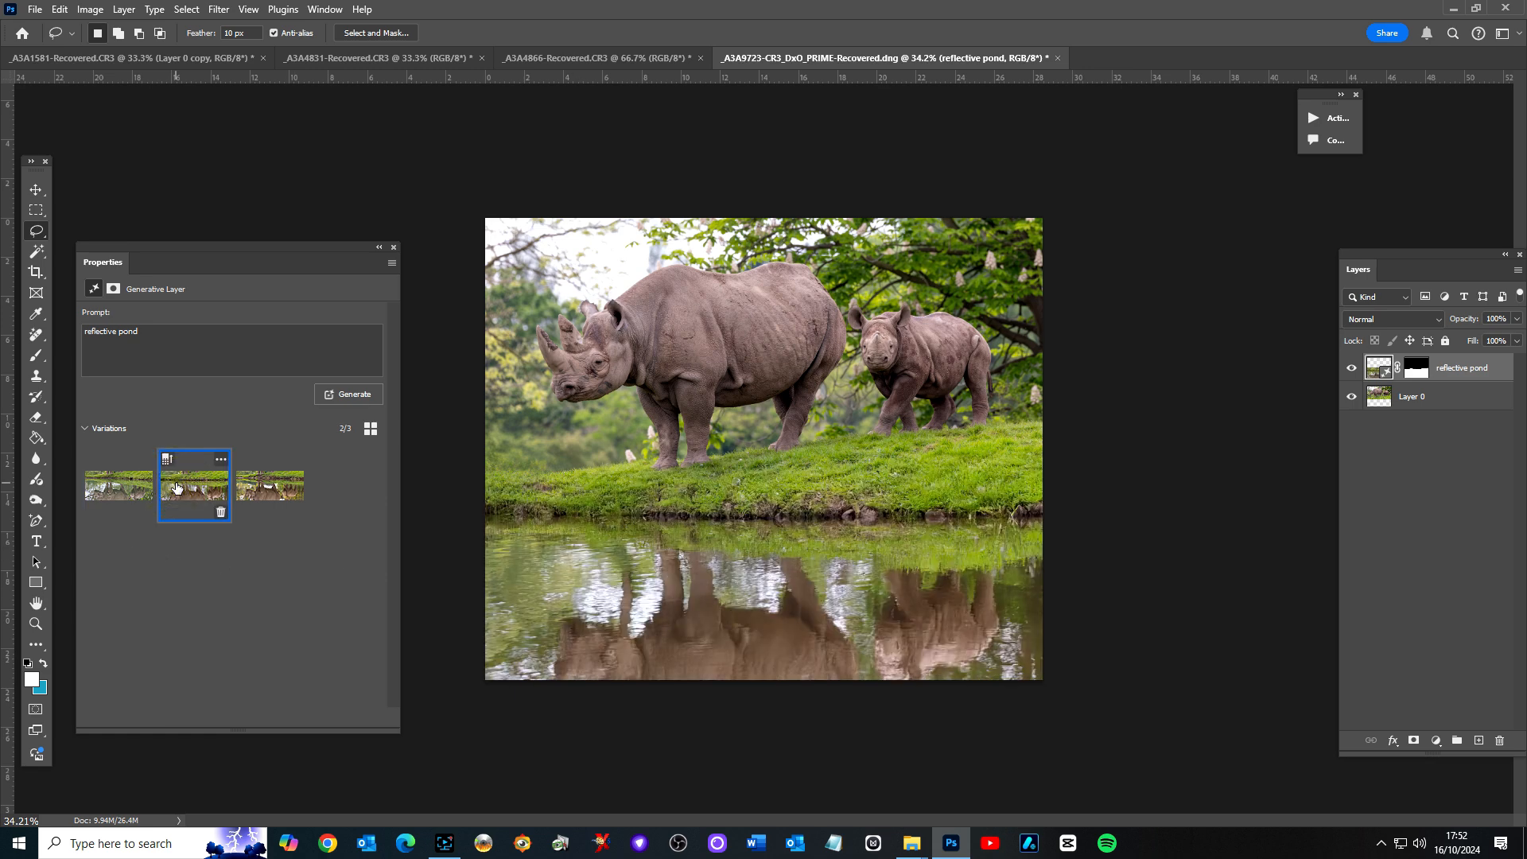
{"action": "left_click", "coordinate": [271, 485]}
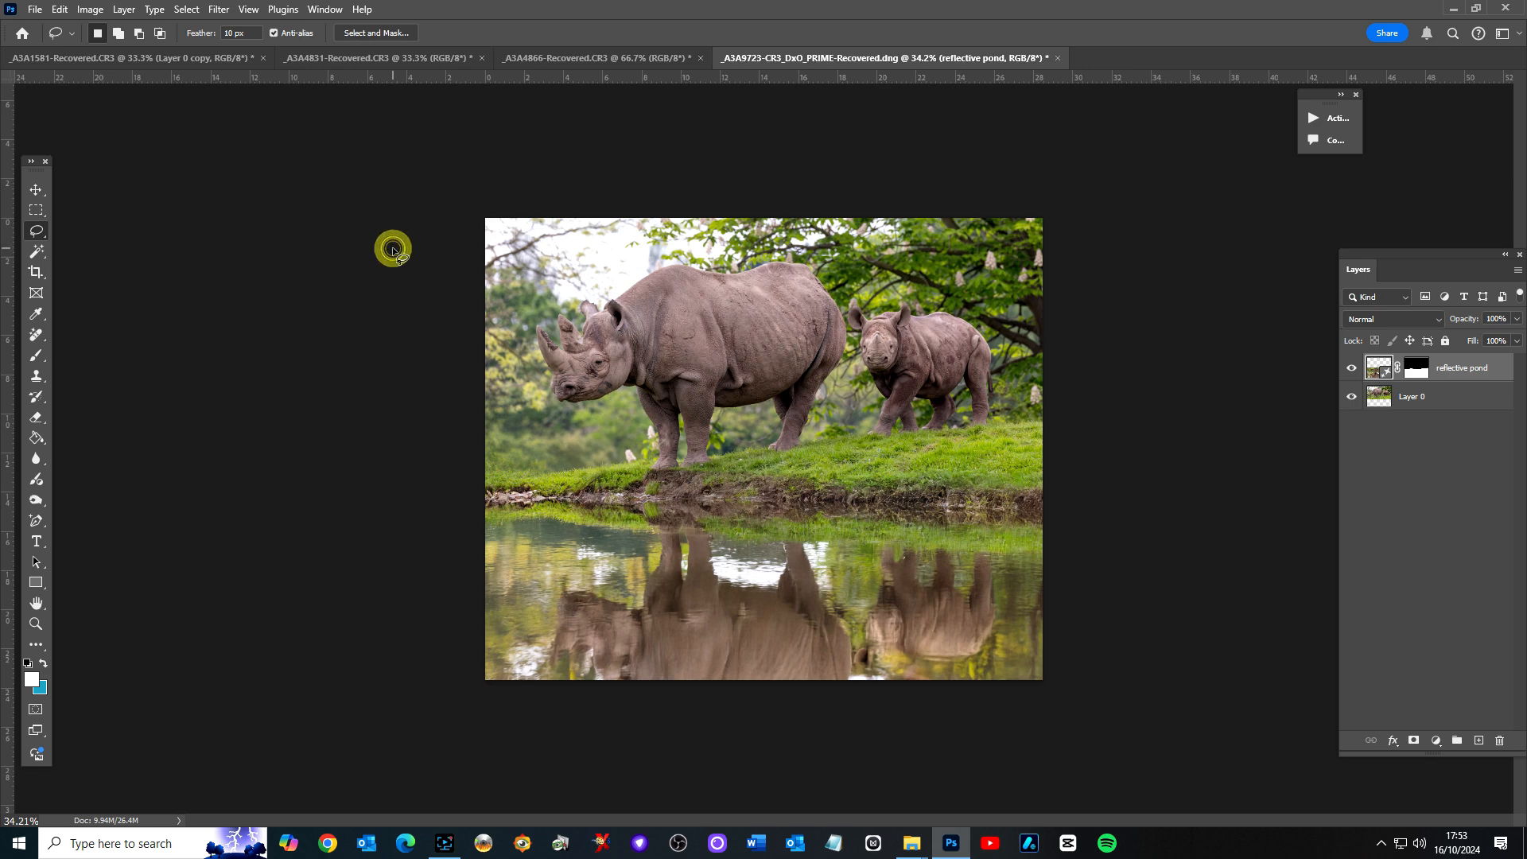
- Switch to the snow leopard document and choose the freehand Lasso Tool
{"action": "left_click", "coordinate": [128, 57]}
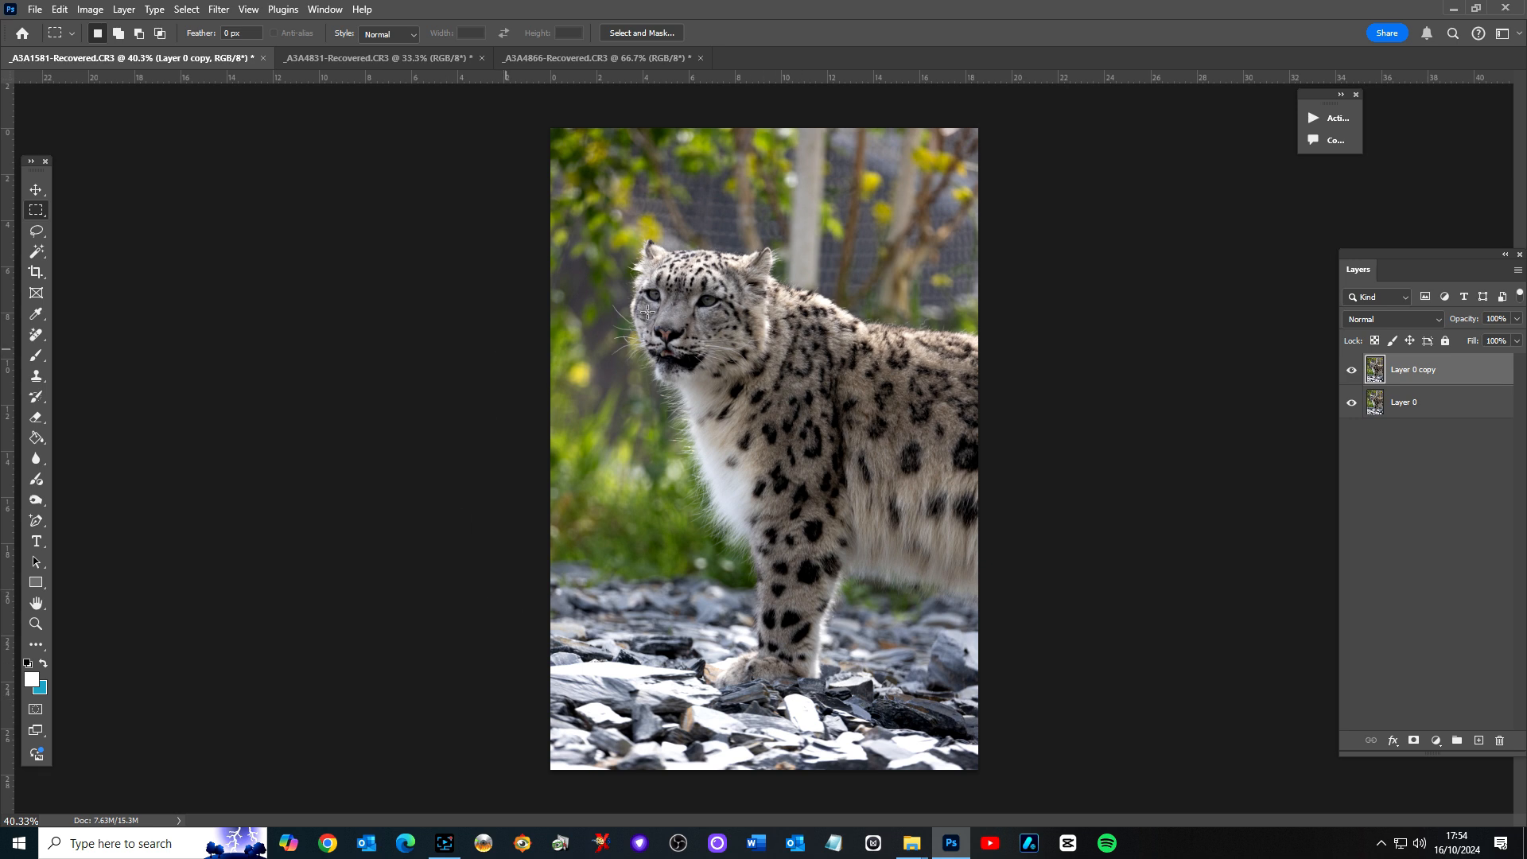
{"action": "right_click", "coordinate": [37, 230]}
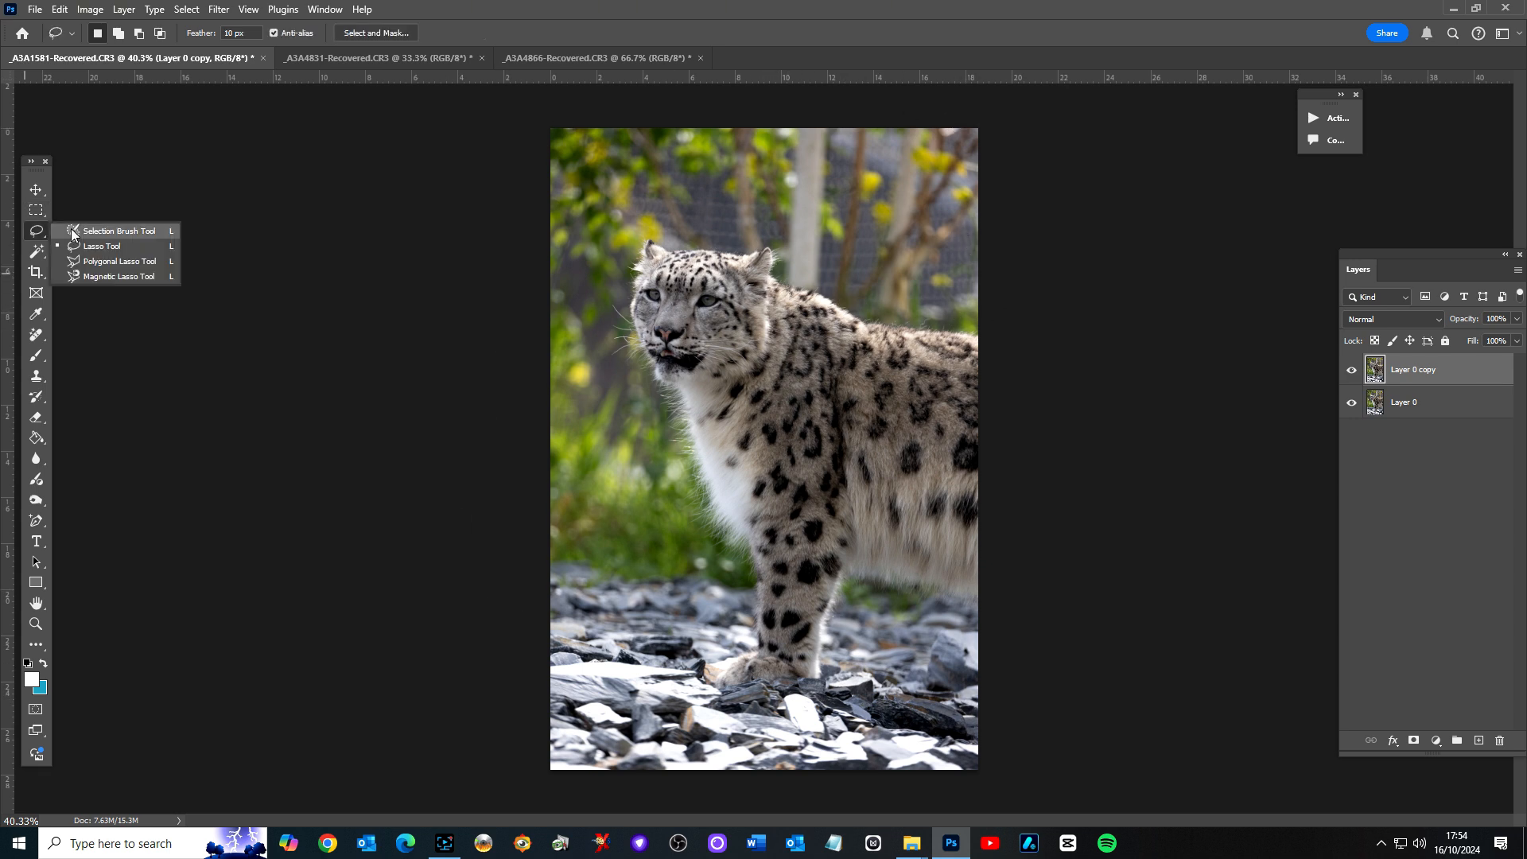
{"action": "left_click", "coordinate": [101, 245]}
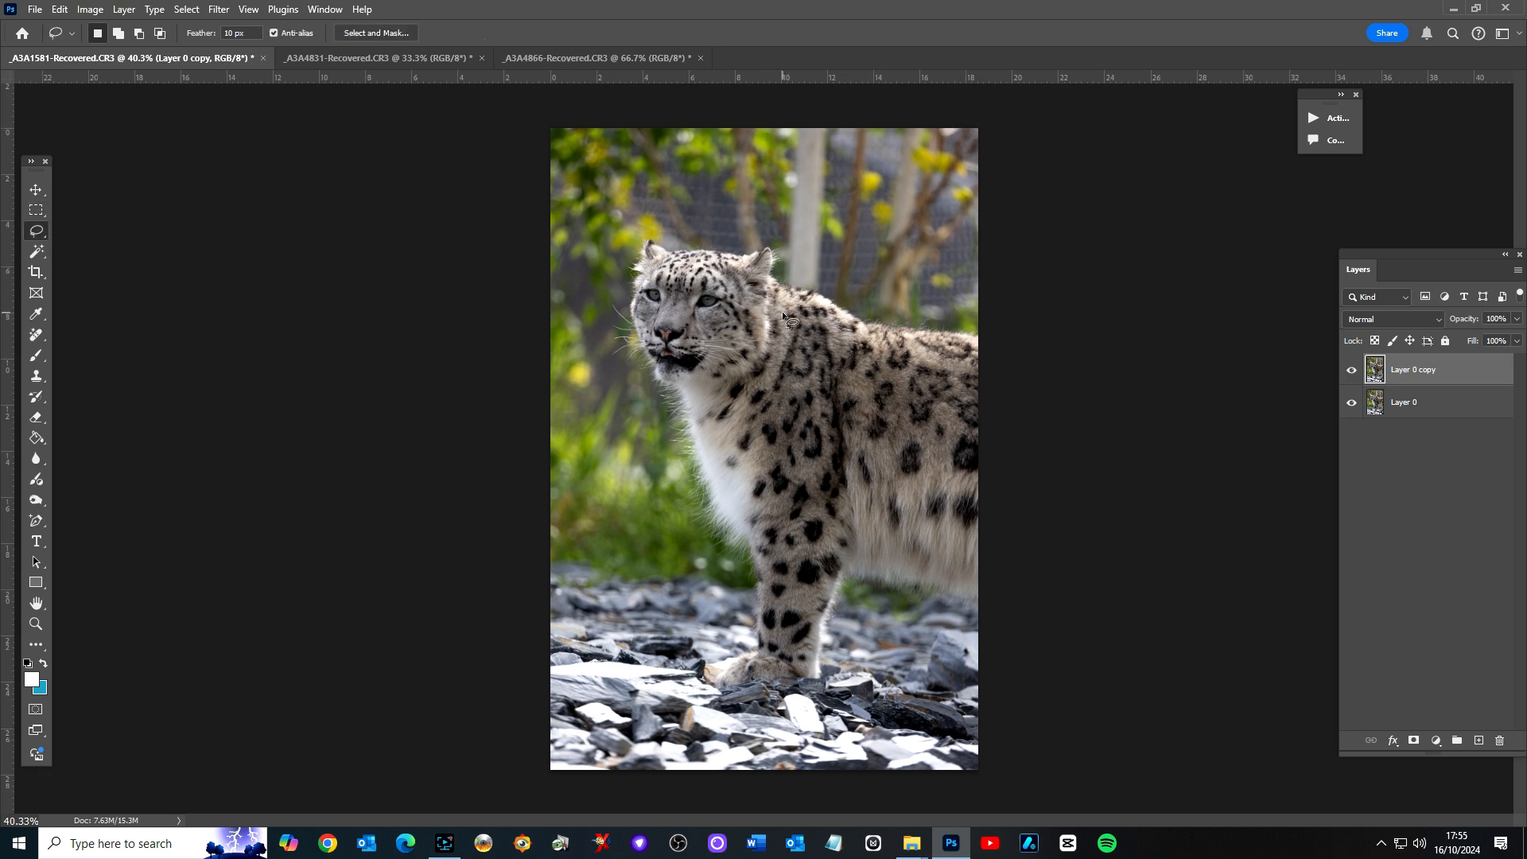
{"action": "mouse_move", "coordinate": [552, 285]}
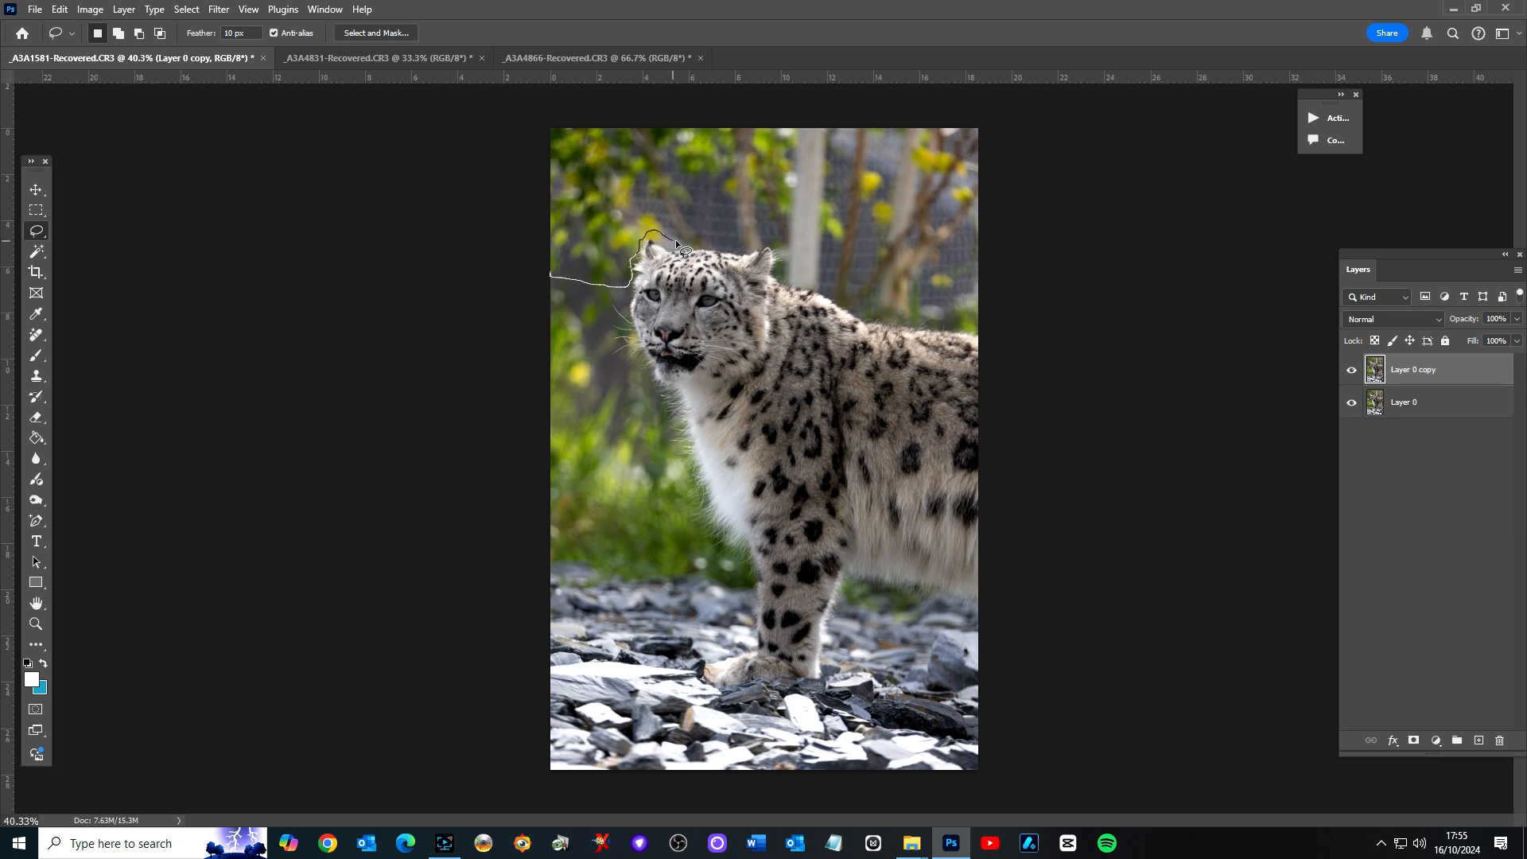
{"action": "mouse_move", "coordinate": [749, 251]}
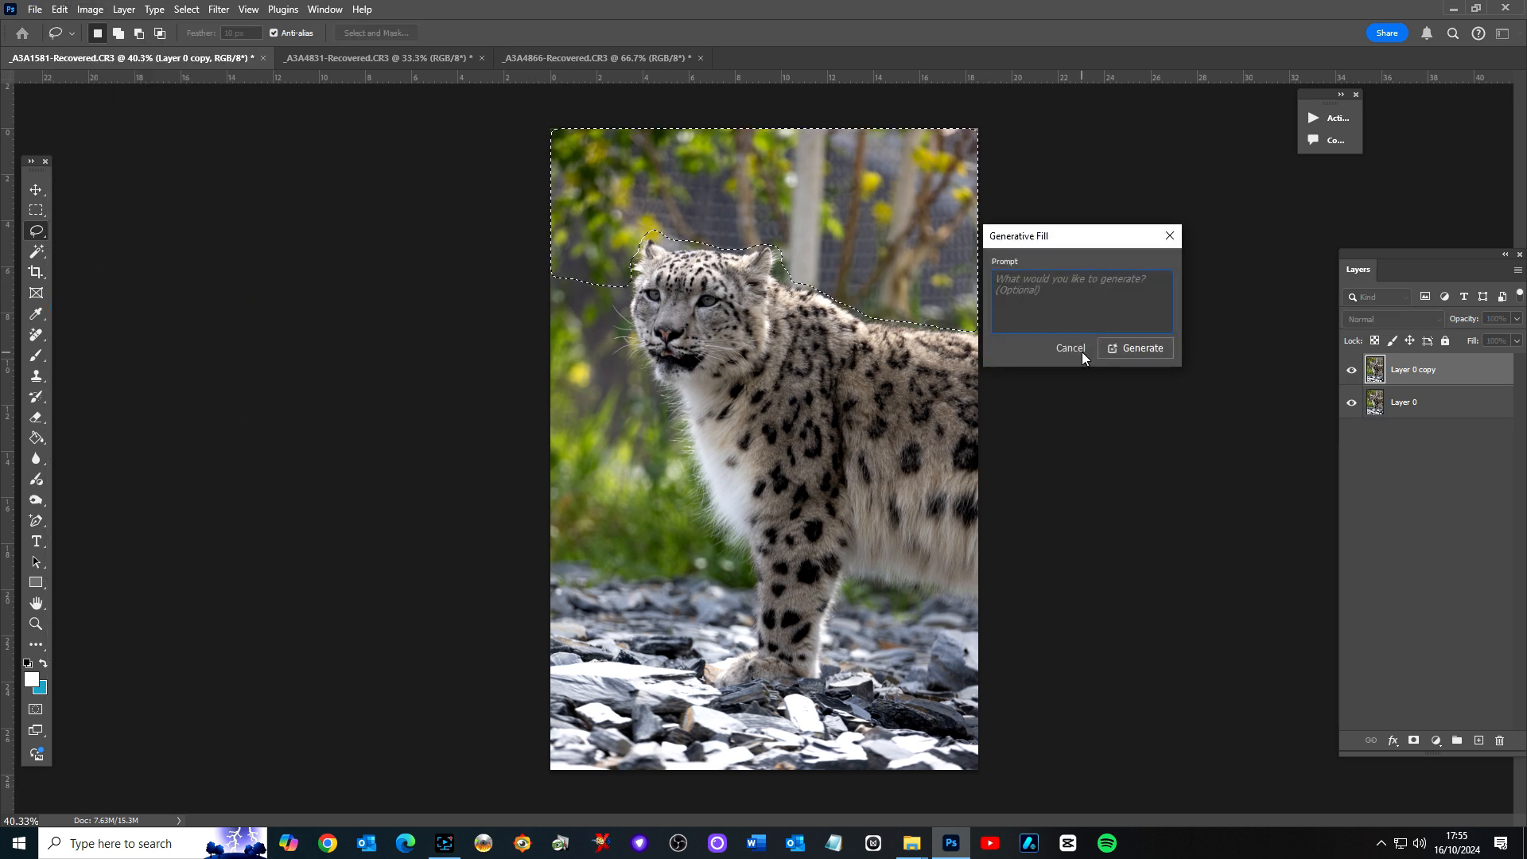
- Generate a backdrop with no prompt, keep the darker second variation, then show the tiger photo
{"action": "left_click", "coordinate": [1134, 348]}
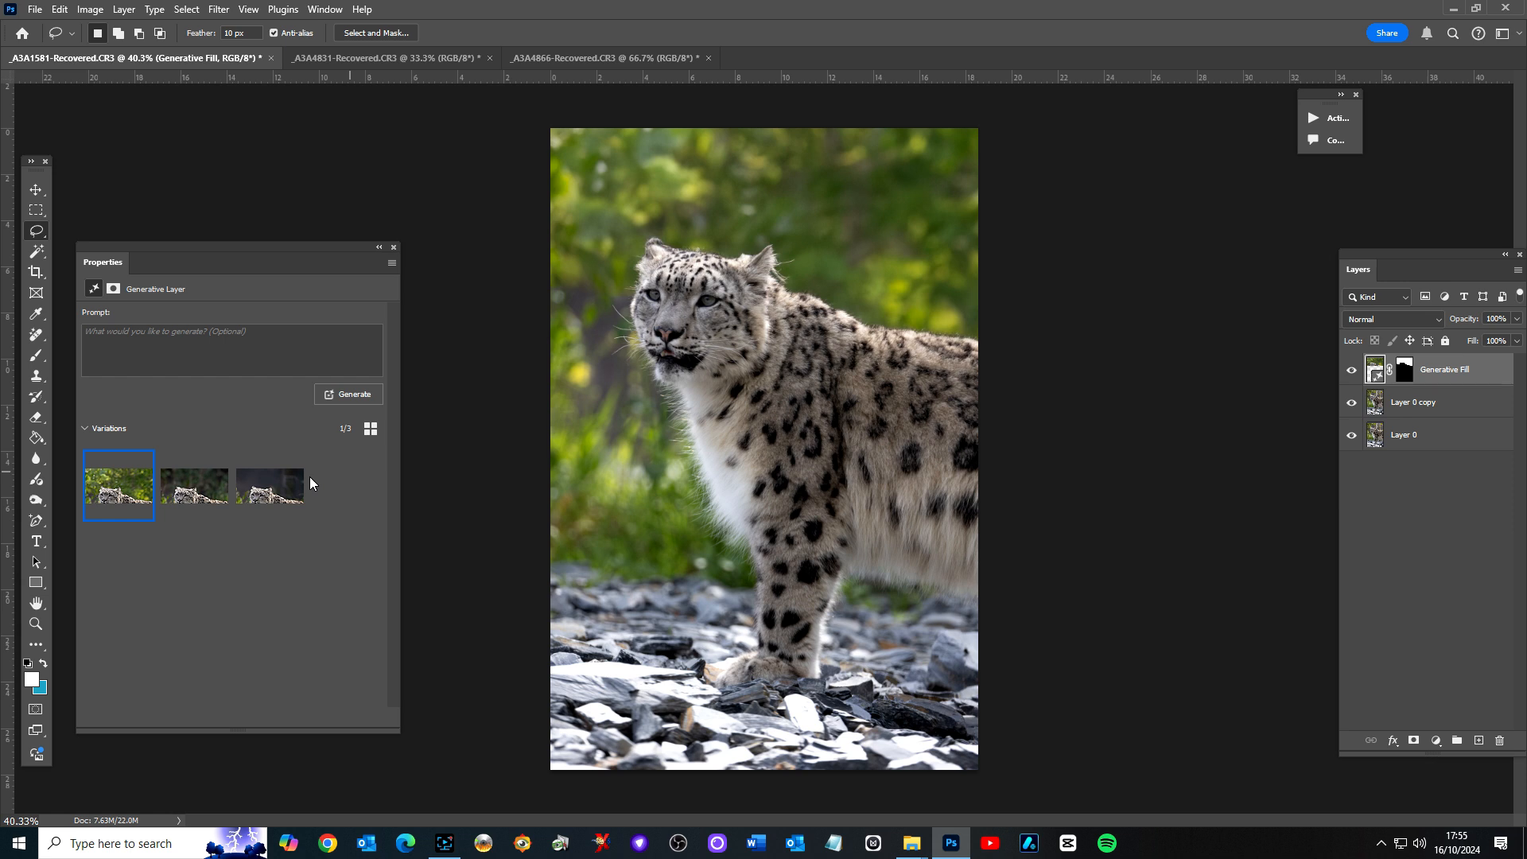
{"action": "left_click", "coordinate": [194, 485]}
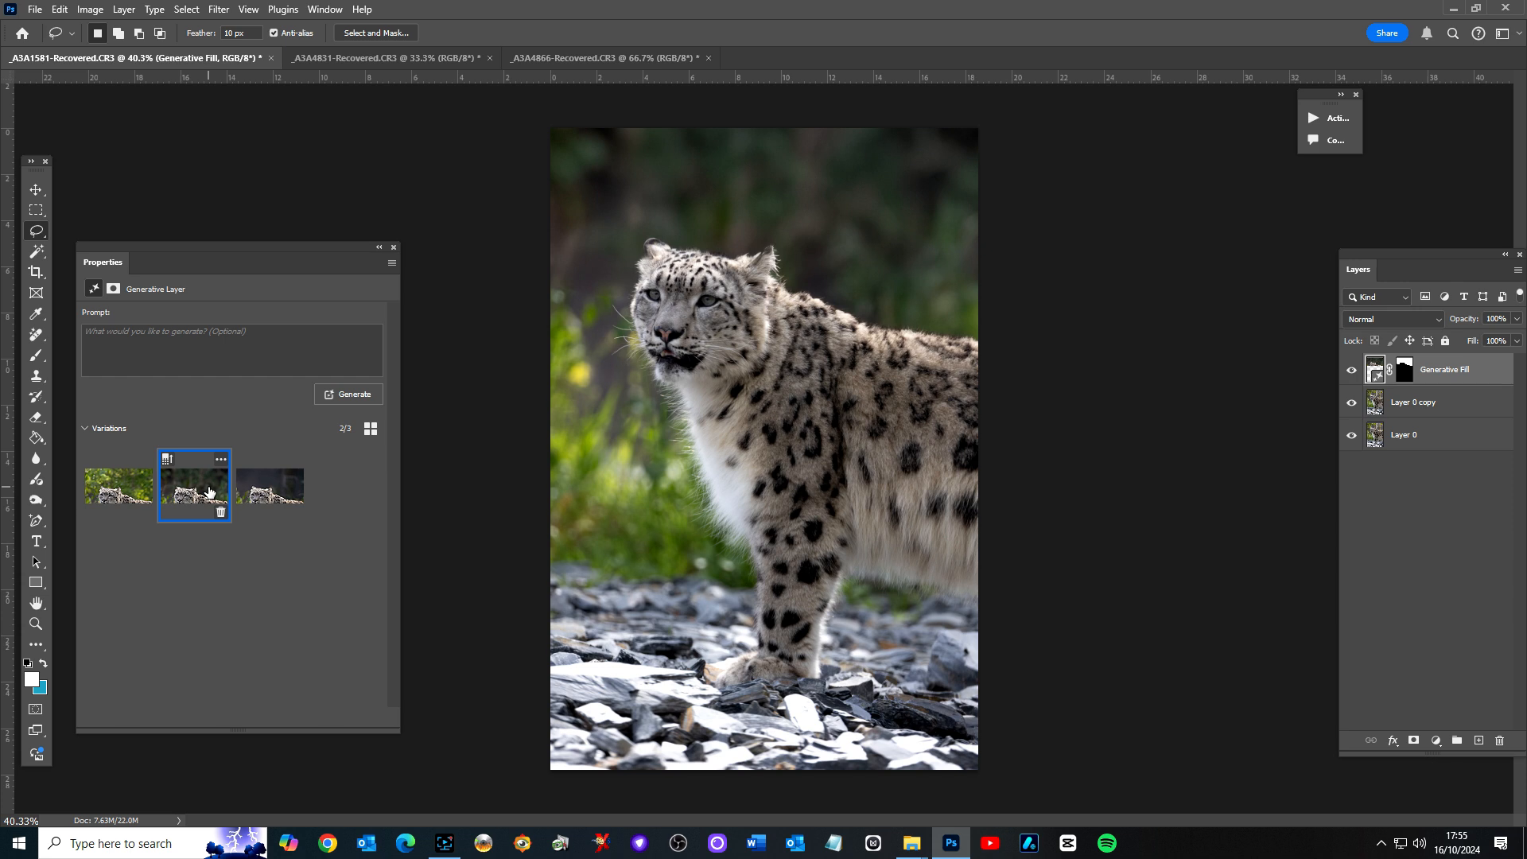
{"action": "left_click", "coordinate": [270, 487]}
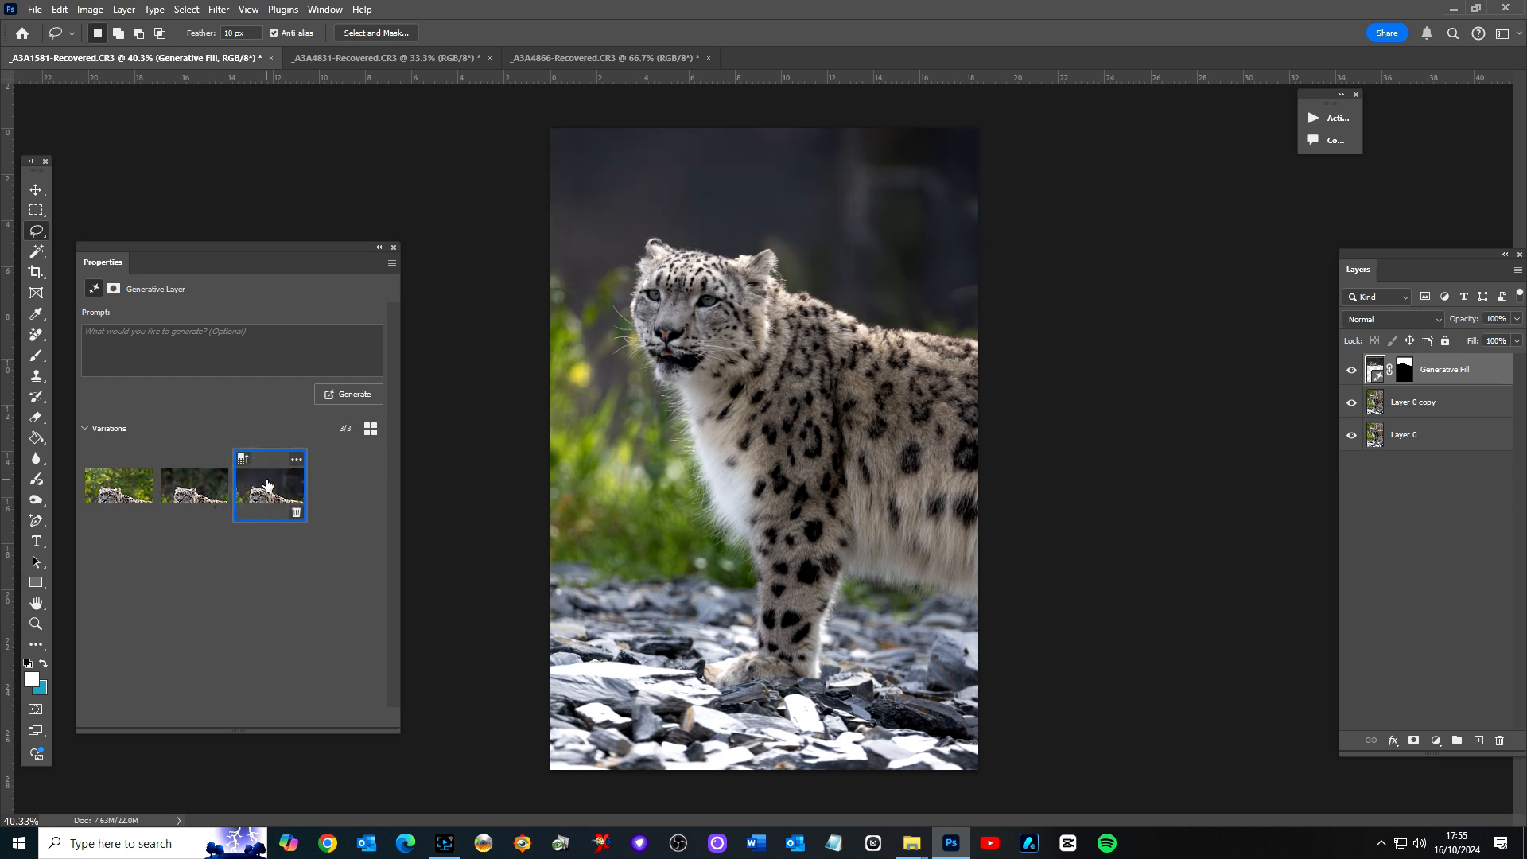
{"action": "left_click", "coordinate": [118, 487]}
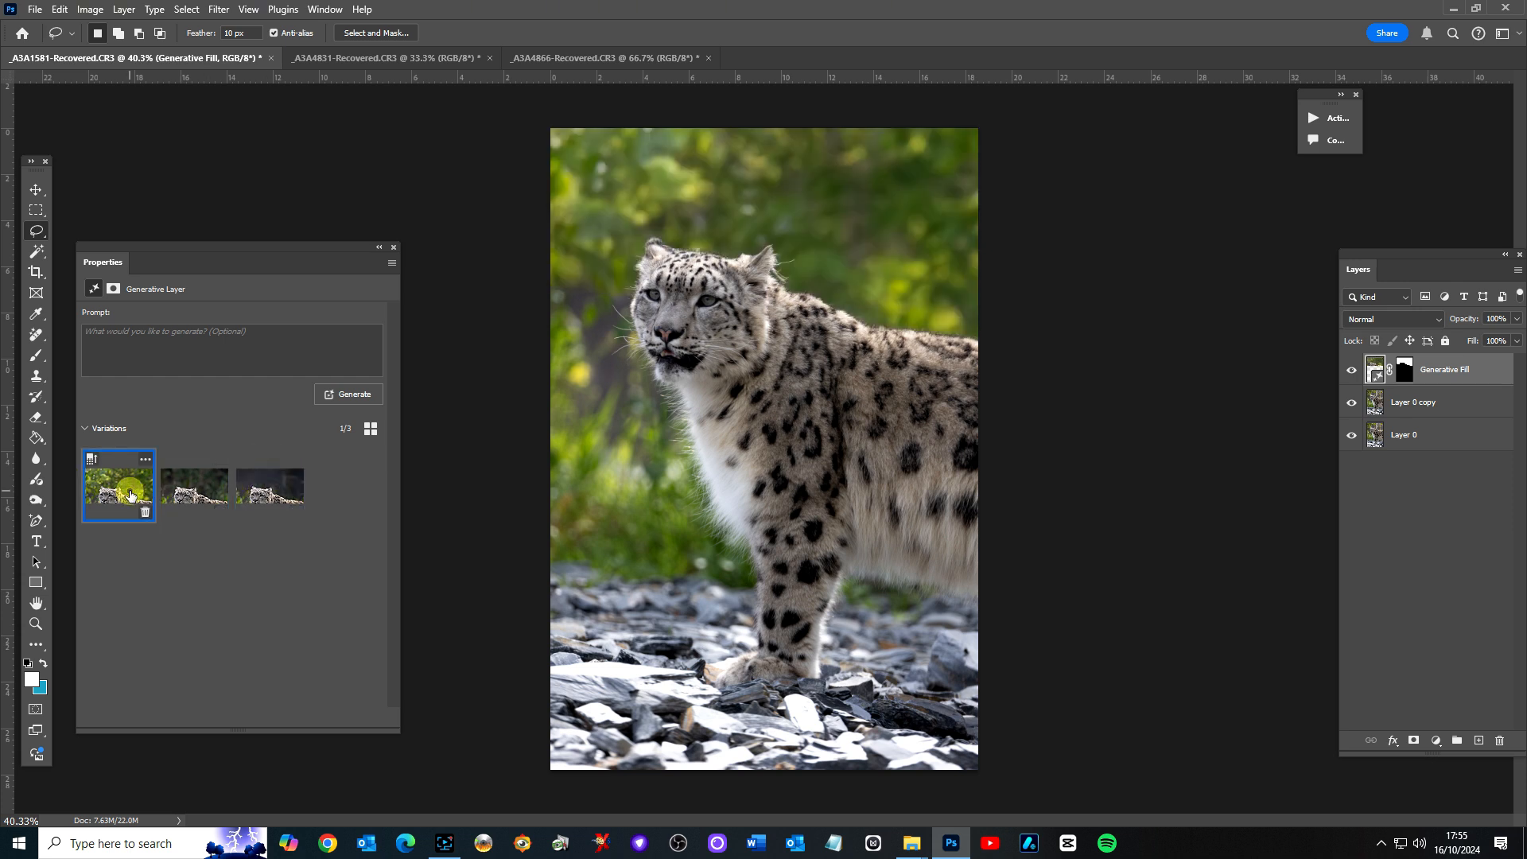
{"action": "left_click", "coordinate": [194, 487]}
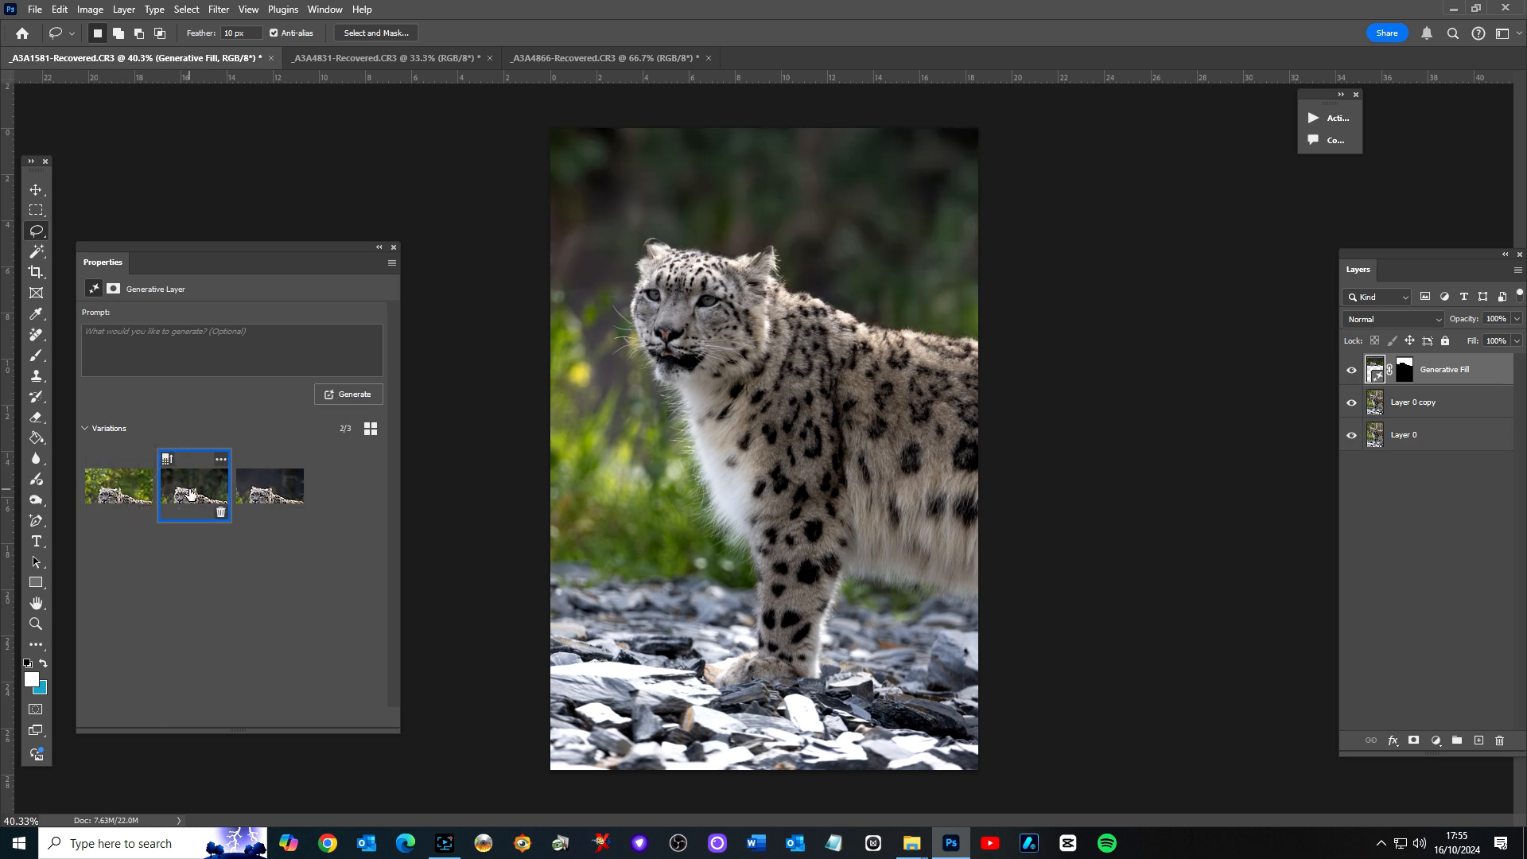
{"action": "left_click", "coordinate": [603, 58]}
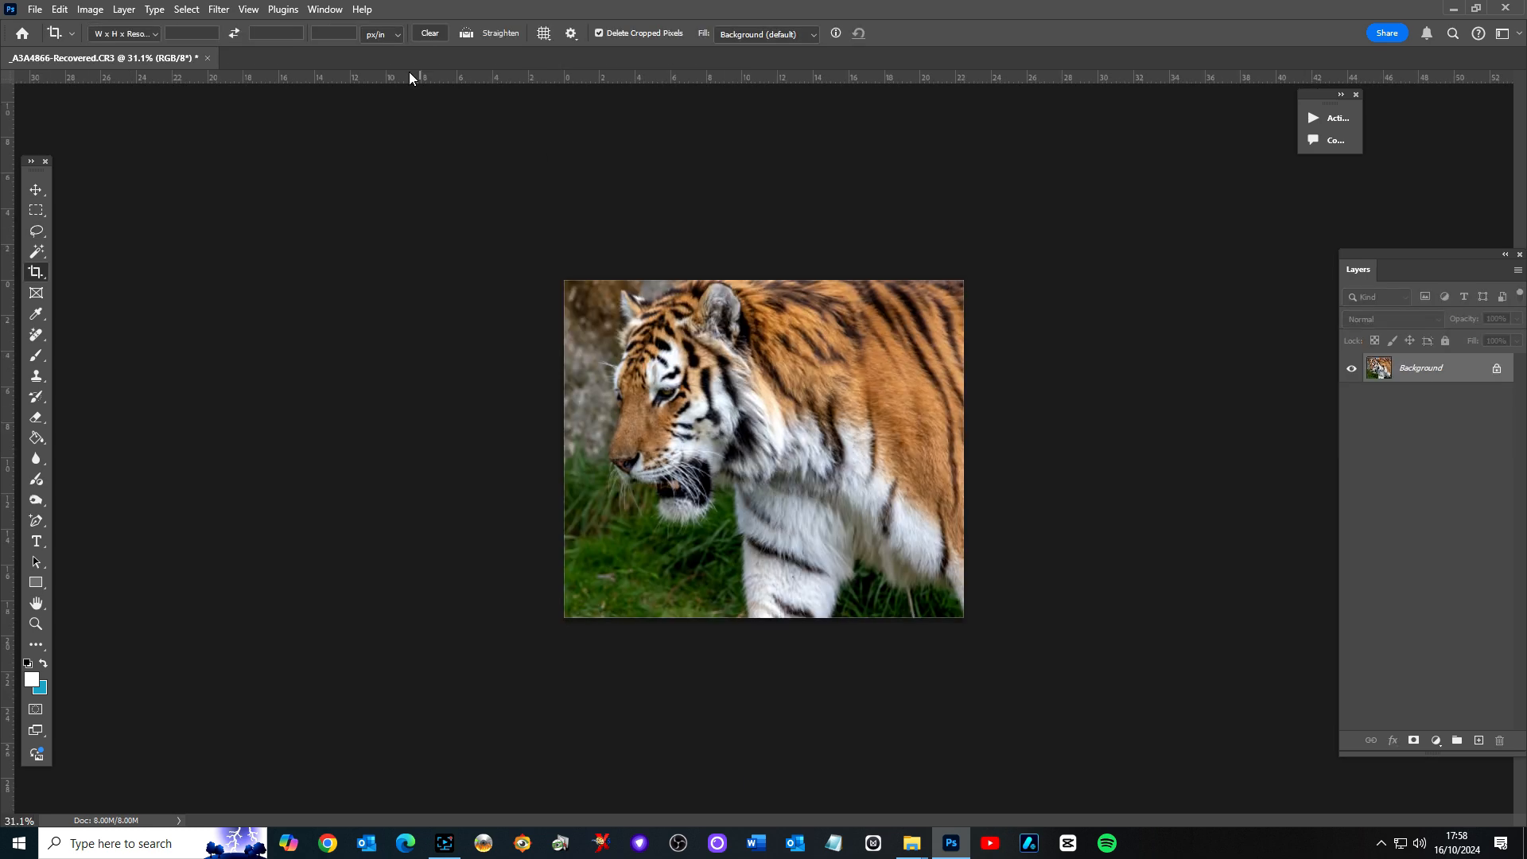
- Set Crop Fill to Generative Expand, unlock the Background layer and commit the enlarged canvas
{"action": "left_click", "coordinate": [766, 33]}
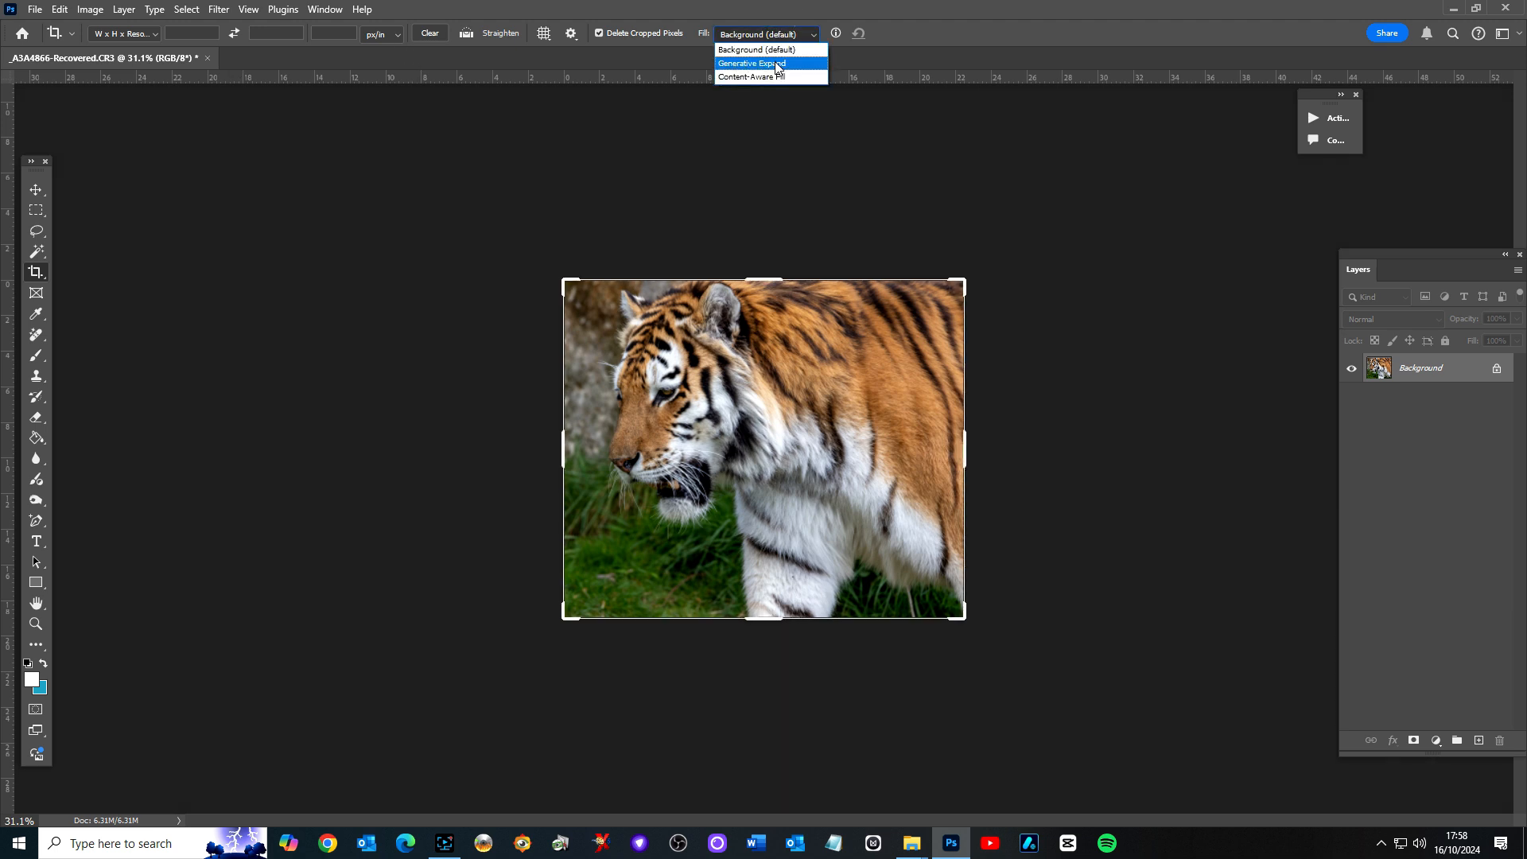
{"action": "left_click", "coordinate": [751, 64]}
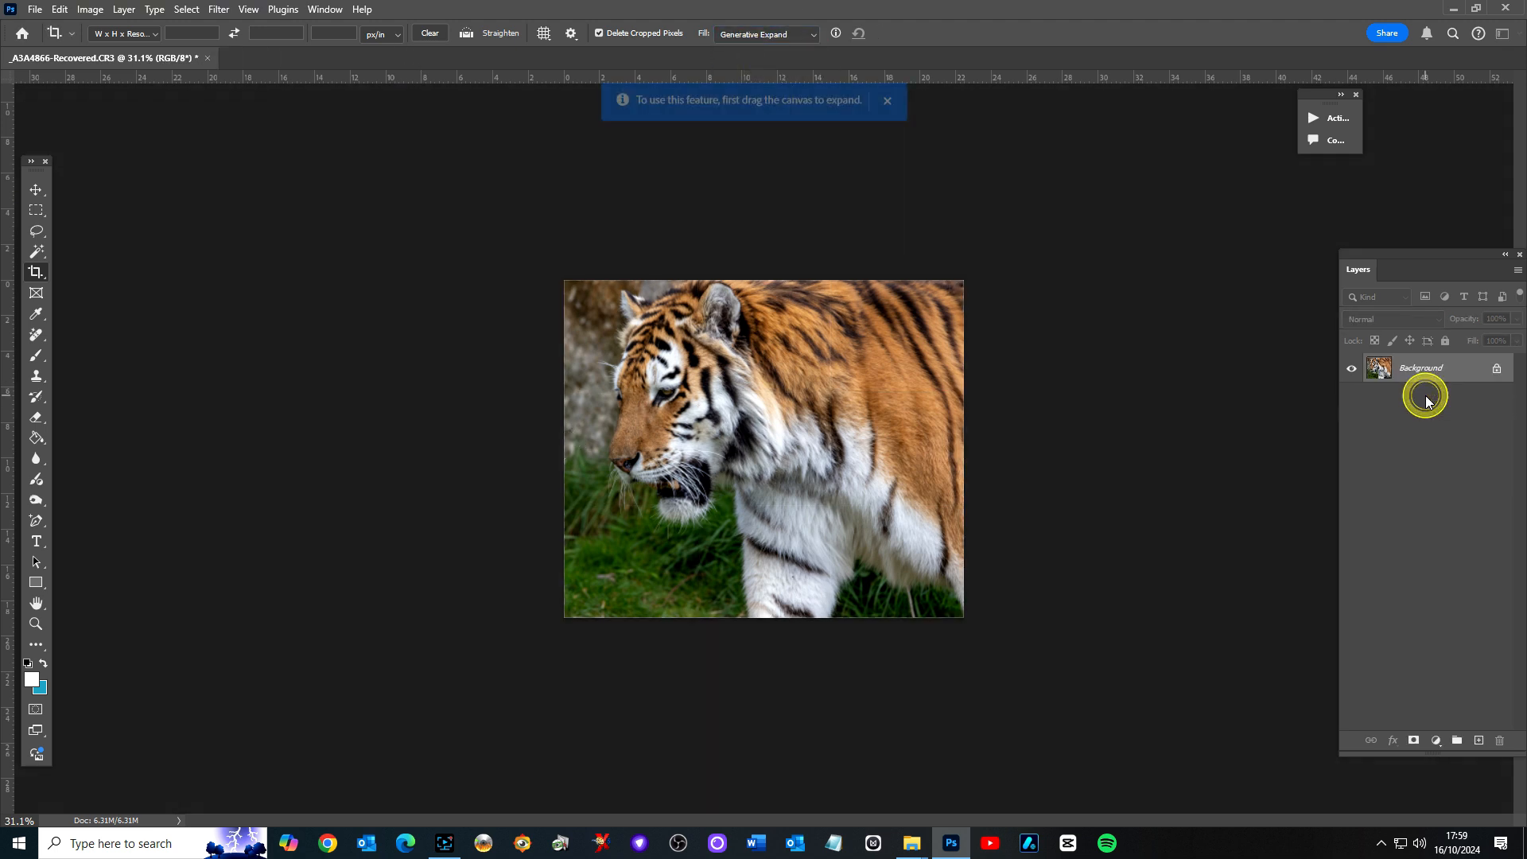
{"action": "double_click", "coordinate": [1421, 368]}
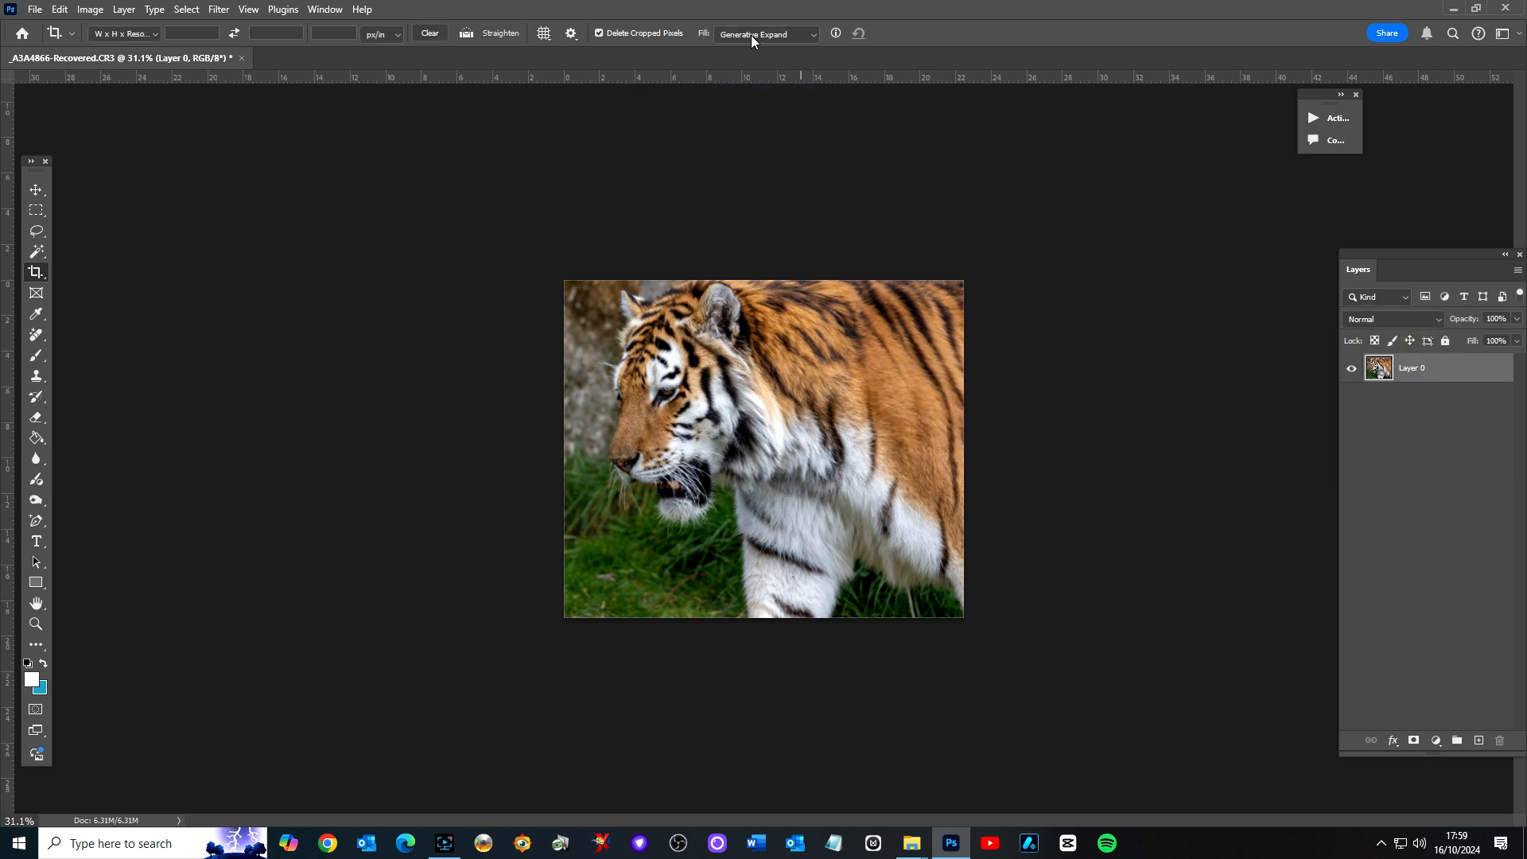
{"action": "left_click", "coordinate": [765, 33]}
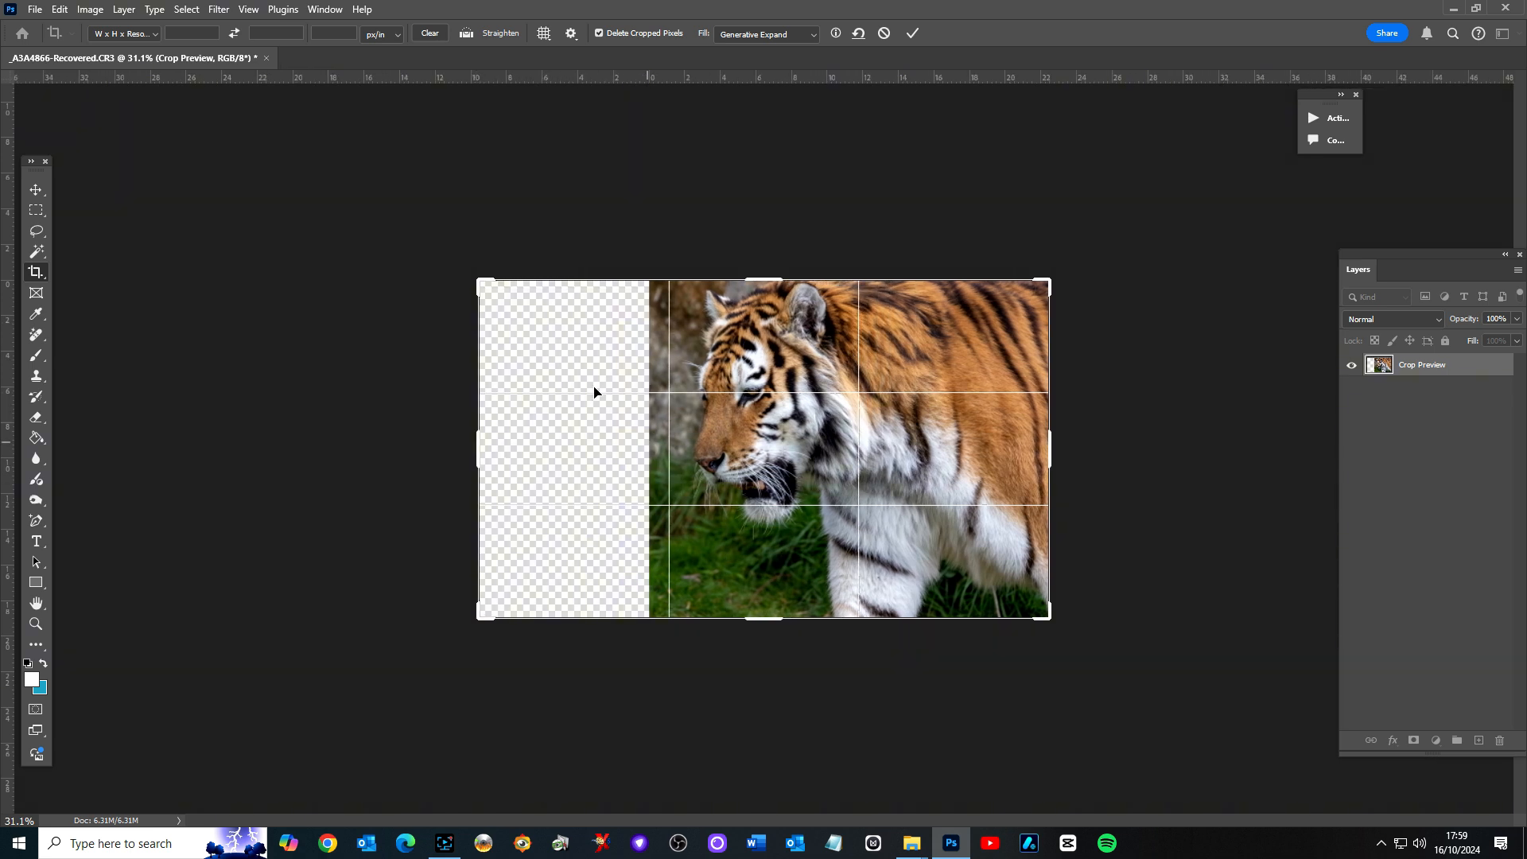
{"action": "mouse_move", "coordinate": [692, 486]}
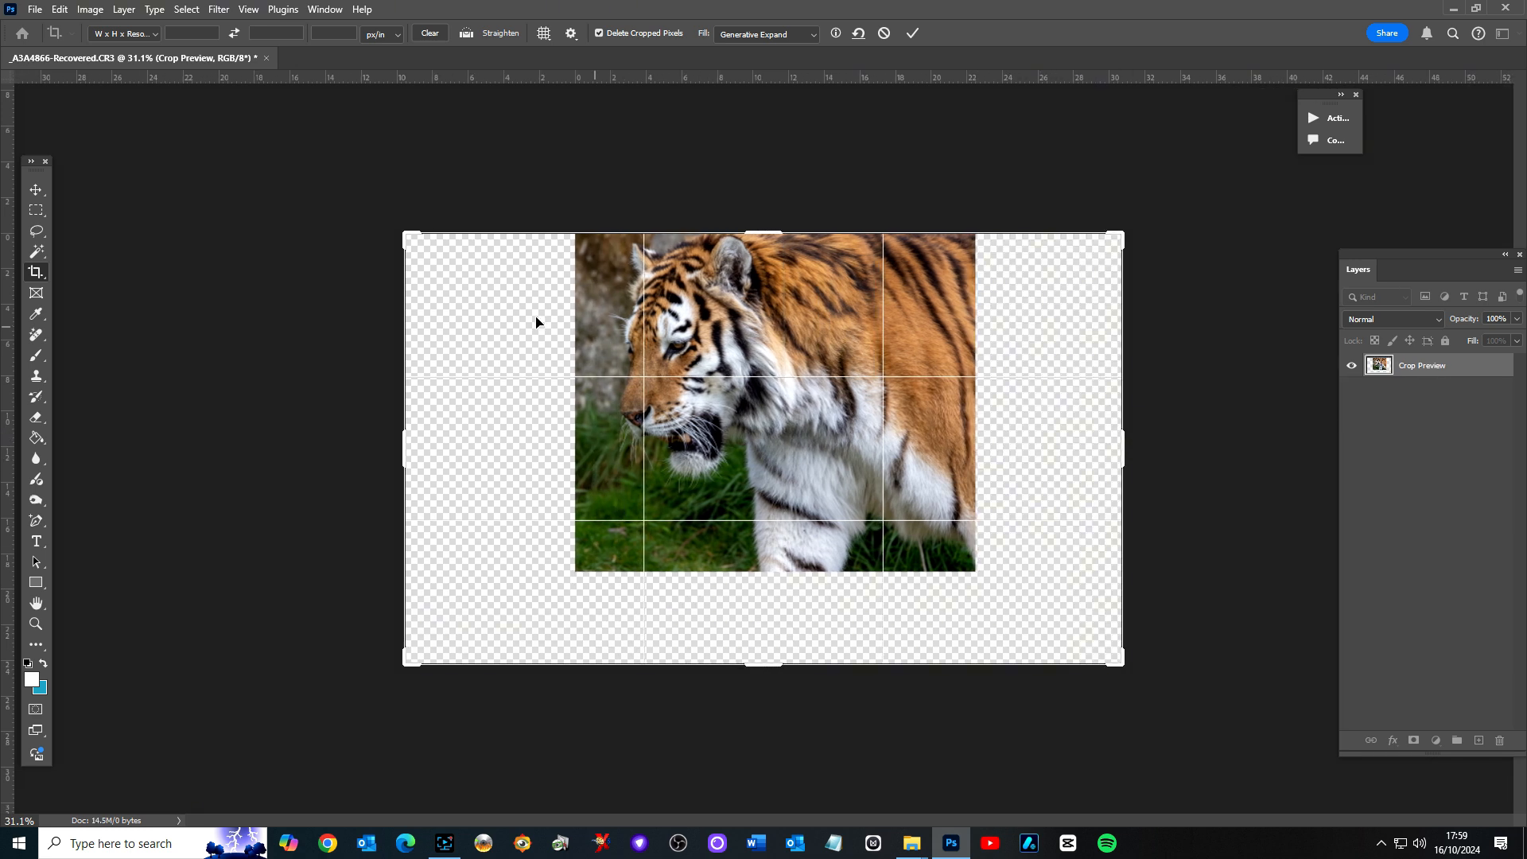
{"action": "mouse_move", "coordinate": [85, 123]}
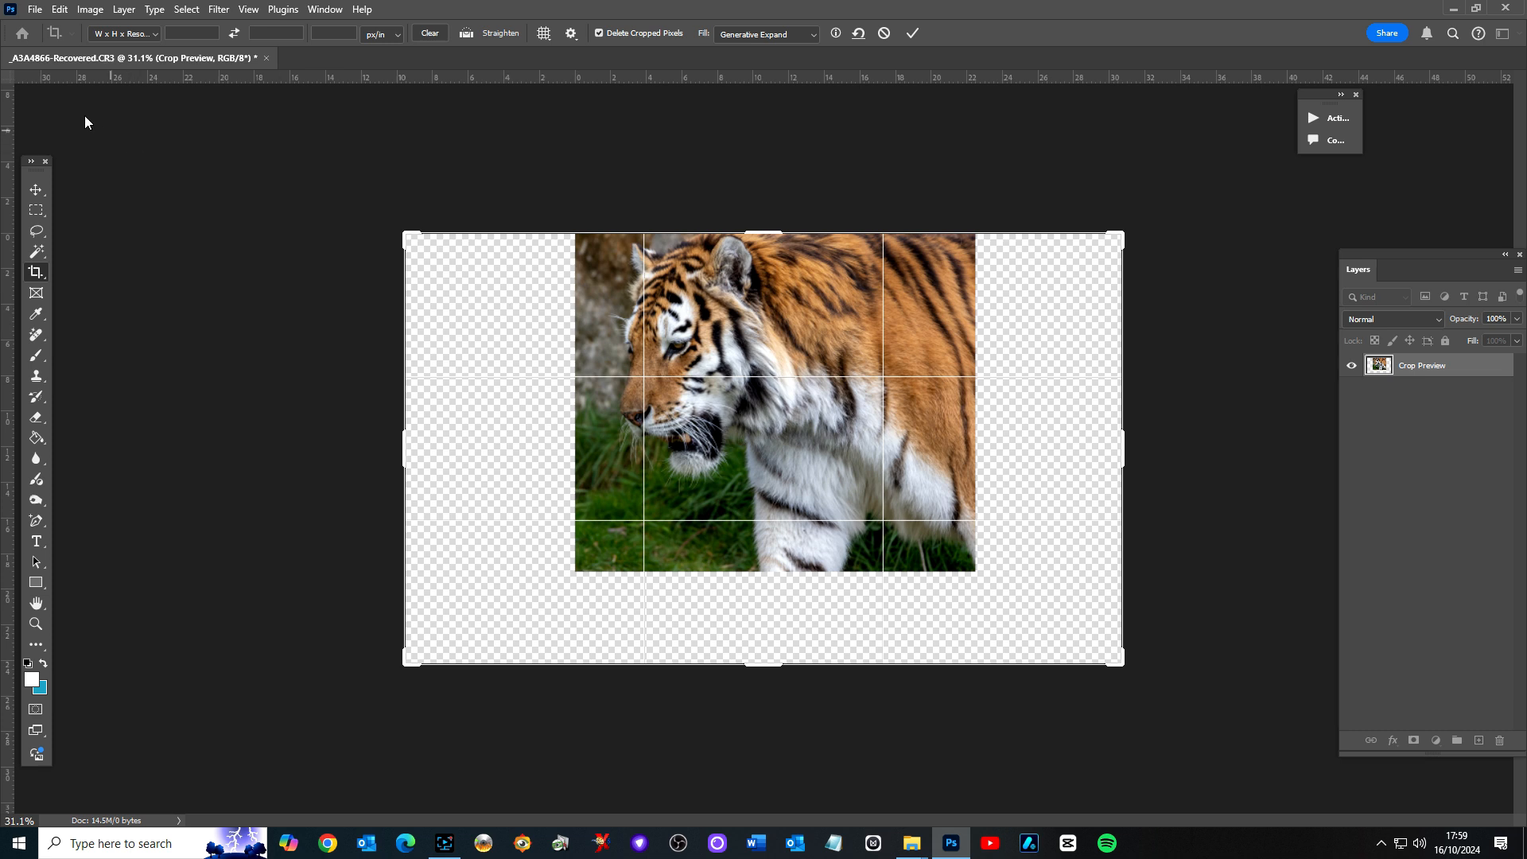
{"action": "left_click", "coordinate": [911, 34]}
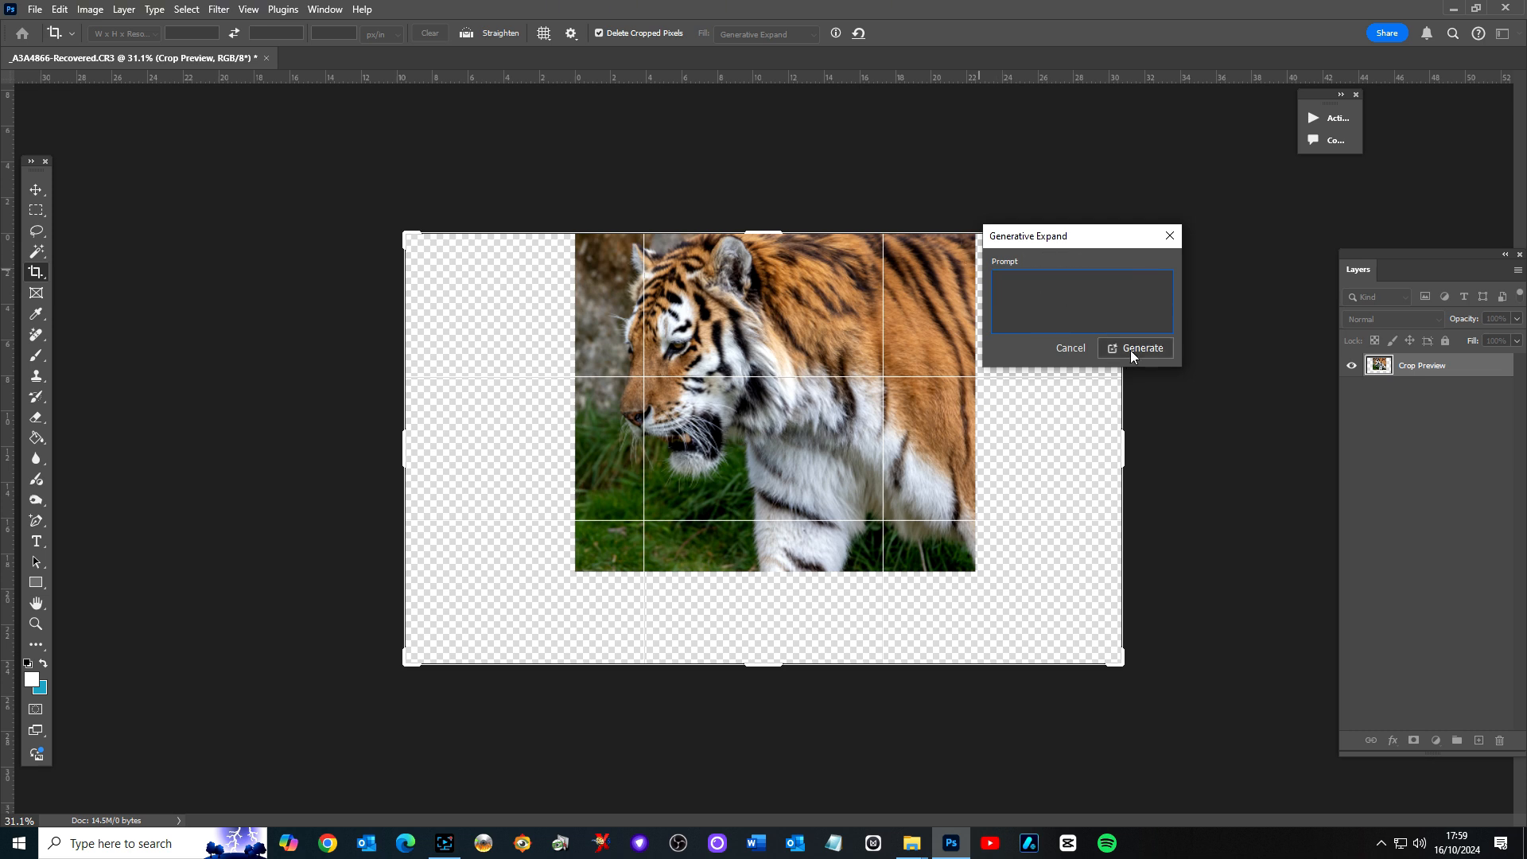
- Generate the border scenery, compare all three variations and keep the first
{"action": "left_click", "coordinate": [1135, 348]}
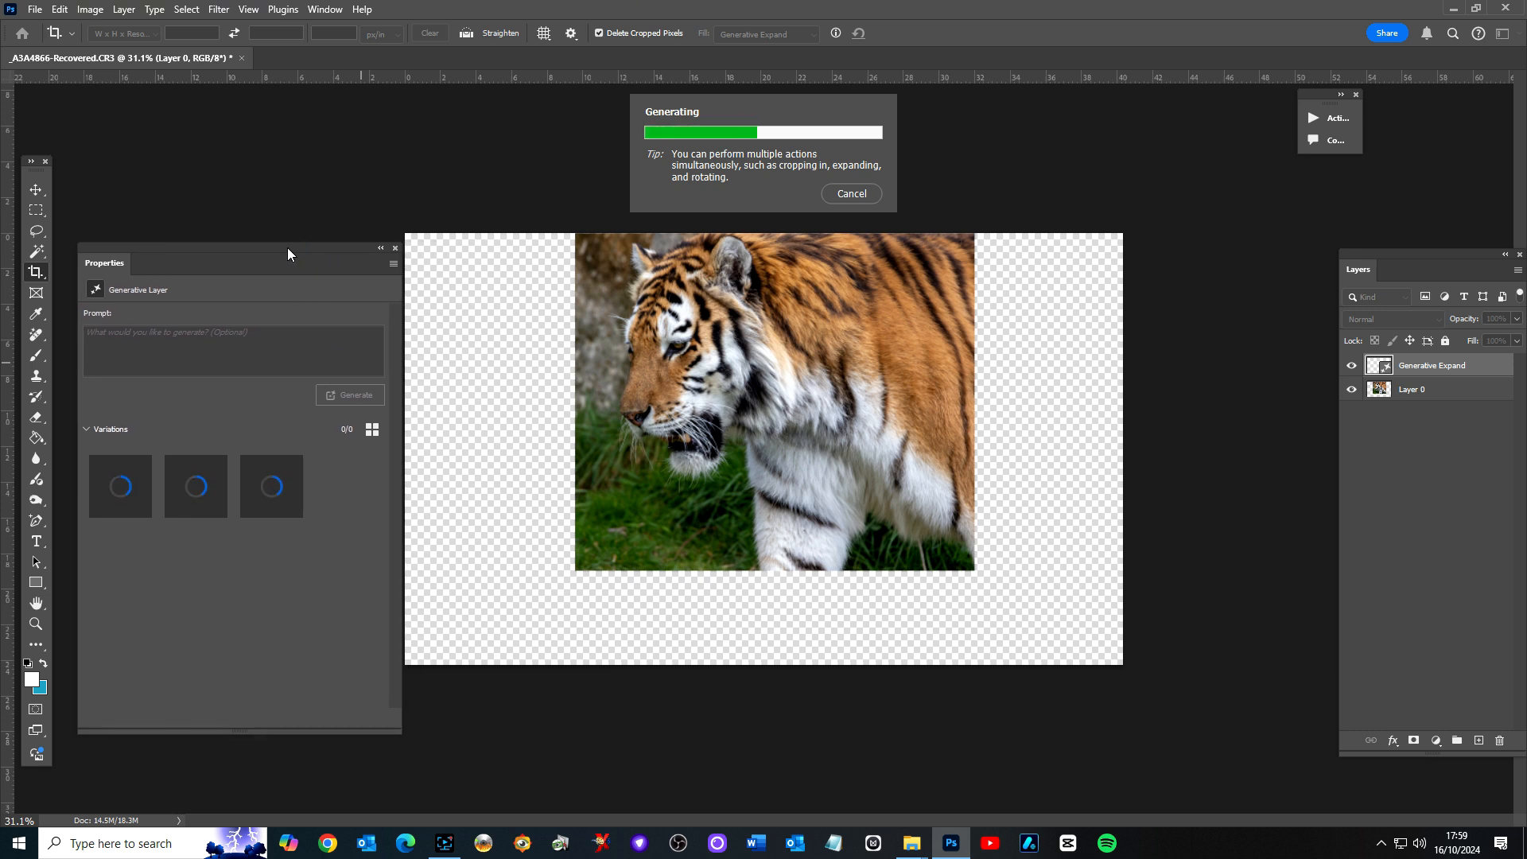
{"action": "mouse_move", "coordinate": [959, 483]}
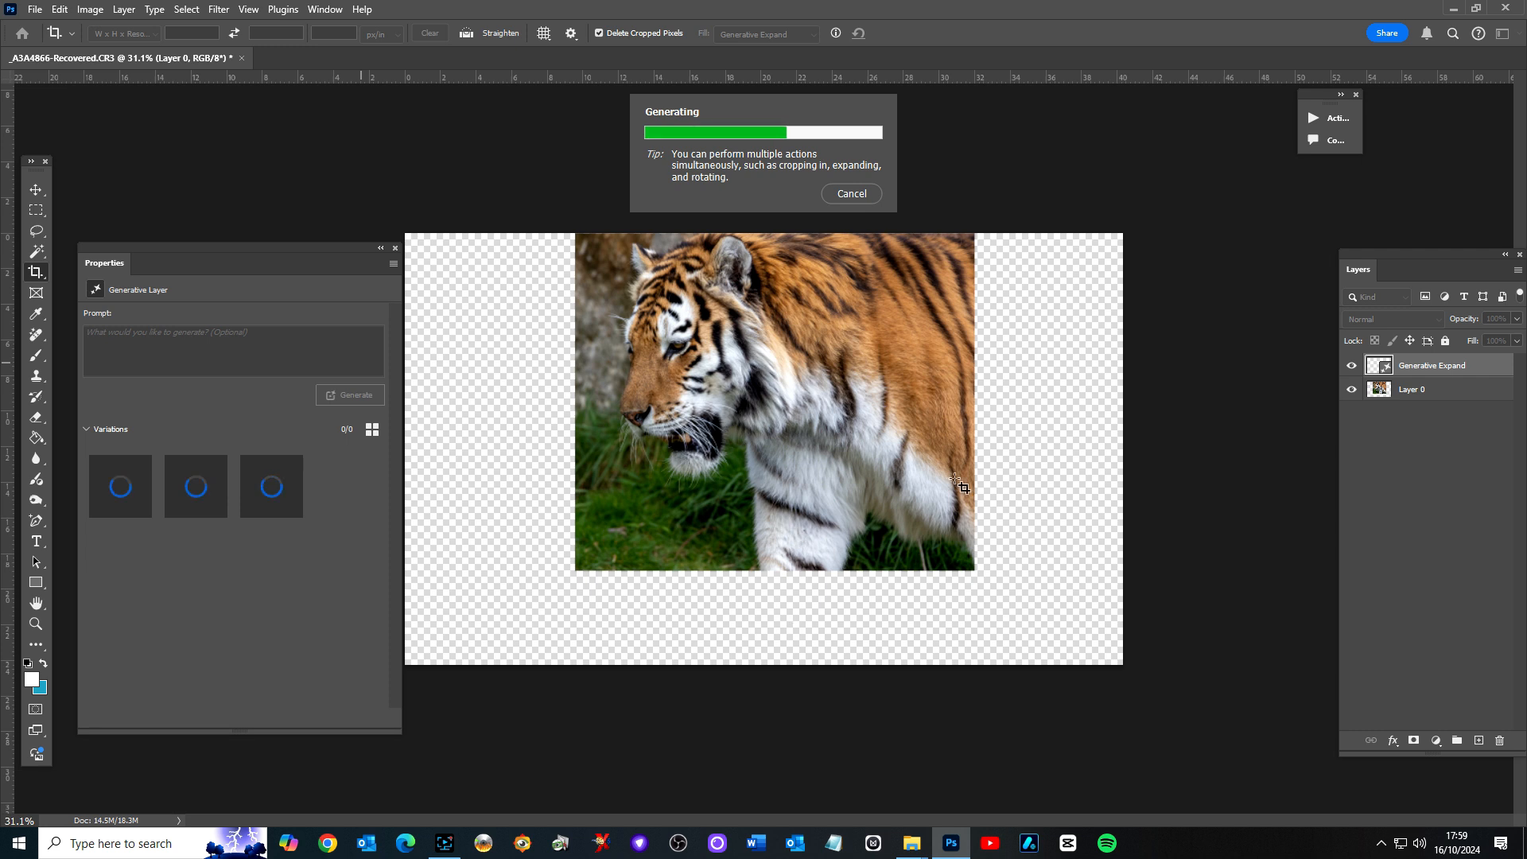
{"action": "mouse_move", "coordinate": [519, 395]}
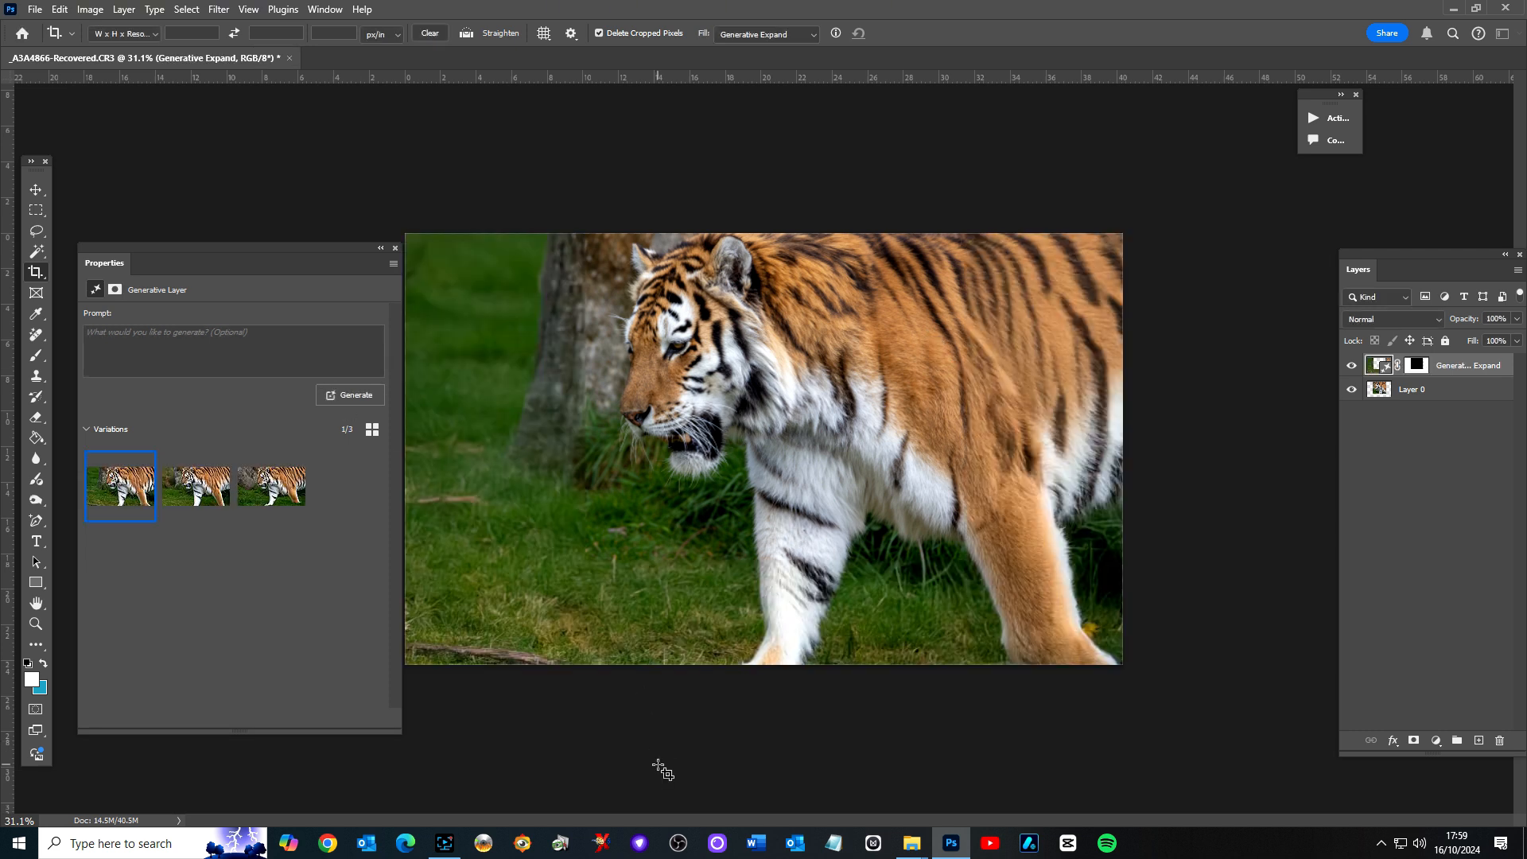
{"action": "mouse_move", "coordinate": [740, 682]}
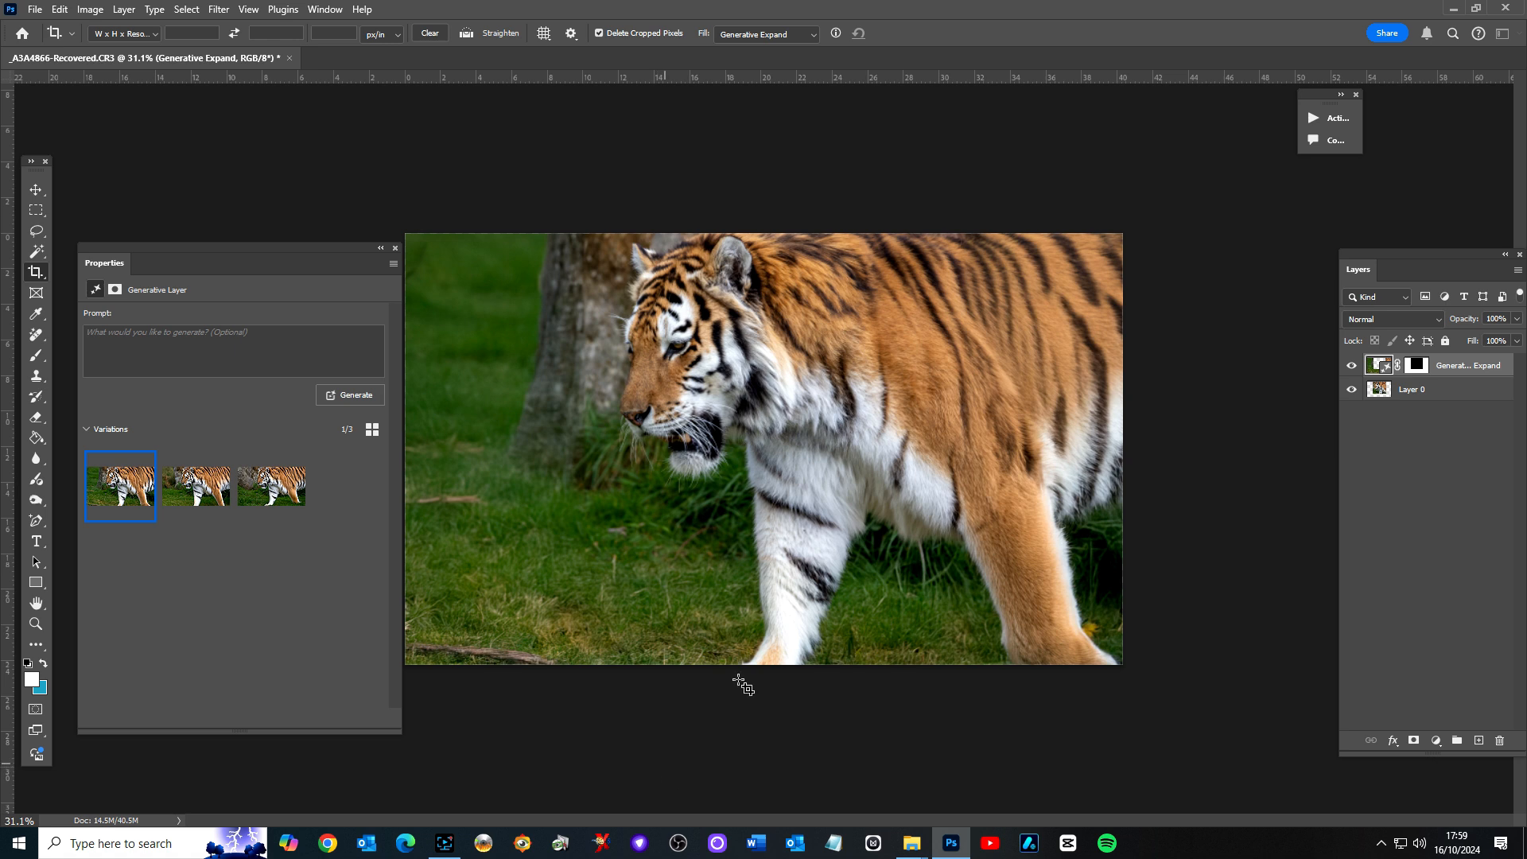
{"action": "mouse_move", "coordinate": [838, 614]}
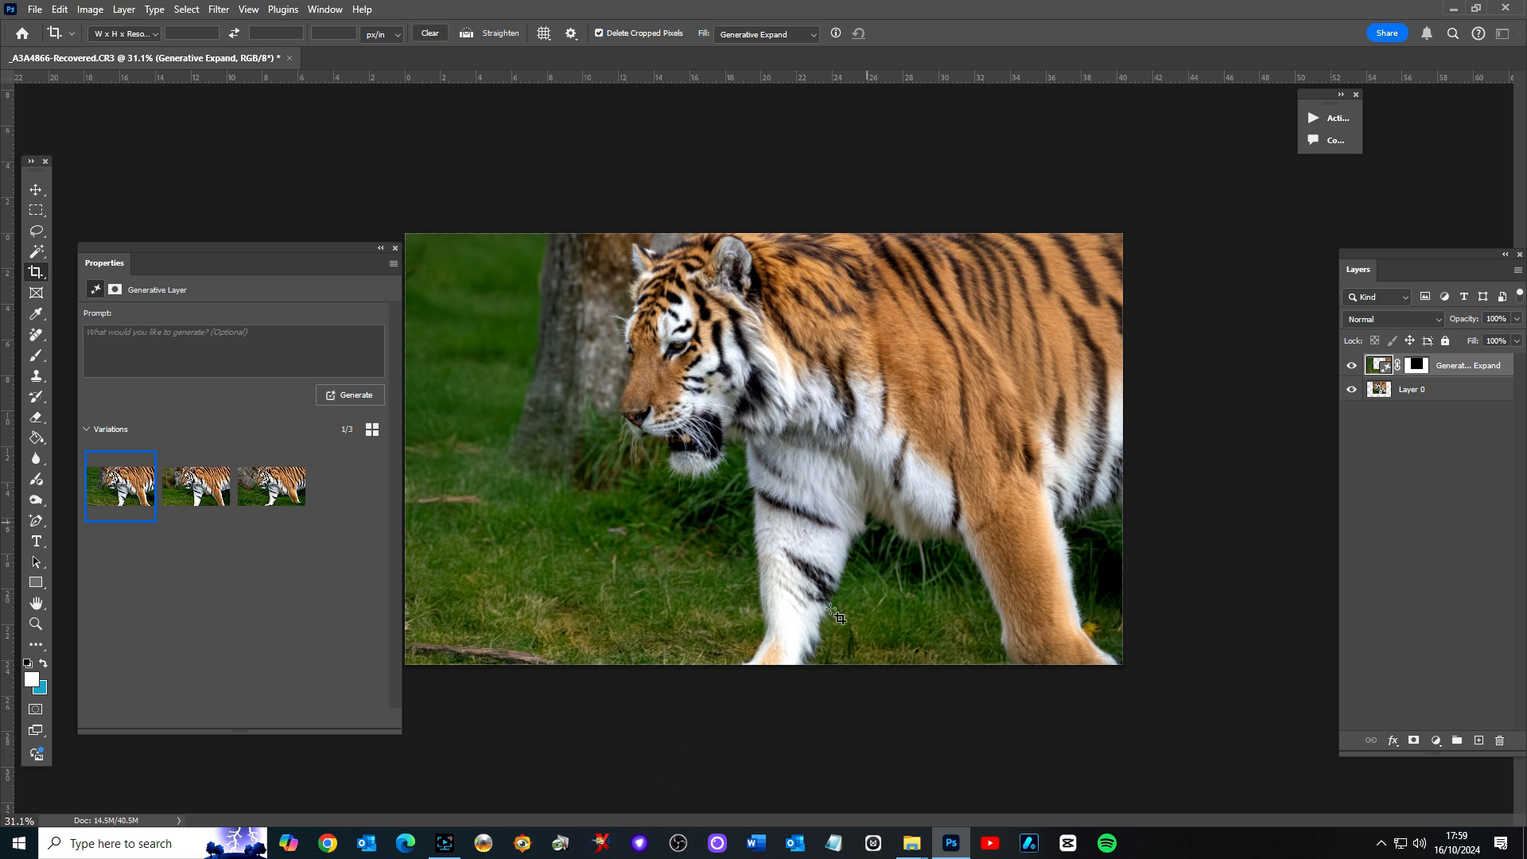
{"action": "mouse_move", "coordinate": [194, 487]}
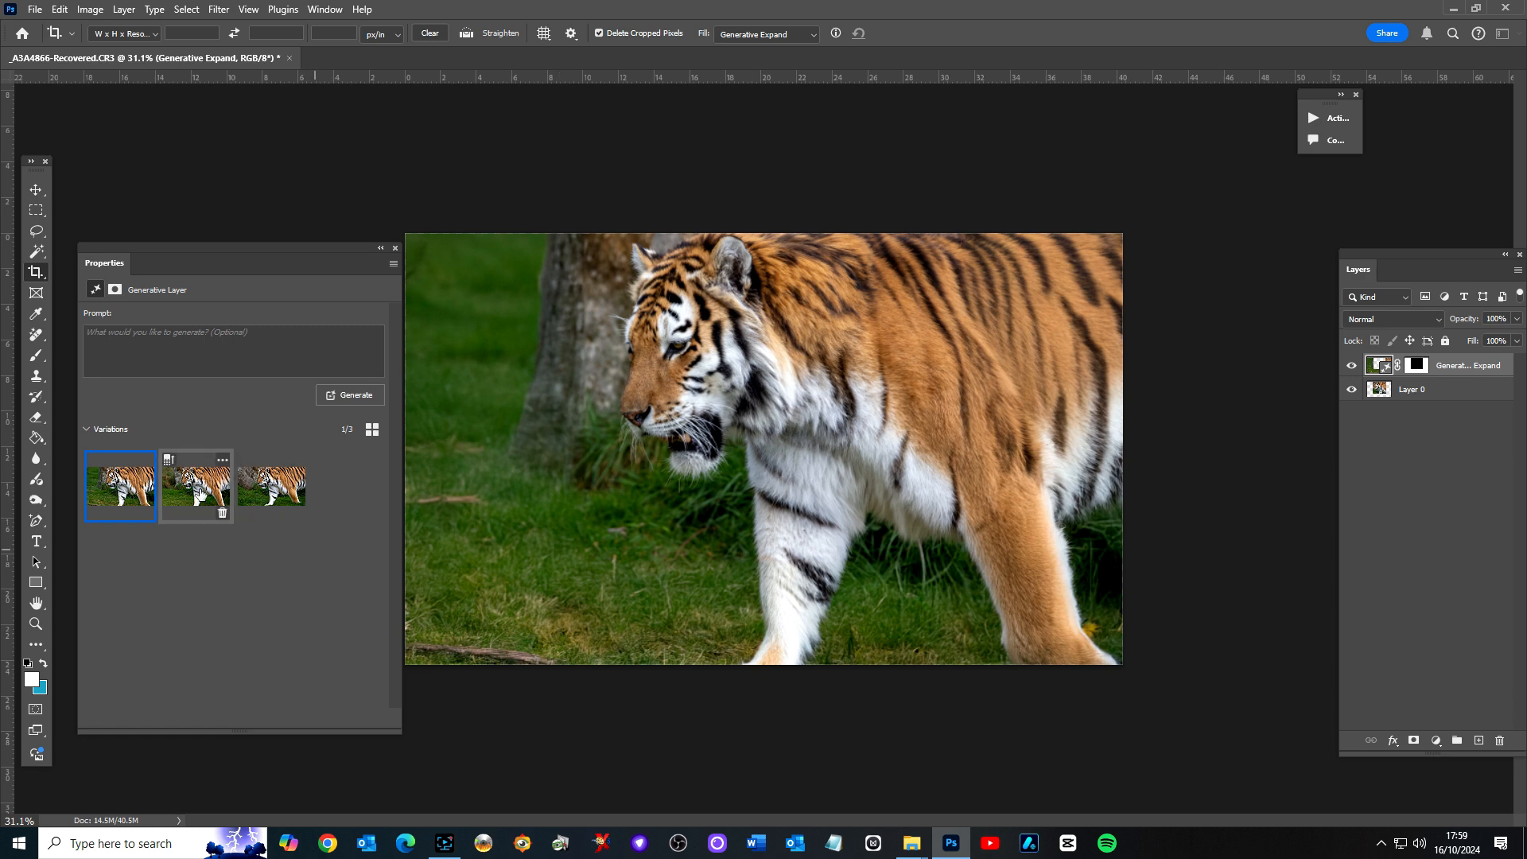
{"action": "left_click", "coordinate": [196, 487]}
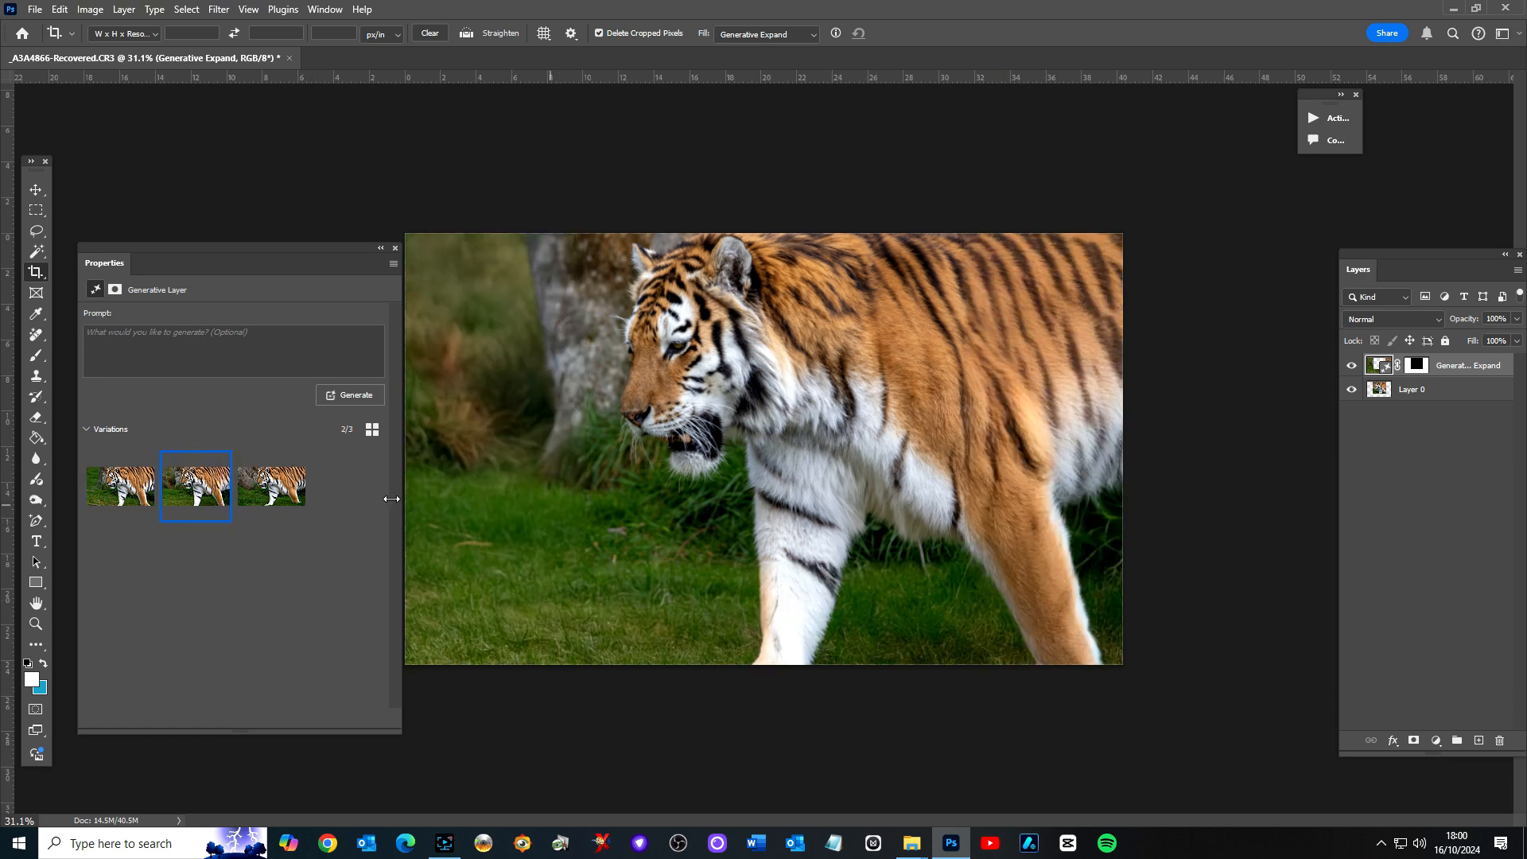
{"action": "left_click", "coordinate": [272, 485]}
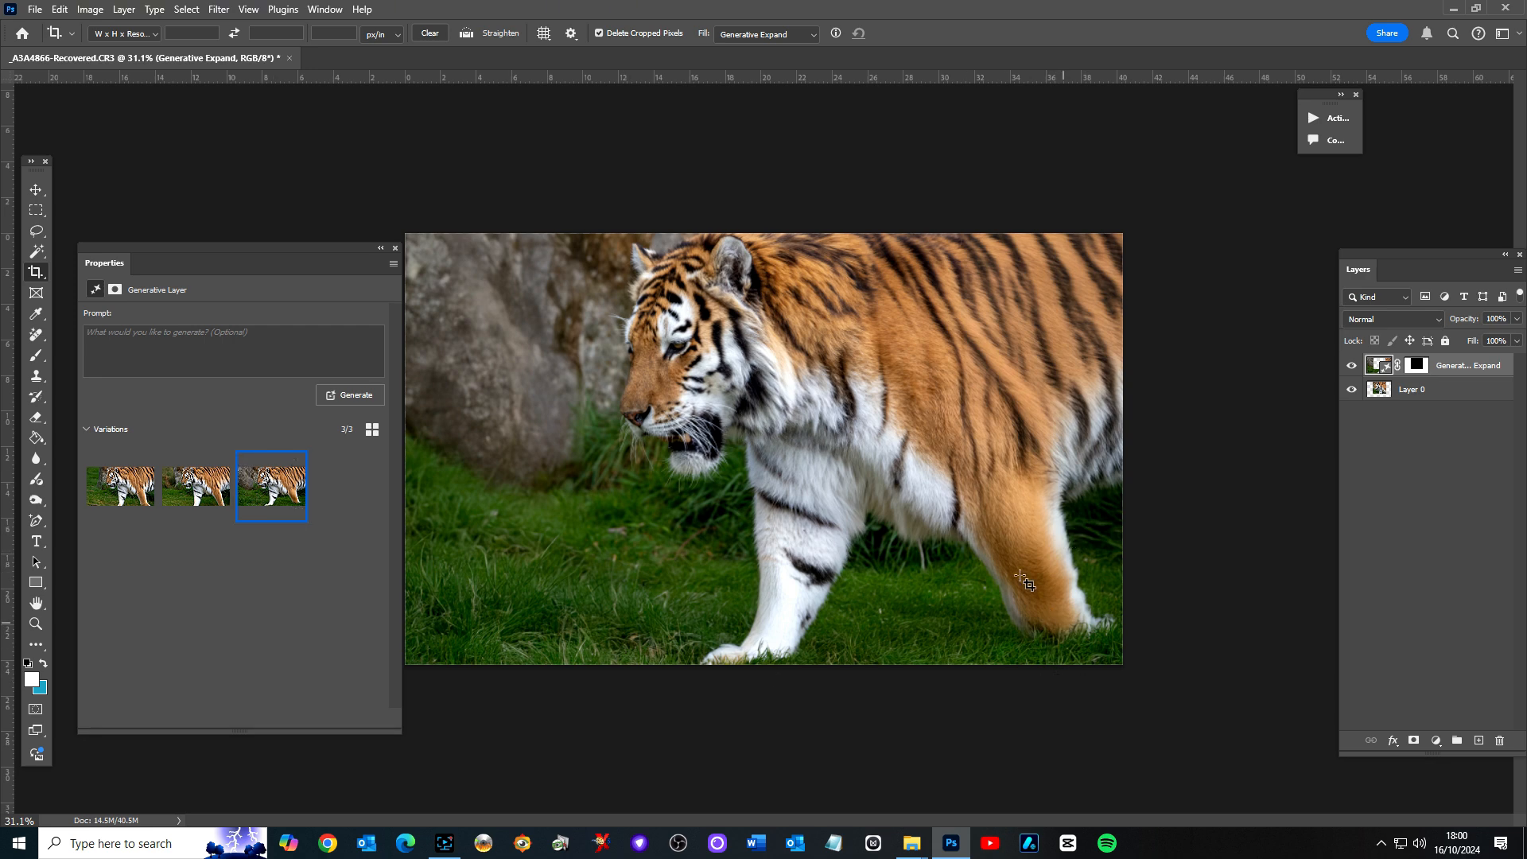
{"action": "left_click", "coordinate": [195, 485]}
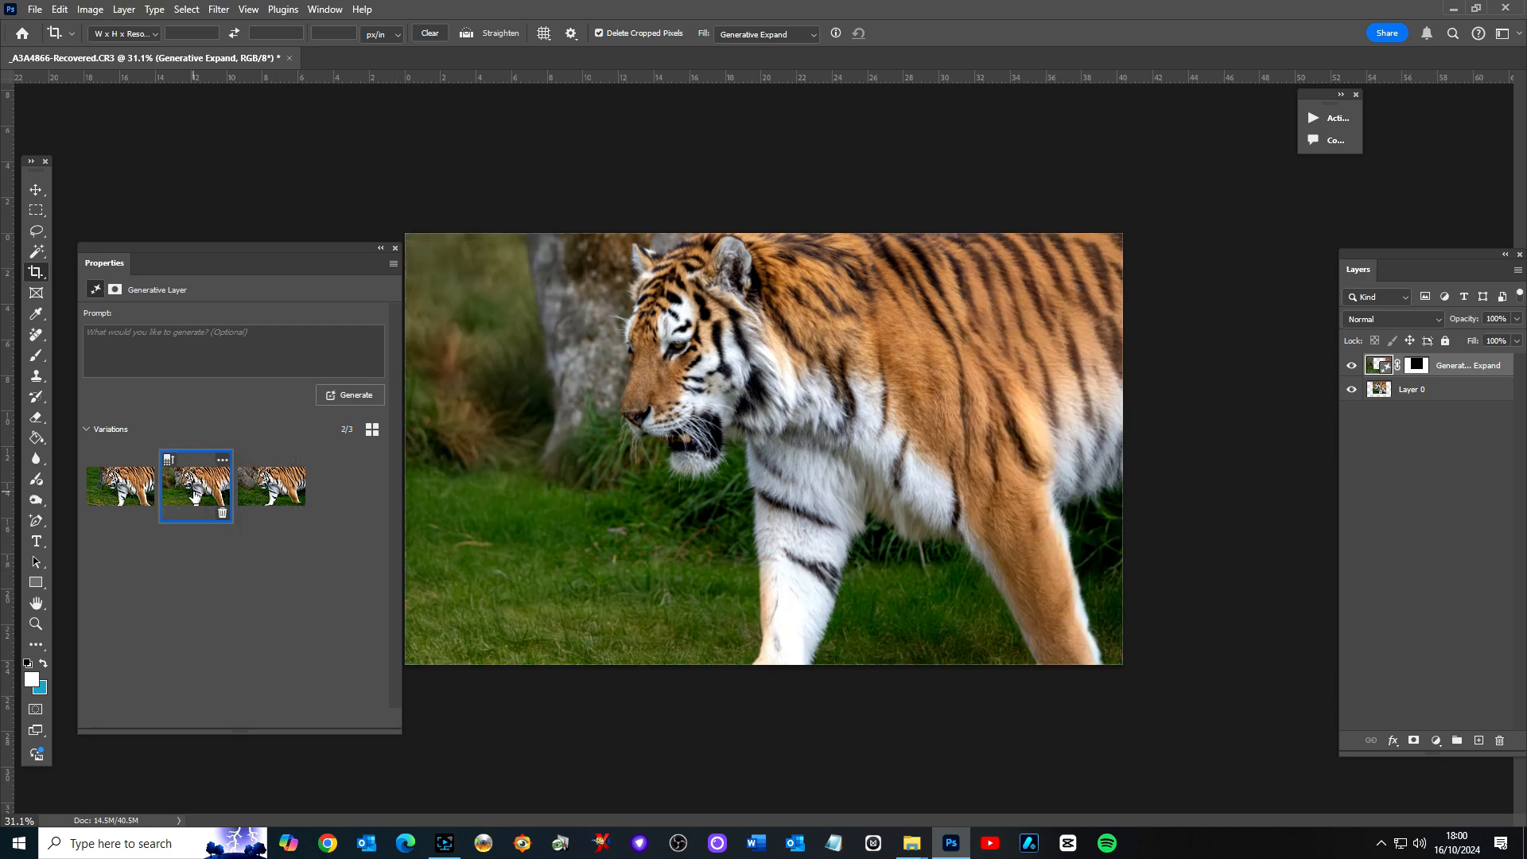
{"action": "left_click", "coordinate": [119, 485]}
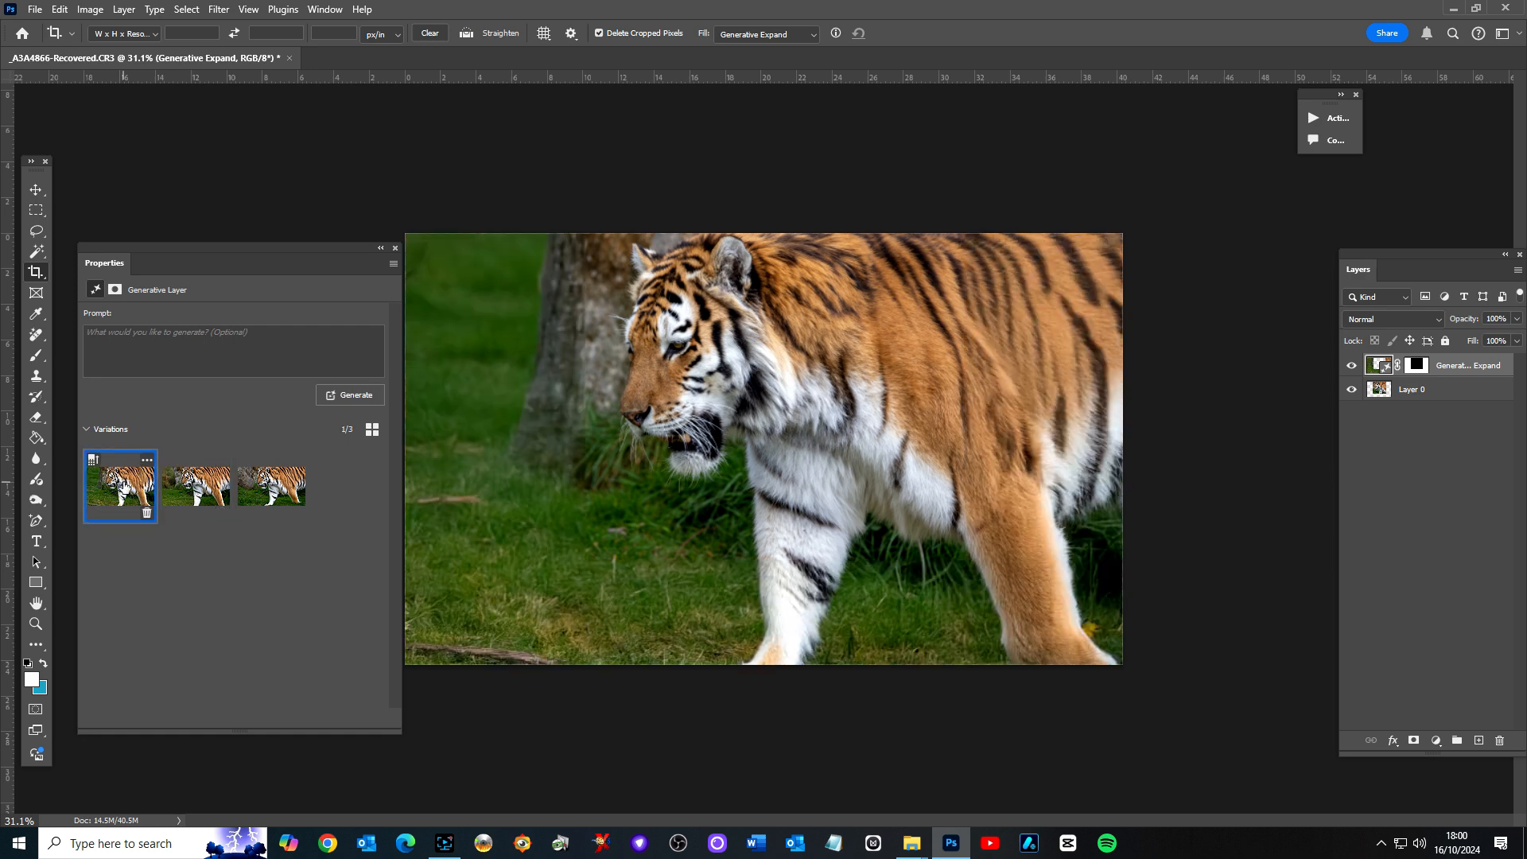
{"action": "mouse_move", "coordinate": [398, 253]}
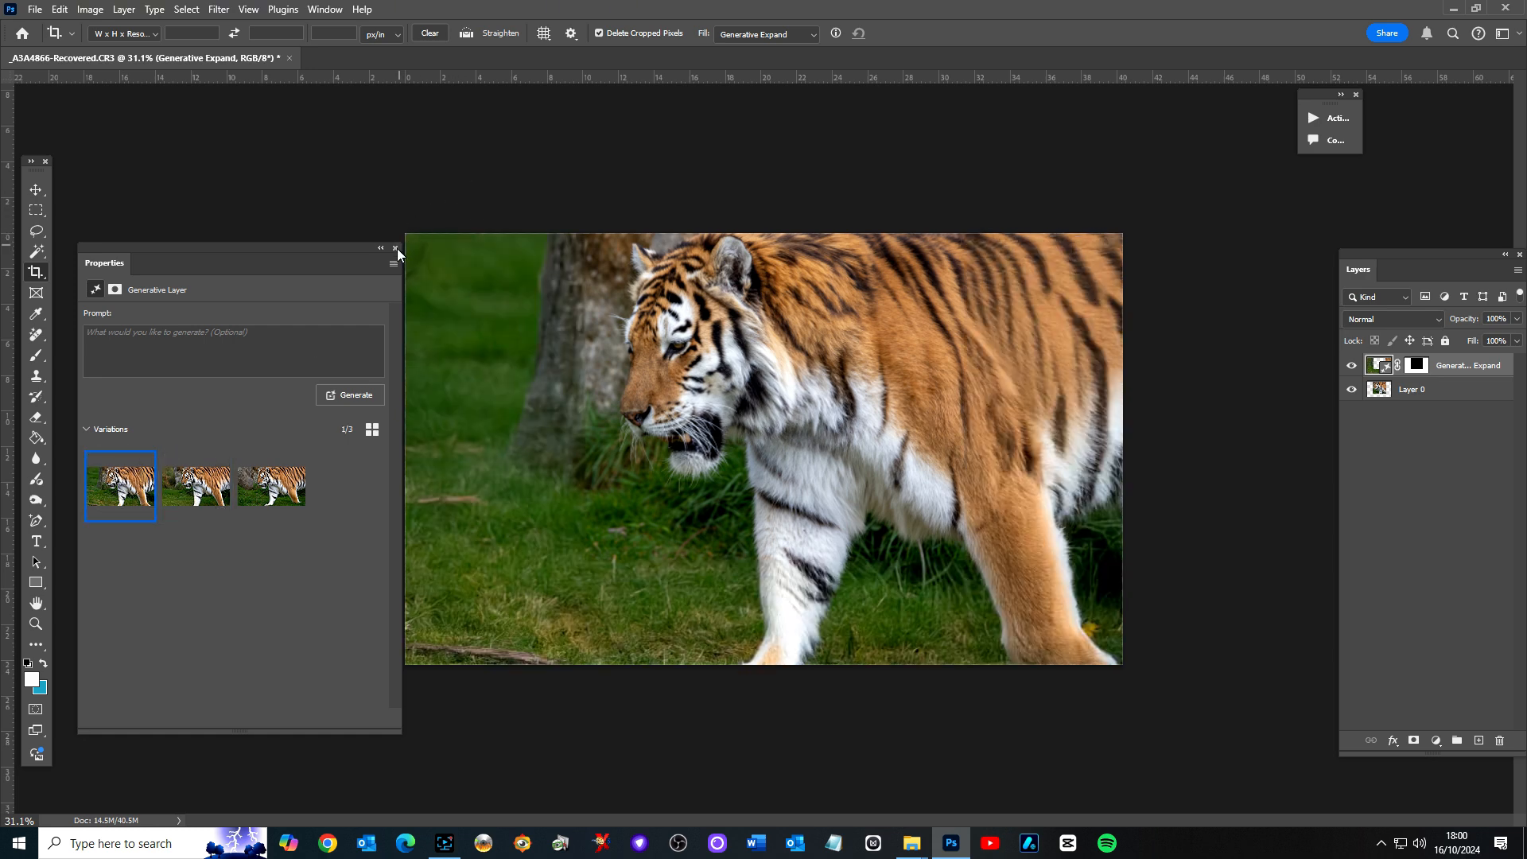
{"action": "left_click", "coordinate": [396, 249]}
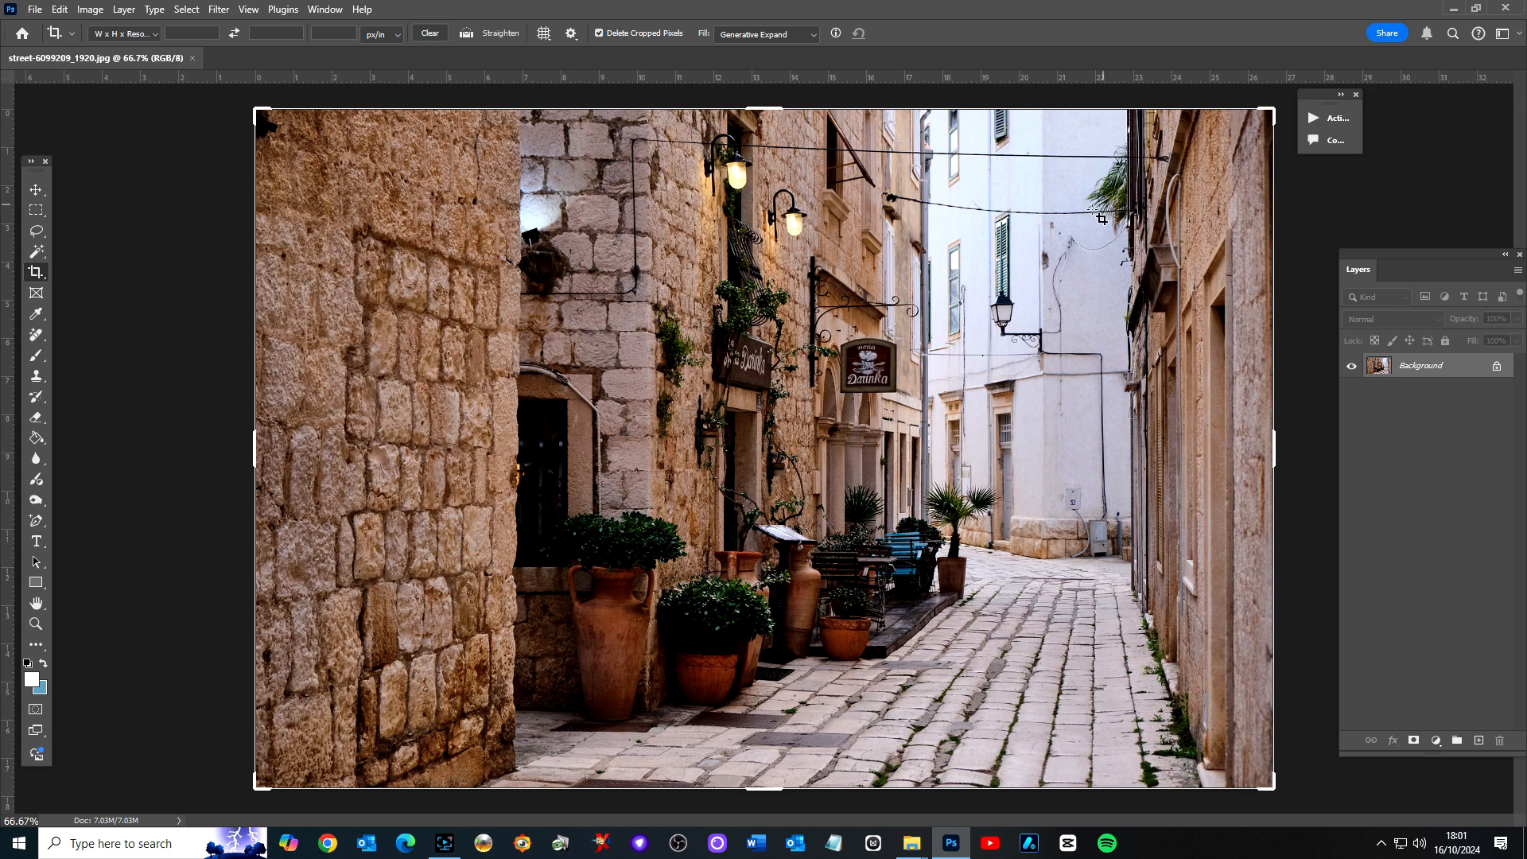
- Leave cropping for the Move tool, then pick the Remove Tool on the street photo
{"action": "left_click", "coordinate": [36, 190]}
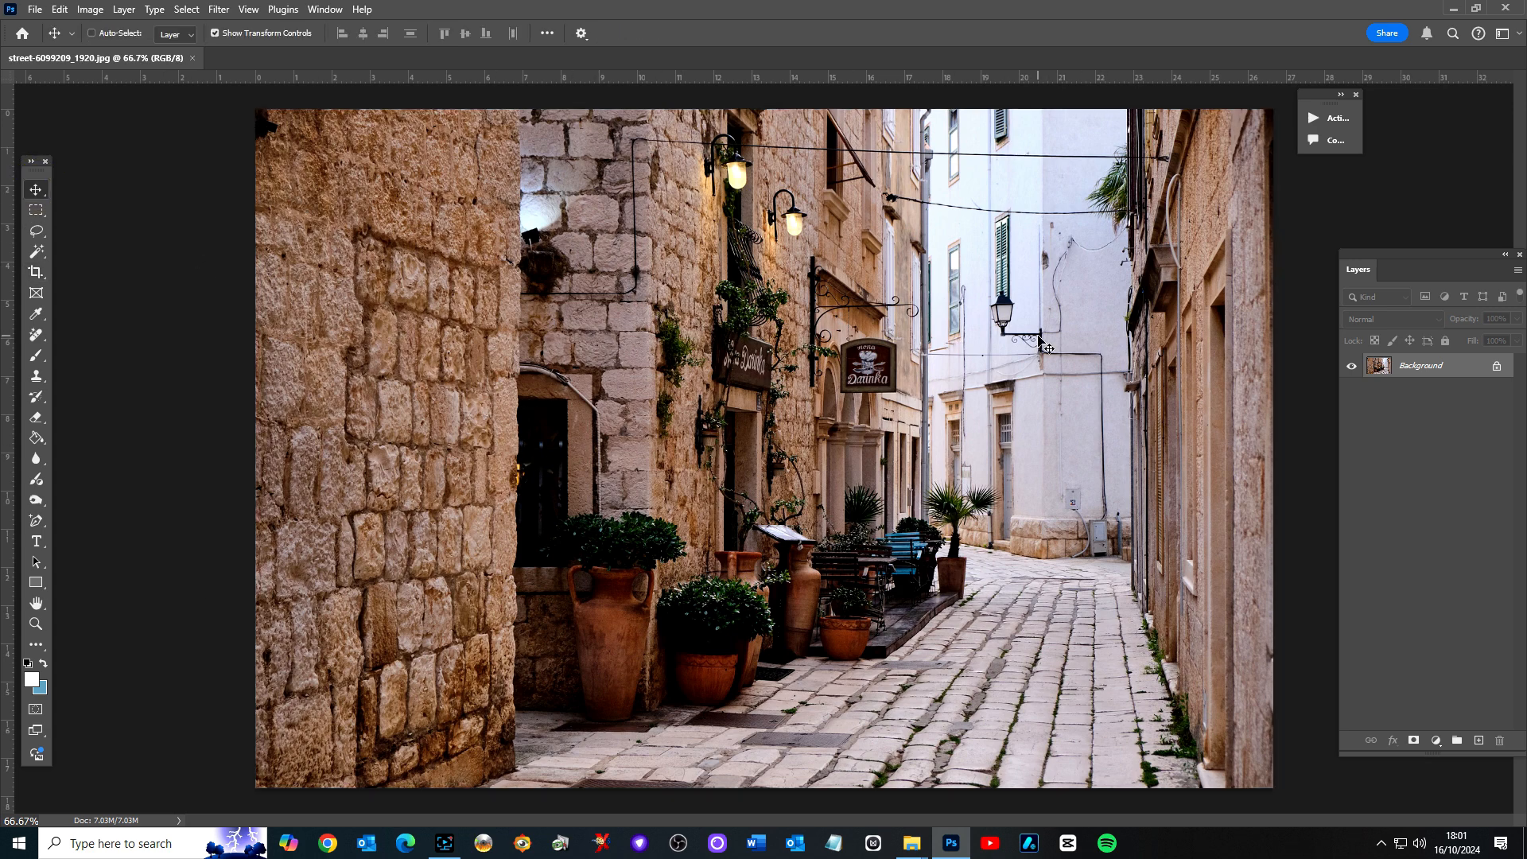
{"action": "mouse_move", "coordinate": [531, 327]}
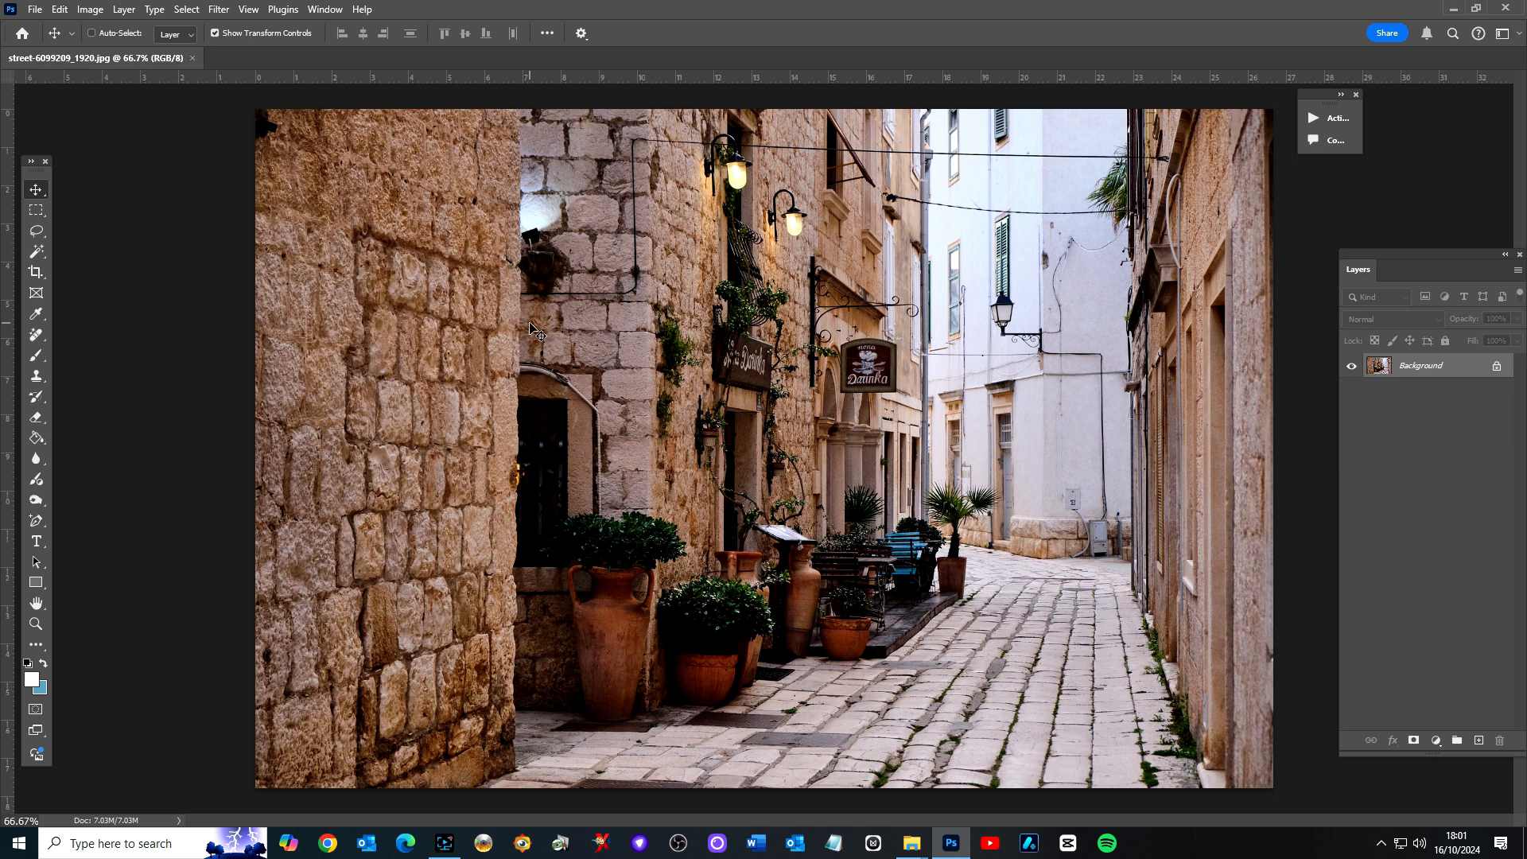
{"action": "mouse_move", "coordinate": [142, 270]}
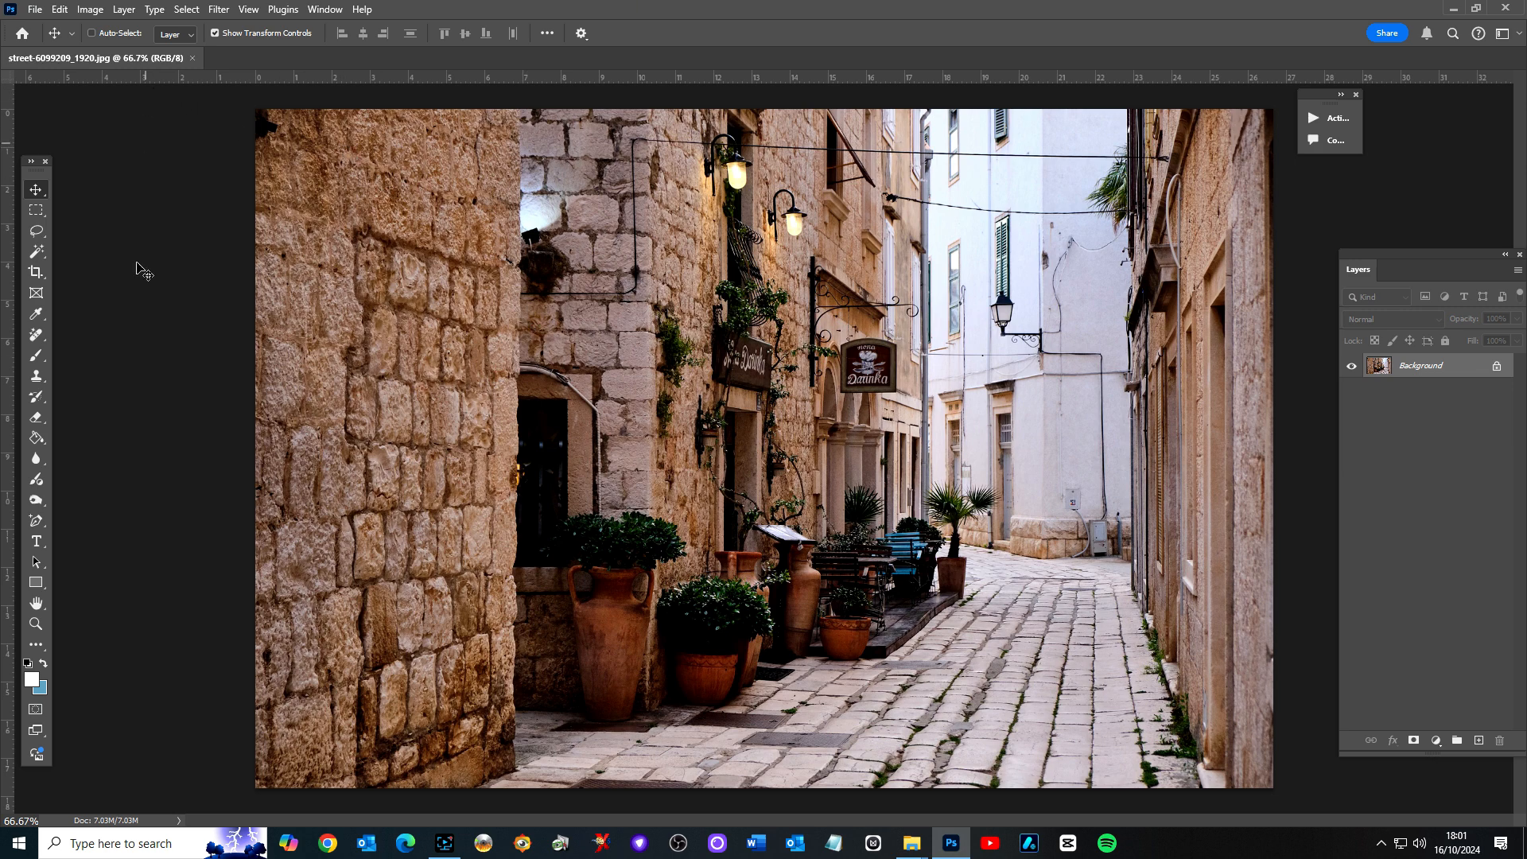
{"action": "left_click", "coordinate": [37, 334]}
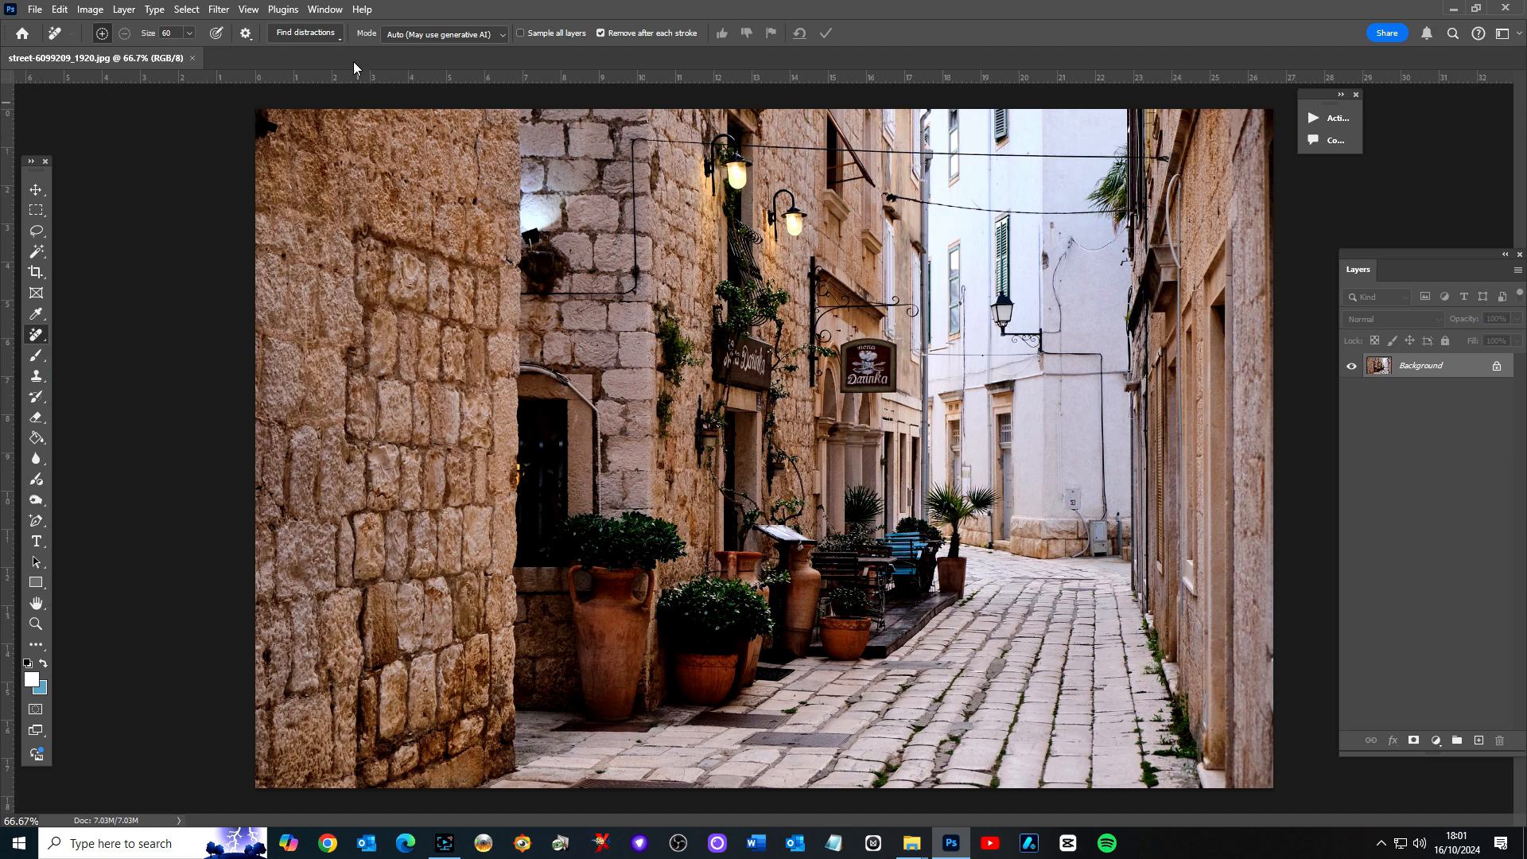
- Remove wires and cables via Find distractions, then undo and redo to compare
{"action": "left_click", "coordinate": [305, 32]}
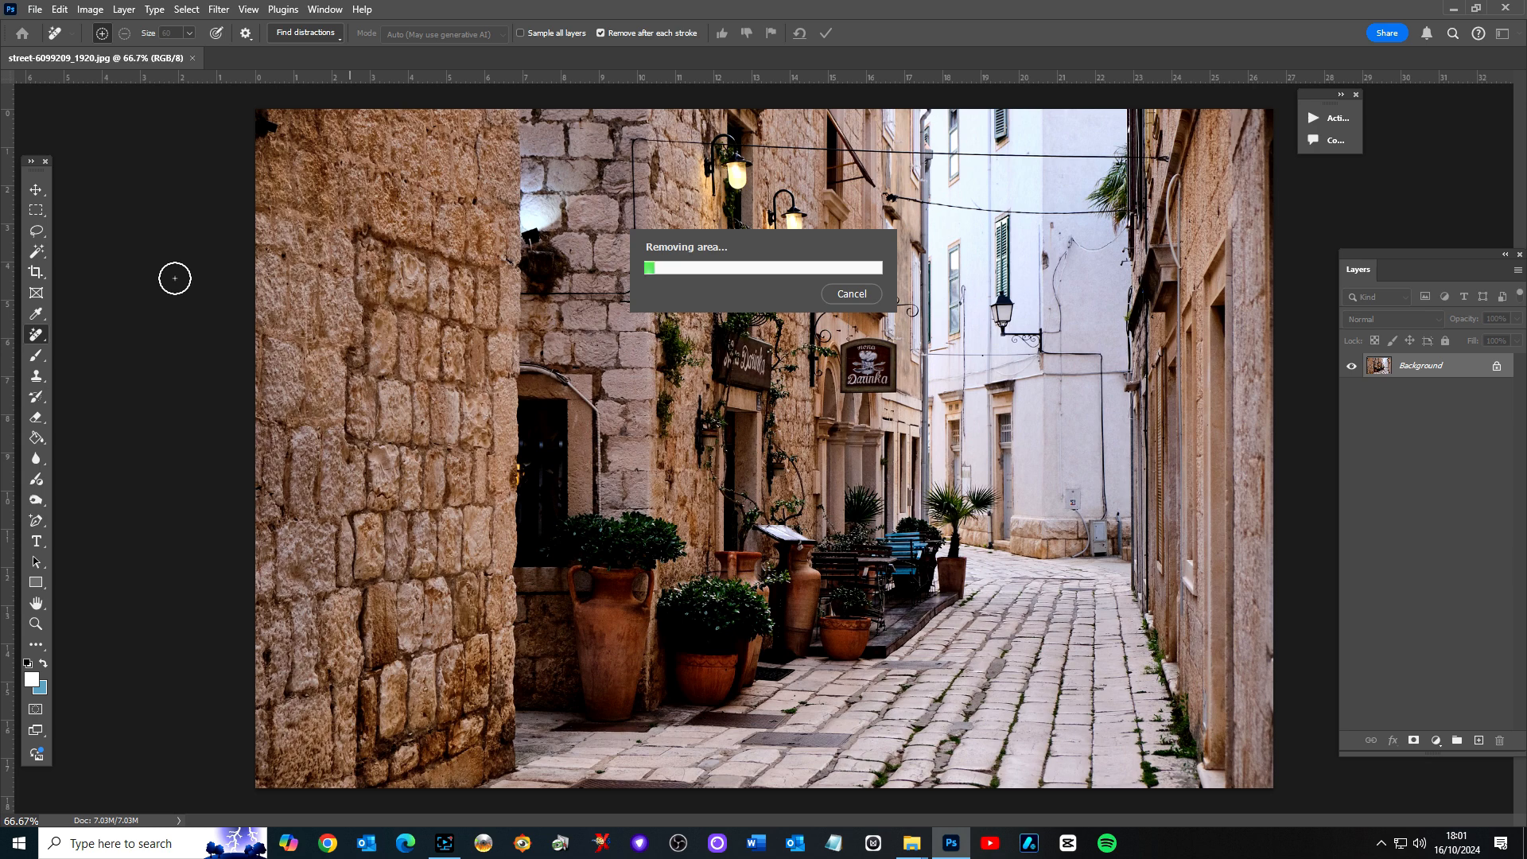
{"action": "mouse_move", "coordinate": [157, 343]}
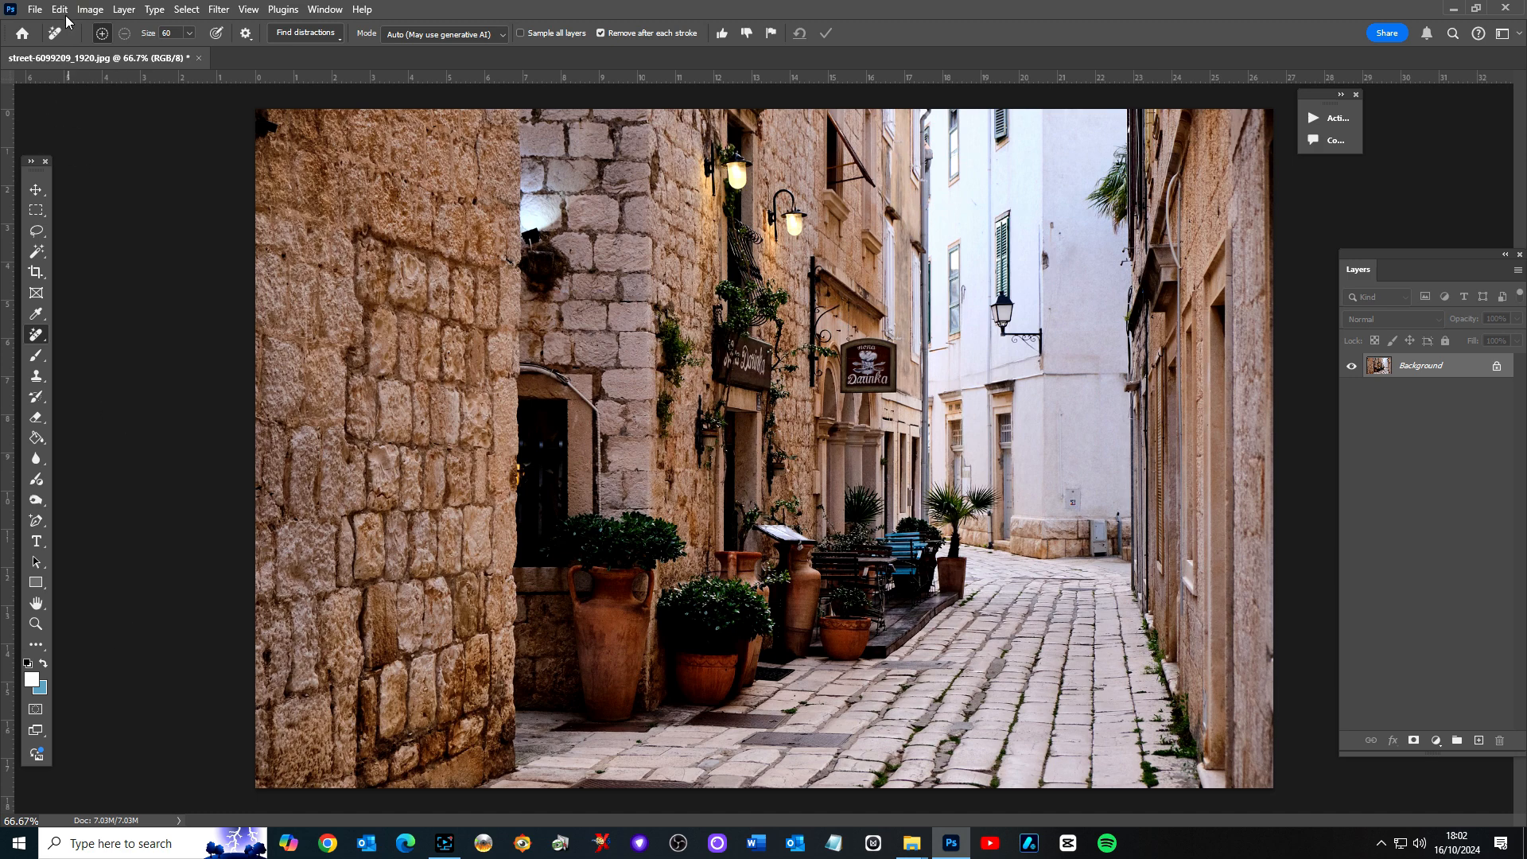
{"action": "left_click", "coordinate": [58, 9]}
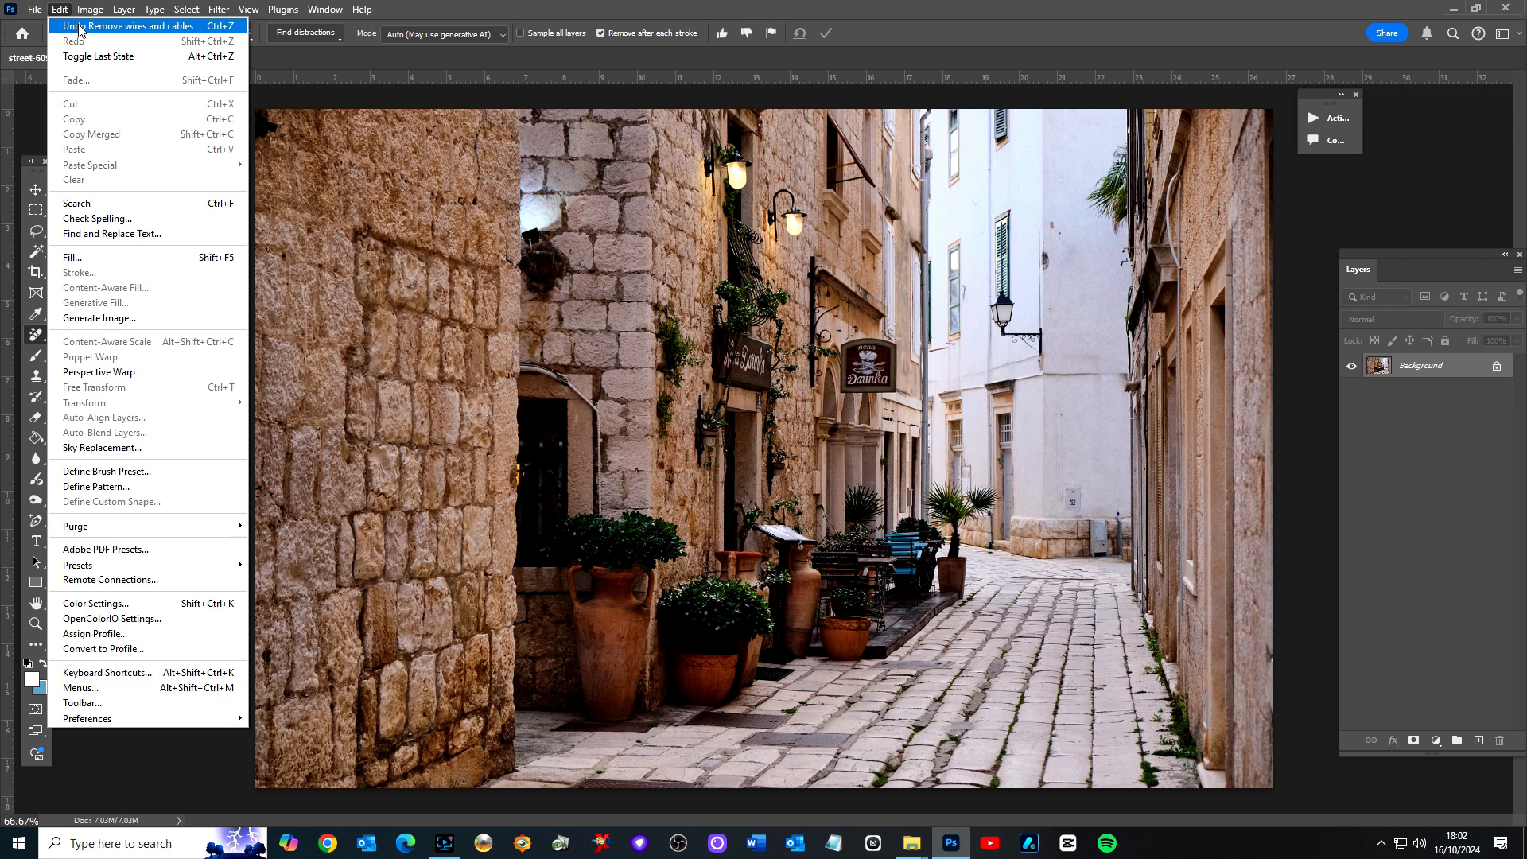
{"action": "left_click", "coordinate": [132, 26]}
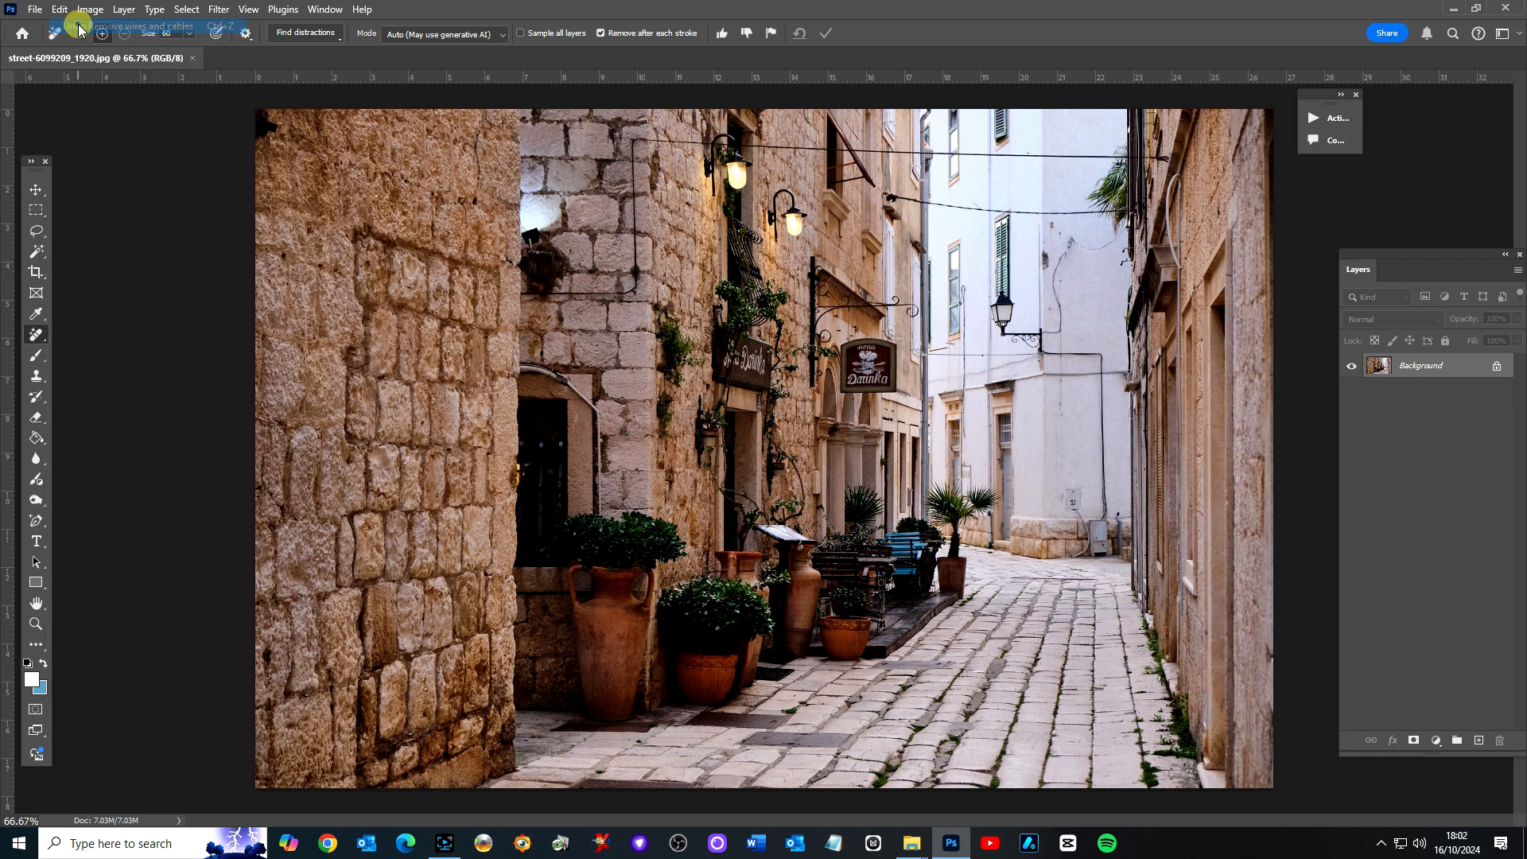
{"action": "left_click", "coordinate": [59, 9]}
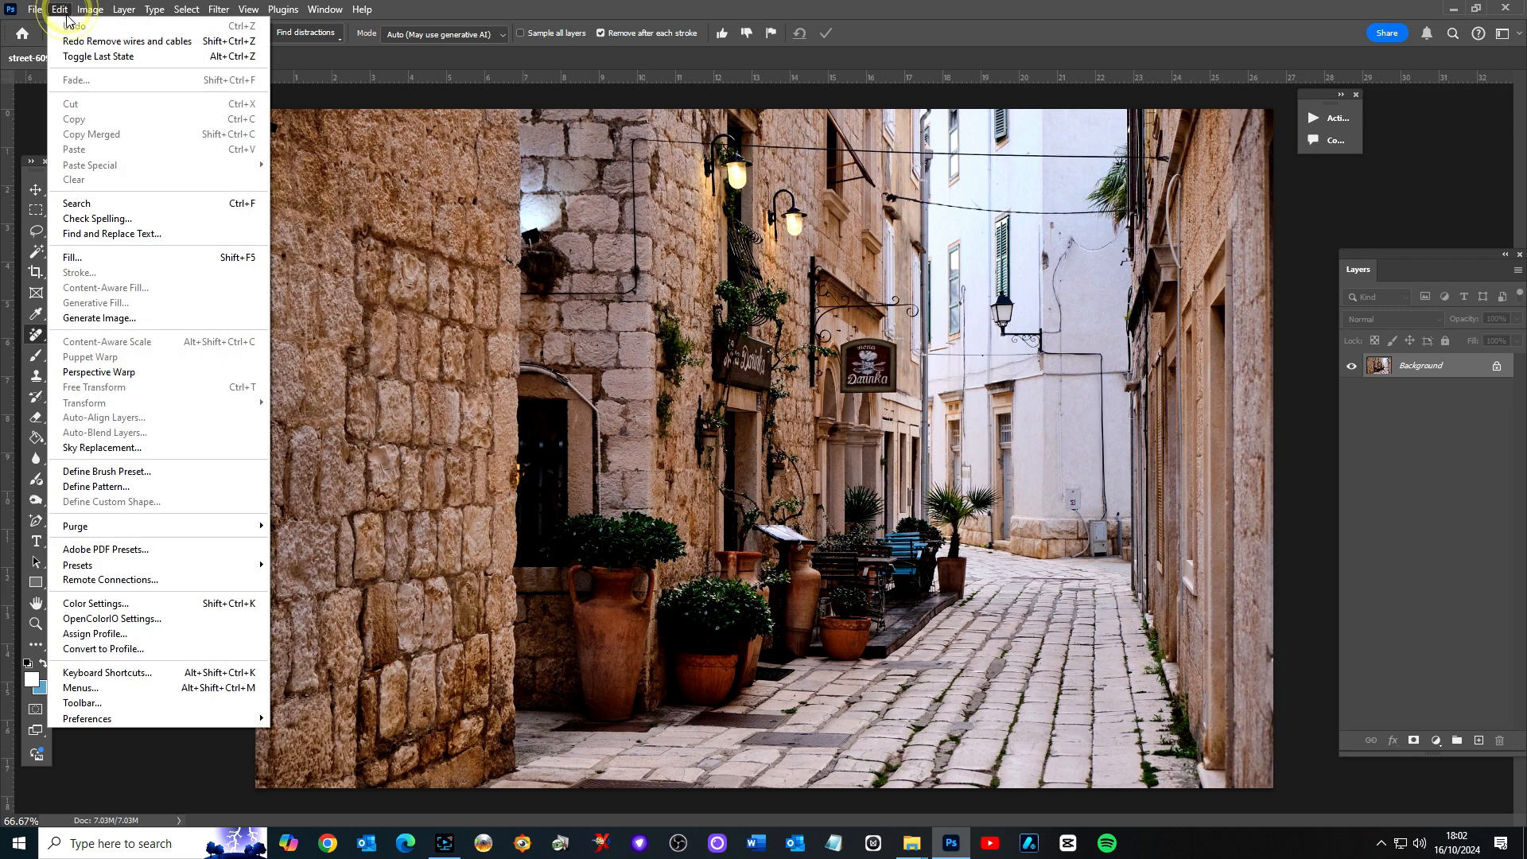
{"action": "mouse_move", "coordinate": [127, 42]}
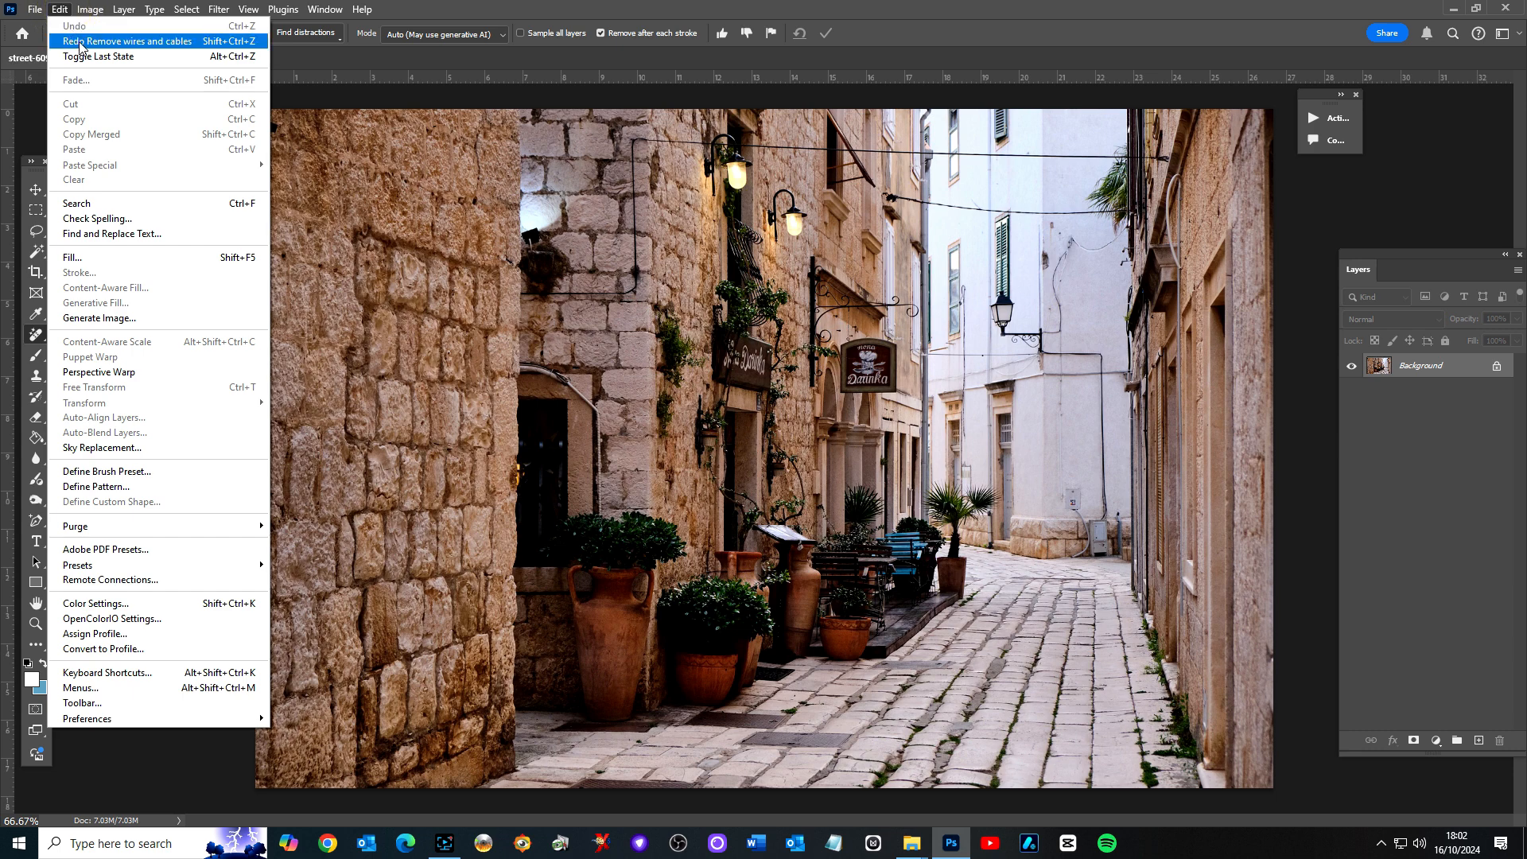
{"action": "left_click", "coordinate": [127, 41]}
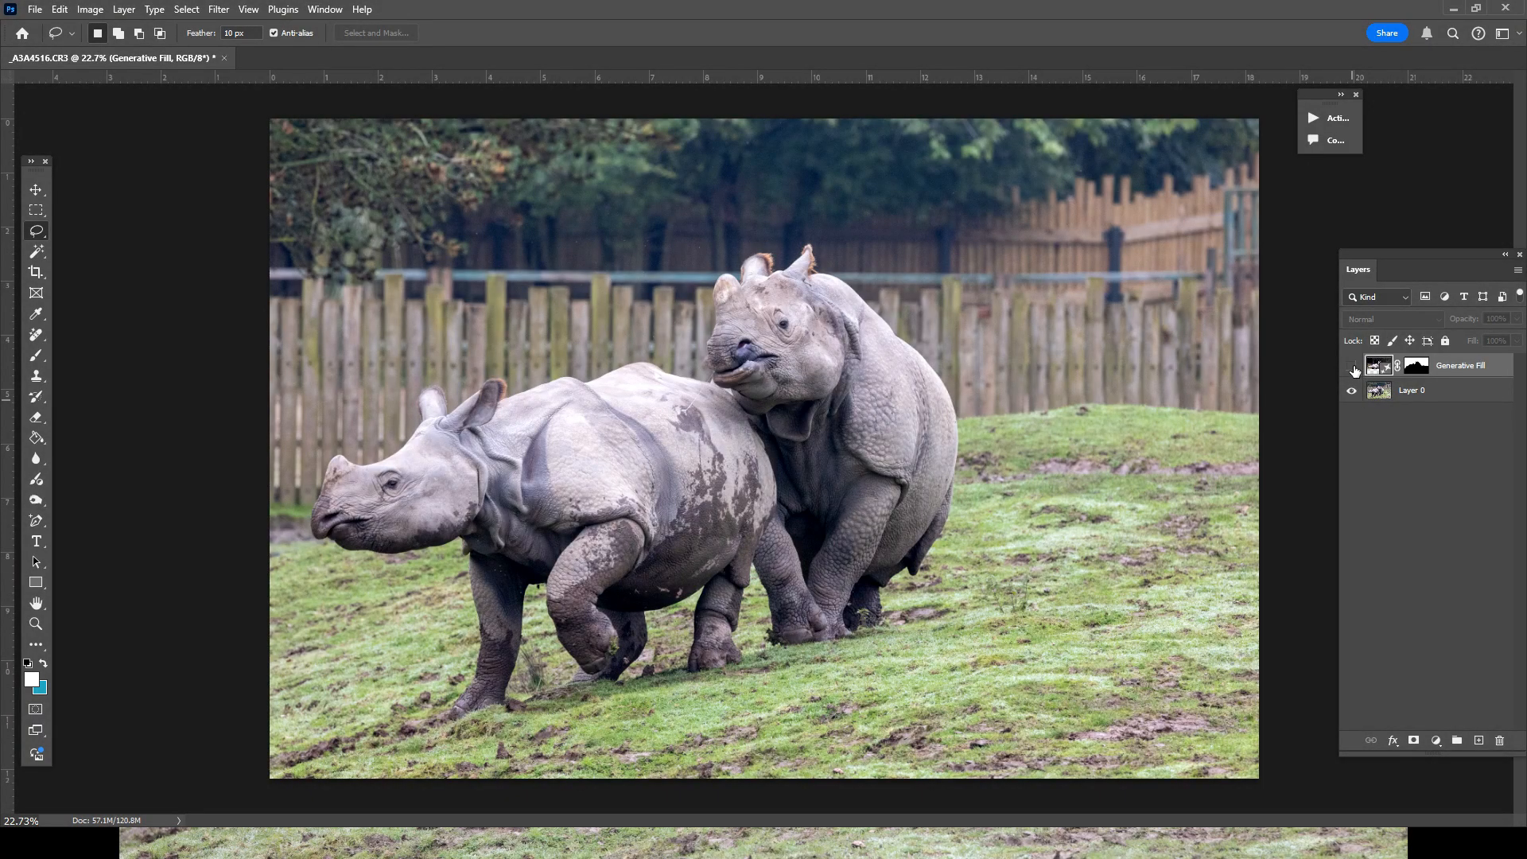
- Hide and reshow the rhino Generative Fill layer to compare with the original
{"action": "left_click", "coordinate": [1352, 370]}
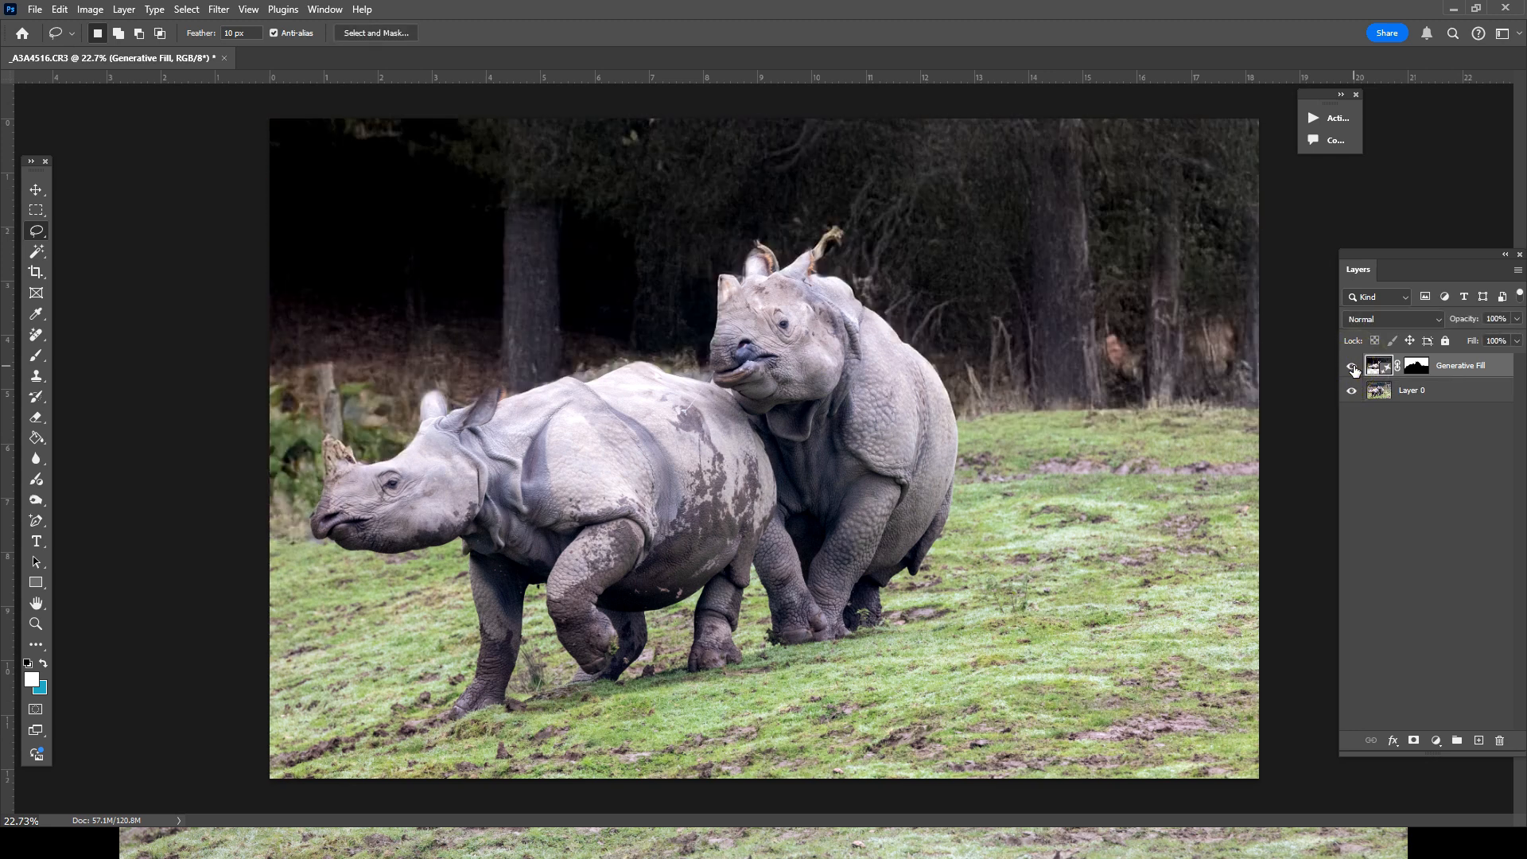
{"action": "left_click", "coordinate": [1352, 368]}
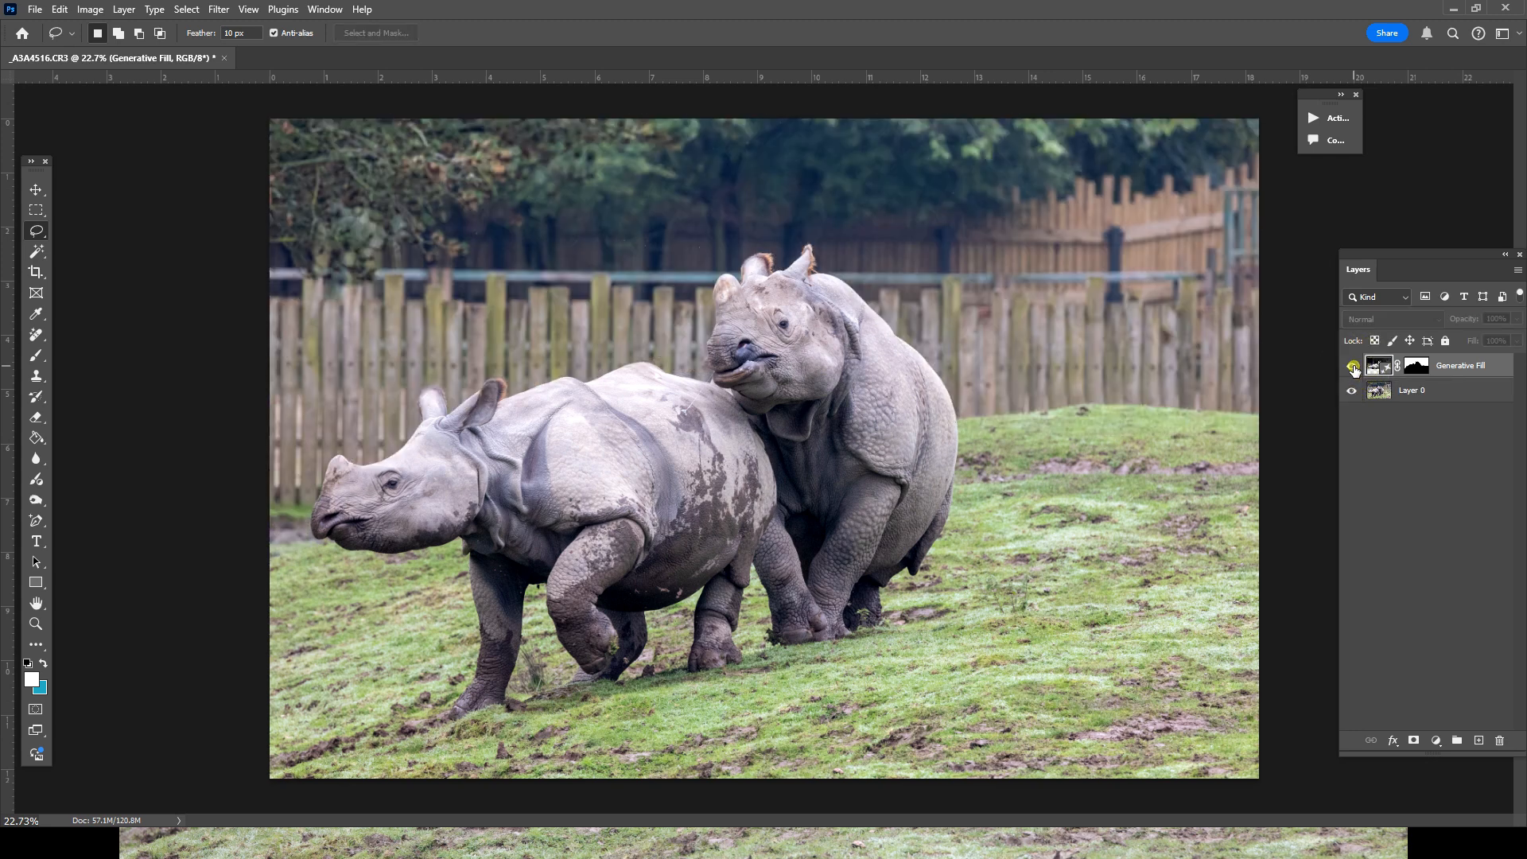
- Create a new blank 1280 × 720 px document from the recent preset
{"action": "left_click", "coordinate": [224, 58]}
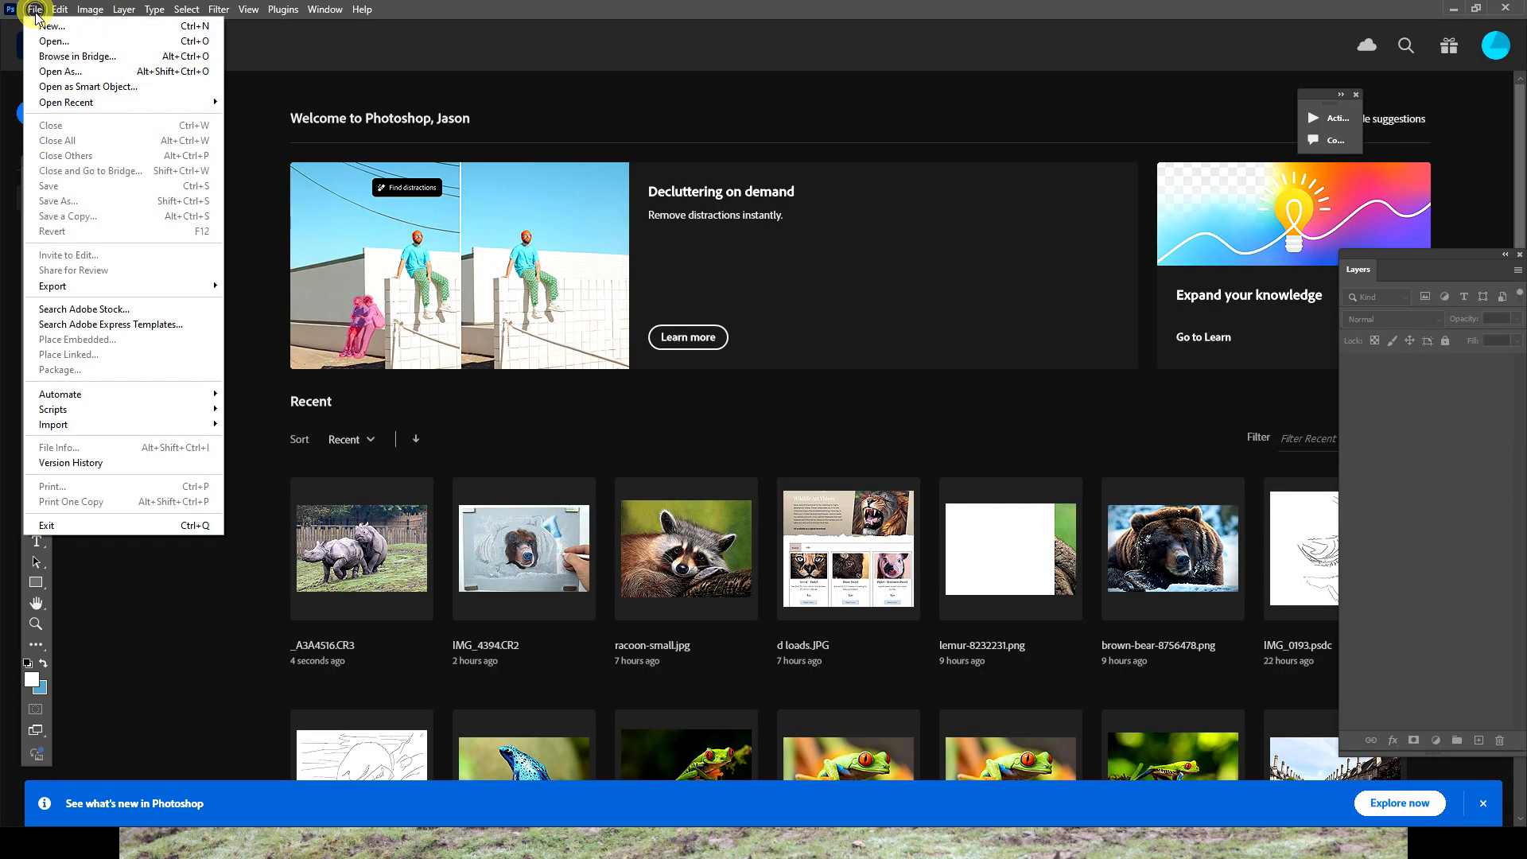
{"action": "left_click", "coordinate": [49, 28]}
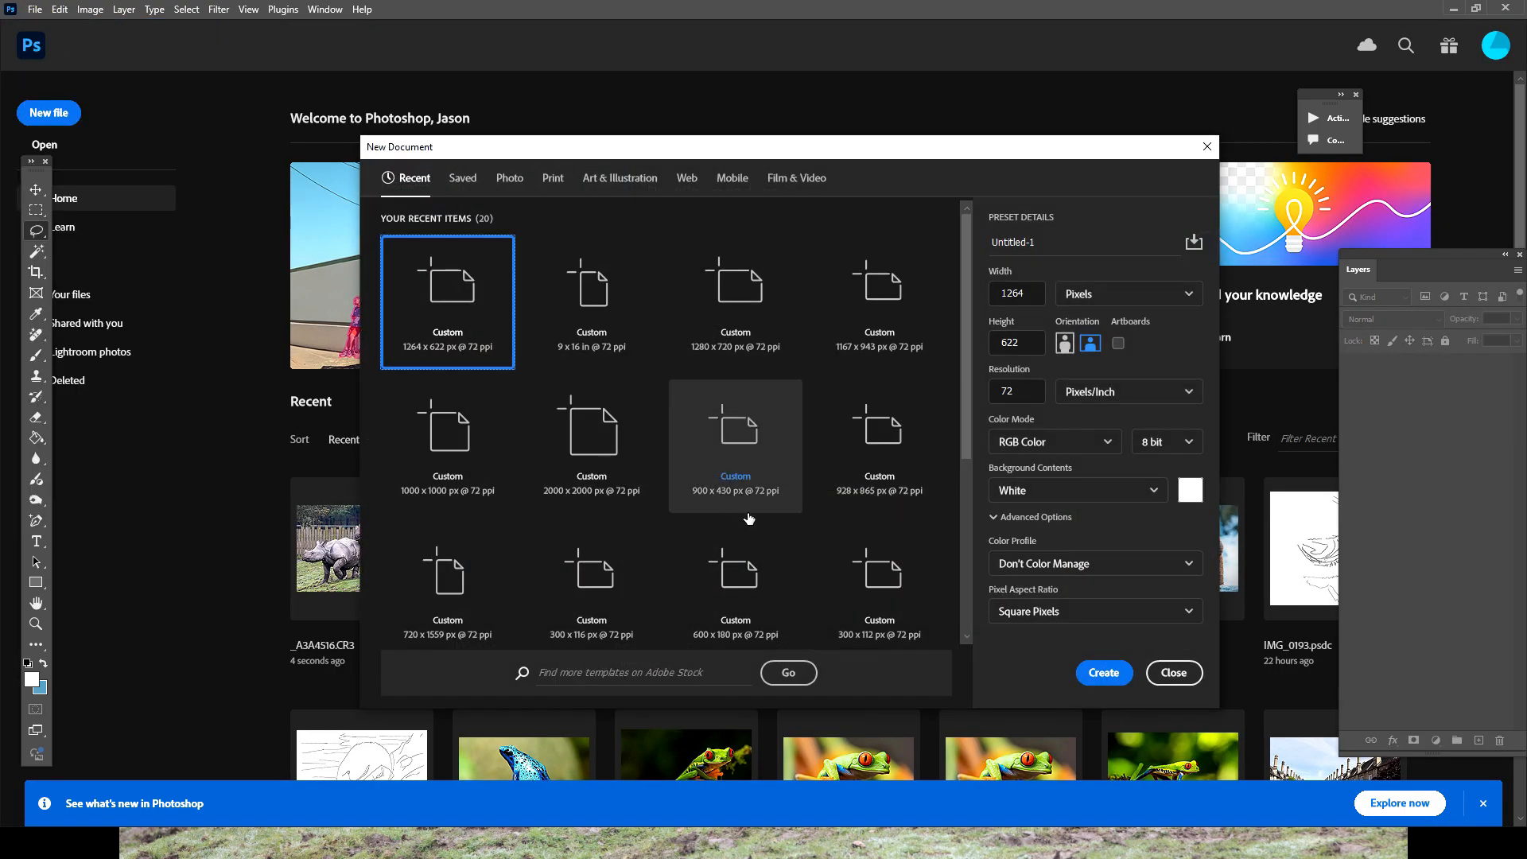
{"action": "left_click", "coordinate": [734, 283]}
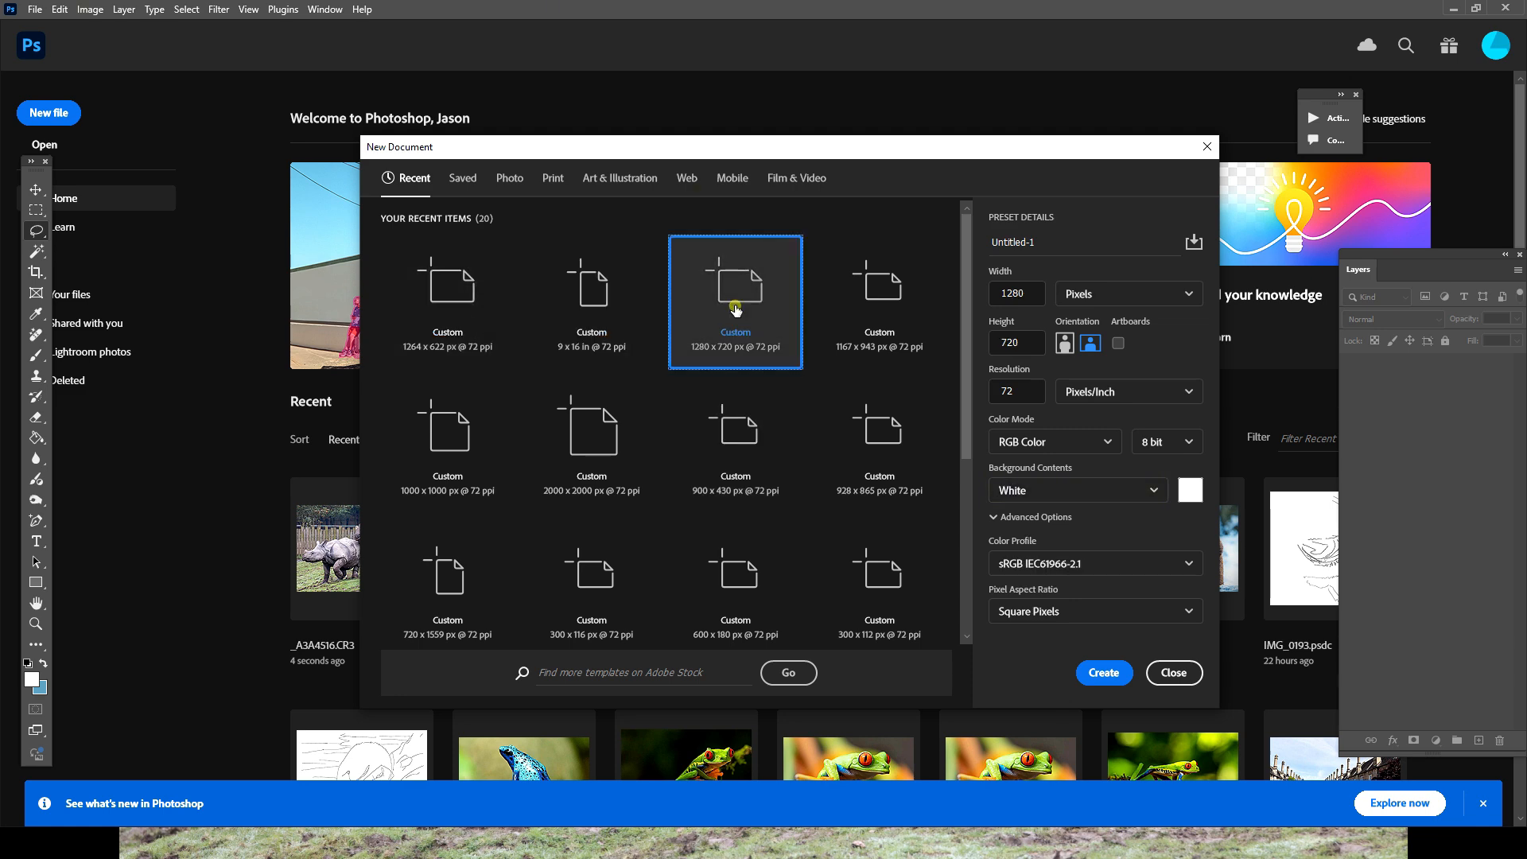
{"action": "left_click", "coordinate": [1104, 671]}
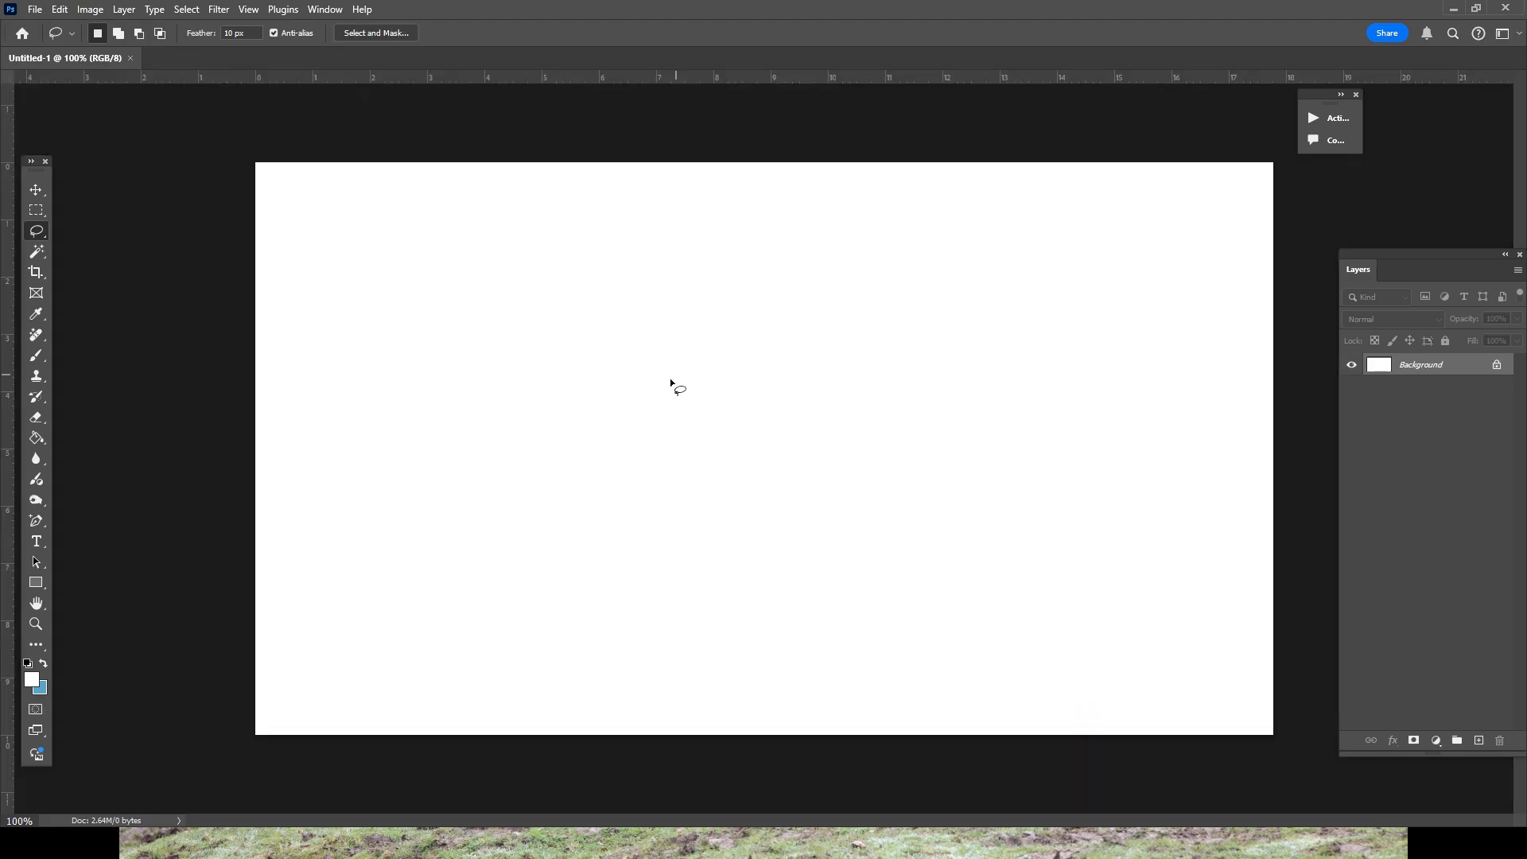
- Enter the prompt 'raccoon in halloween scene' and choose Art as the content type
{"action": "left_click", "coordinate": [34, 10]}
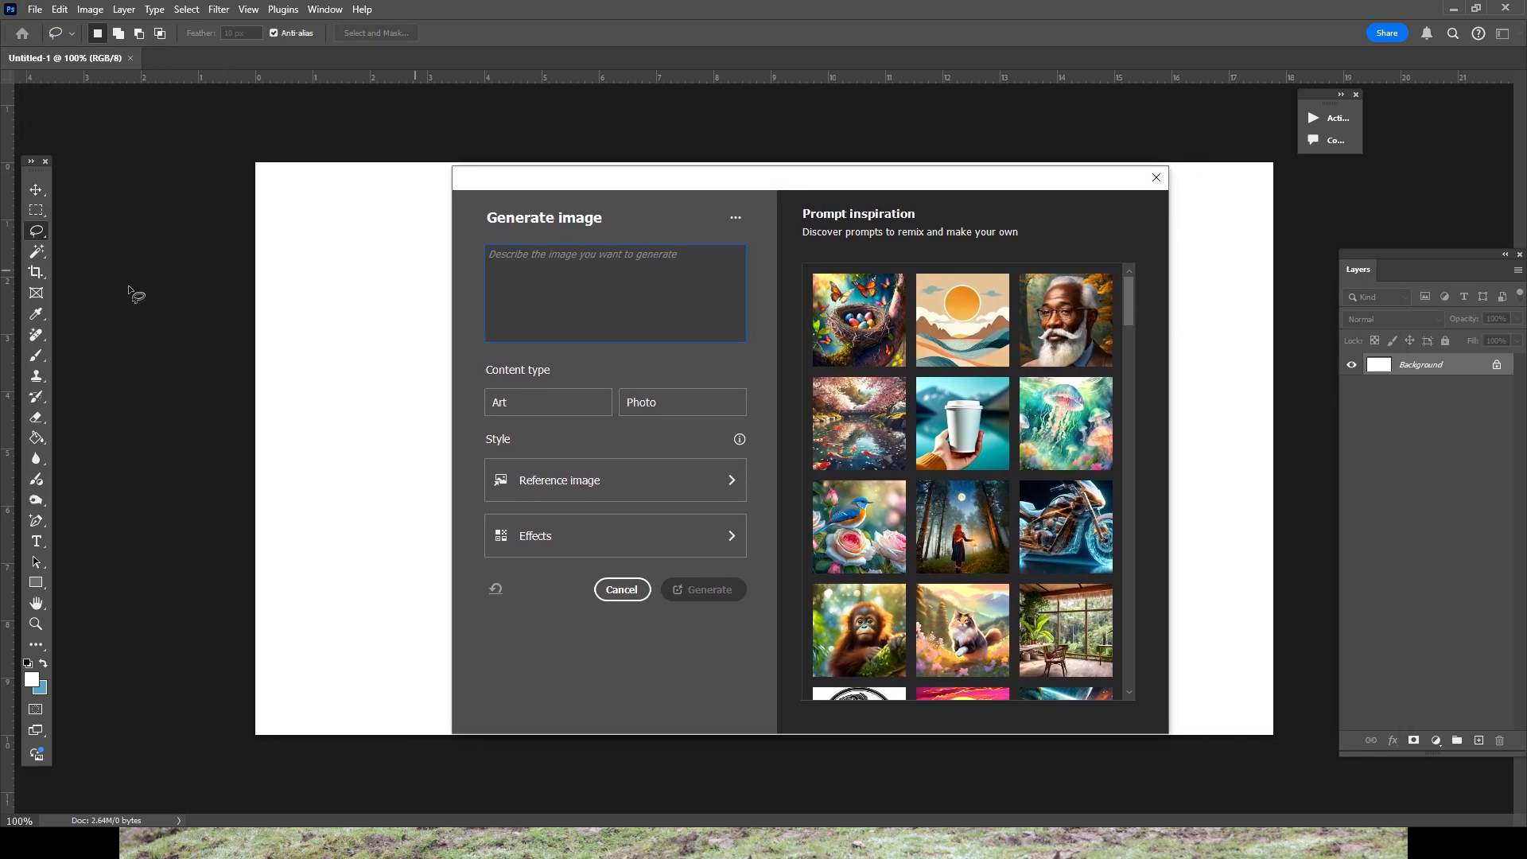
{"action": "left_click", "coordinate": [607, 294]}
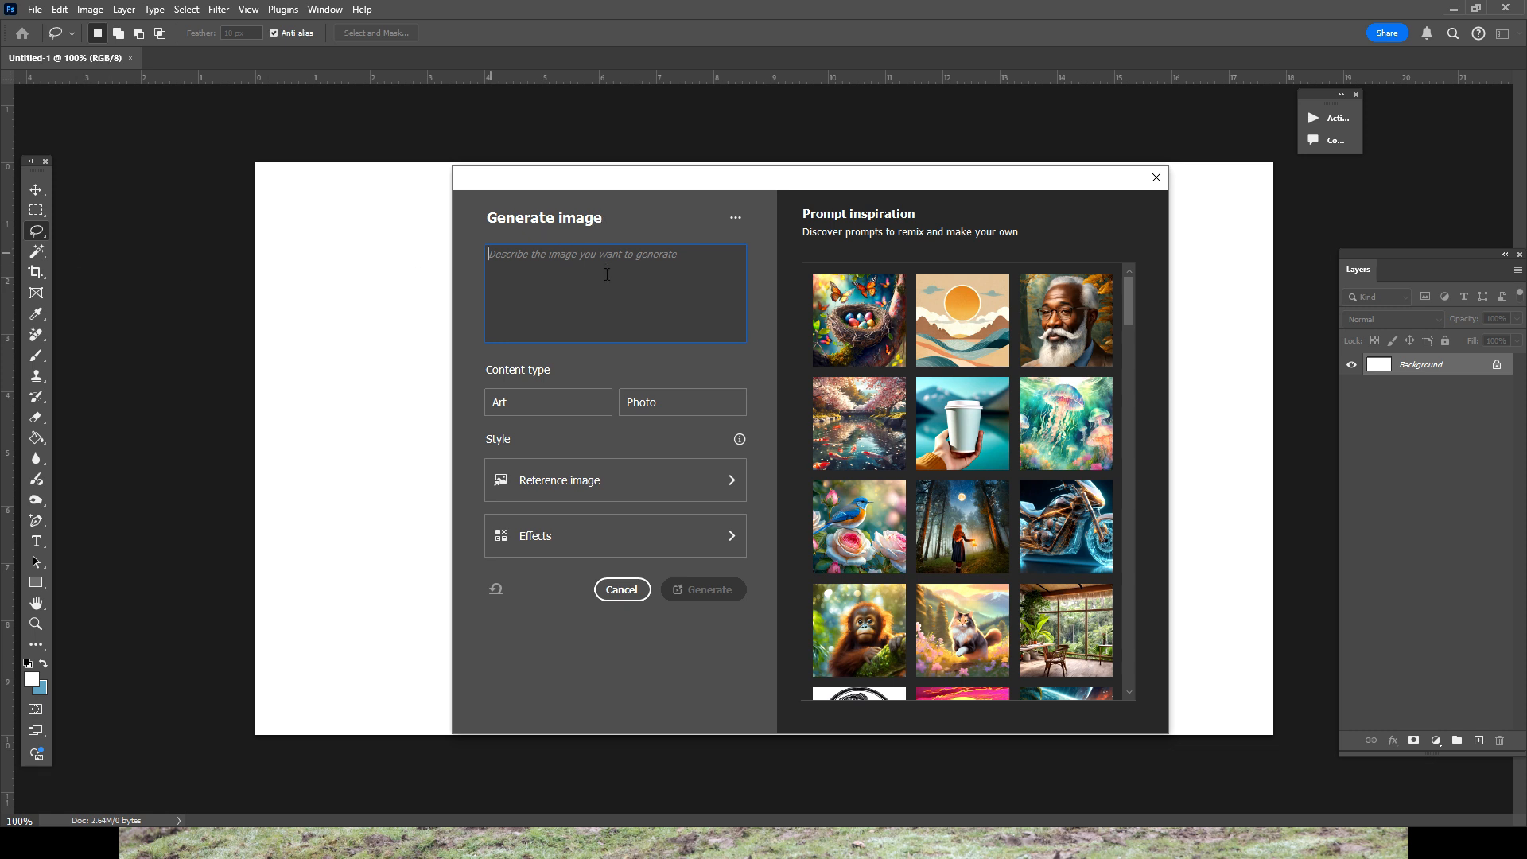
{"action": "mouse_move", "coordinate": [570, 254]}
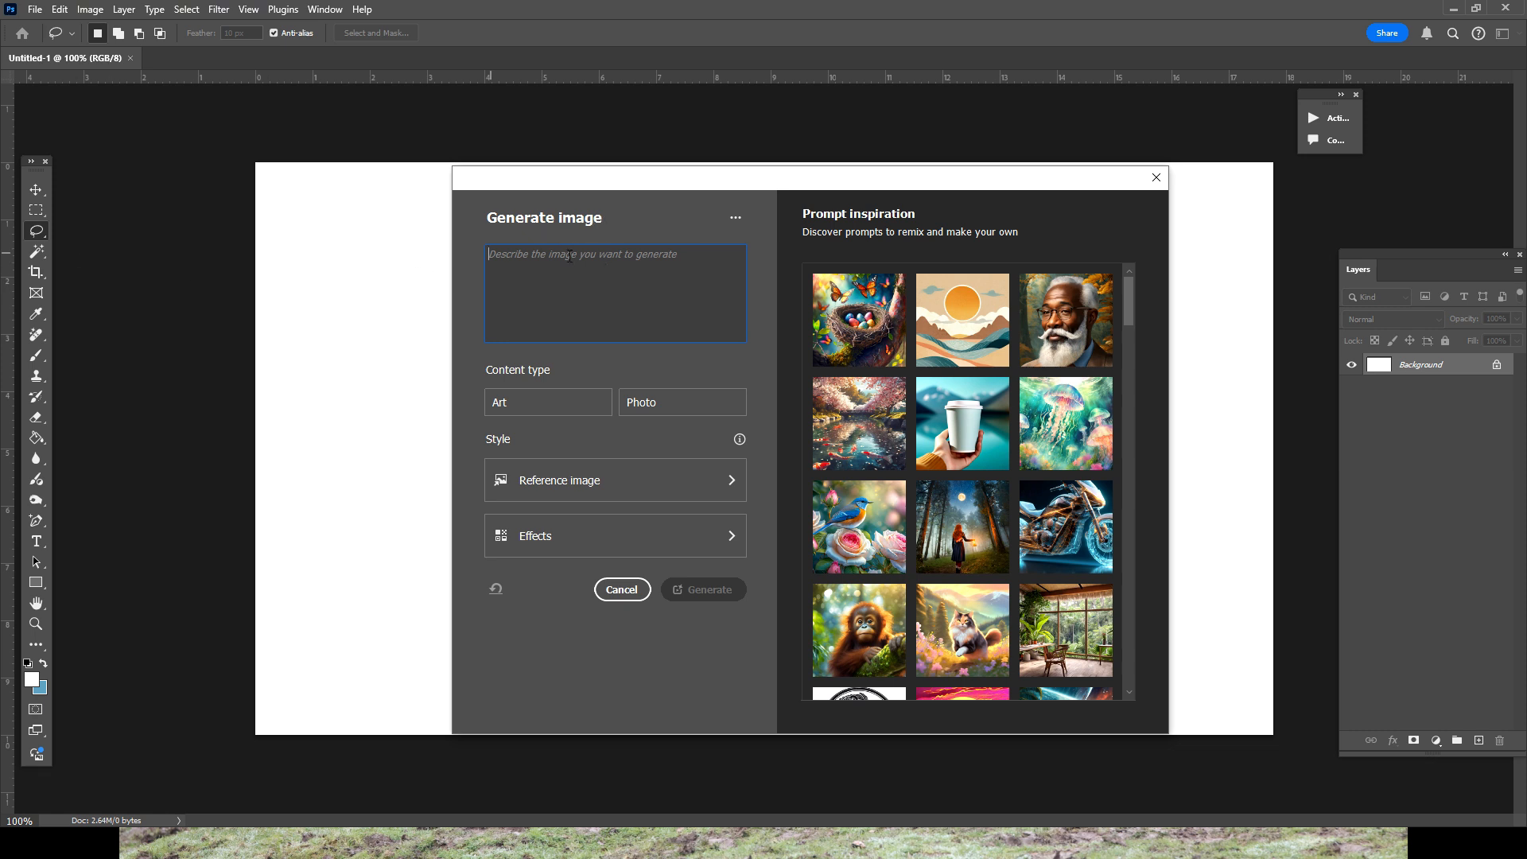
{"action": "double_click", "coordinate": [656, 255]}
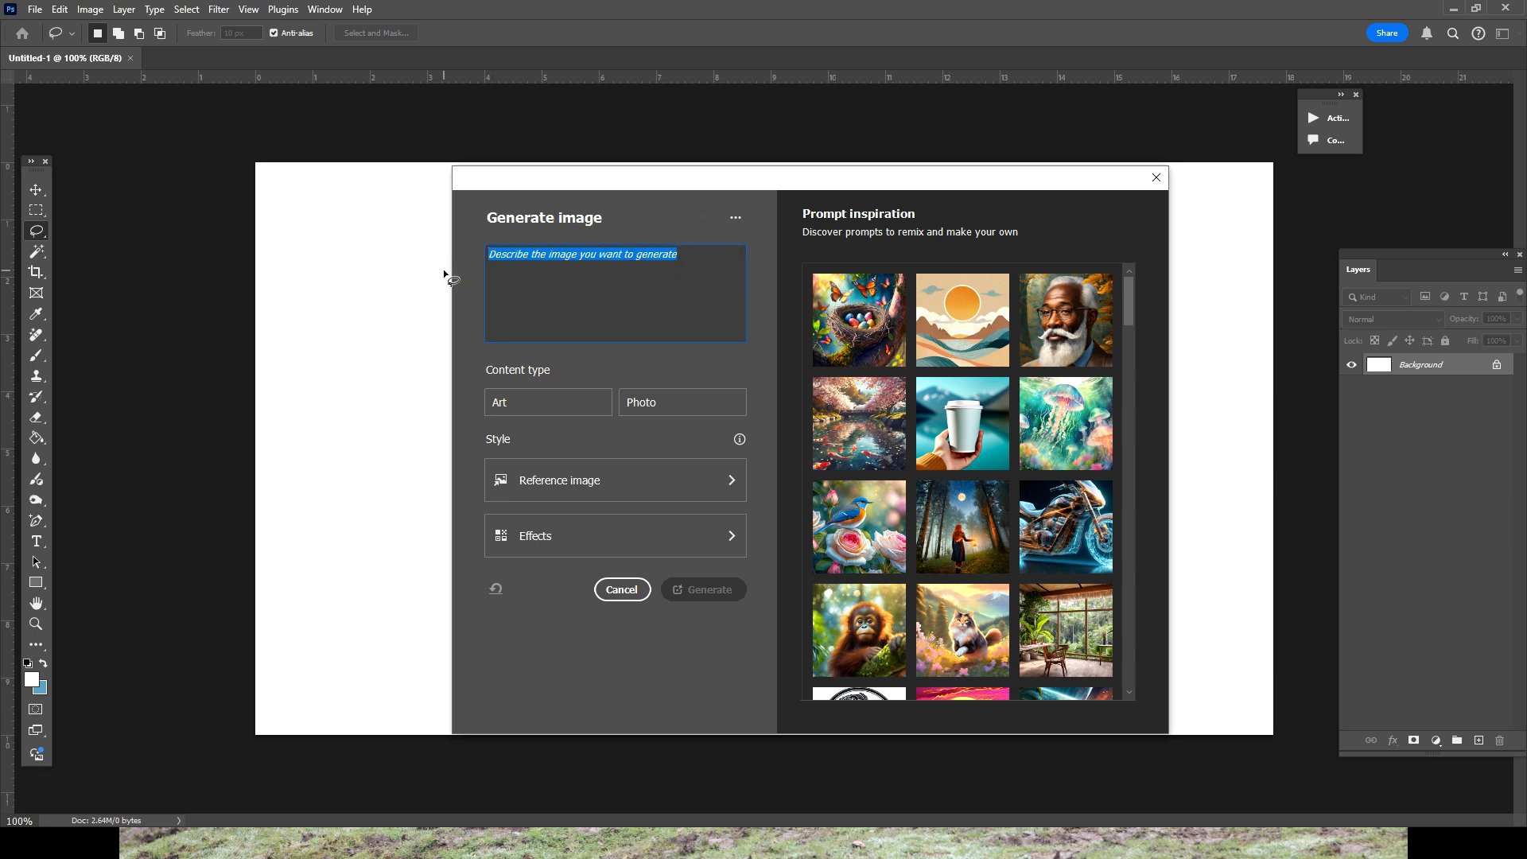
{"action": "type", "text": "raccoon"}
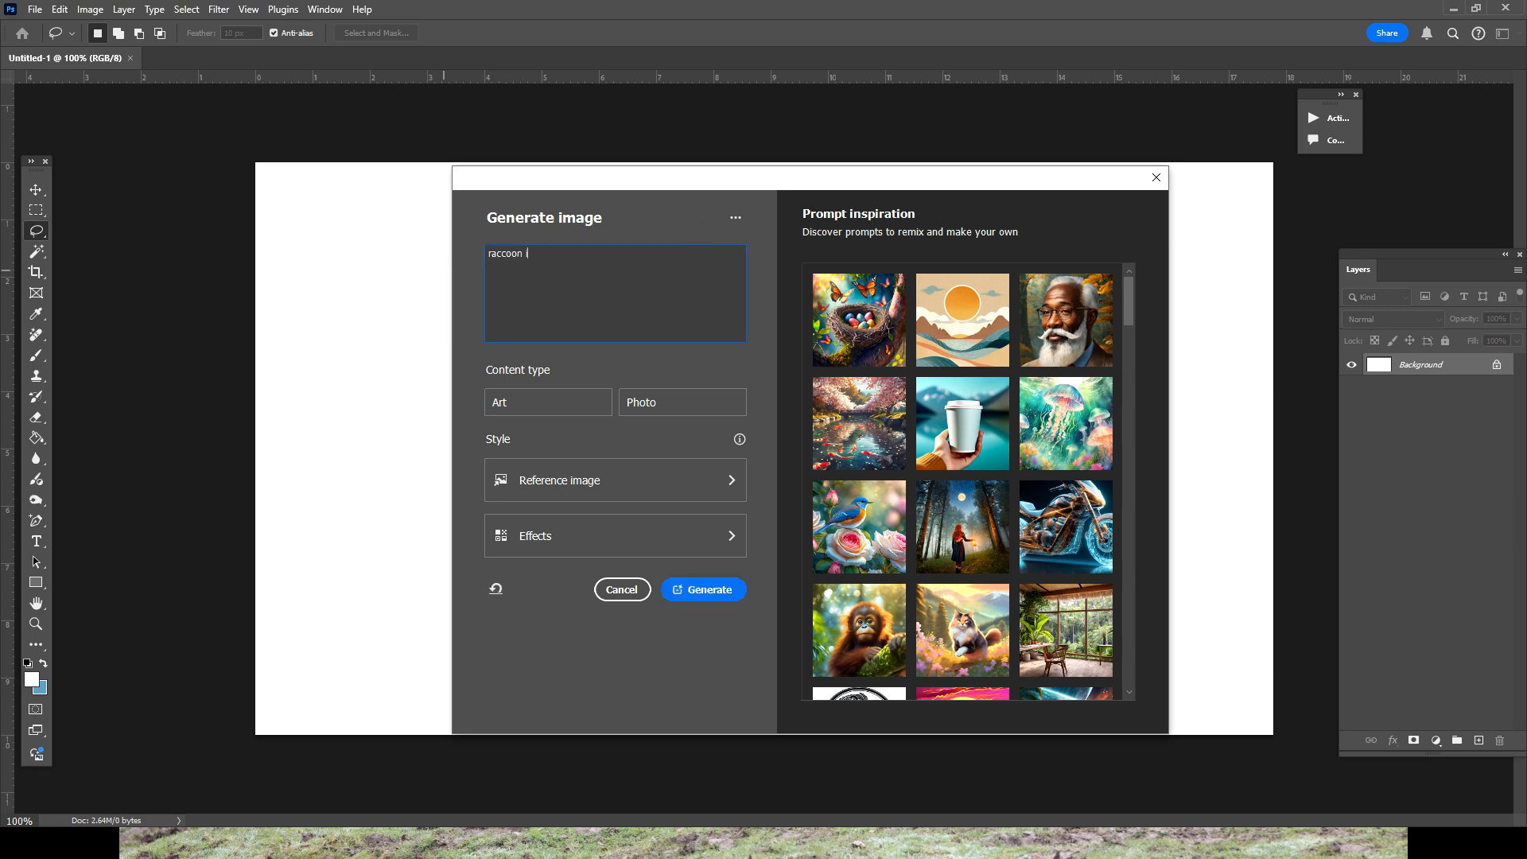
{"action": "type", "text": "in halloween sc"}
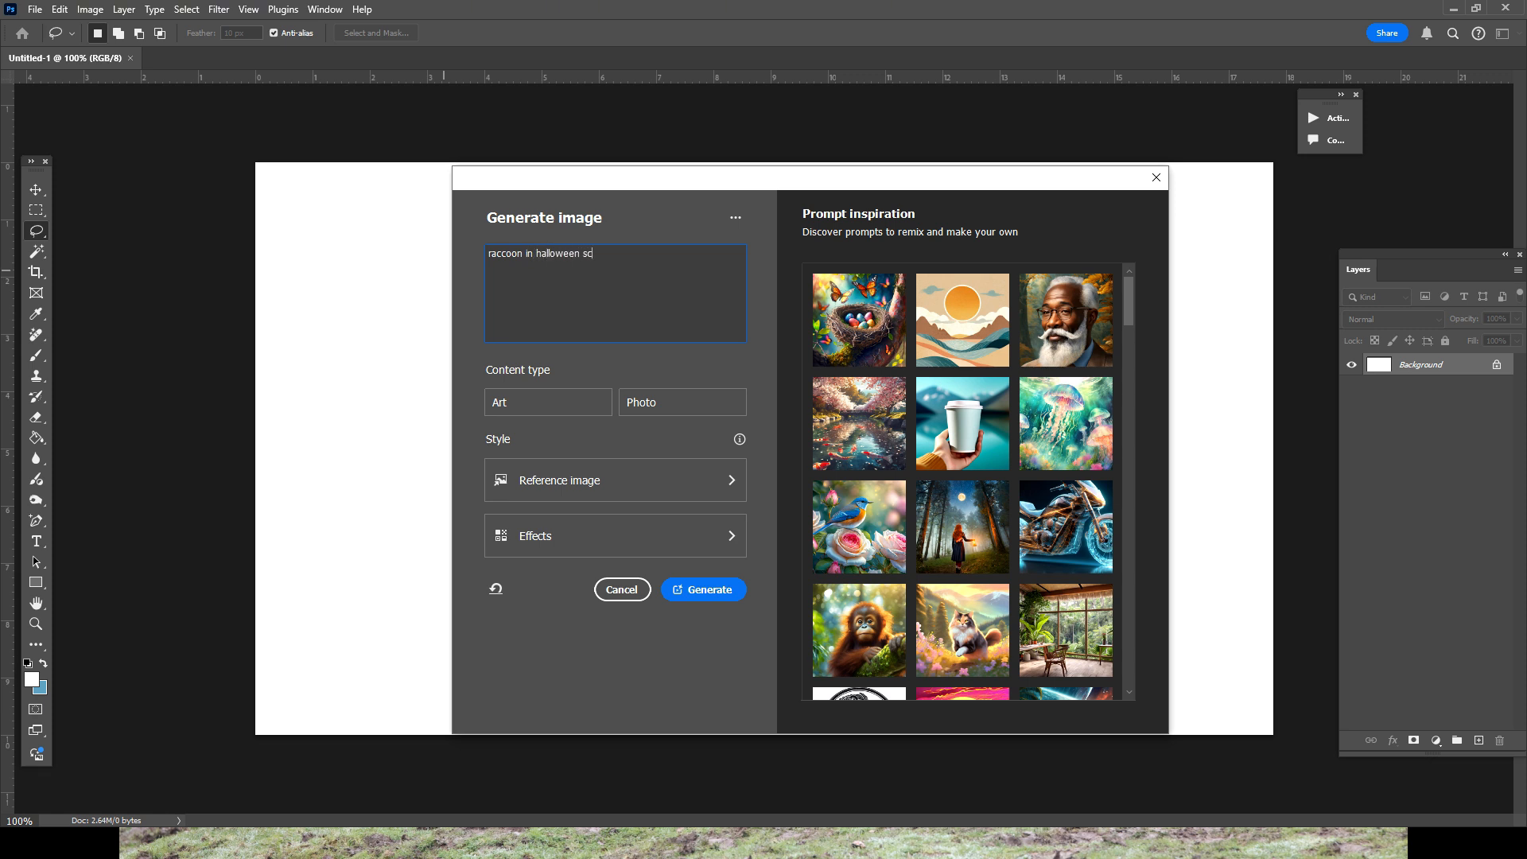
{"action": "type", "text": "ene"}
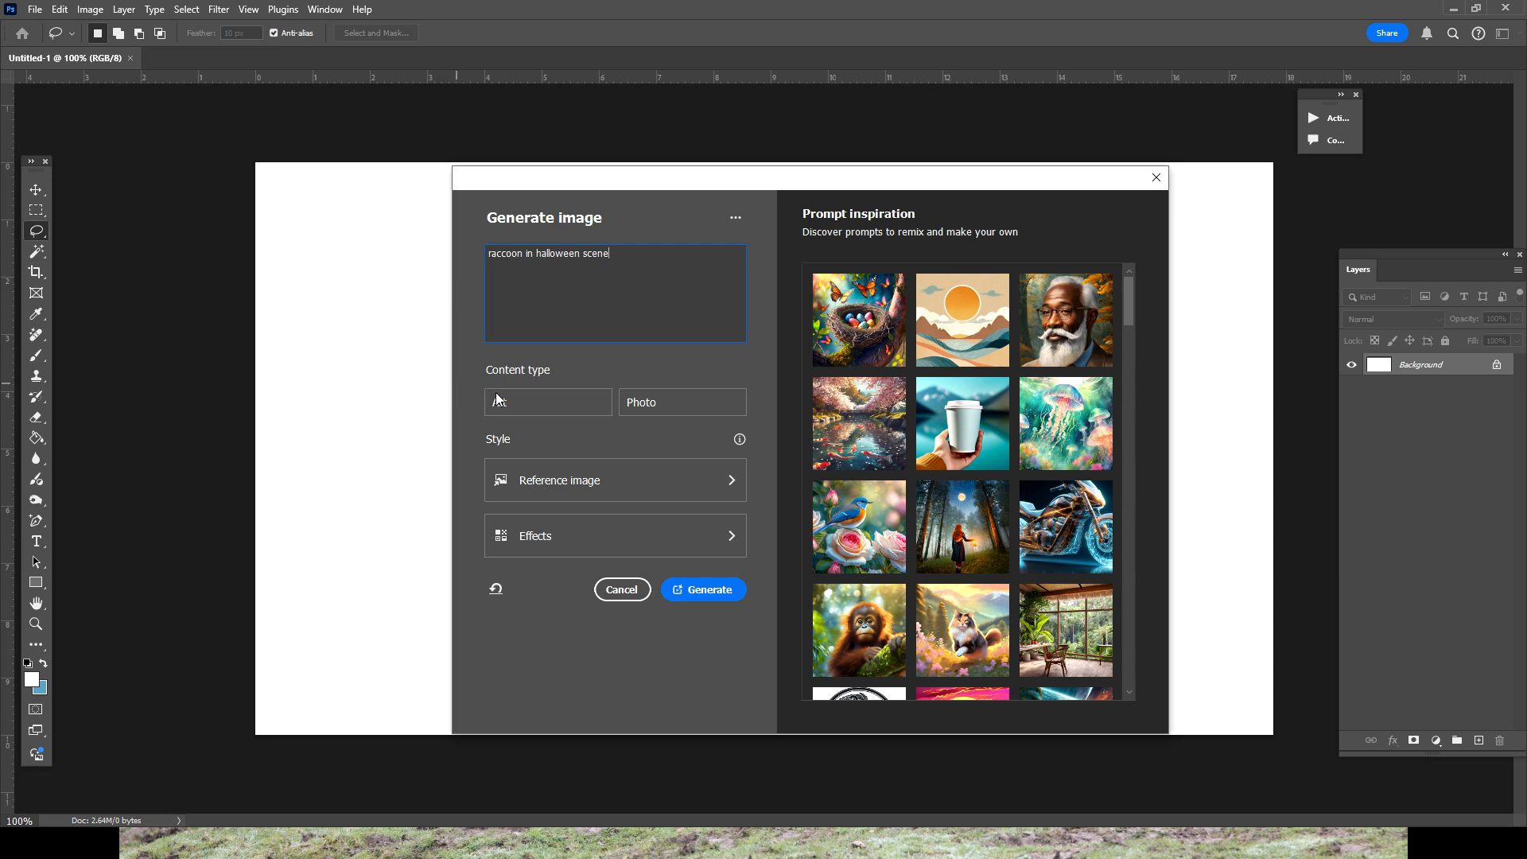
{"action": "left_click", "coordinate": [548, 402]}
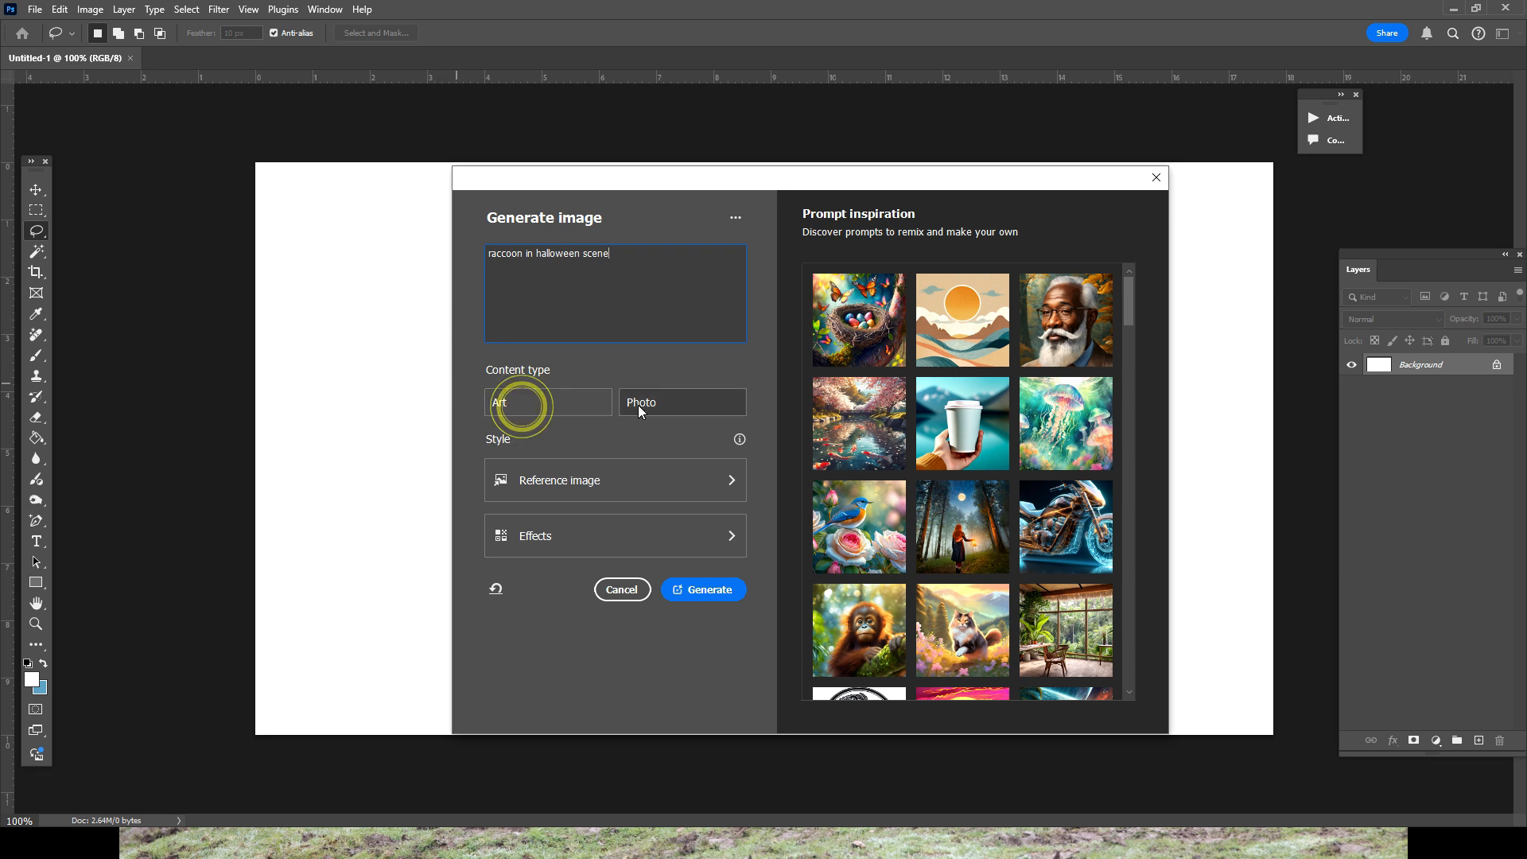
{"action": "left_click", "coordinate": [547, 401]}
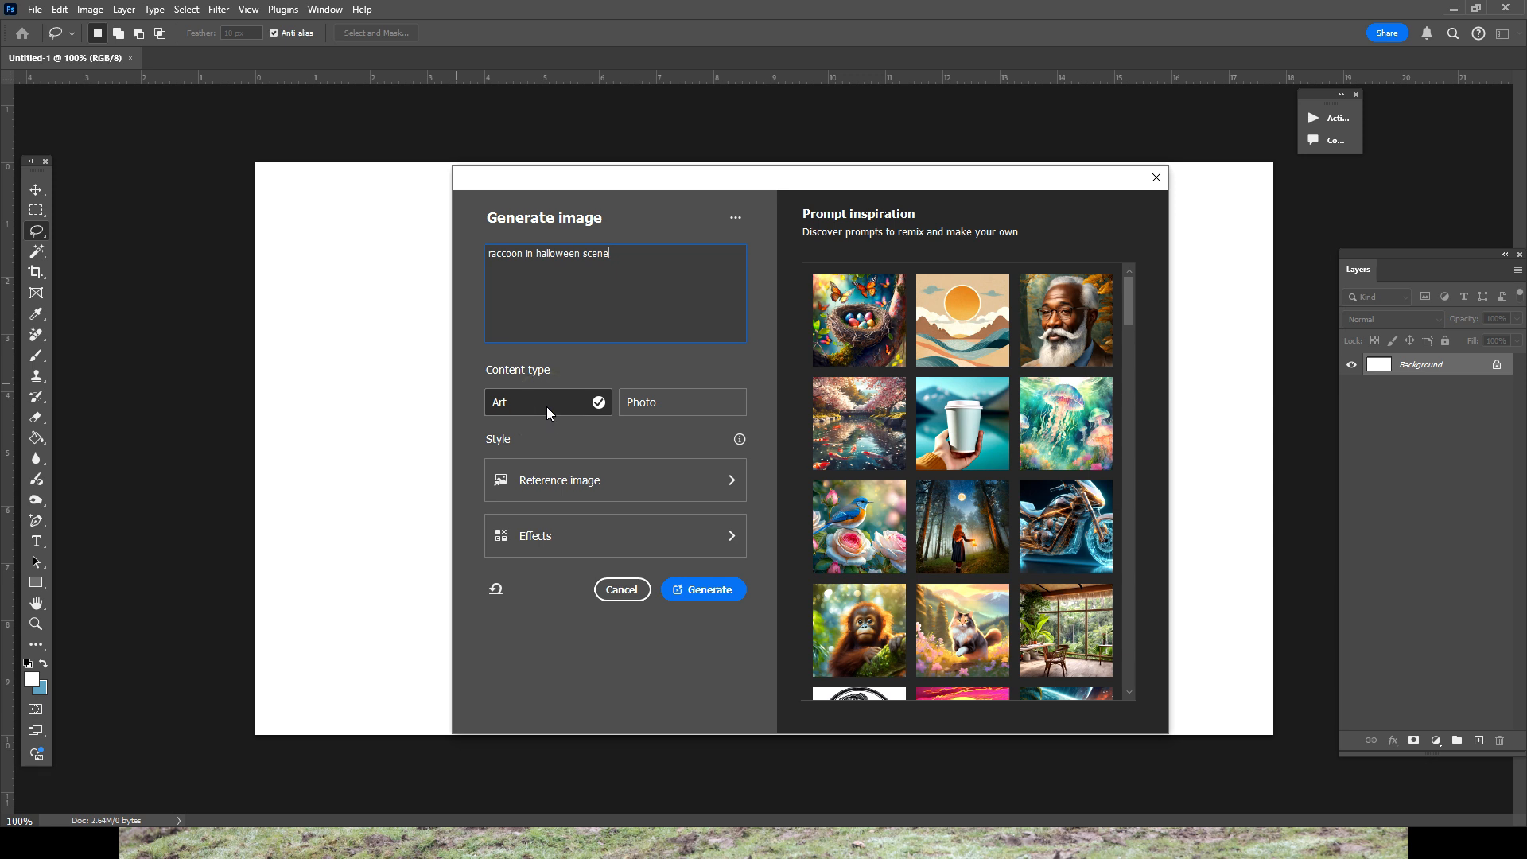
{"action": "mouse_move", "coordinate": [727, 564]}
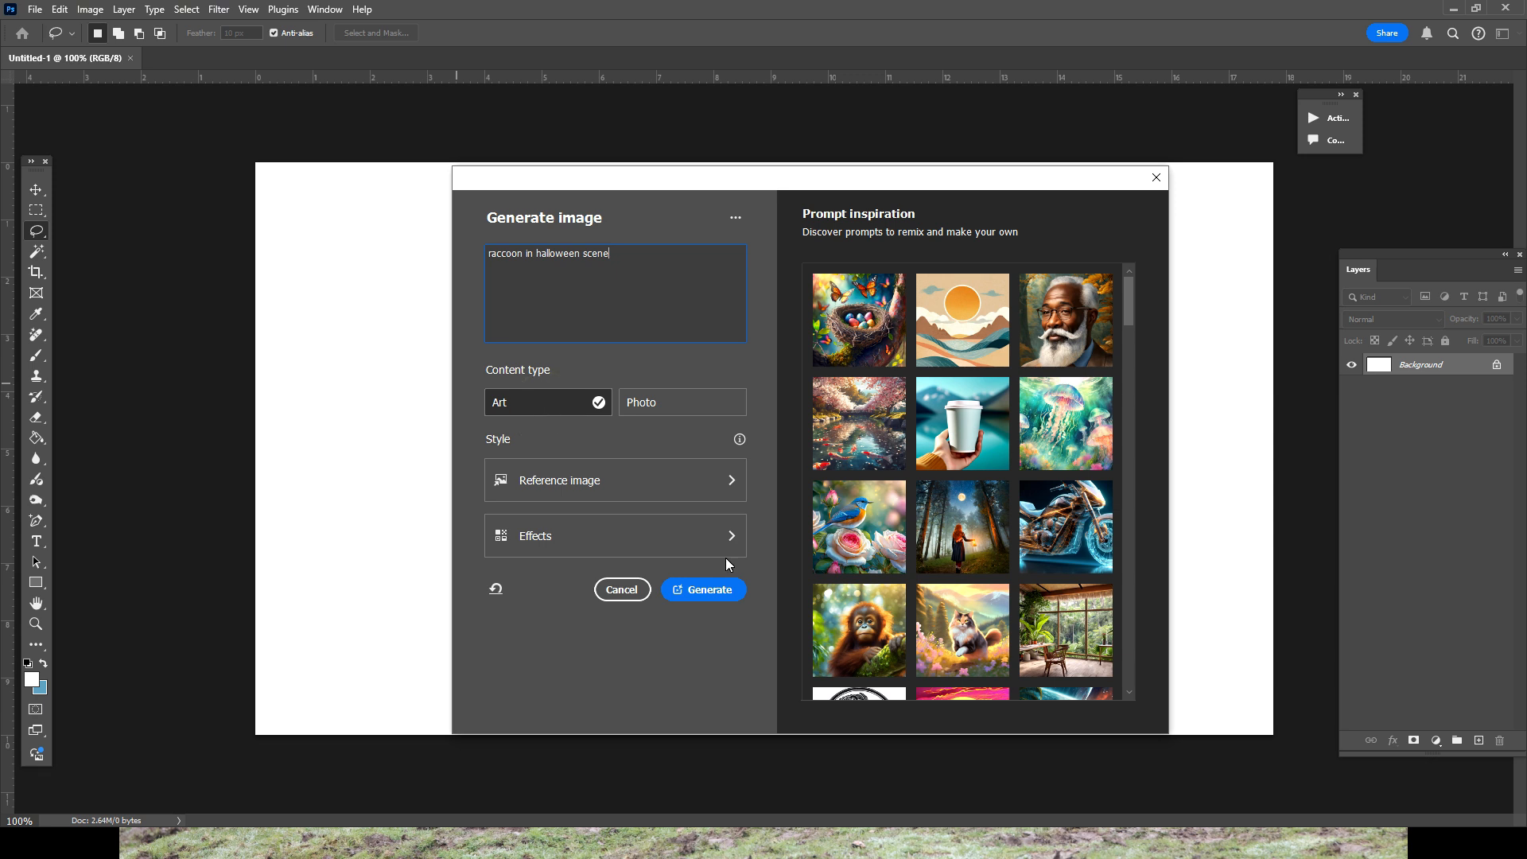
{"action": "mouse_move", "coordinate": [609, 488]}
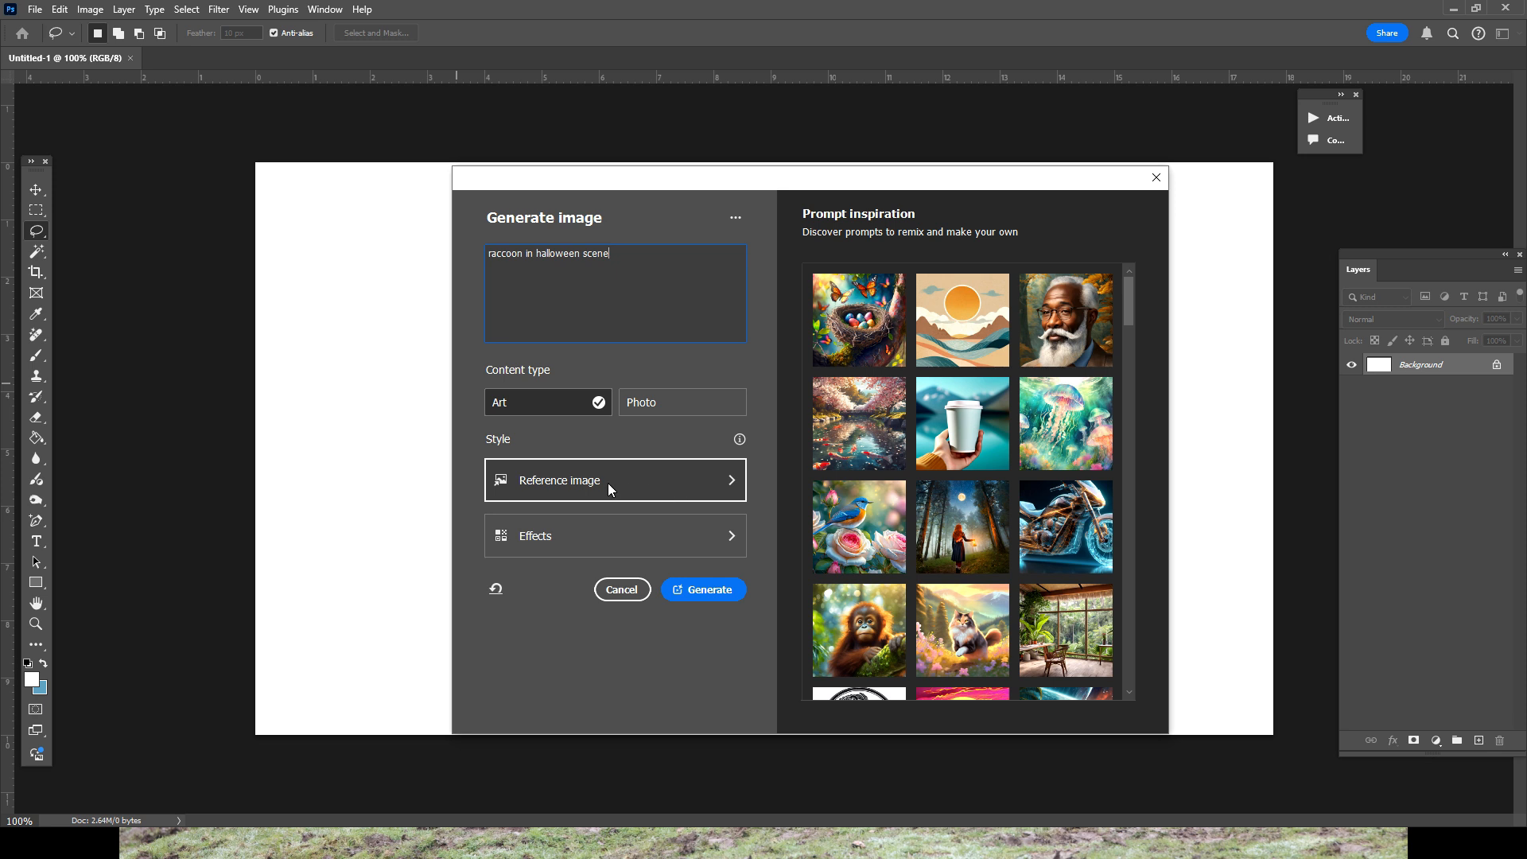
{"action": "mouse_move", "coordinate": [736, 484]}
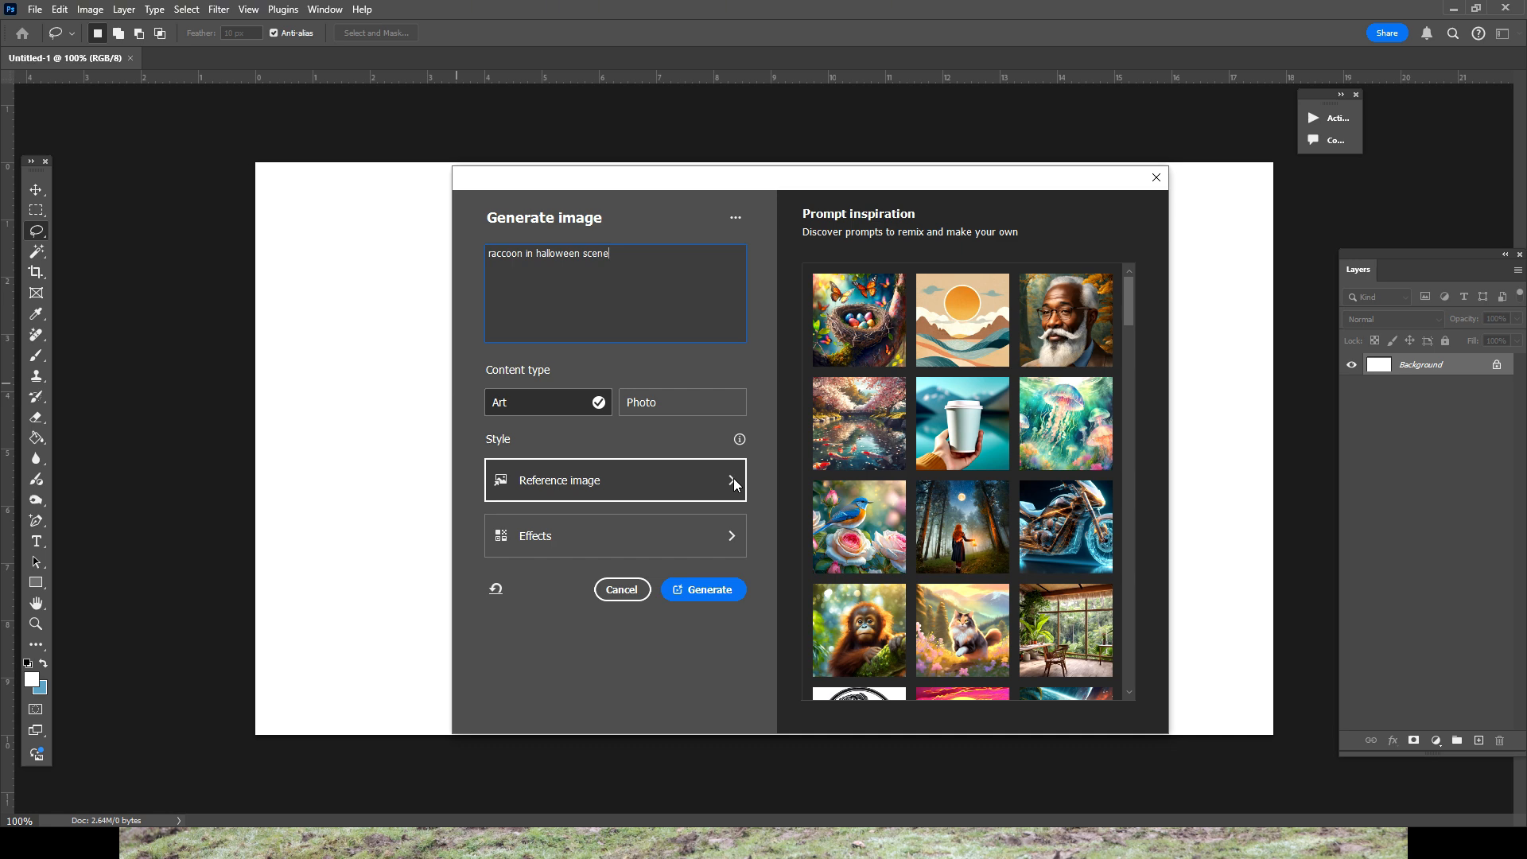
{"action": "mouse_move", "coordinate": [737, 530]}
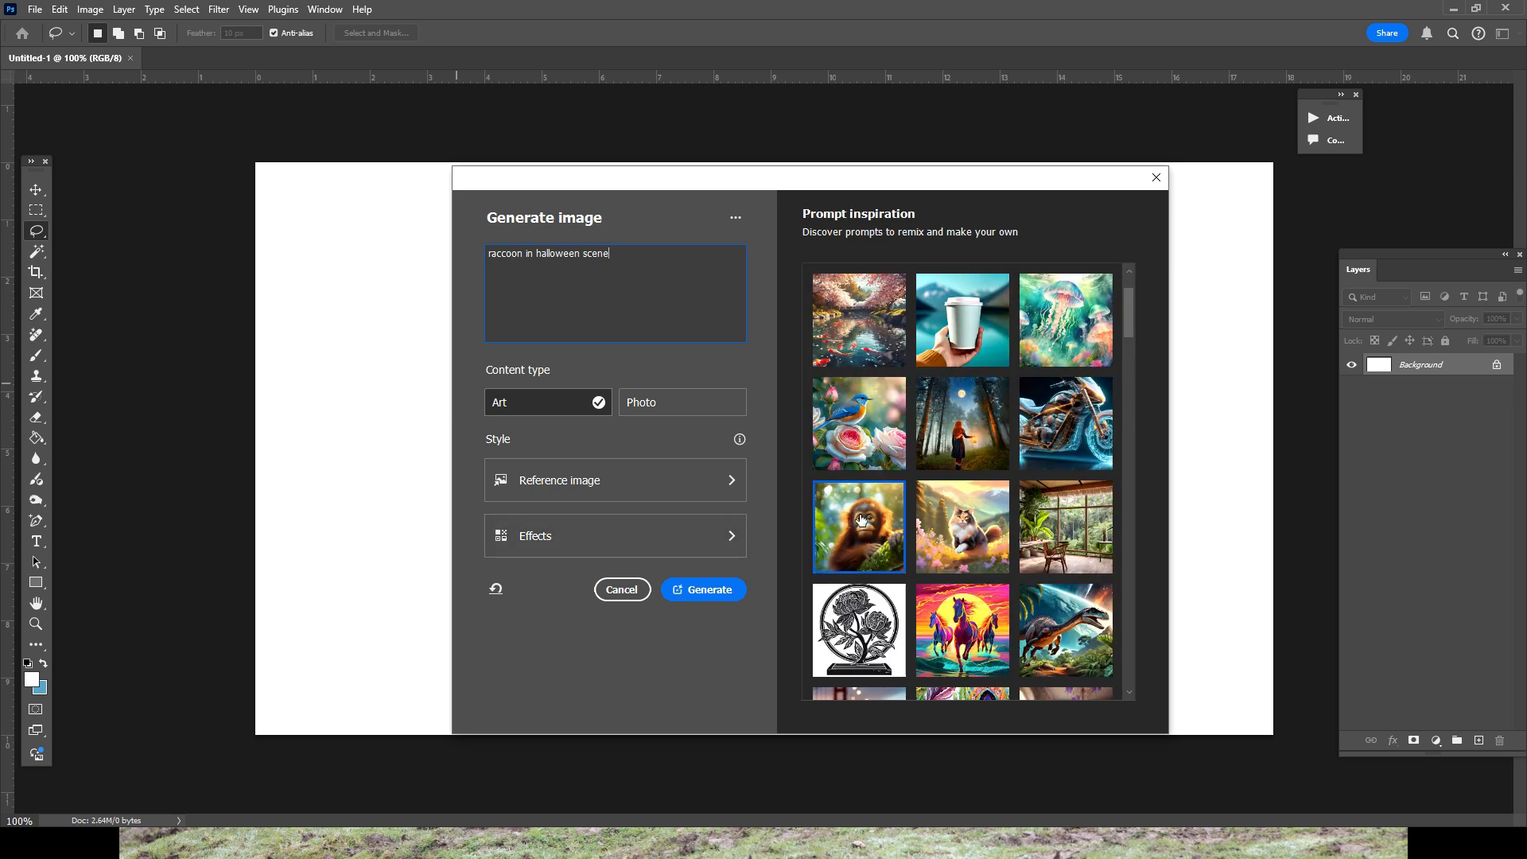
- Generate the raccoon Halloween image and preview its second variation
{"action": "left_click", "coordinate": [701, 589]}
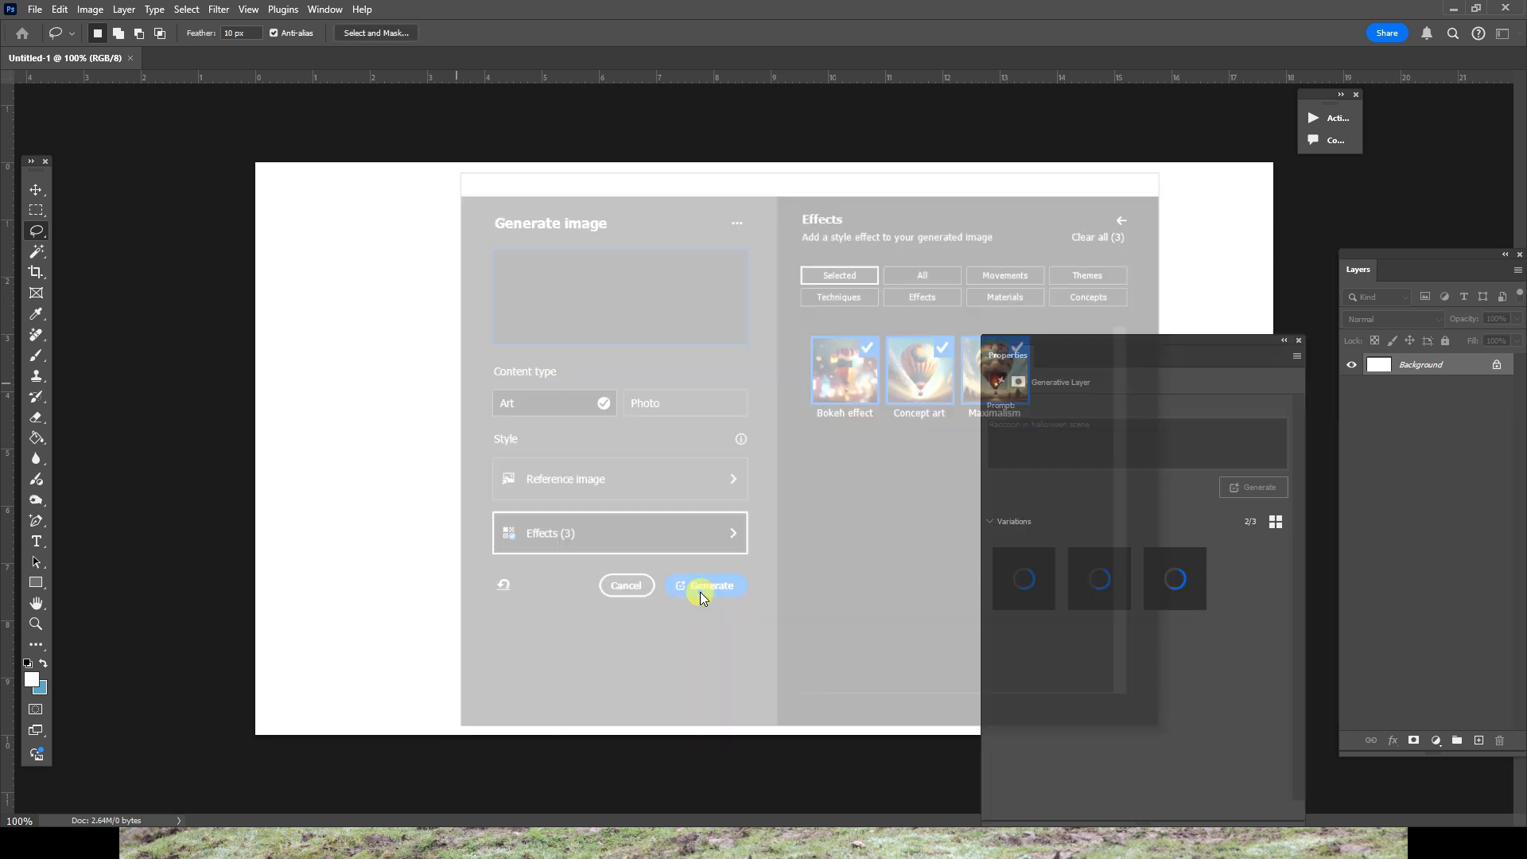
{"action": "left_click", "coordinate": [707, 586]}
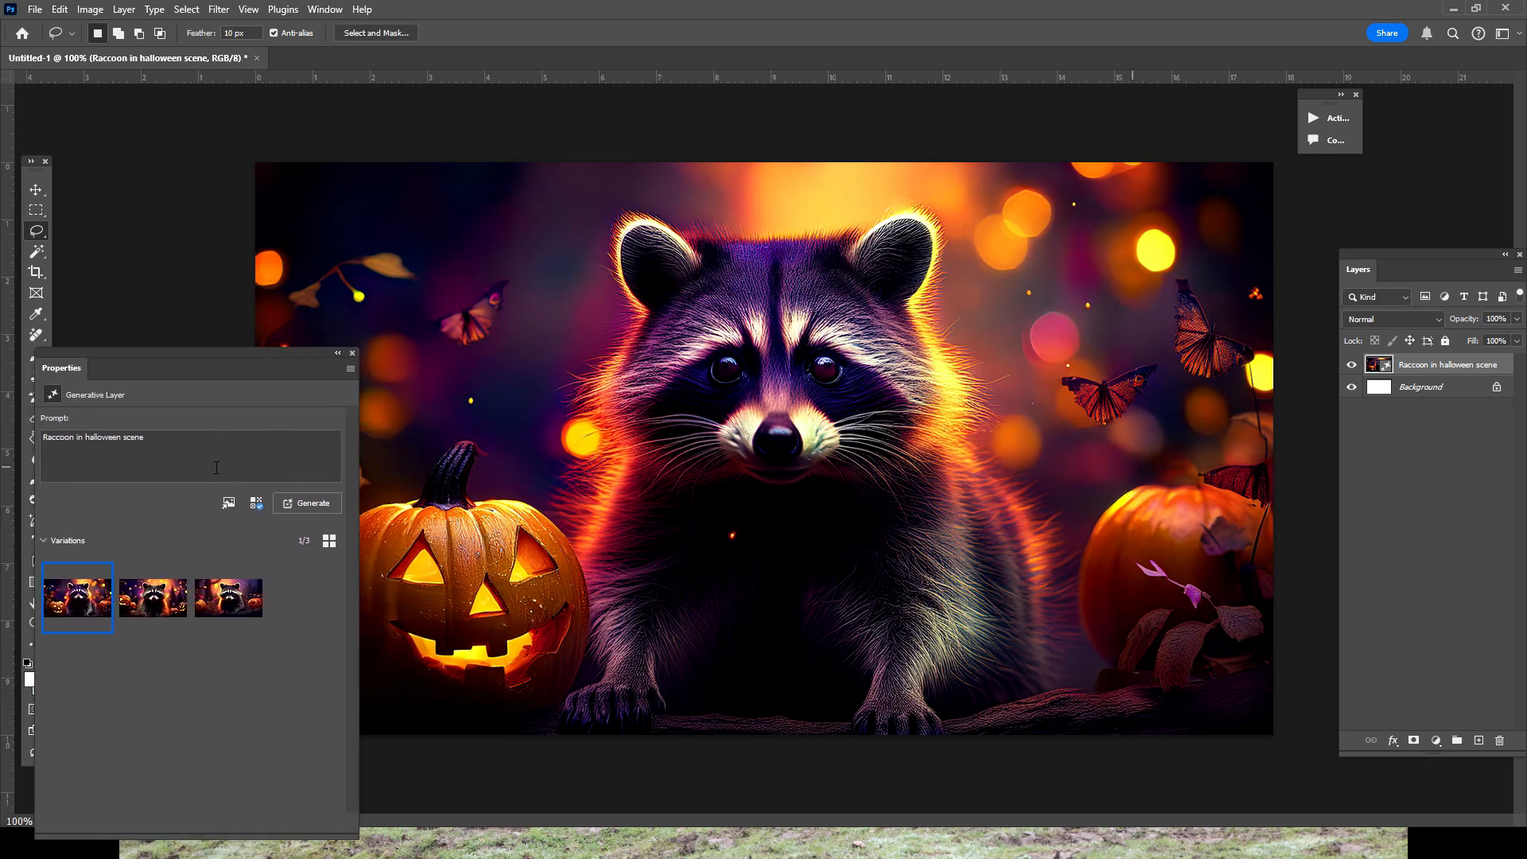
{"action": "left_click", "coordinate": [152, 597]}
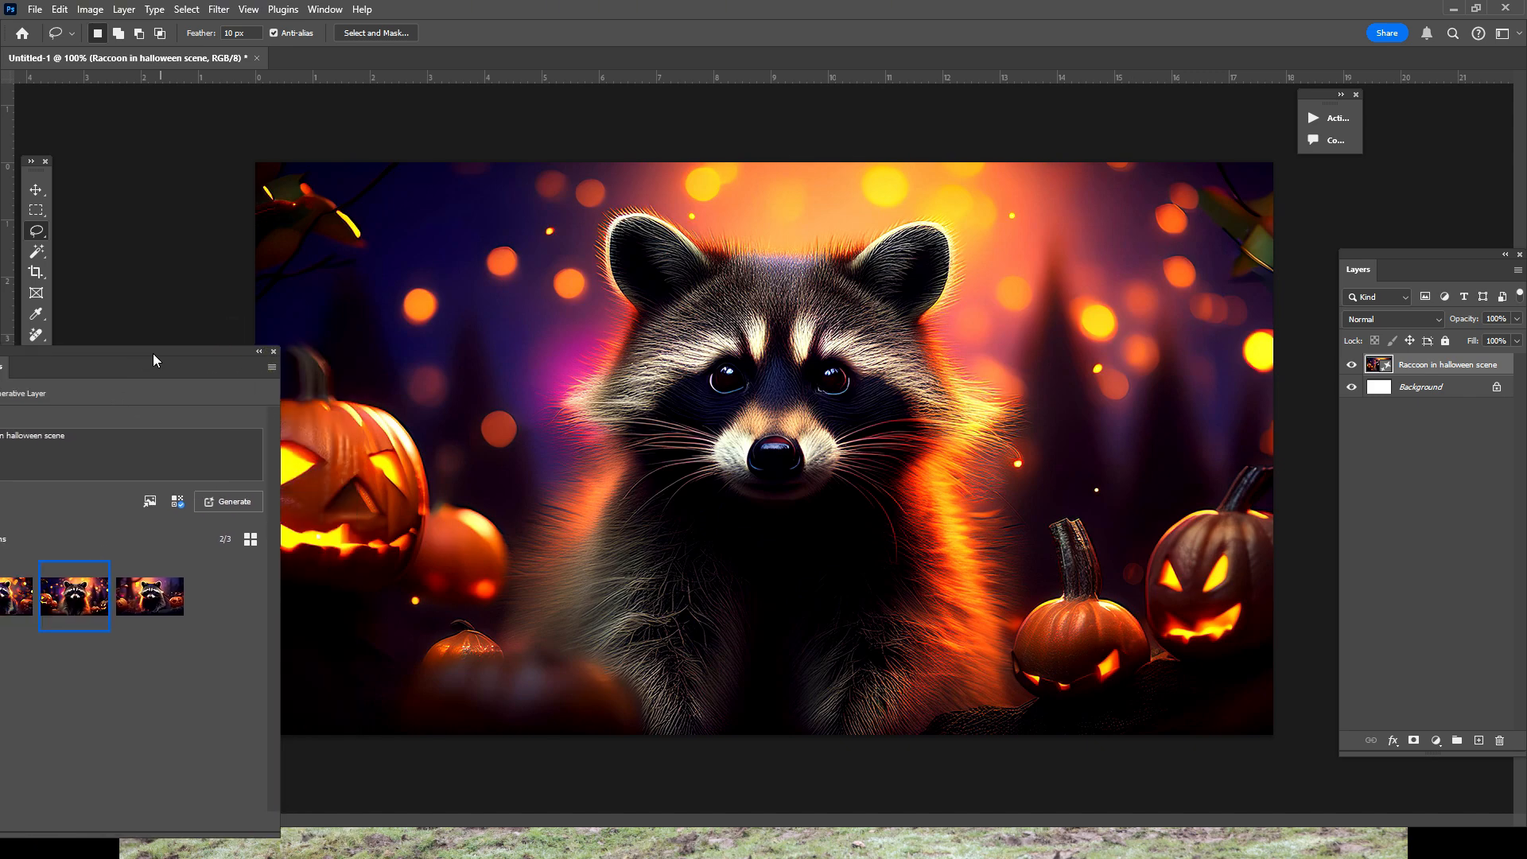
{"action": "left_click", "coordinate": [150, 596]}
{"action": "type", "text": "baby elephant i"}
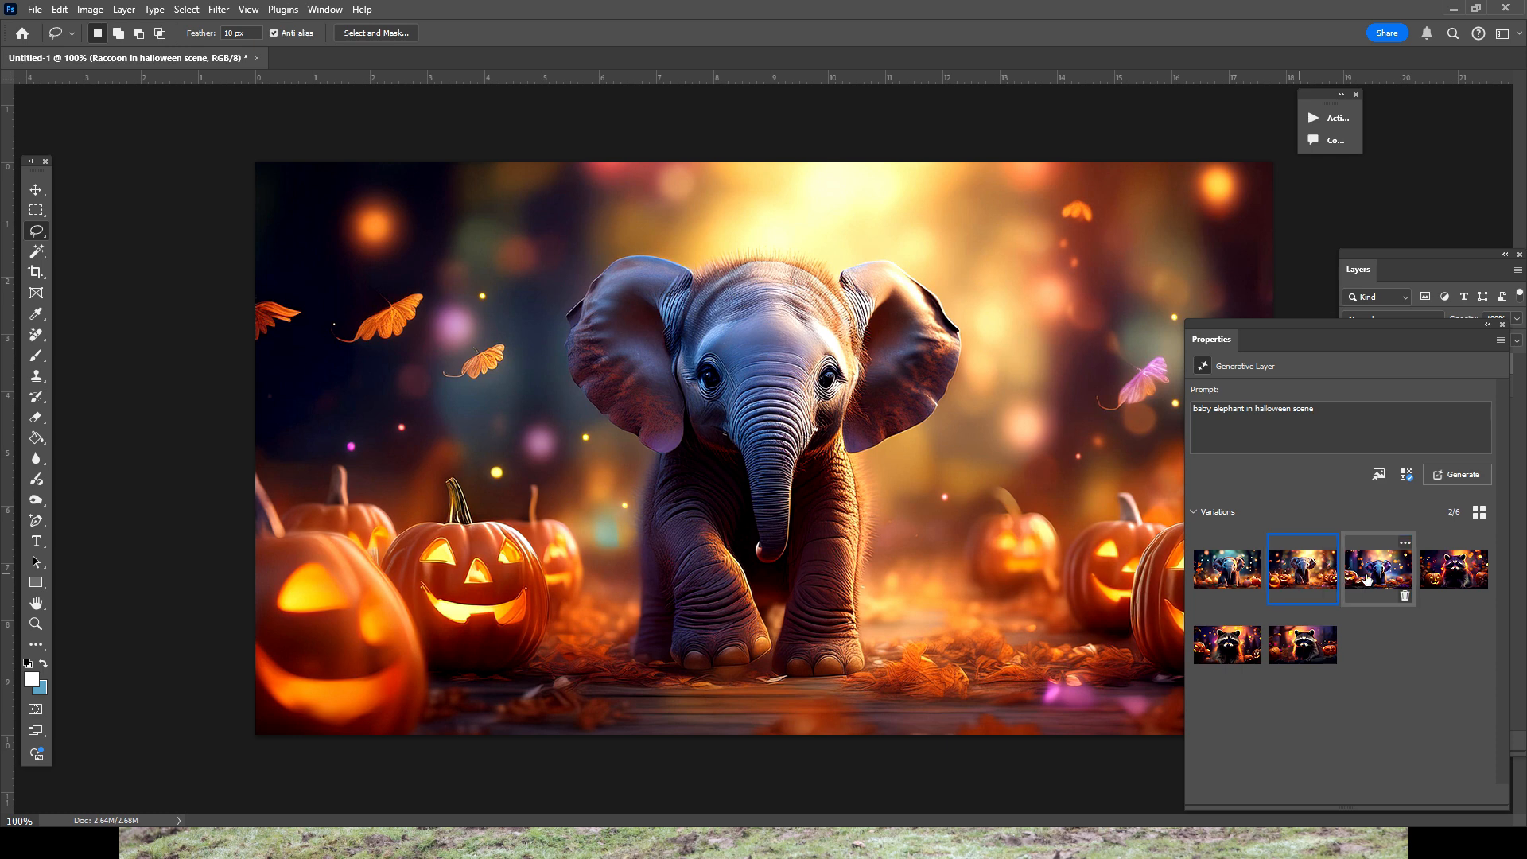
- Apply the baby elephant variation with glittery ears and close the layer properties
{"action": "left_click", "coordinate": [1378, 570]}
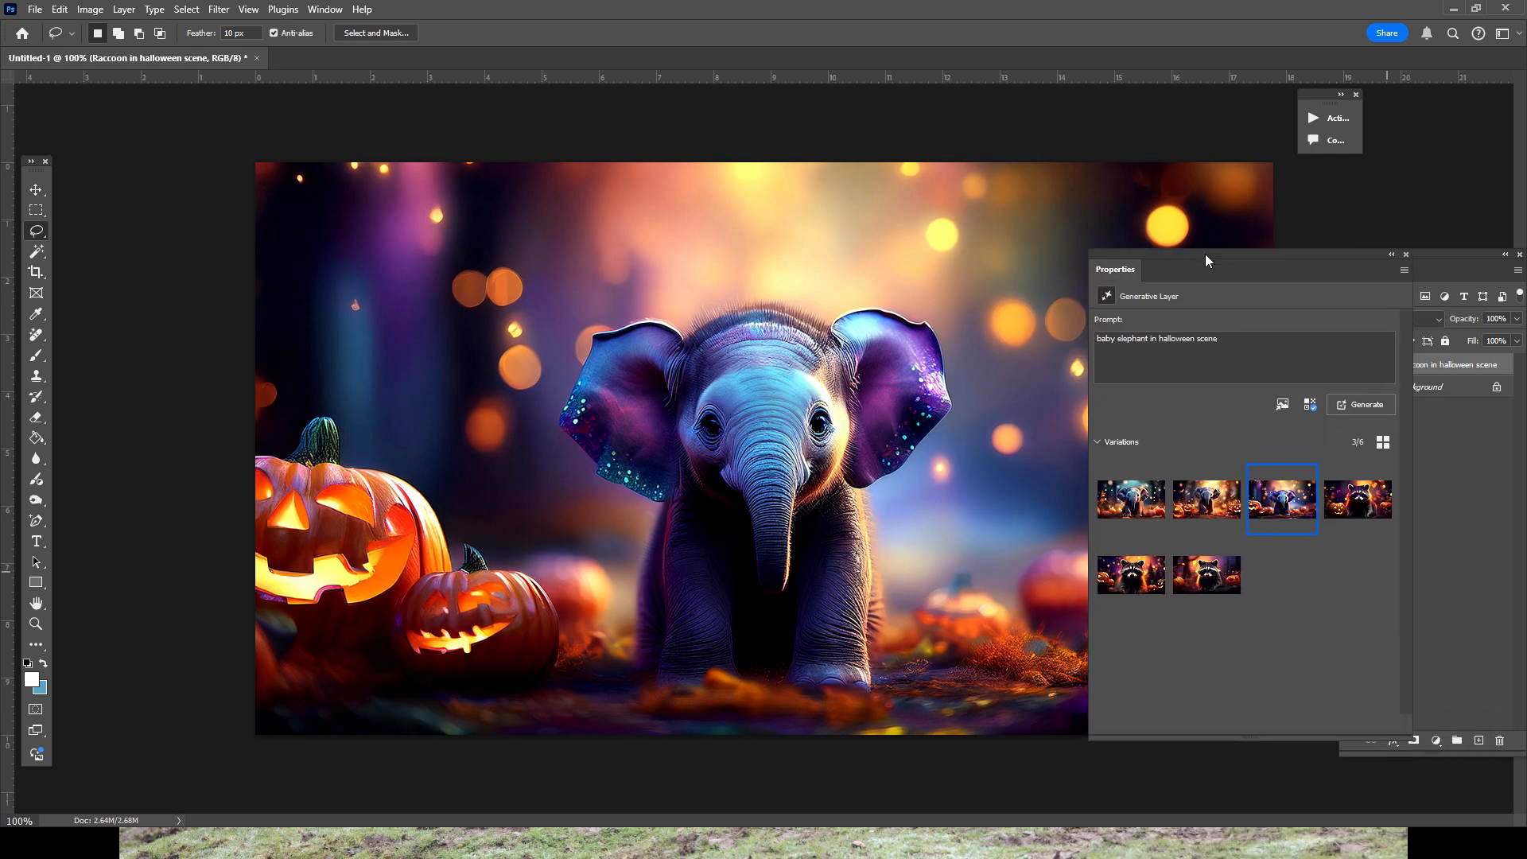
{"action": "mouse_move", "coordinate": [1406, 259]}
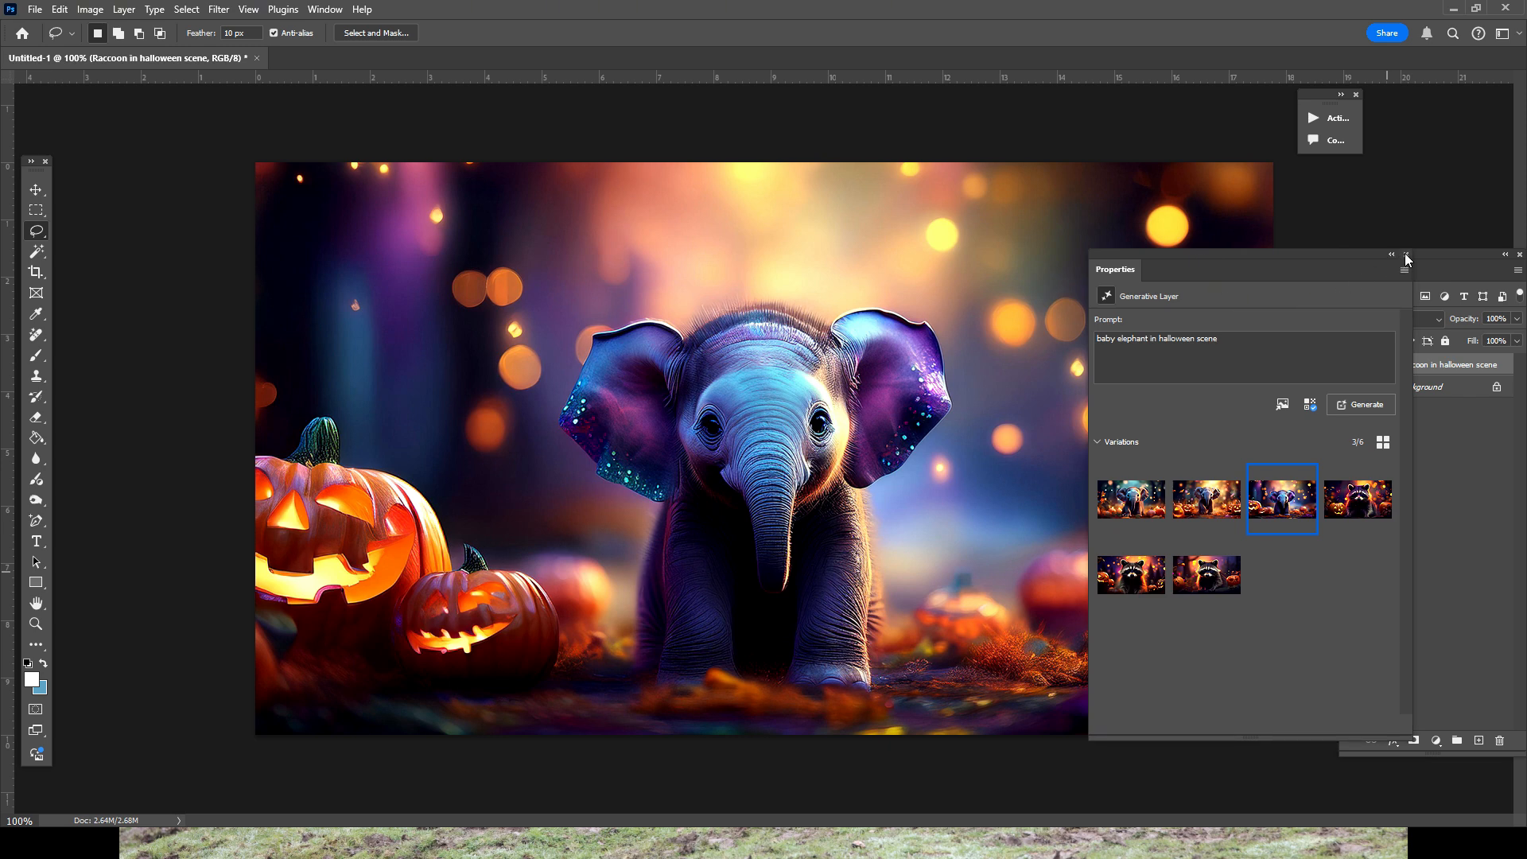
{"action": "left_click", "coordinate": [1406, 254]}
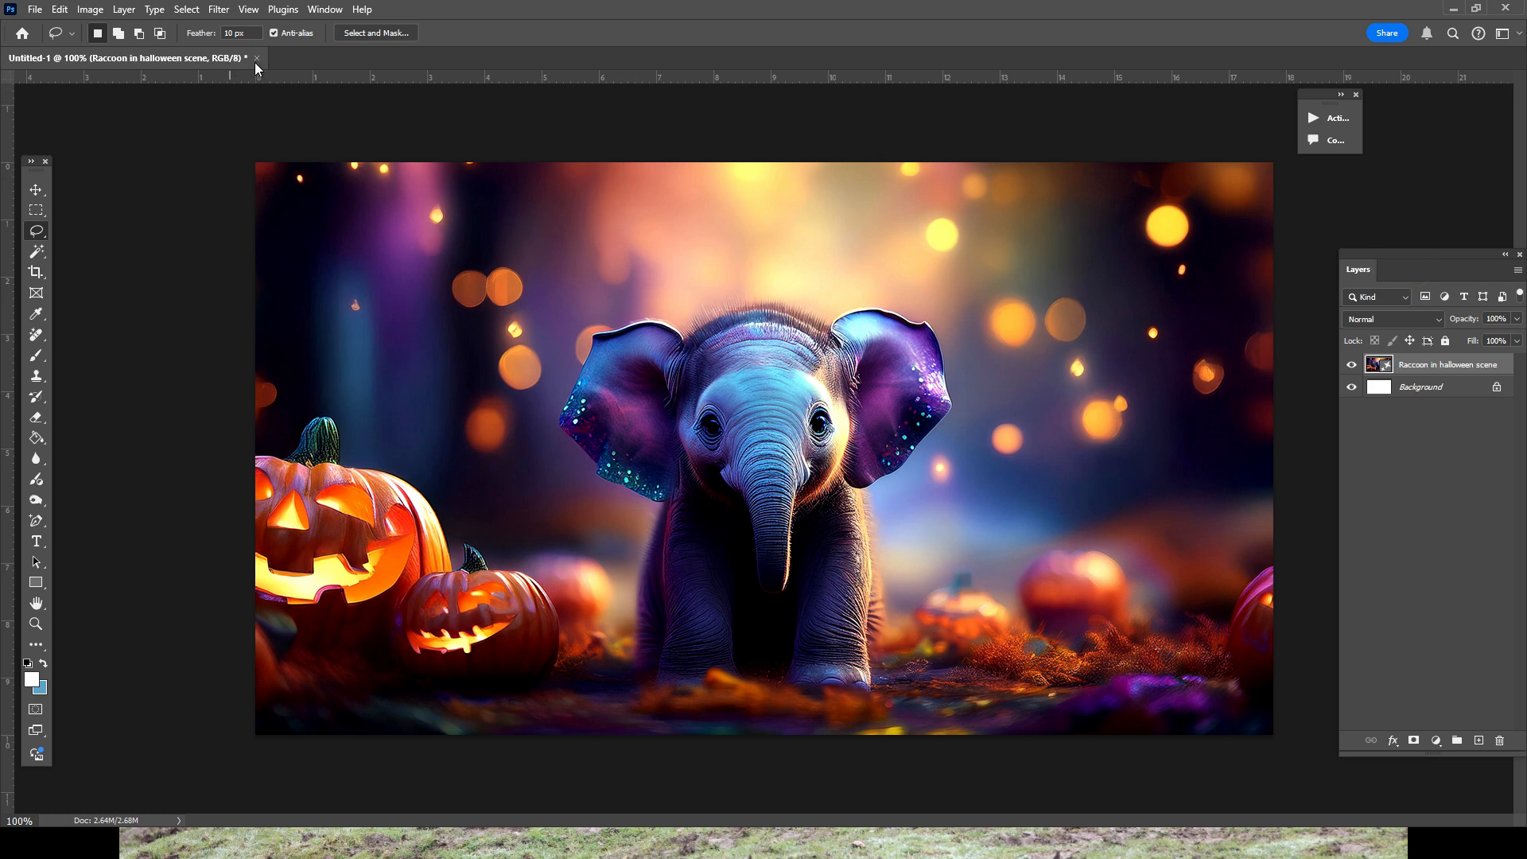
- Close the Halloween document and start Generate Image on a new blank canvas
{"action": "left_click", "coordinate": [245, 57]}
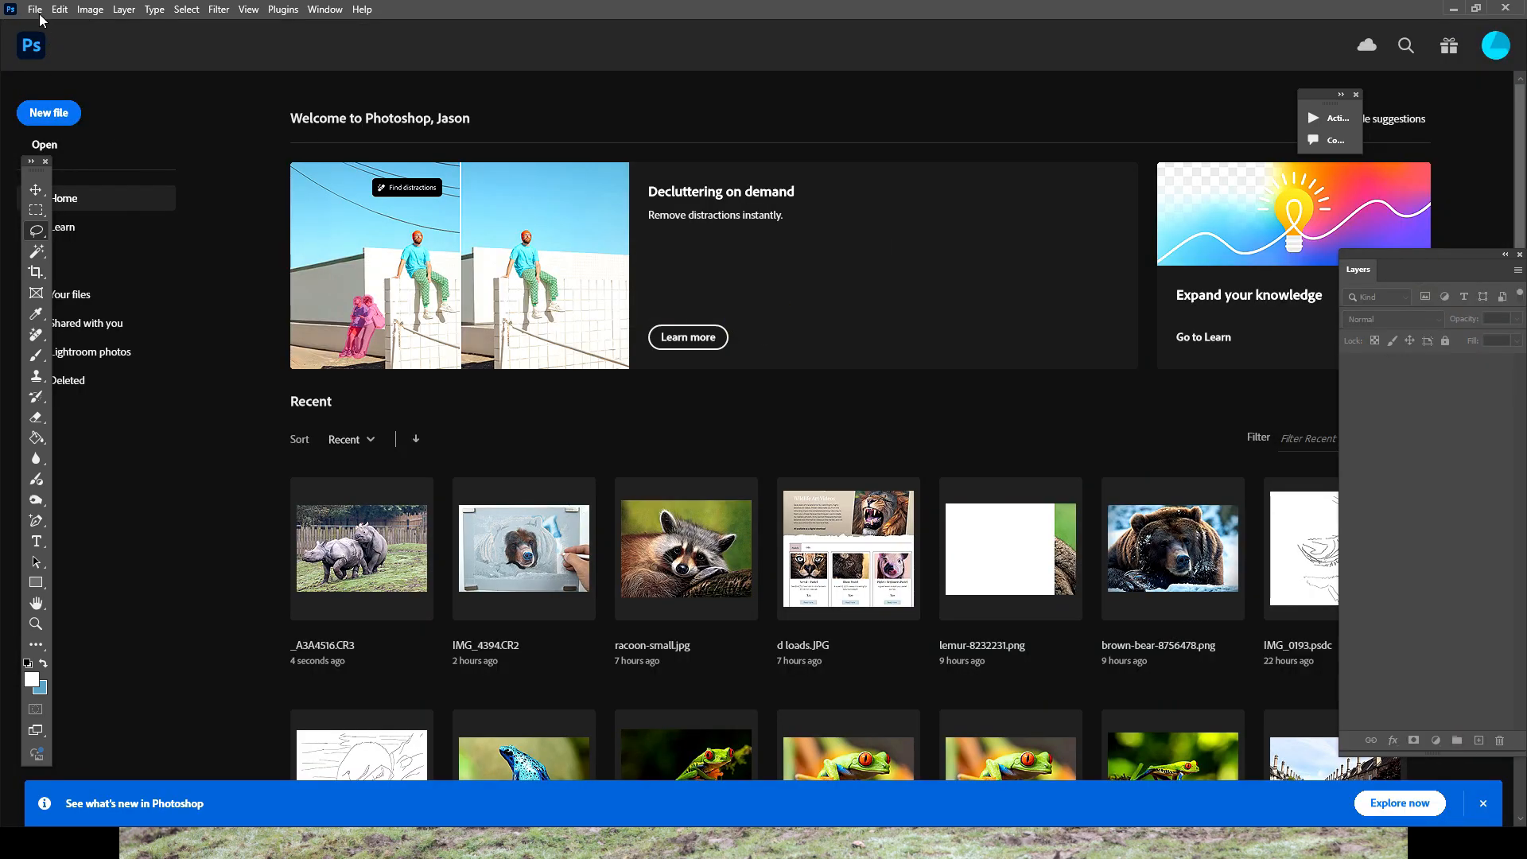
{"action": "left_click", "coordinate": [59, 10]}
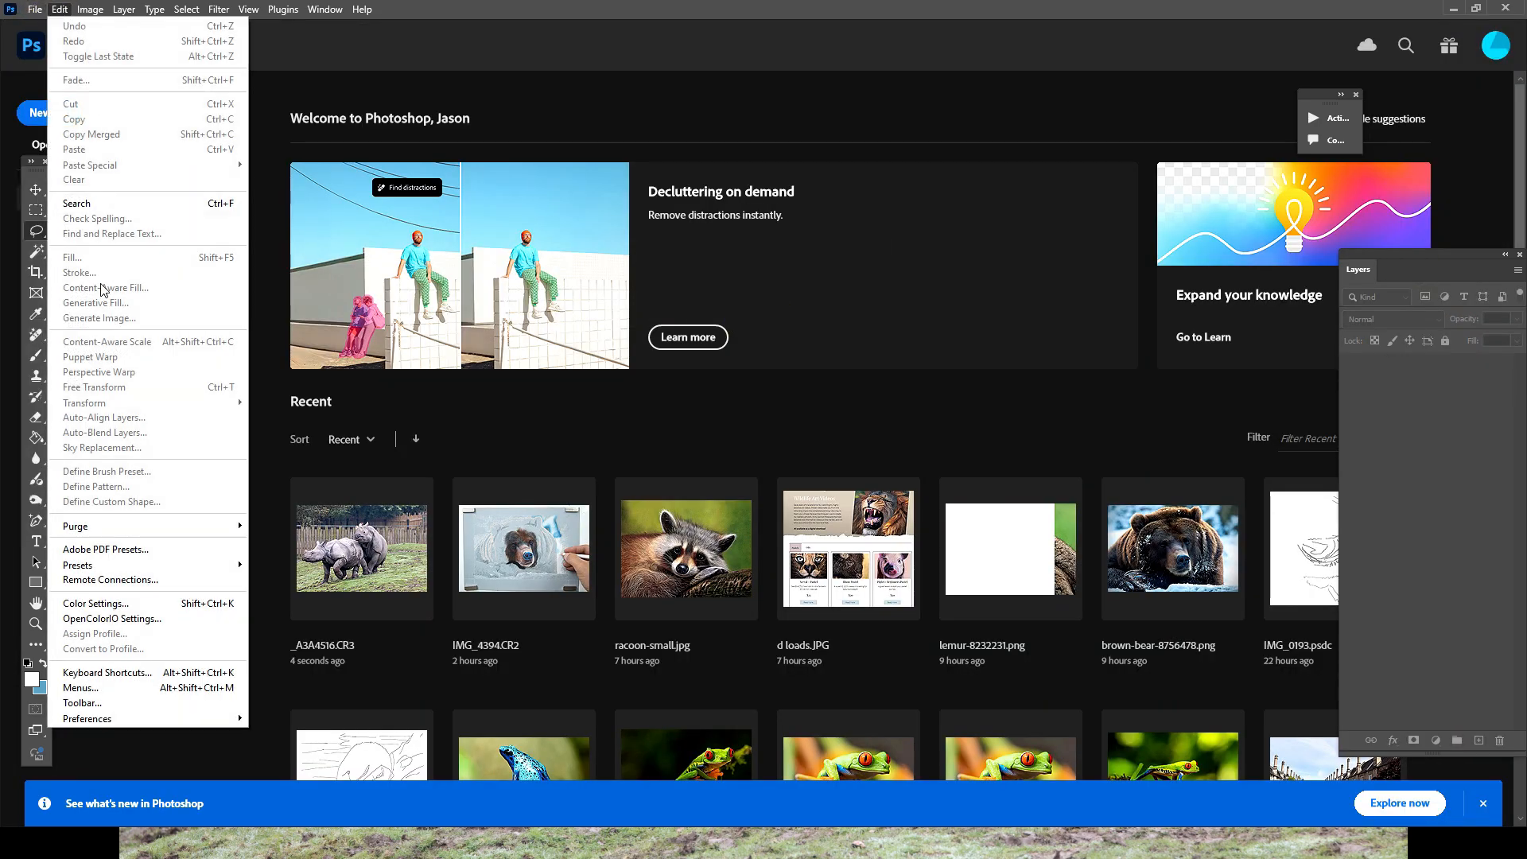
{"action": "left_click", "coordinate": [34, 10]}
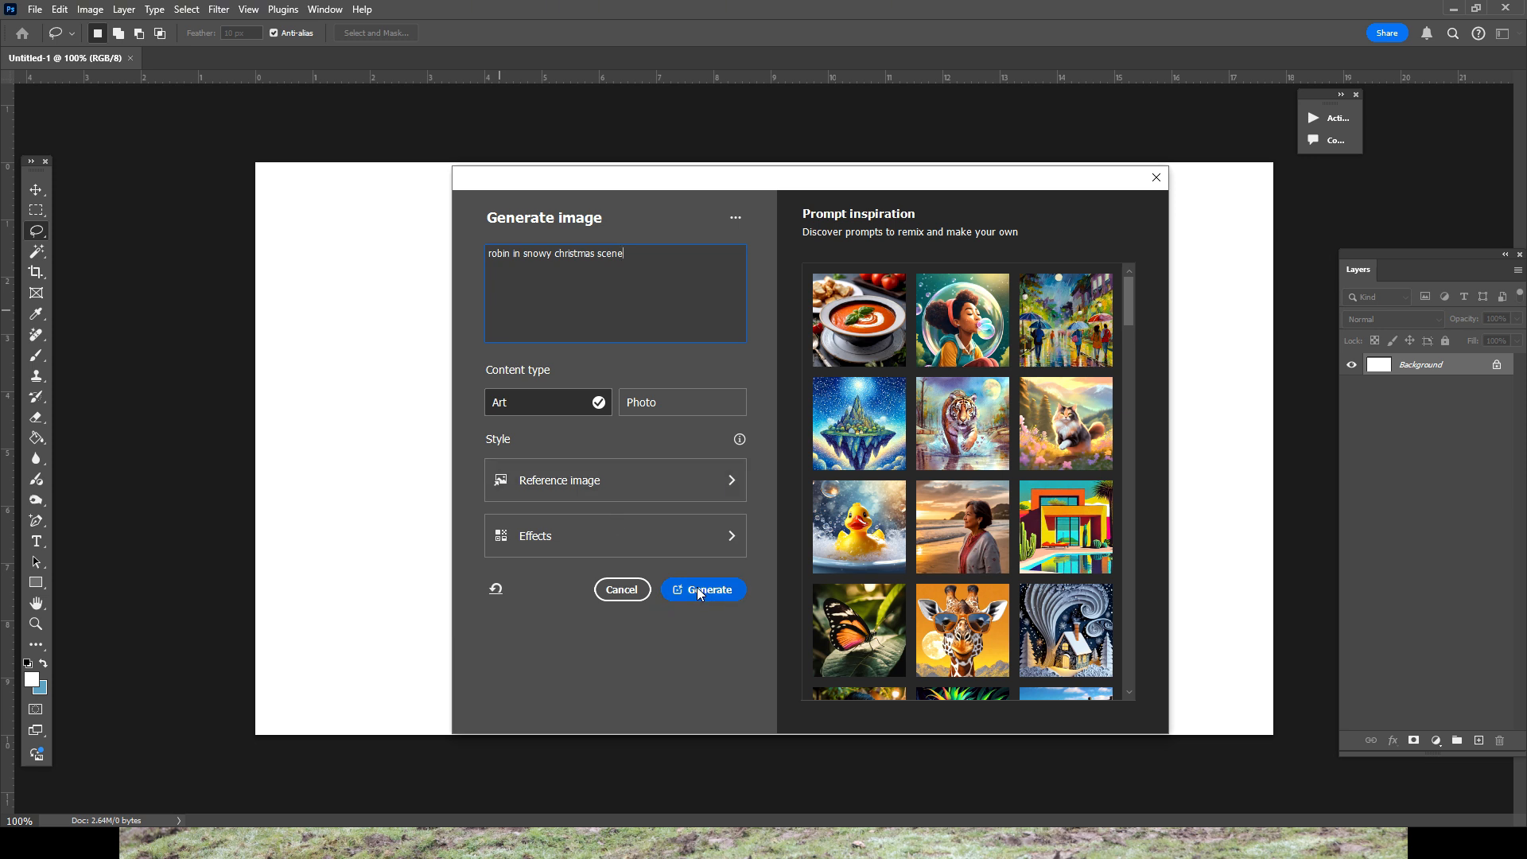
{"action": "mouse_move", "coordinate": [712, 596]}
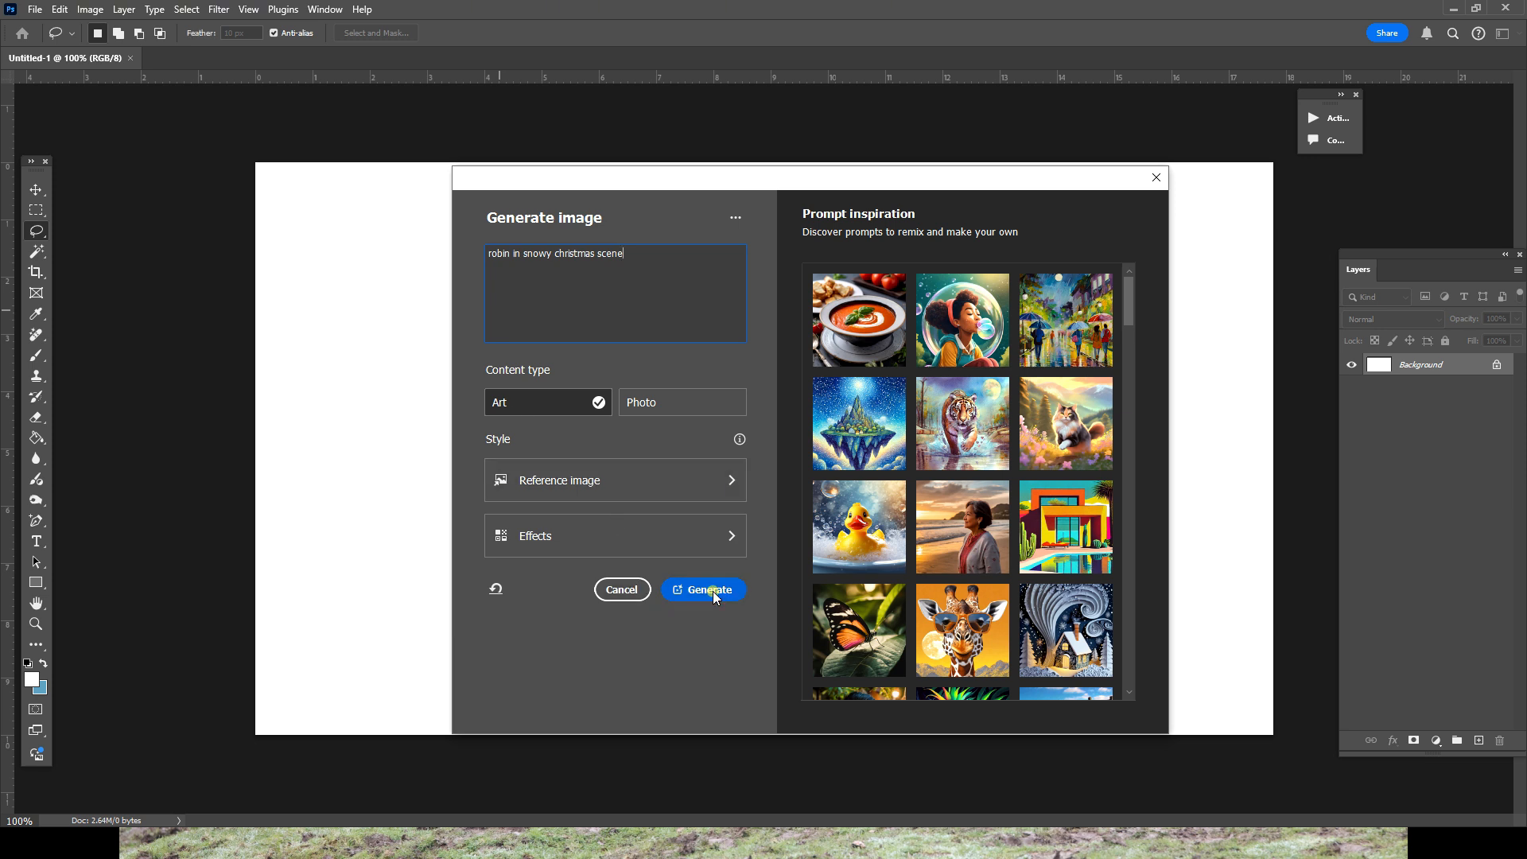
- Generate the robin snowy Christmas images and preview the second and third variations
{"action": "left_click", "coordinate": [703, 588]}
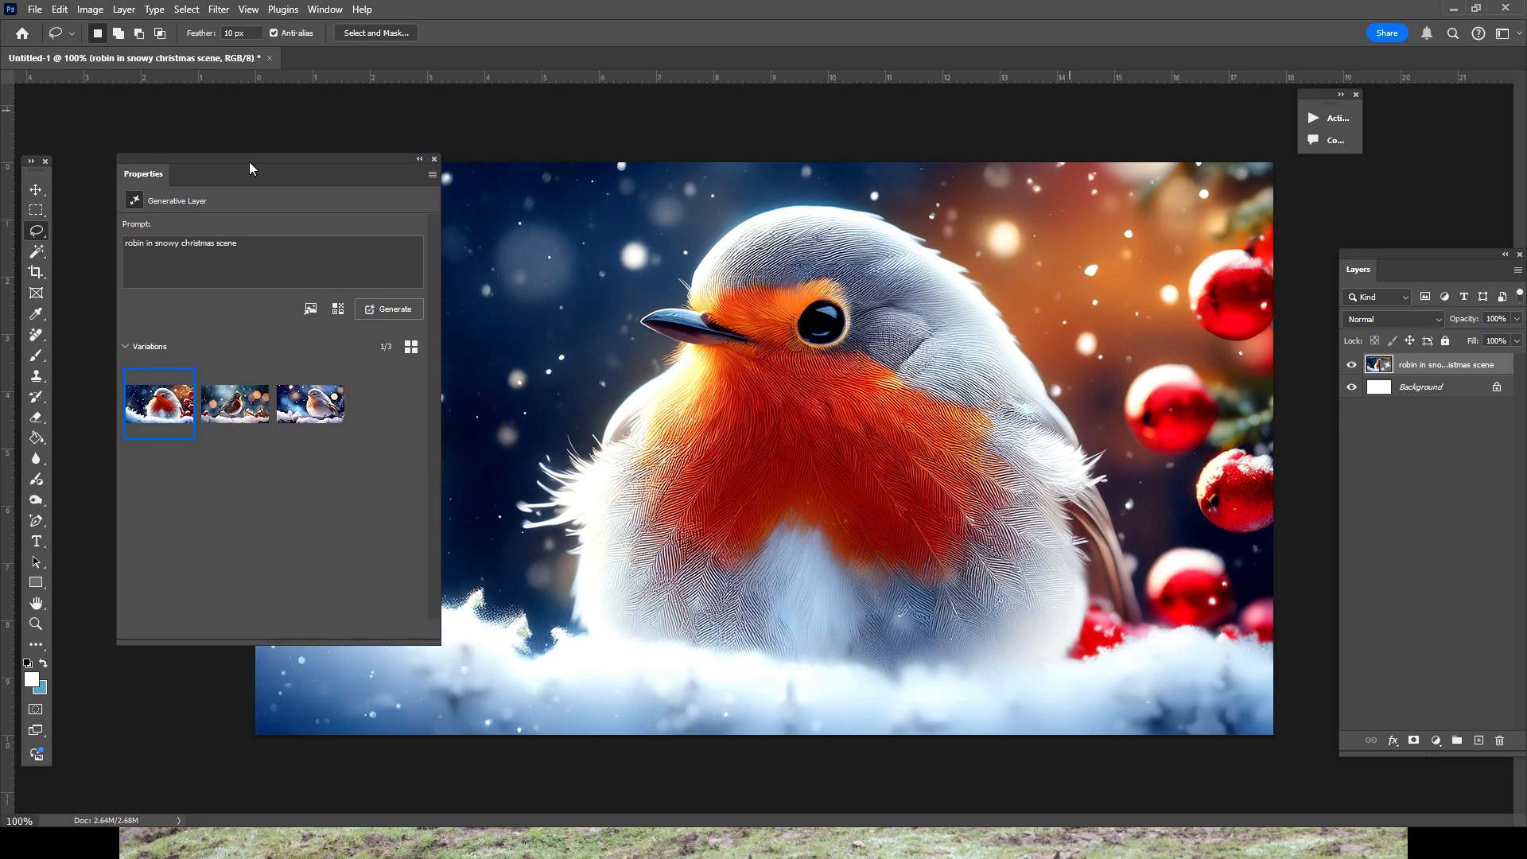
{"action": "left_click_drag", "start_coordinate": [251, 167], "coordinate": [239, 141]}
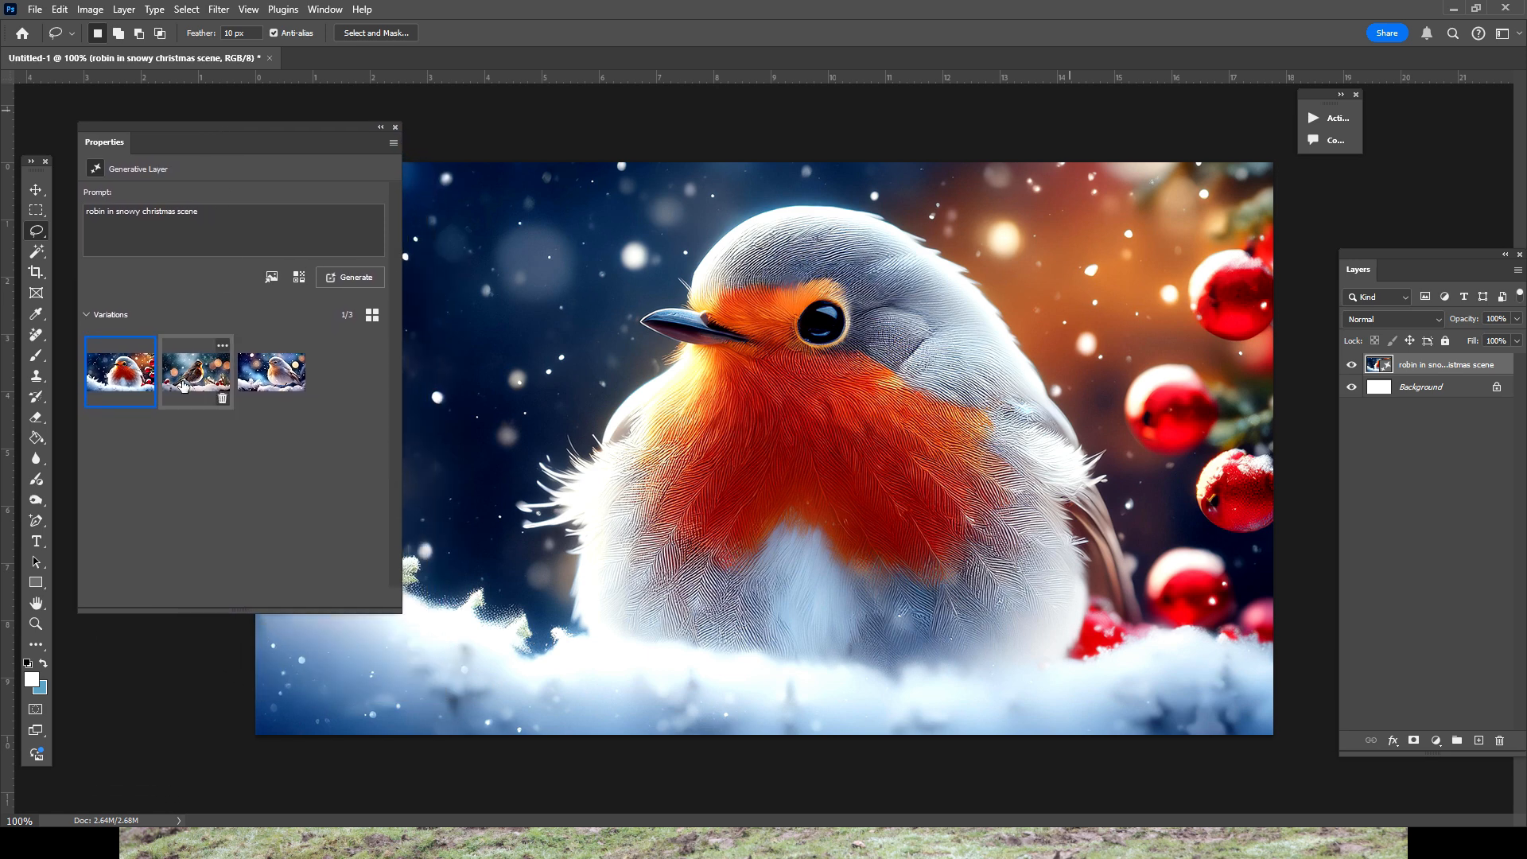
{"action": "left_click", "coordinate": [194, 372]}
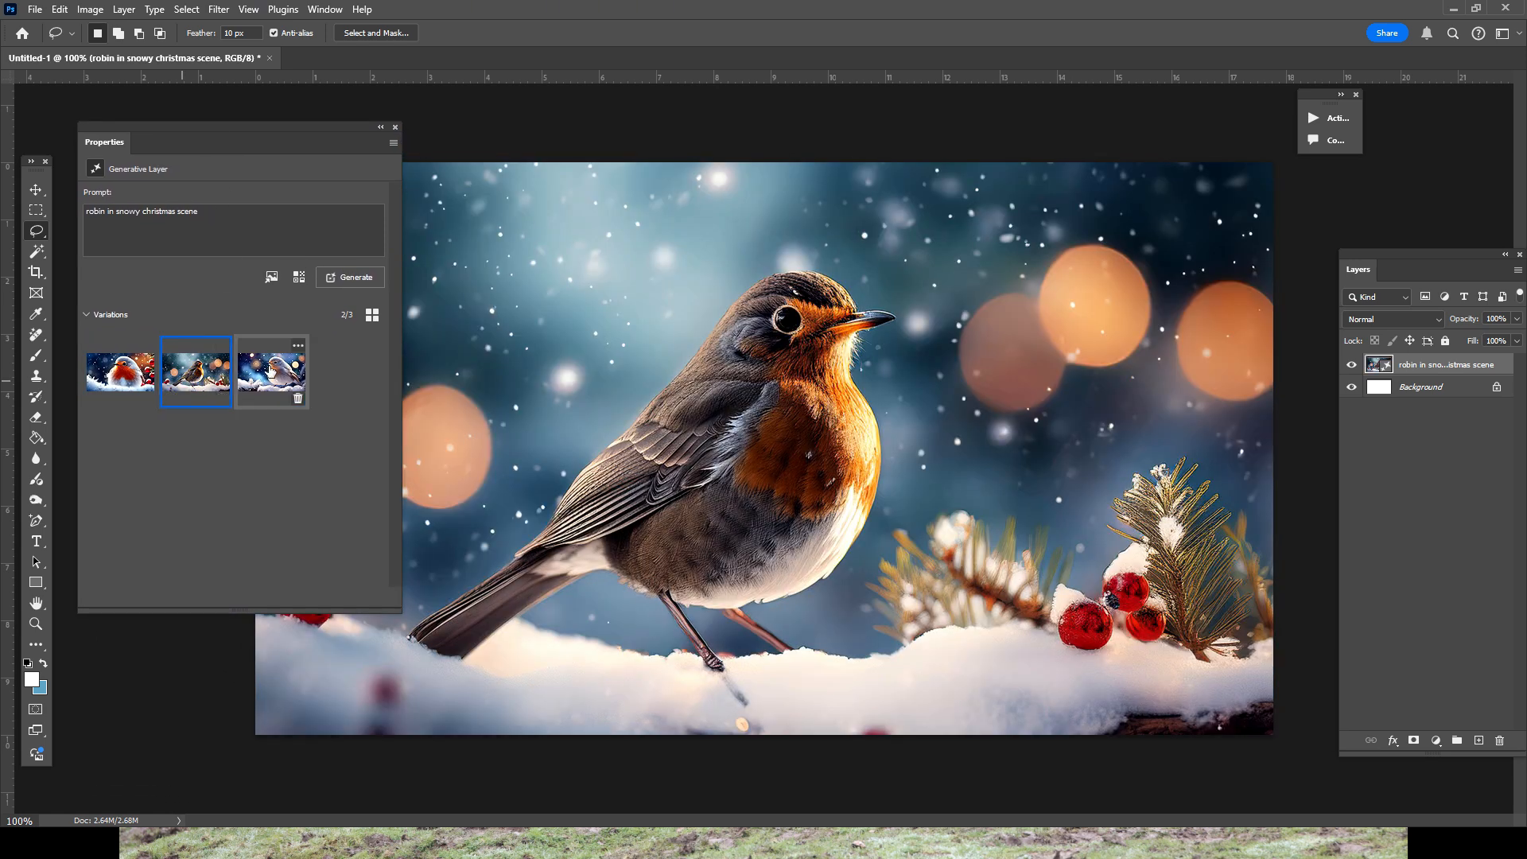
{"action": "left_click", "coordinate": [270, 370]}
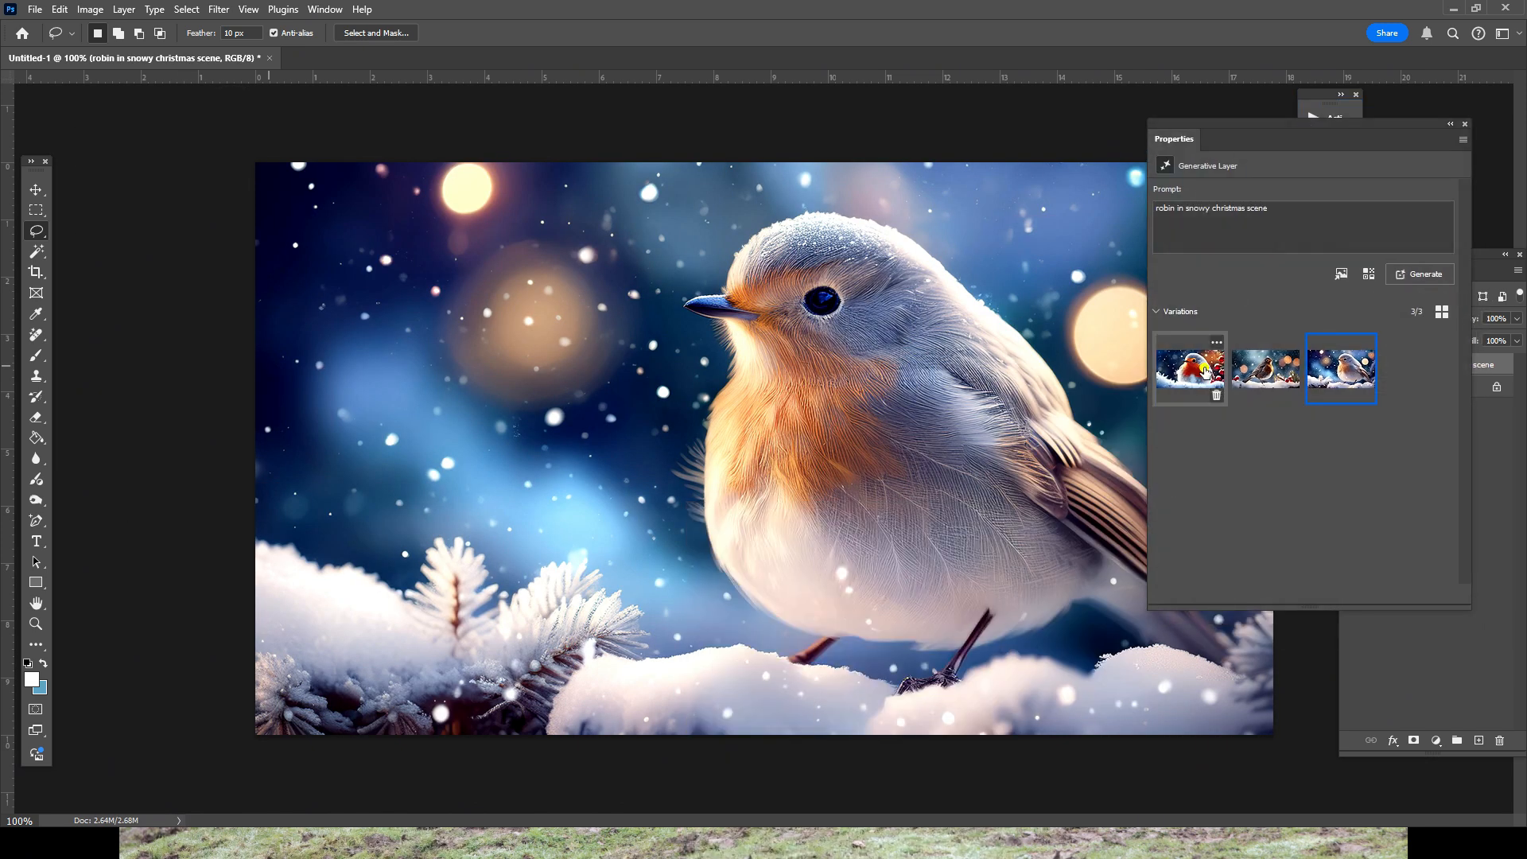
- Generate more robin variations, keep the first one and switch to the Move tool
{"action": "left_click", "coordinate": [1419, 274]}
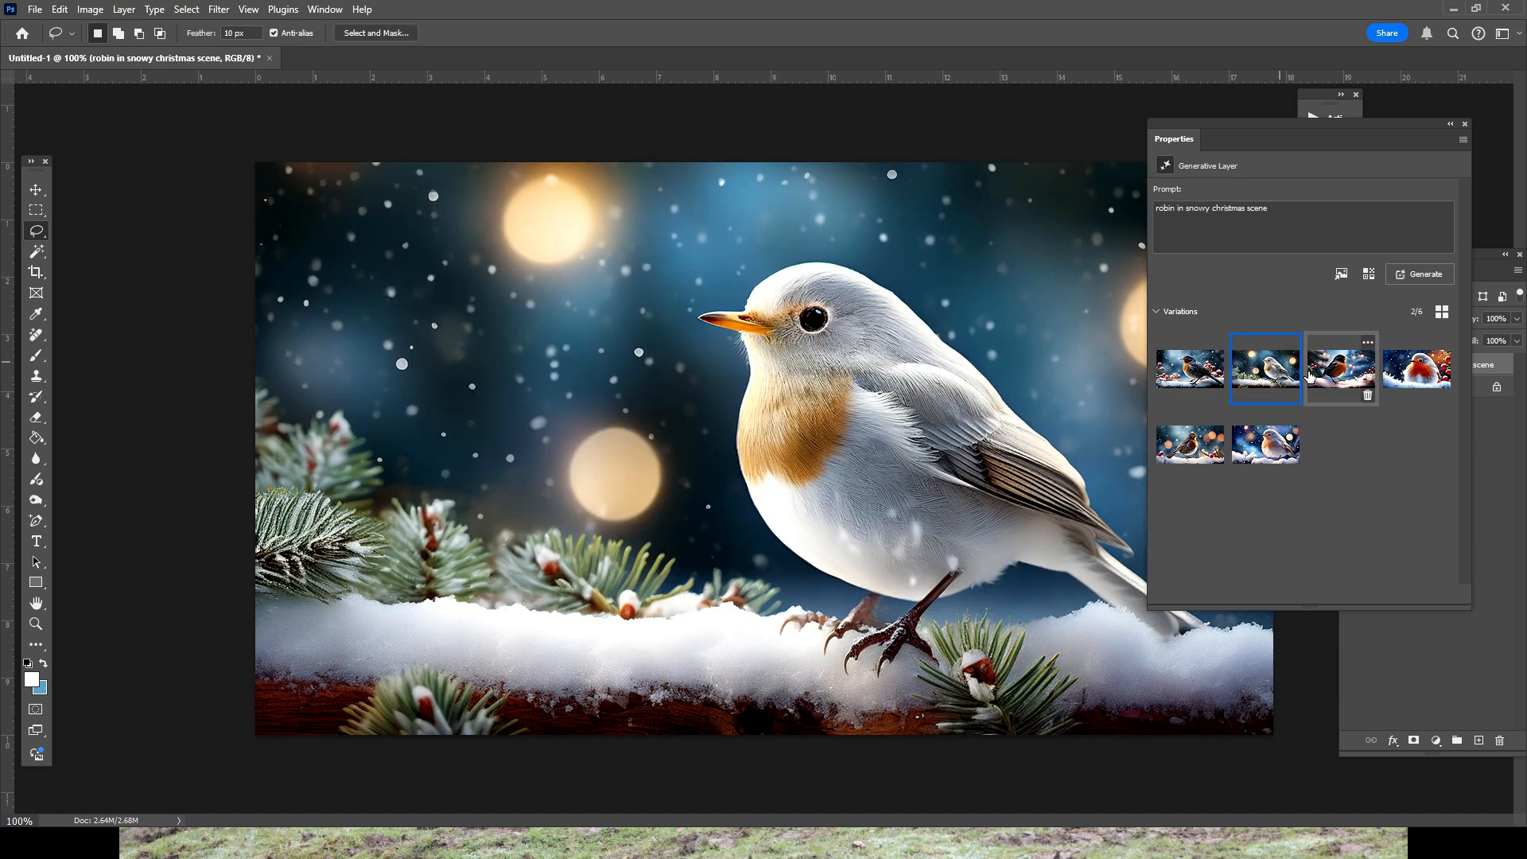
{"action": "left_click", "coordinate": [1415, 368]}
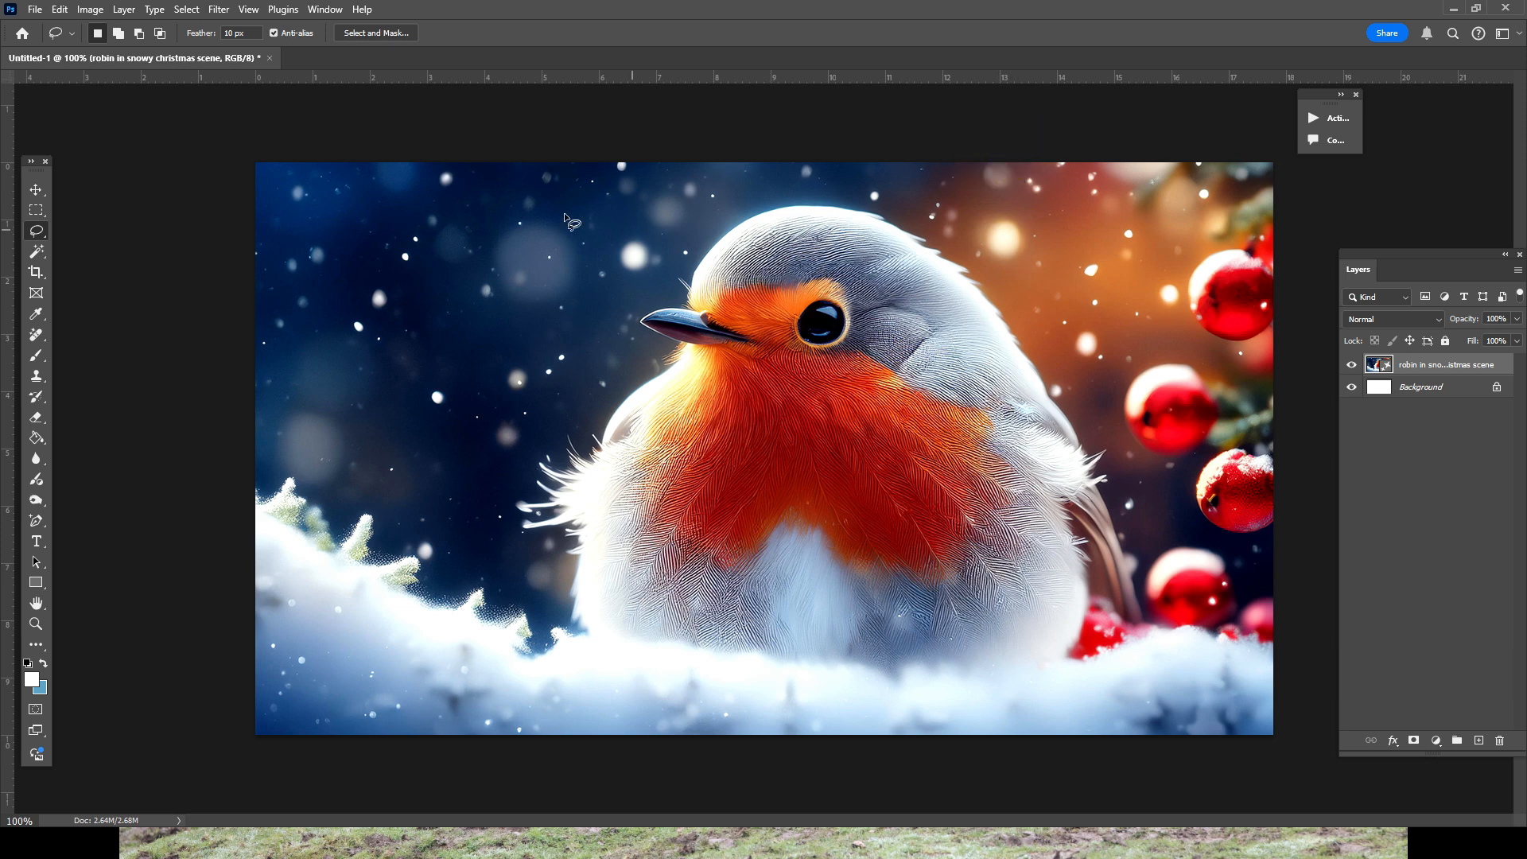
{"action": "left_click", "coordinate": [37, 187]}
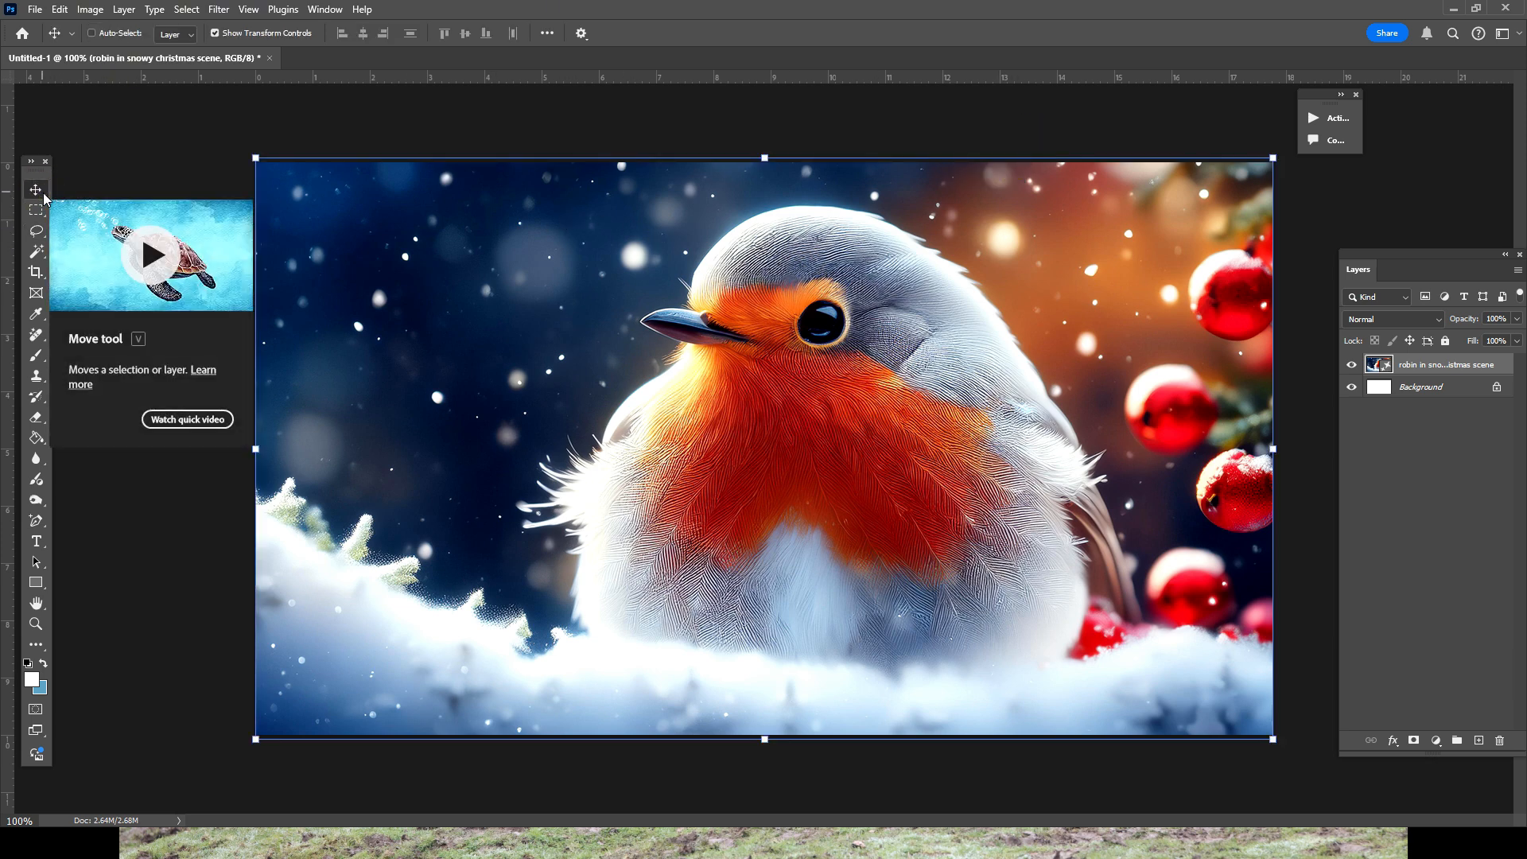